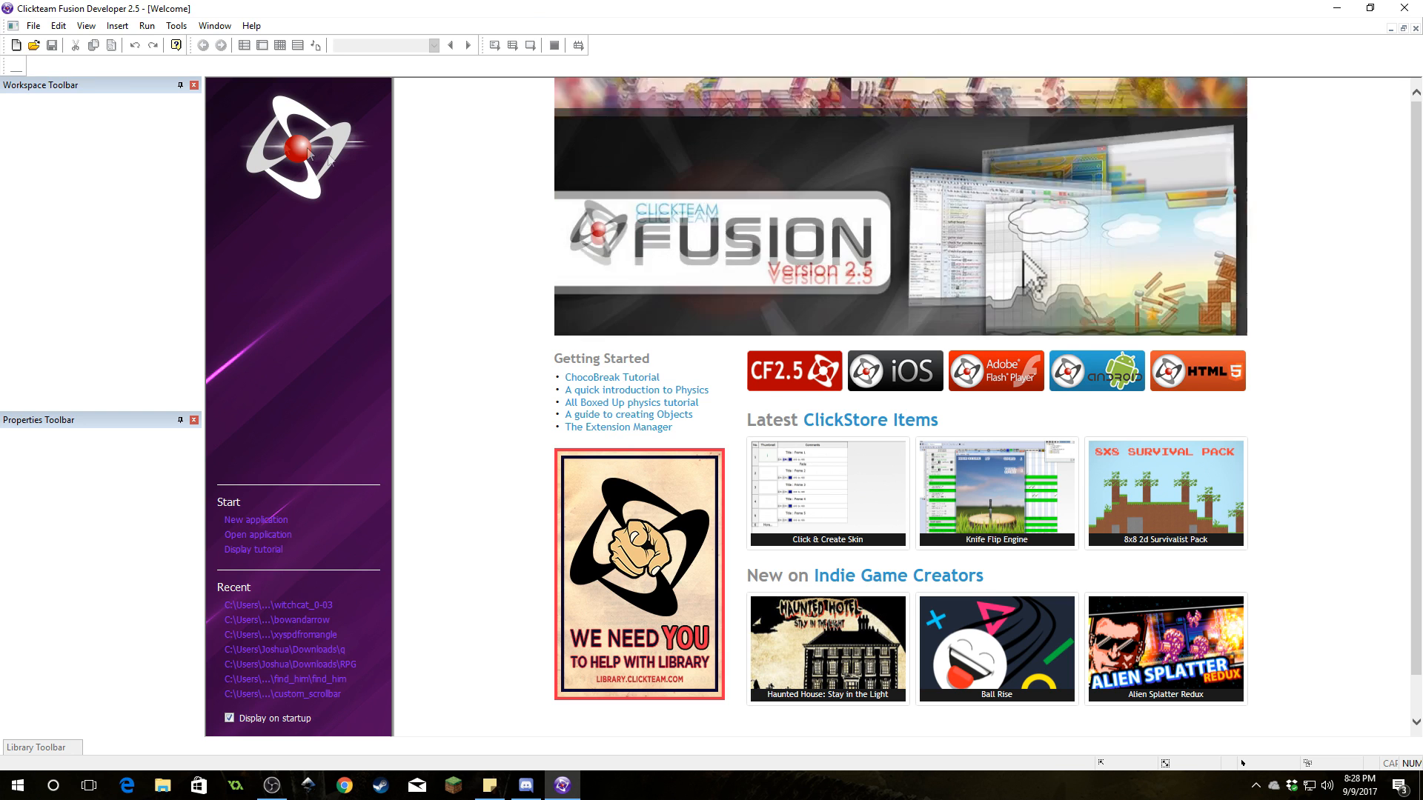
Start a new application and set Frame 1 and the application window to 1280x720
click(255, 519)
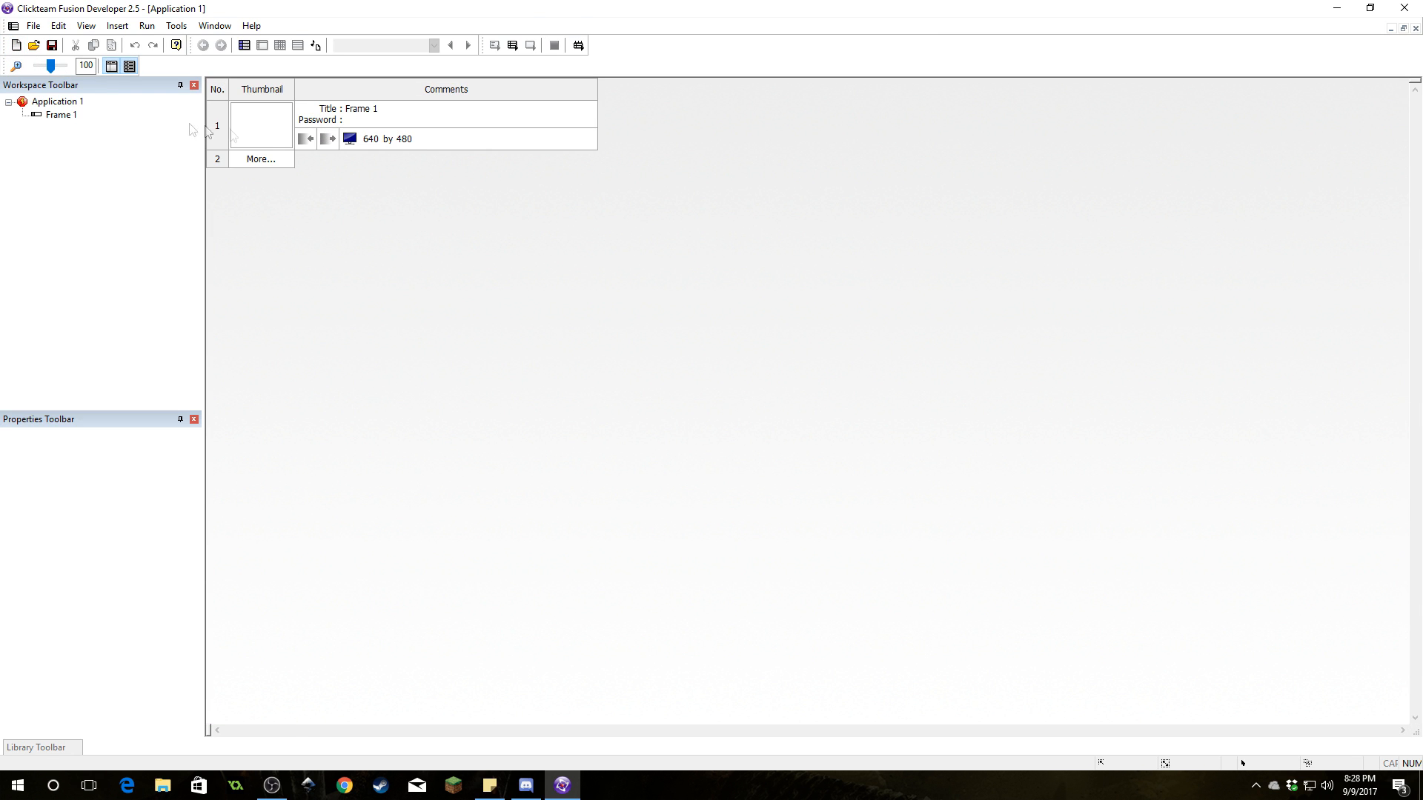
double_click(261, 124)
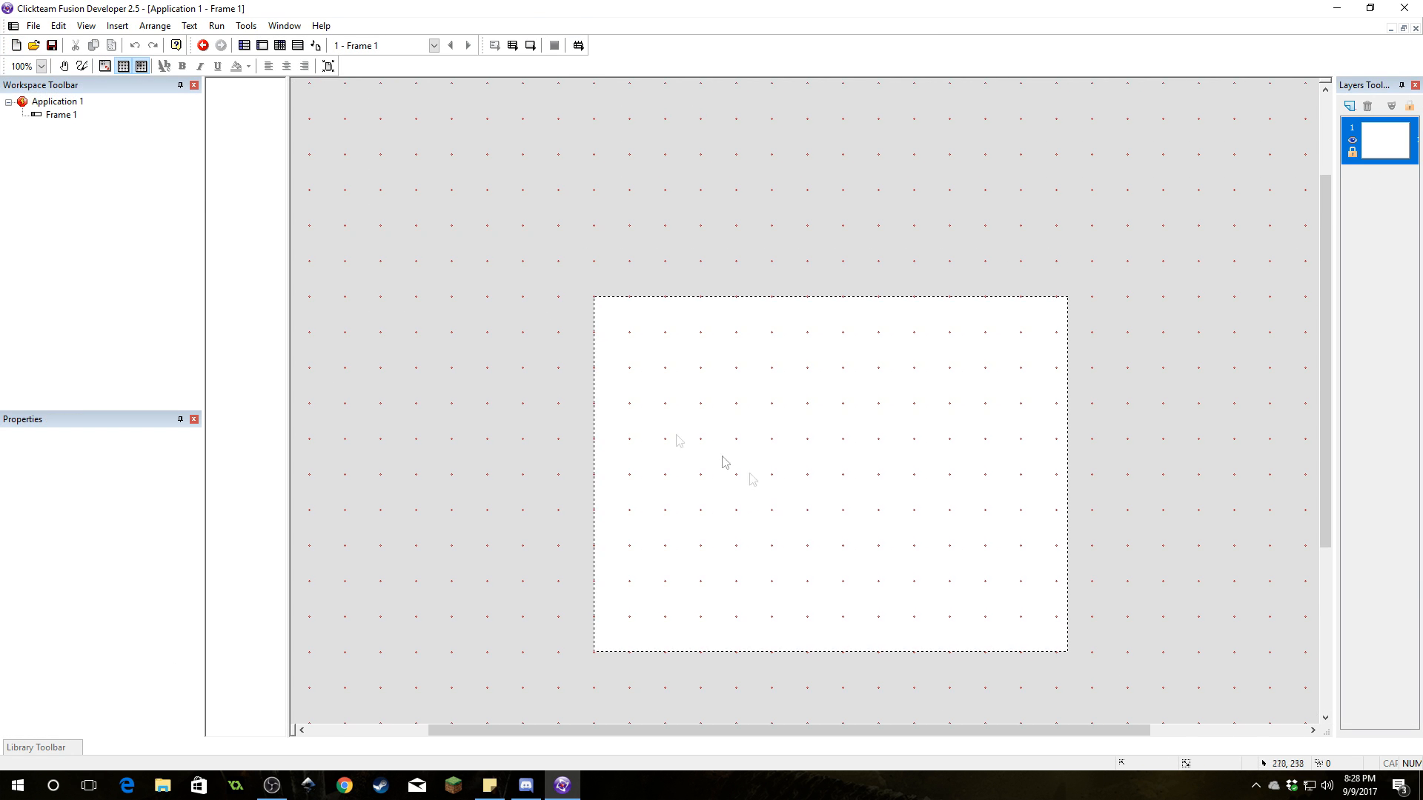
click(63, 114)
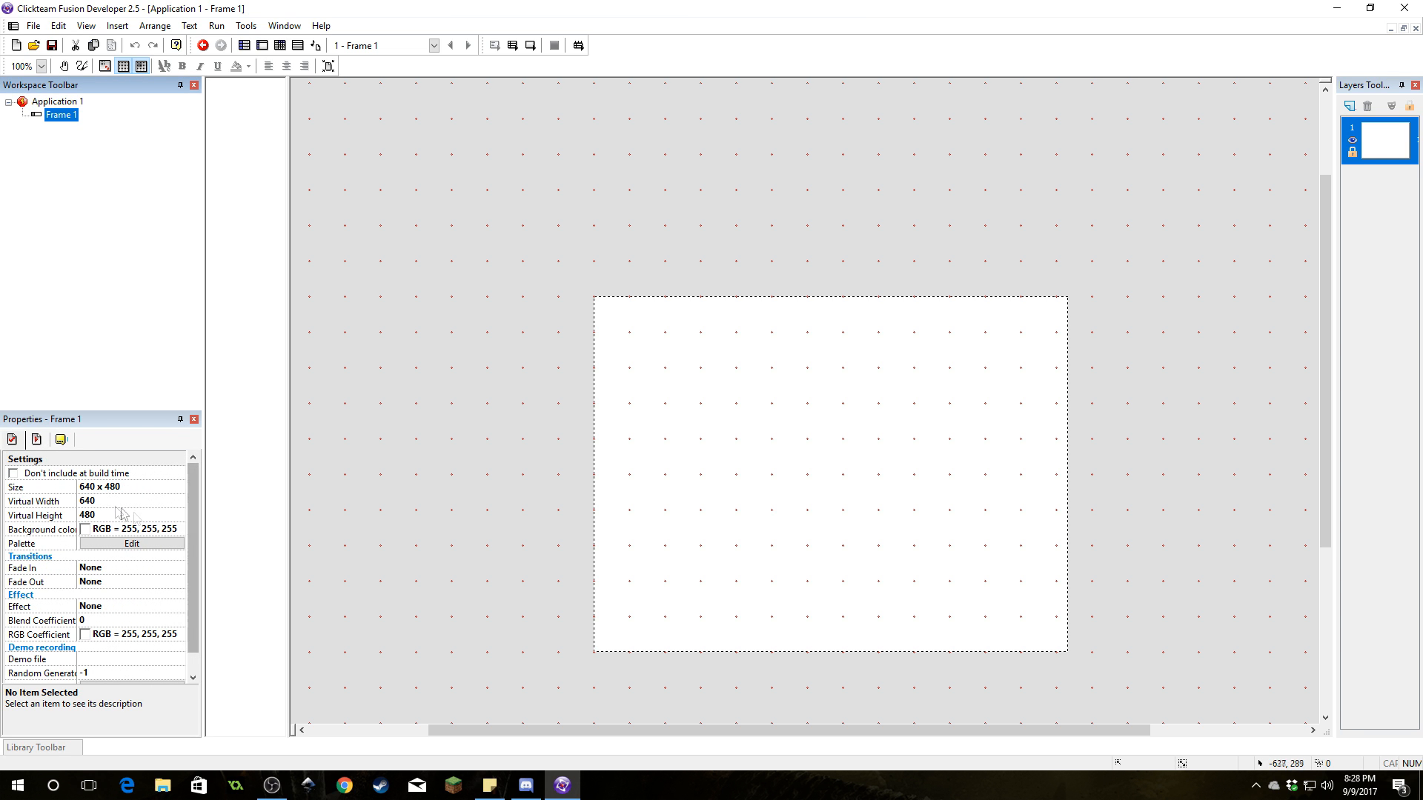
click(100, 487)
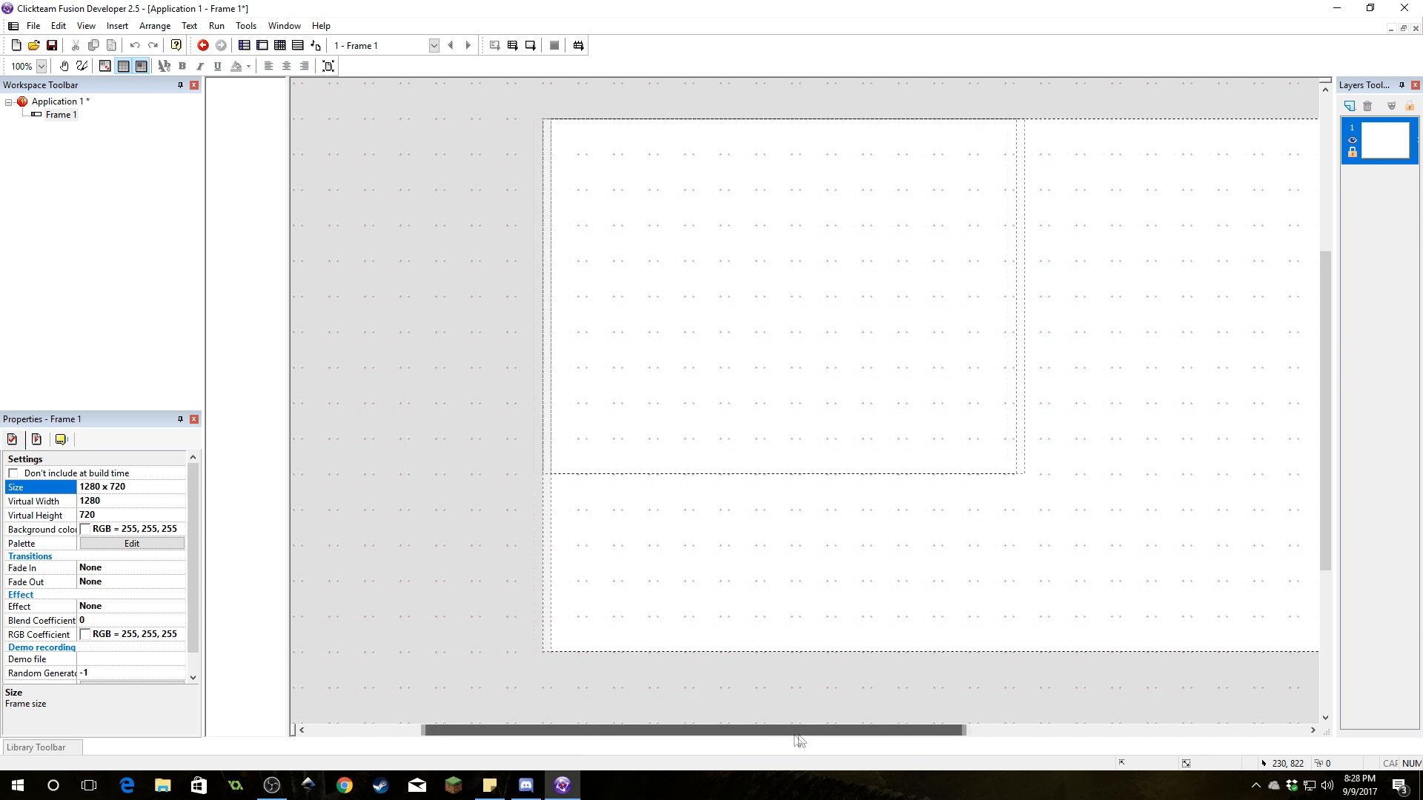
scroll(left, 3)
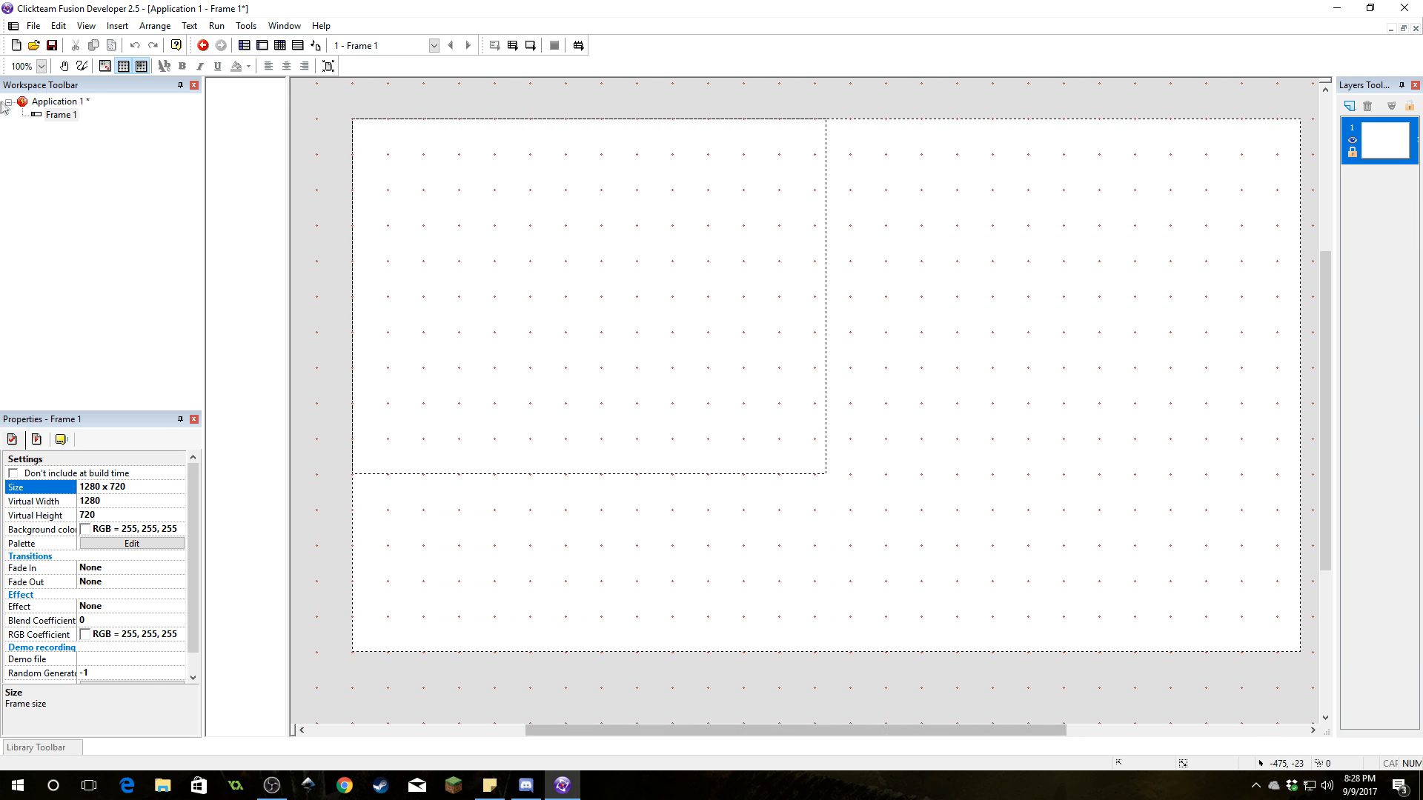
click(61, 100)
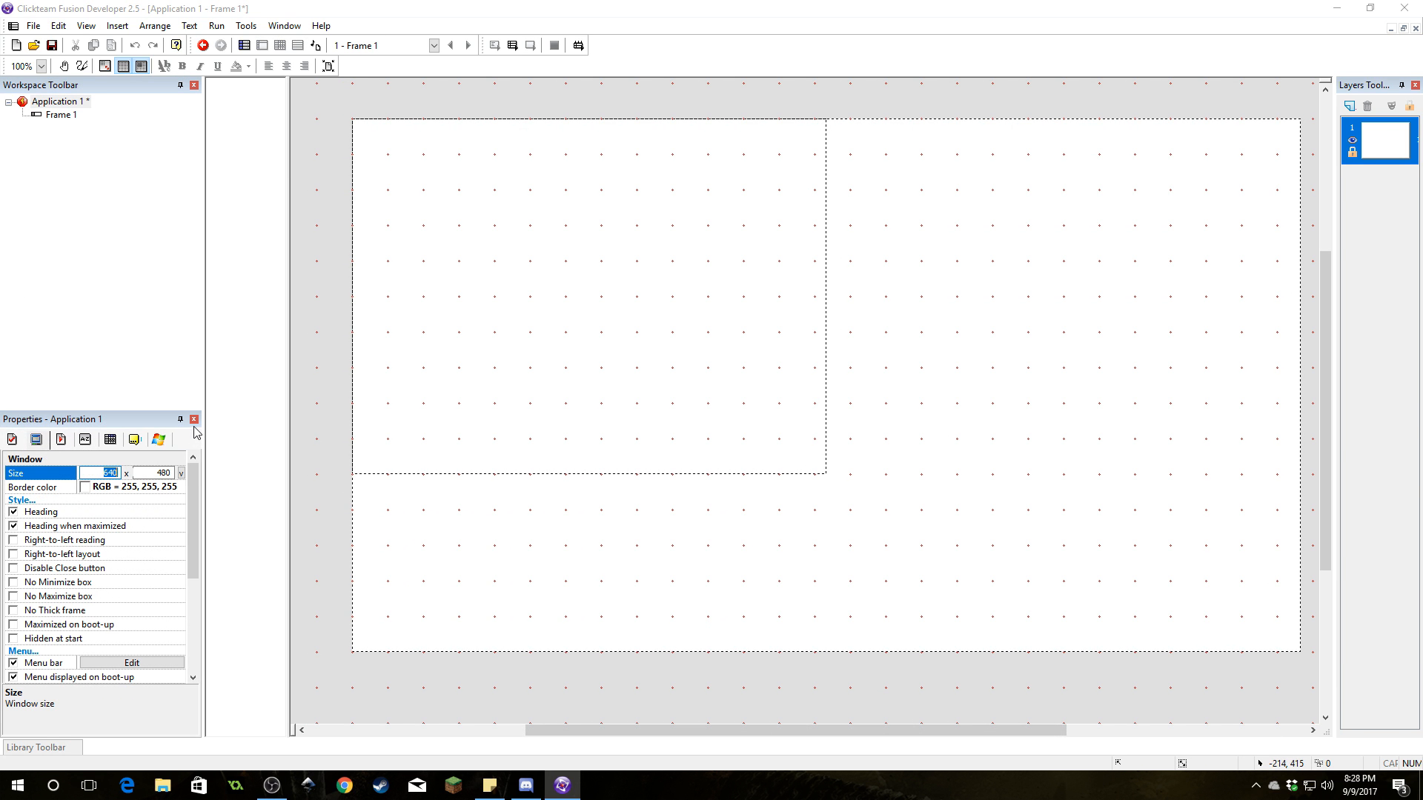
text(1280 x 720)
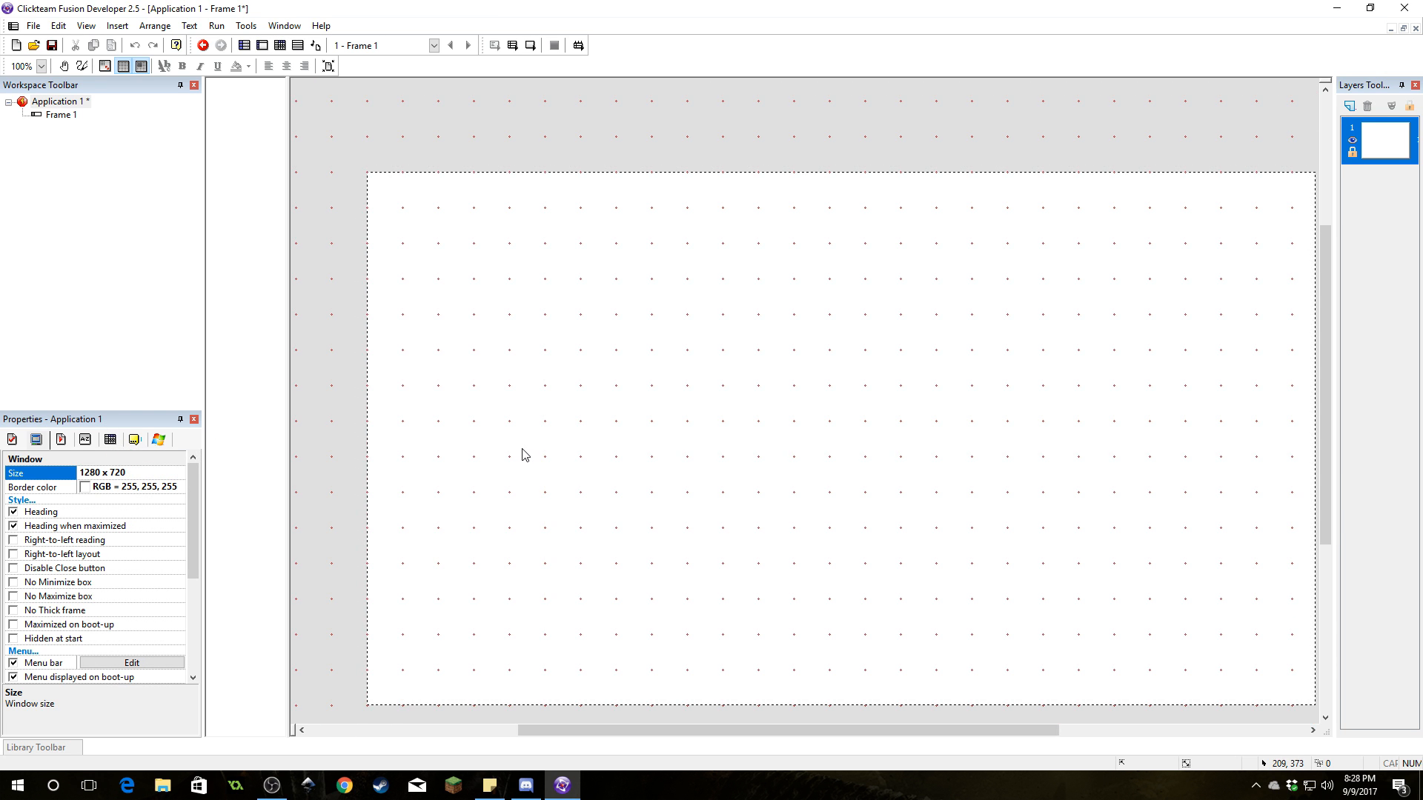
Insert active objects into Frame 1 and name them Player, Bow and Arrow
right_click(521, 455)
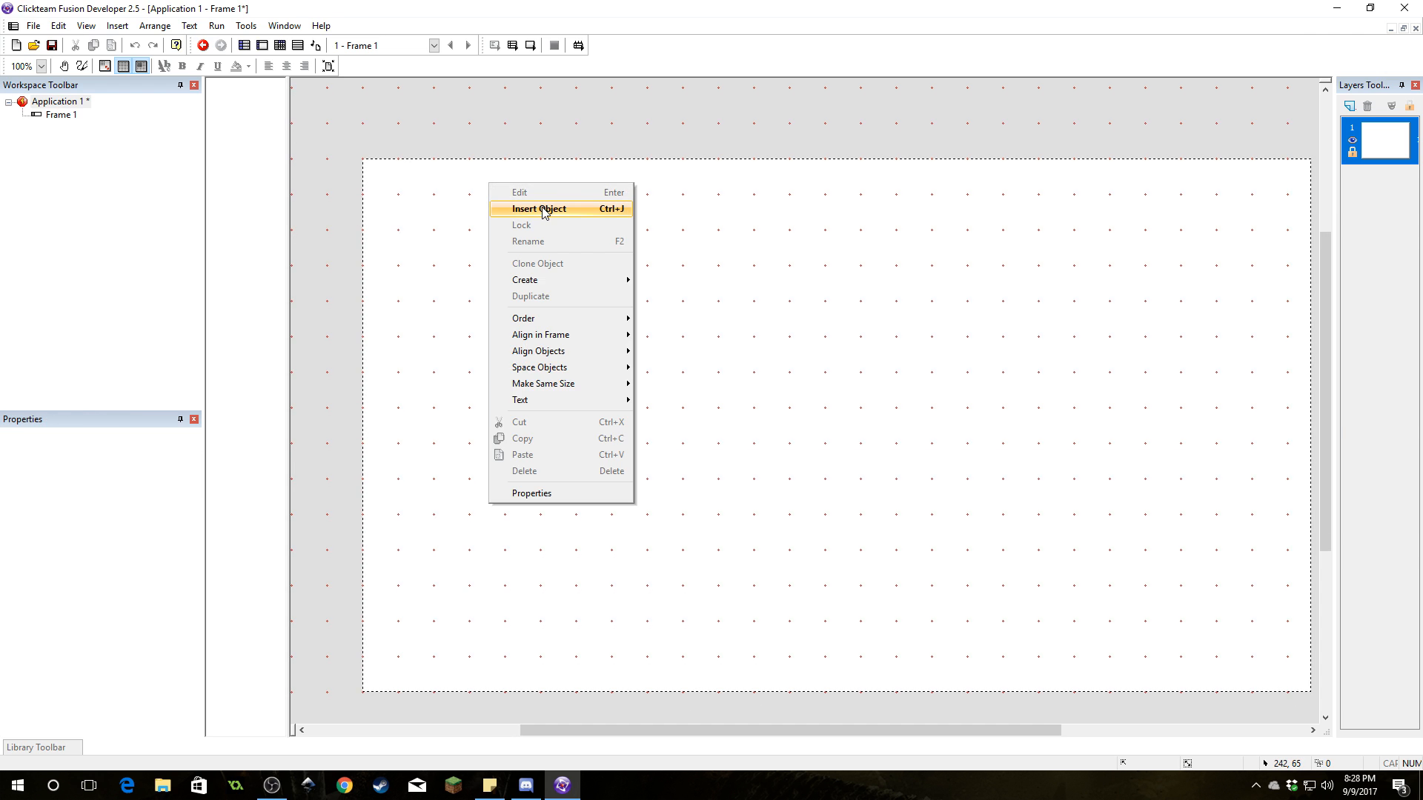
click(538, 209)
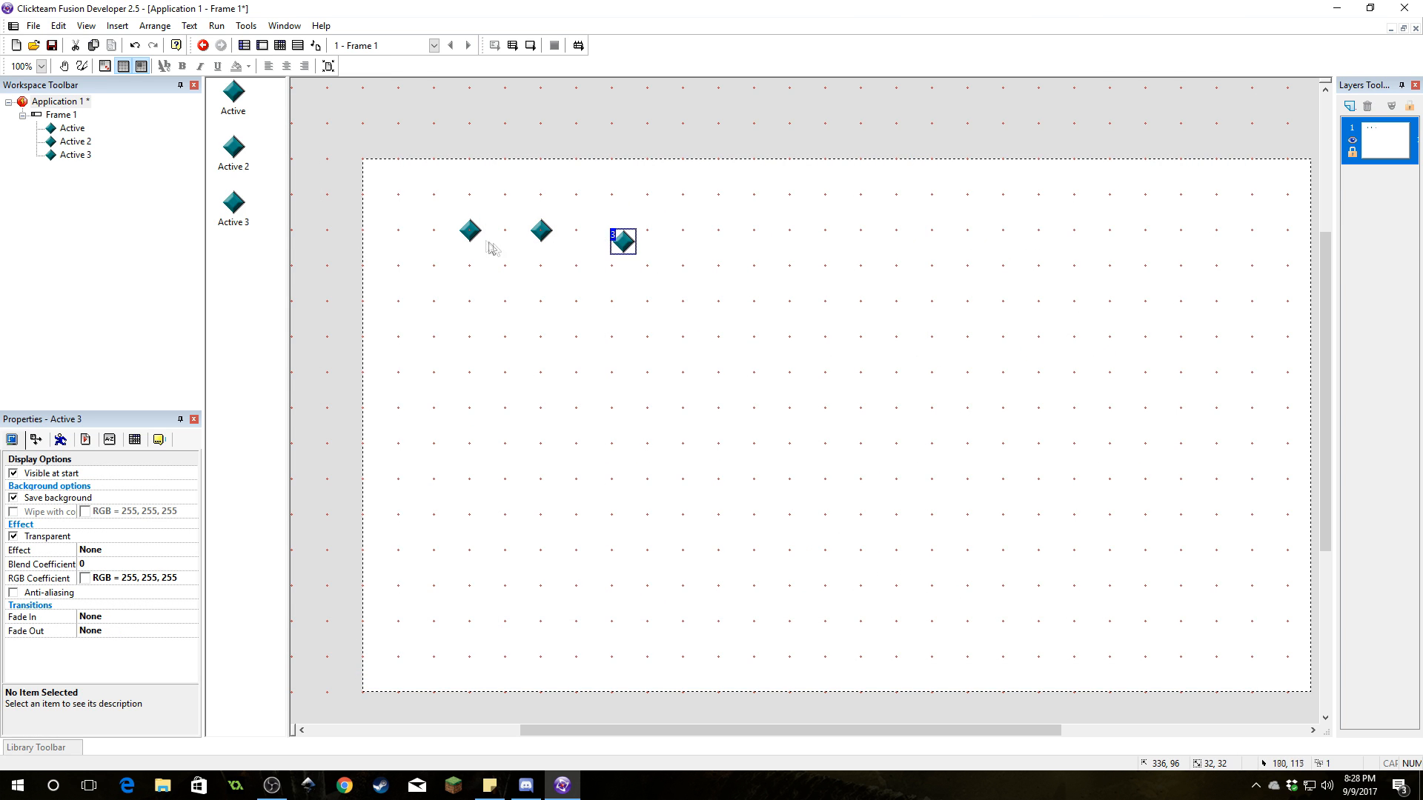
click(469, 230)
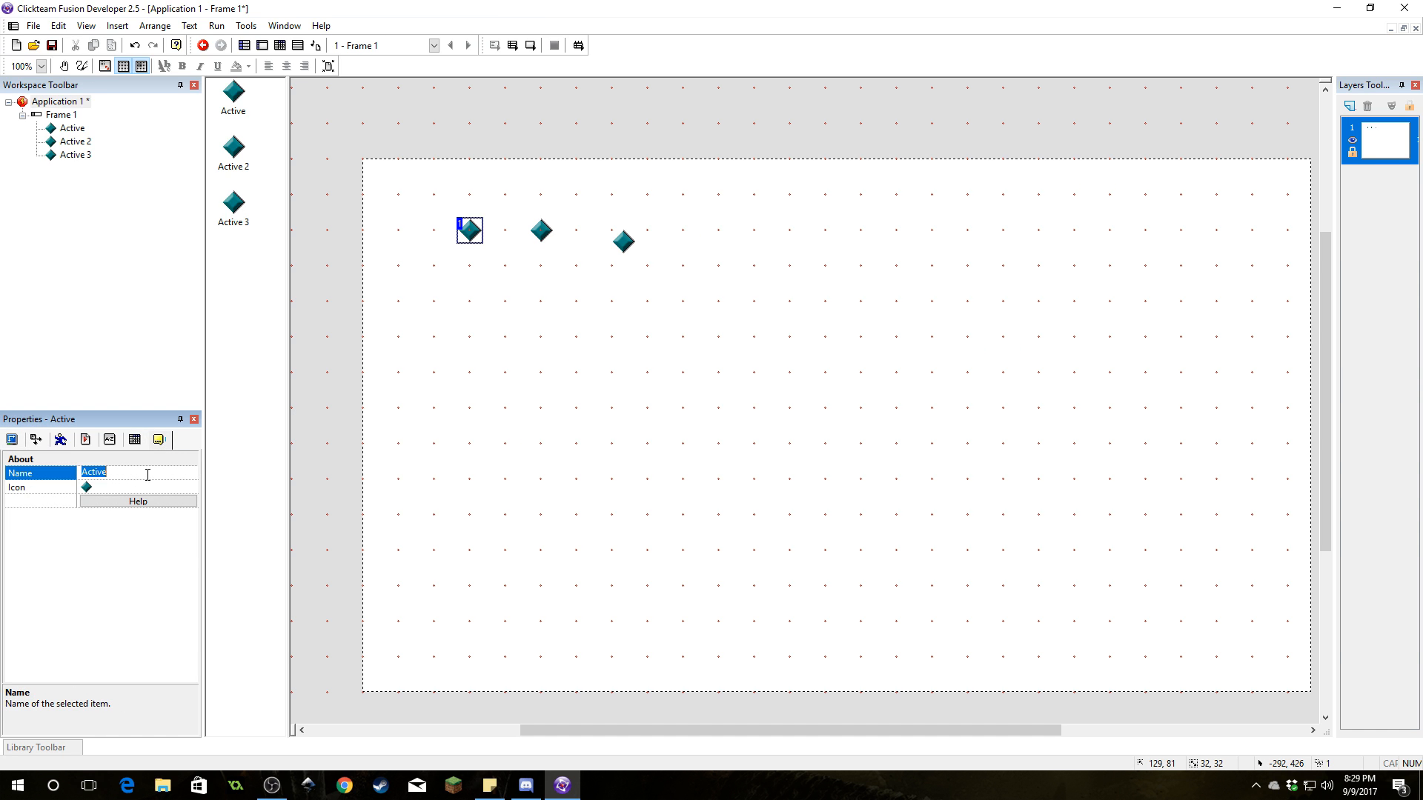
text(Player)
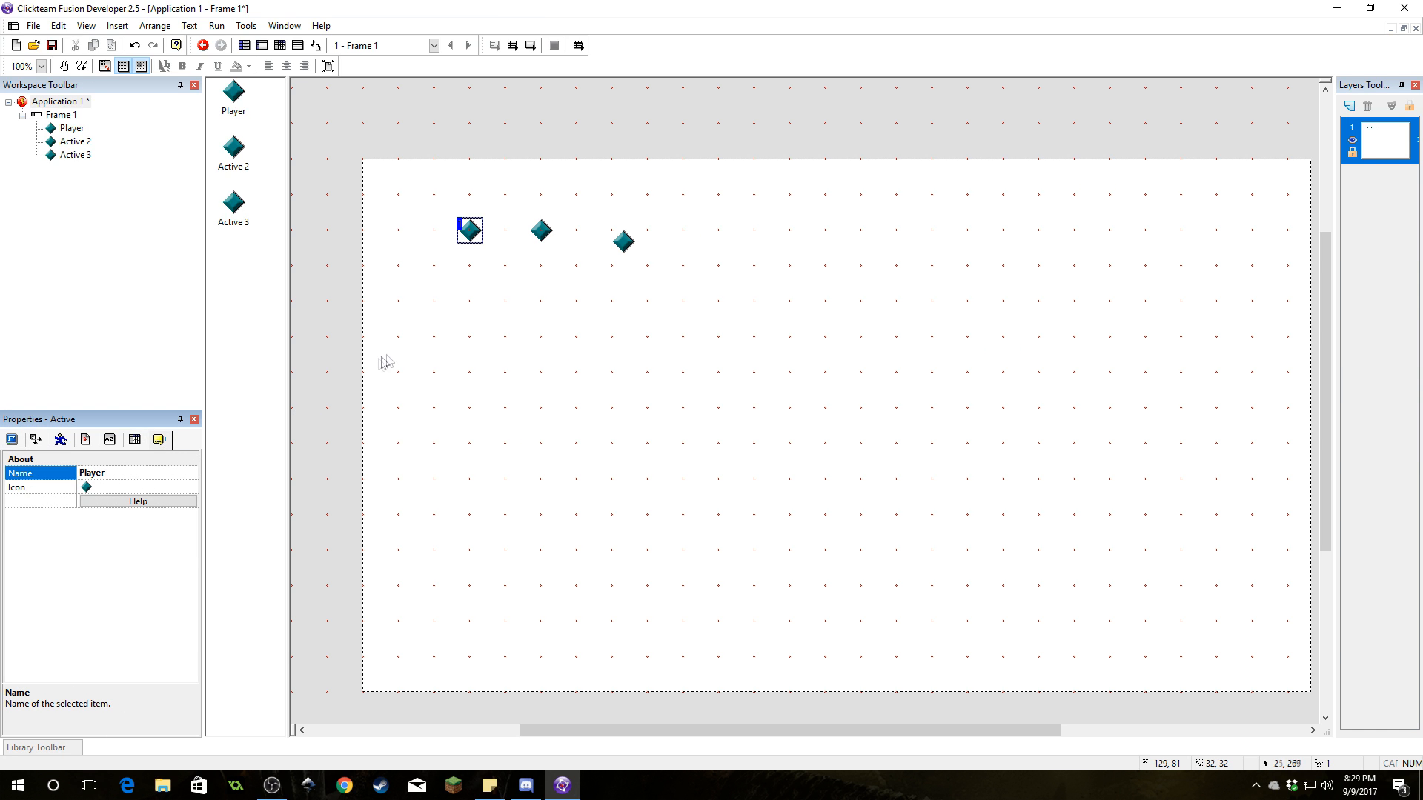
click(541, 229)
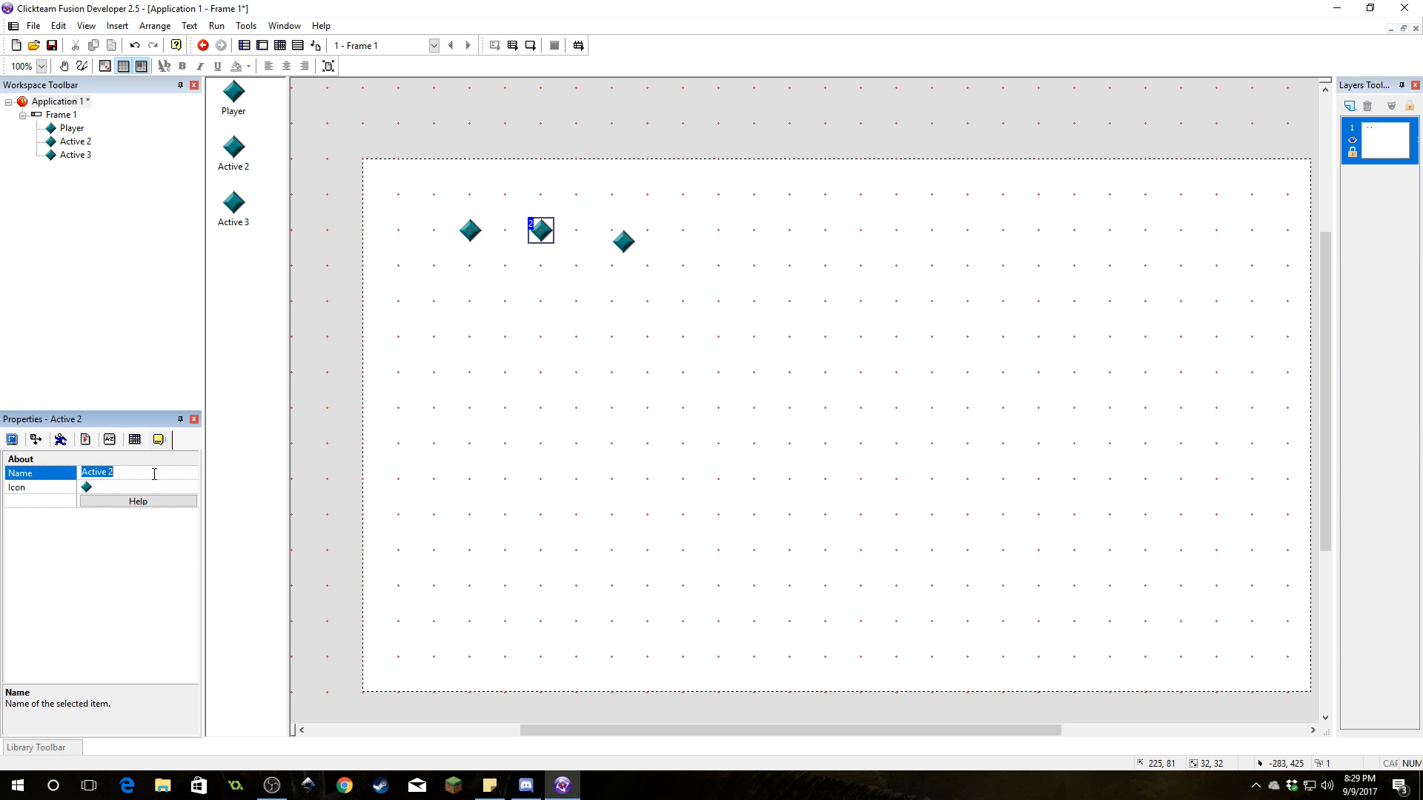
text(Bow)
click(138, 473)
text(Arrow)
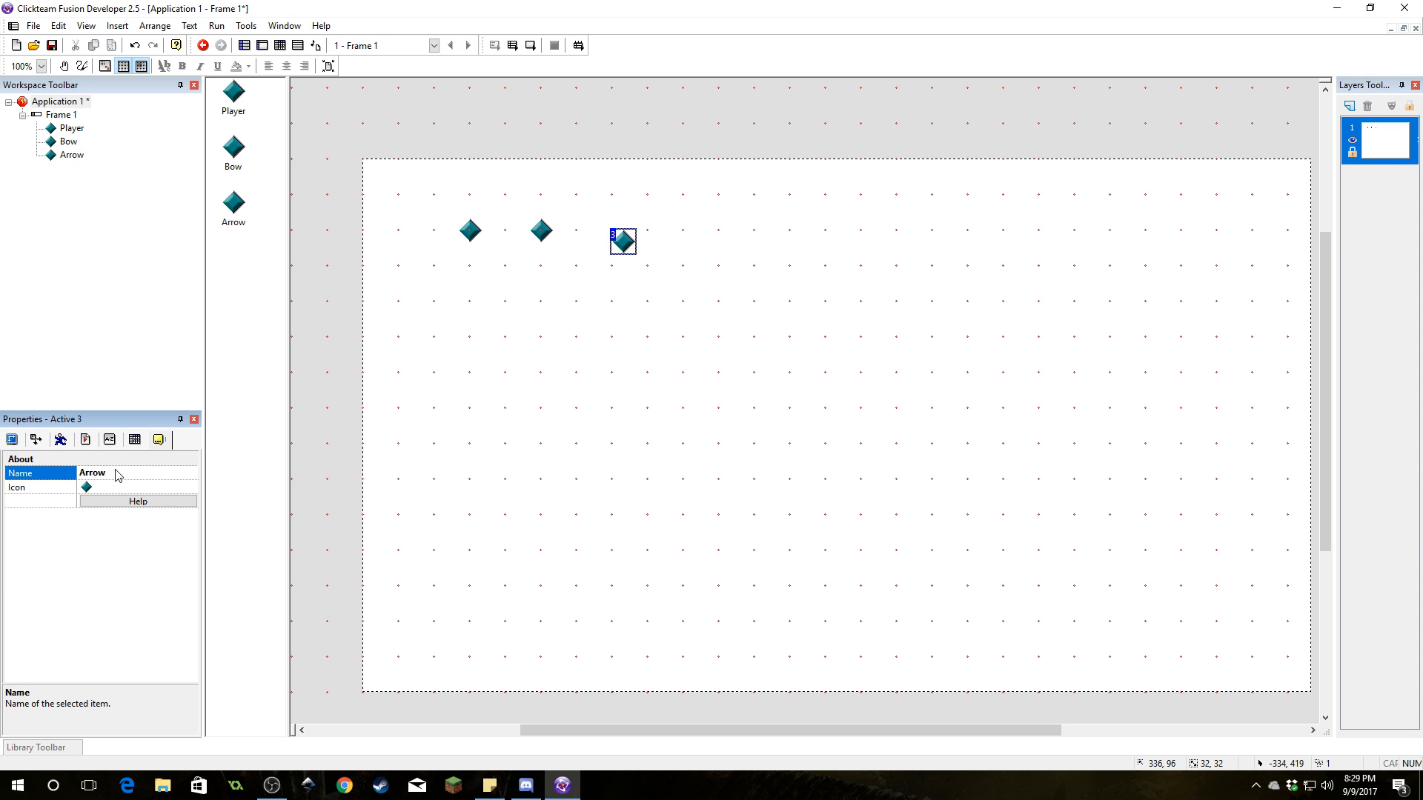
mouse_move(497, 229)
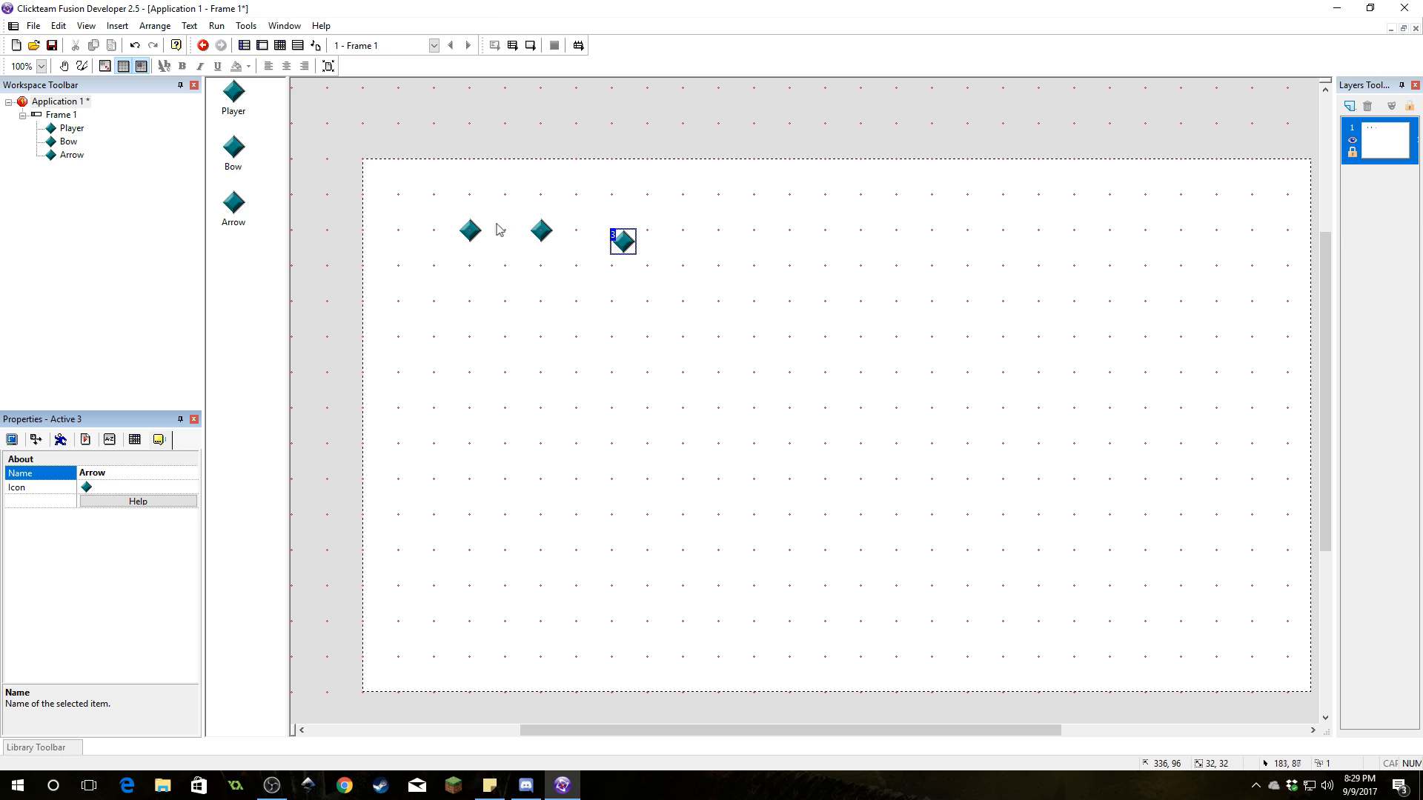
Move the Arrow beside the Bow and select the Player and Bow objects
drag(469, 229, 481, 384)
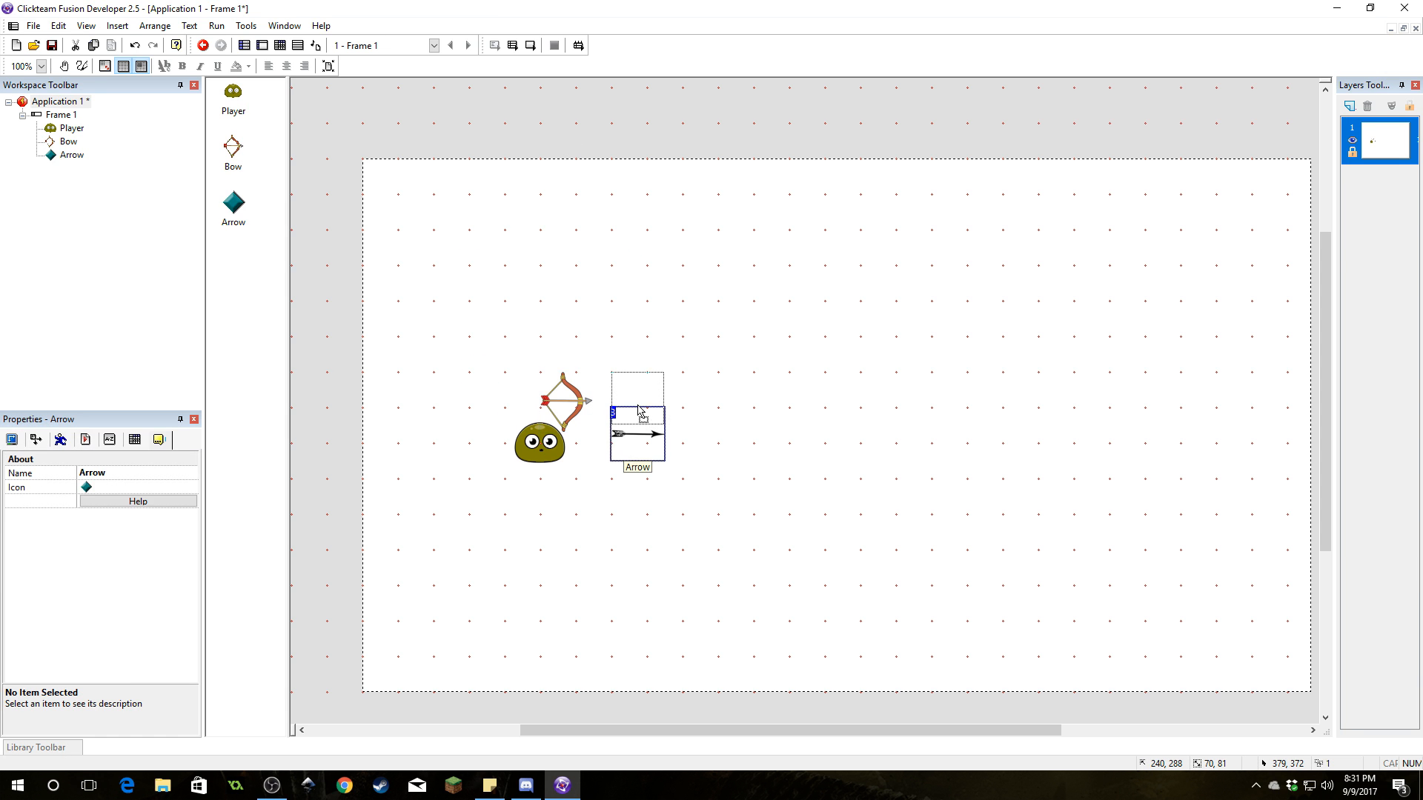
click(538, 445)
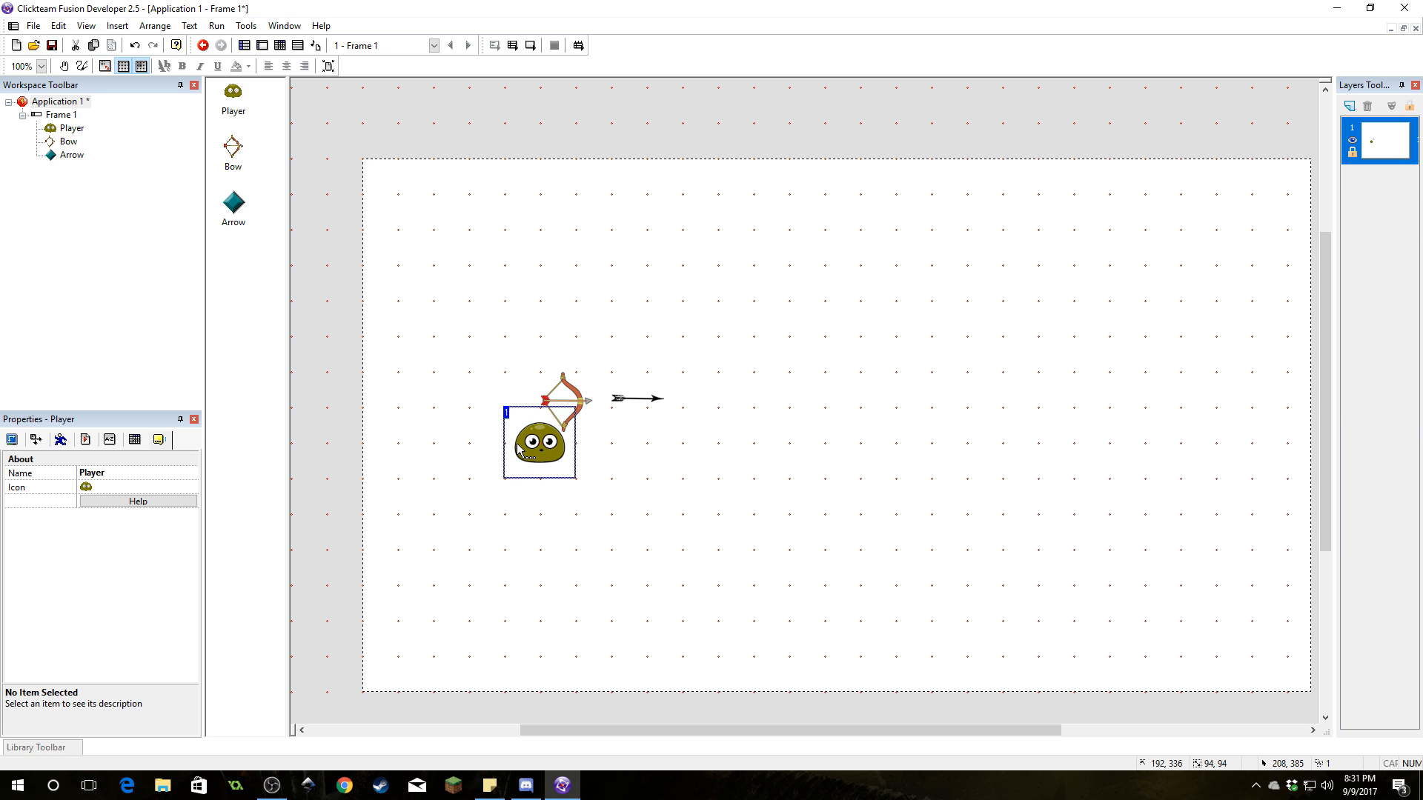
click(565, 379)
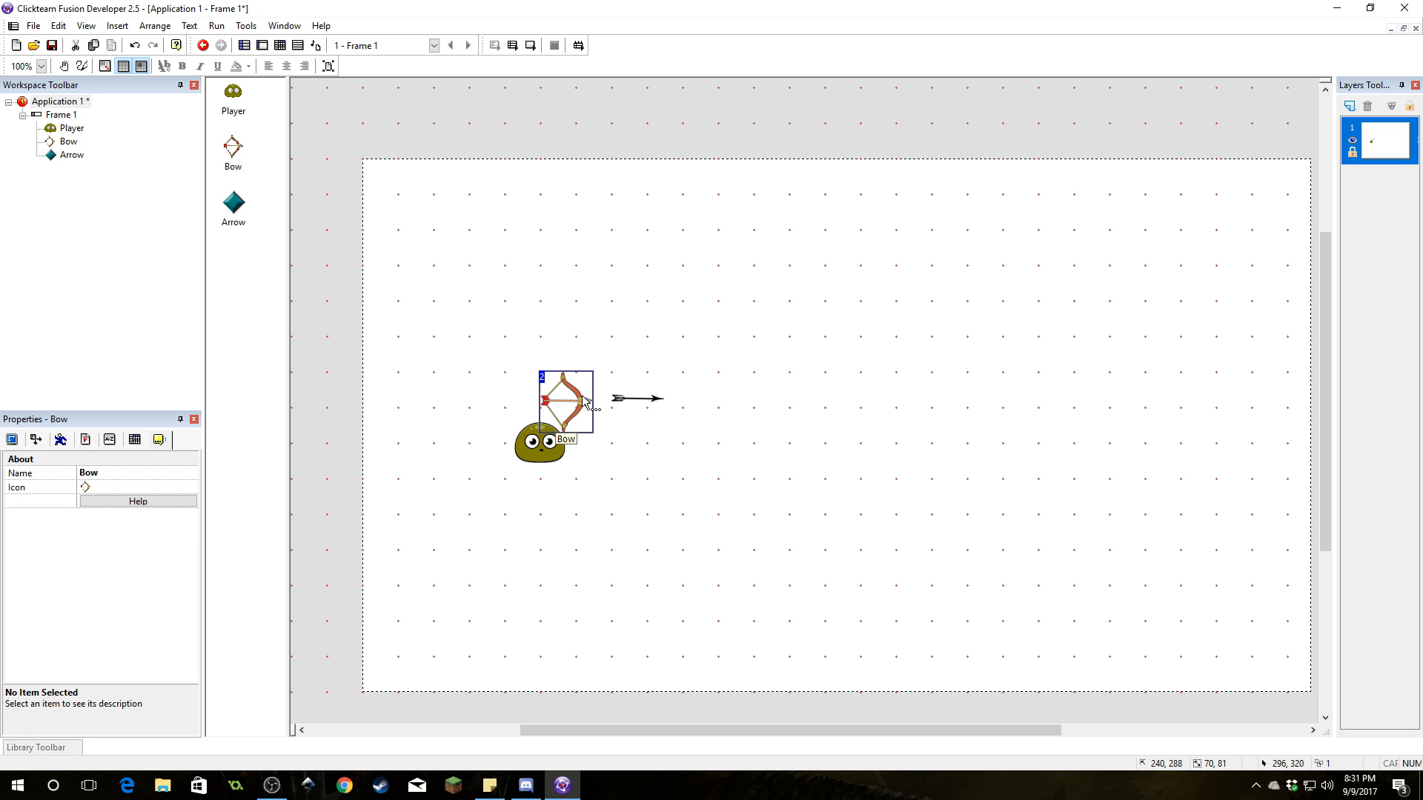
Insert a Backdrop object and edit it into stone floor tiles on pink
right_click(581, 402)
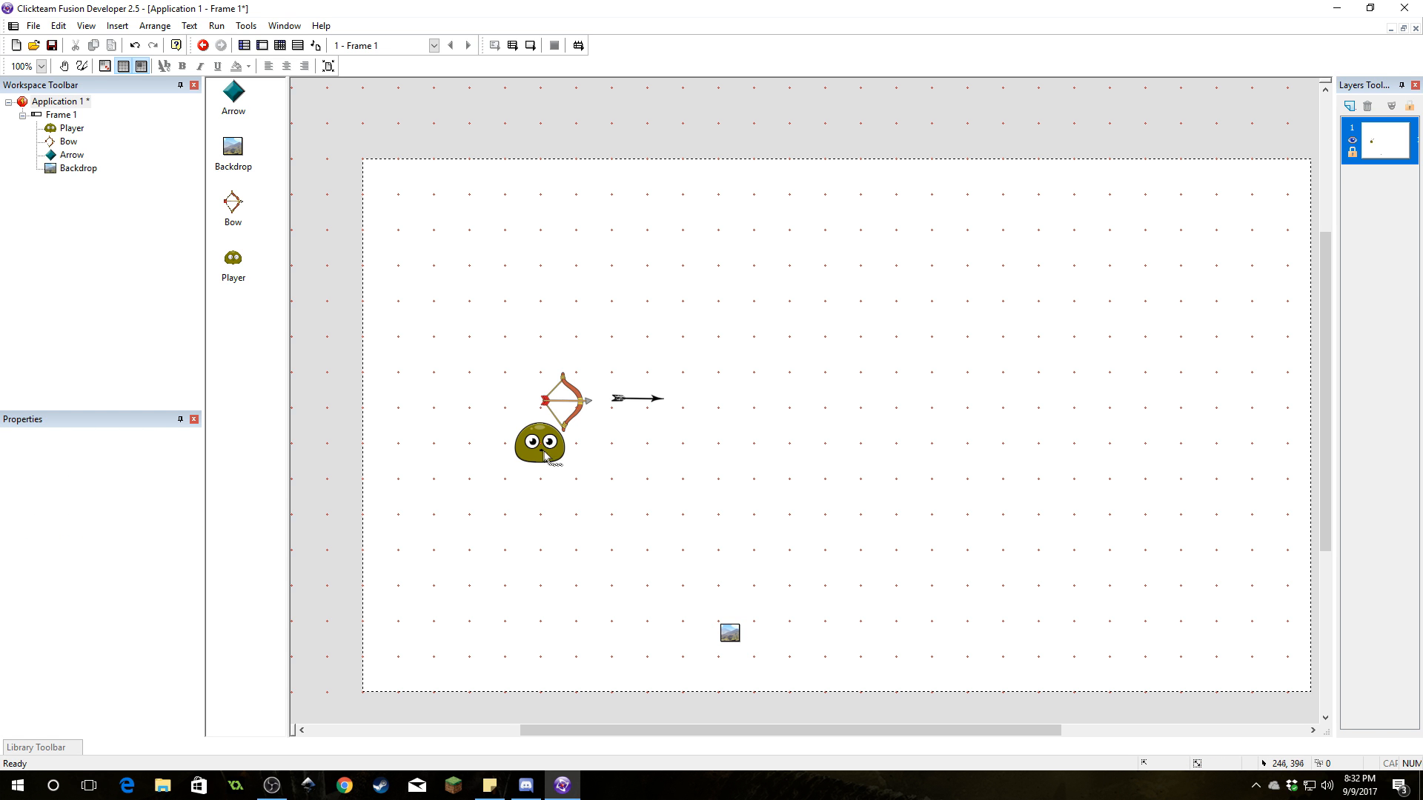
double_click(728, 632)
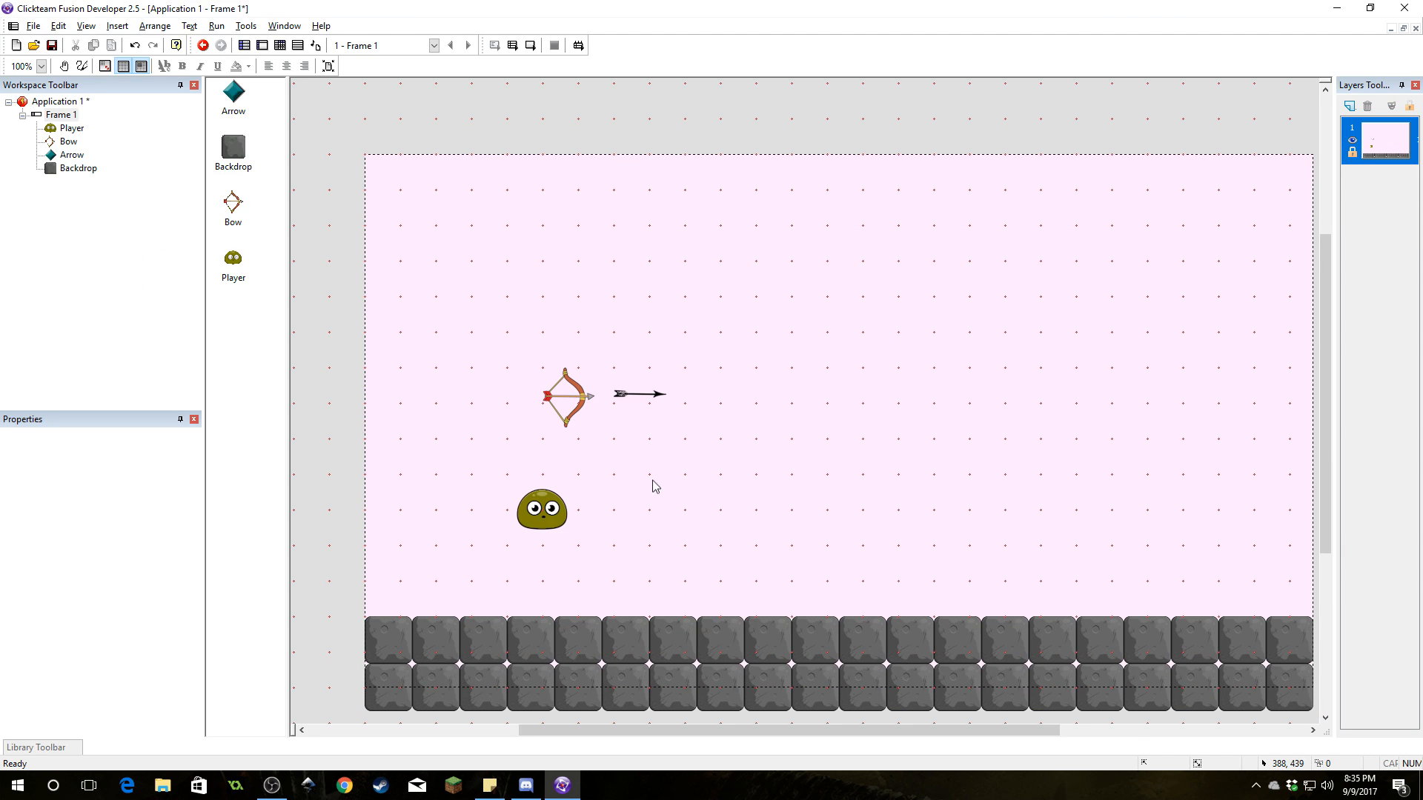
click(541, 509)
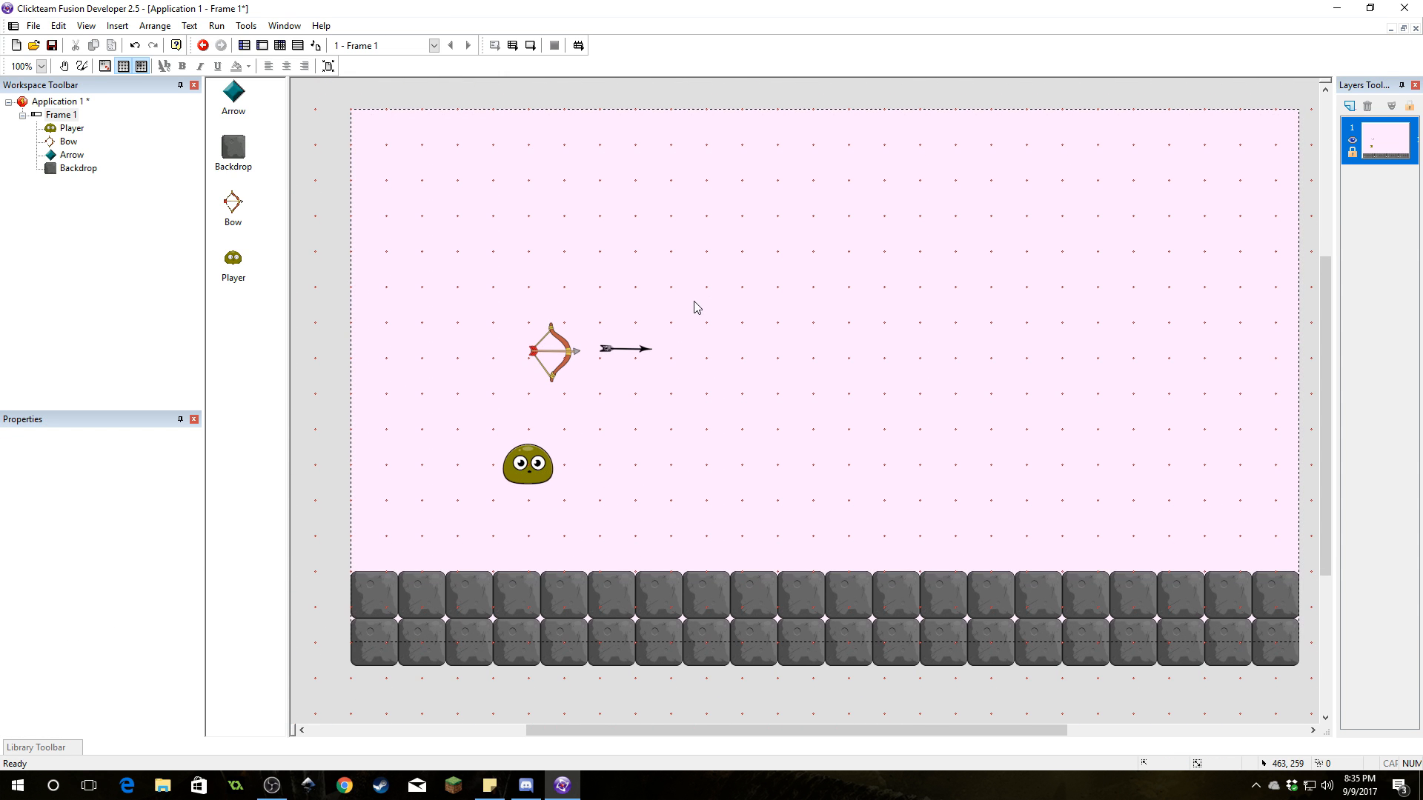
Give the Player object Platform movement type in its Movement properties
click(526, 463)
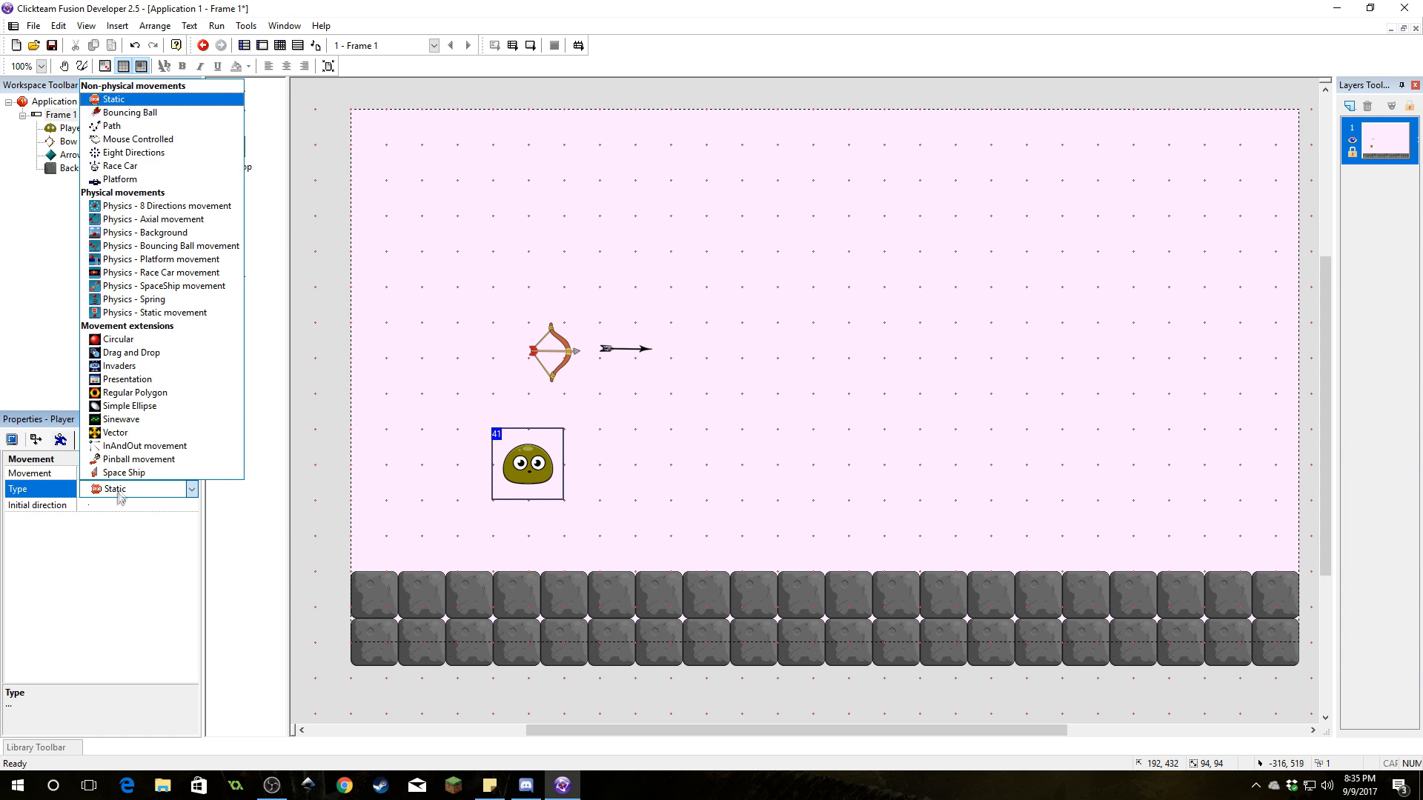
click(120, 178)
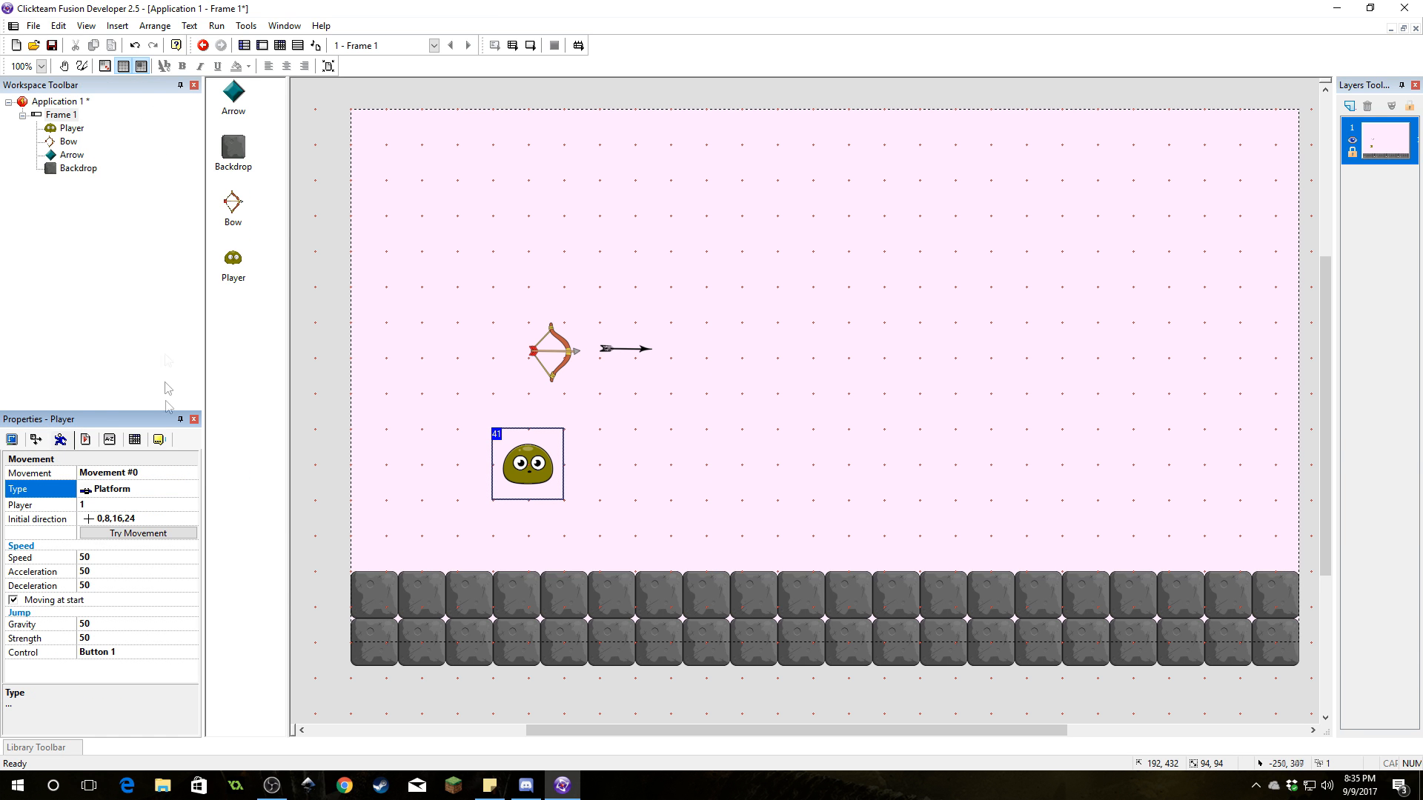
click(298, 45)
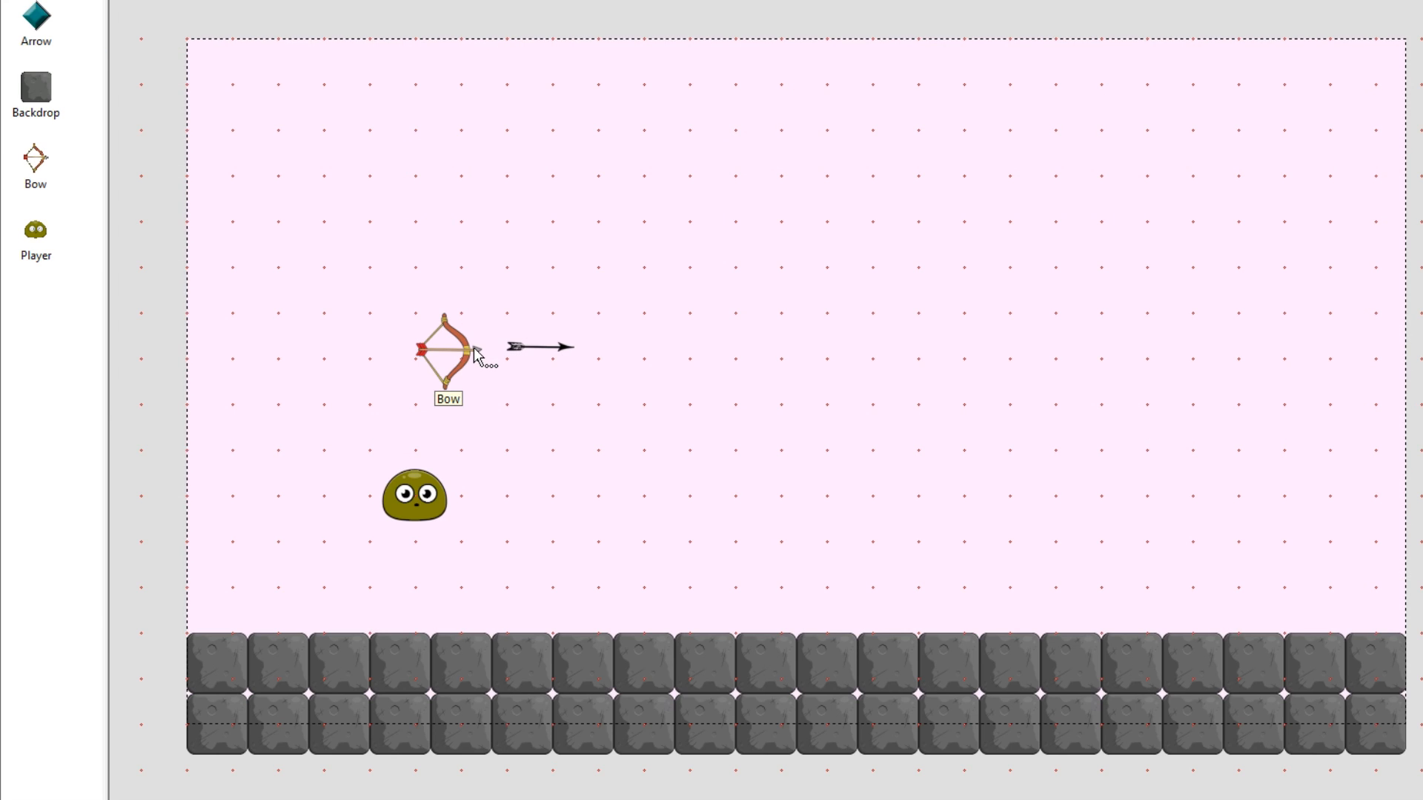
Add an alterable value to the Bow named cur_angle
click(445, 349)
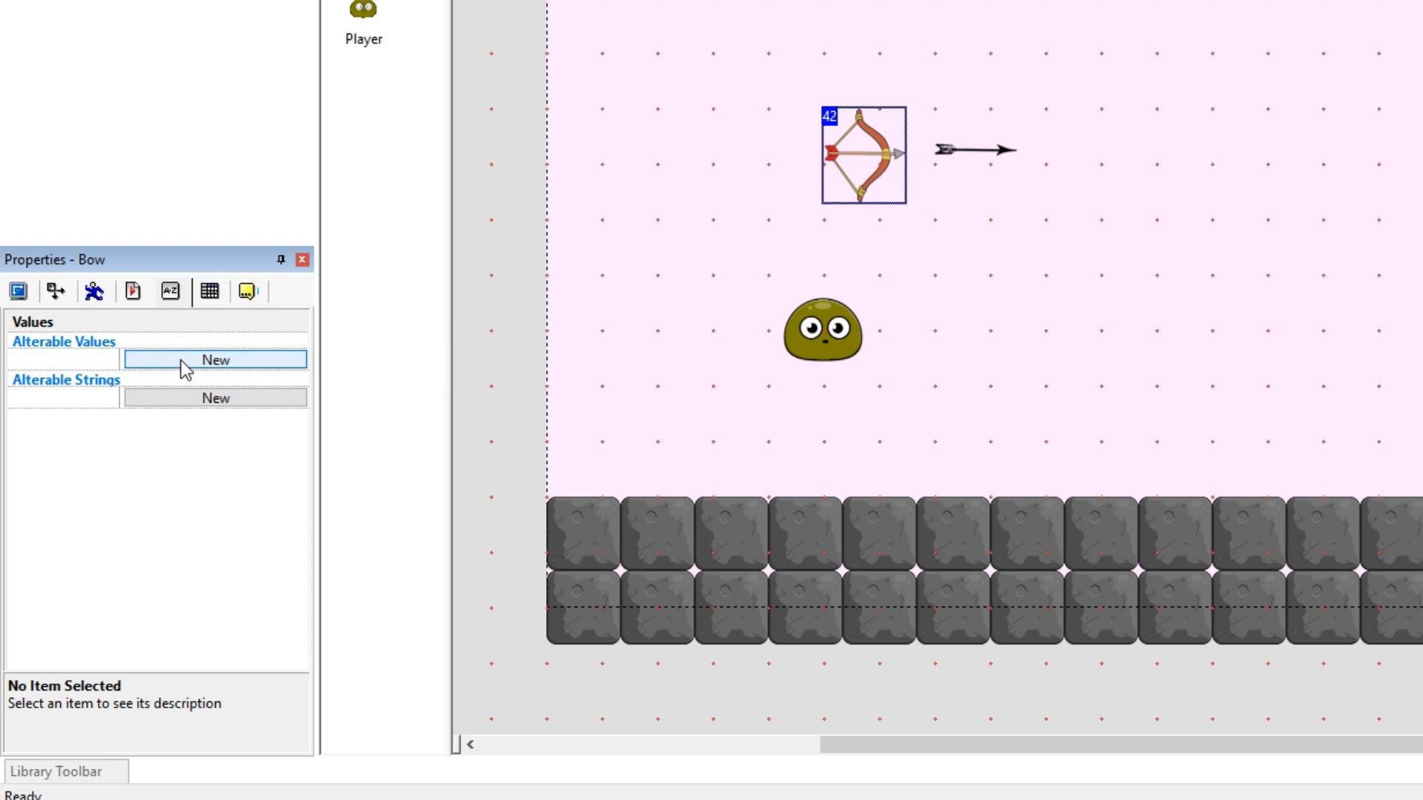
click(215, 360)
text(cur_)
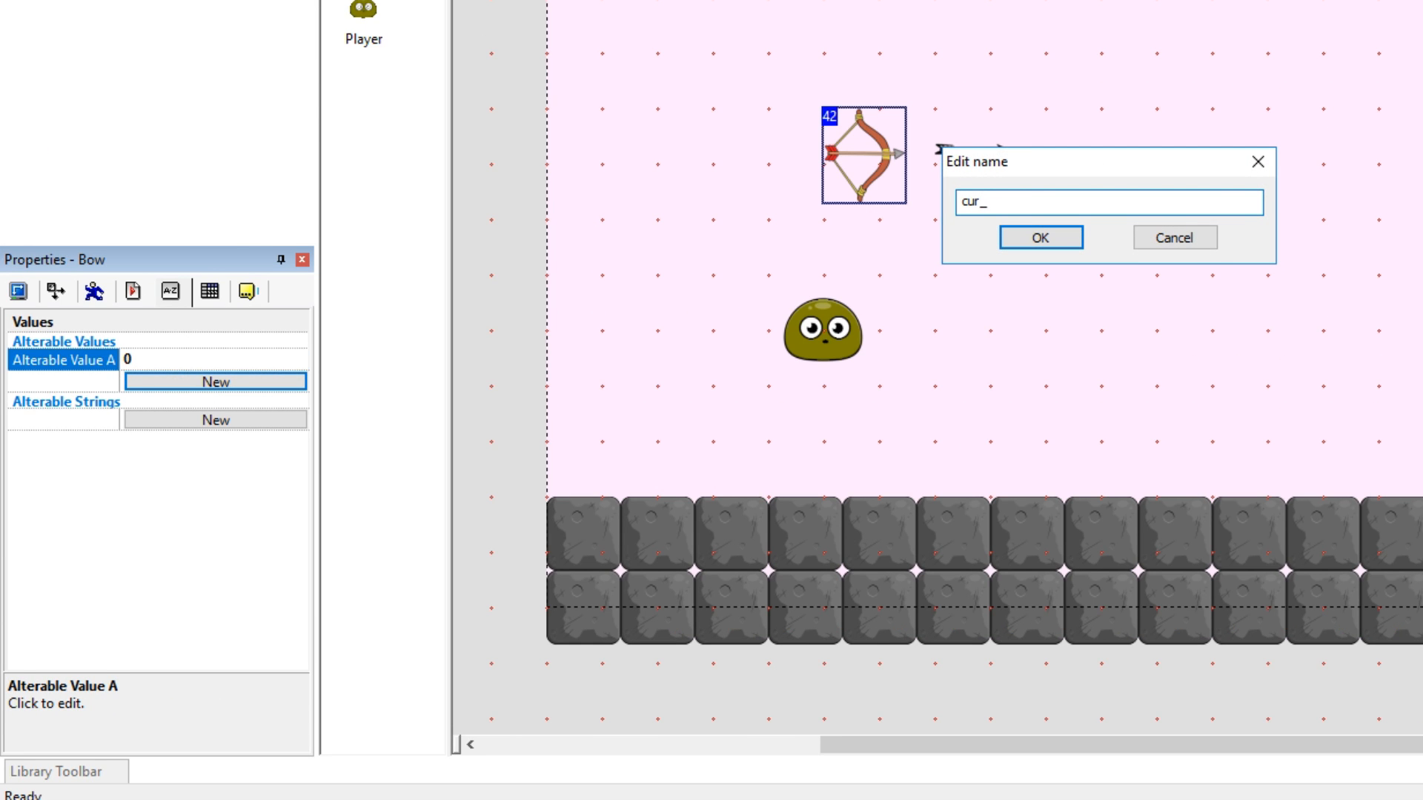
click(1040, 237)
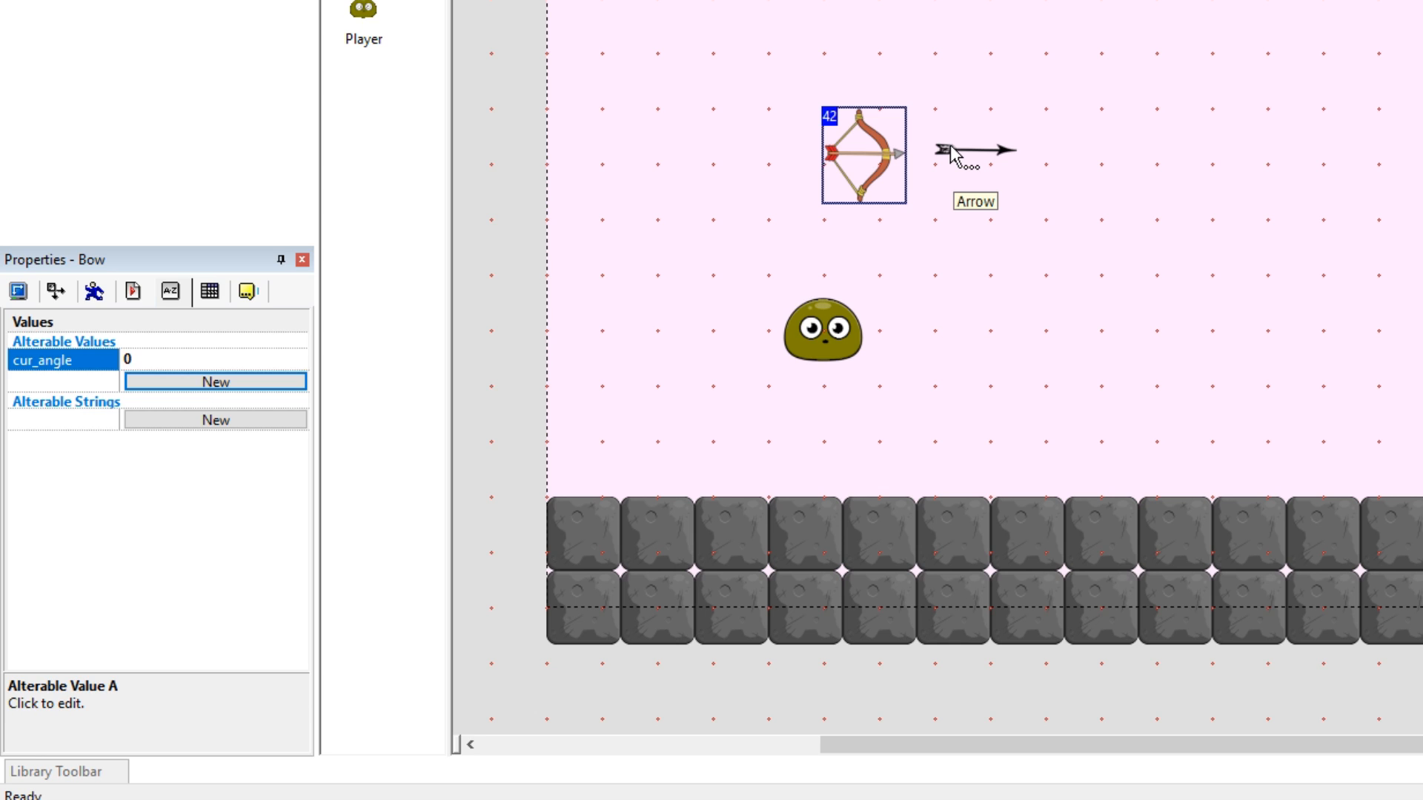
Name the Arrow's values xspd and yspd, and the Bow's second value draw_str
click(971, 149)
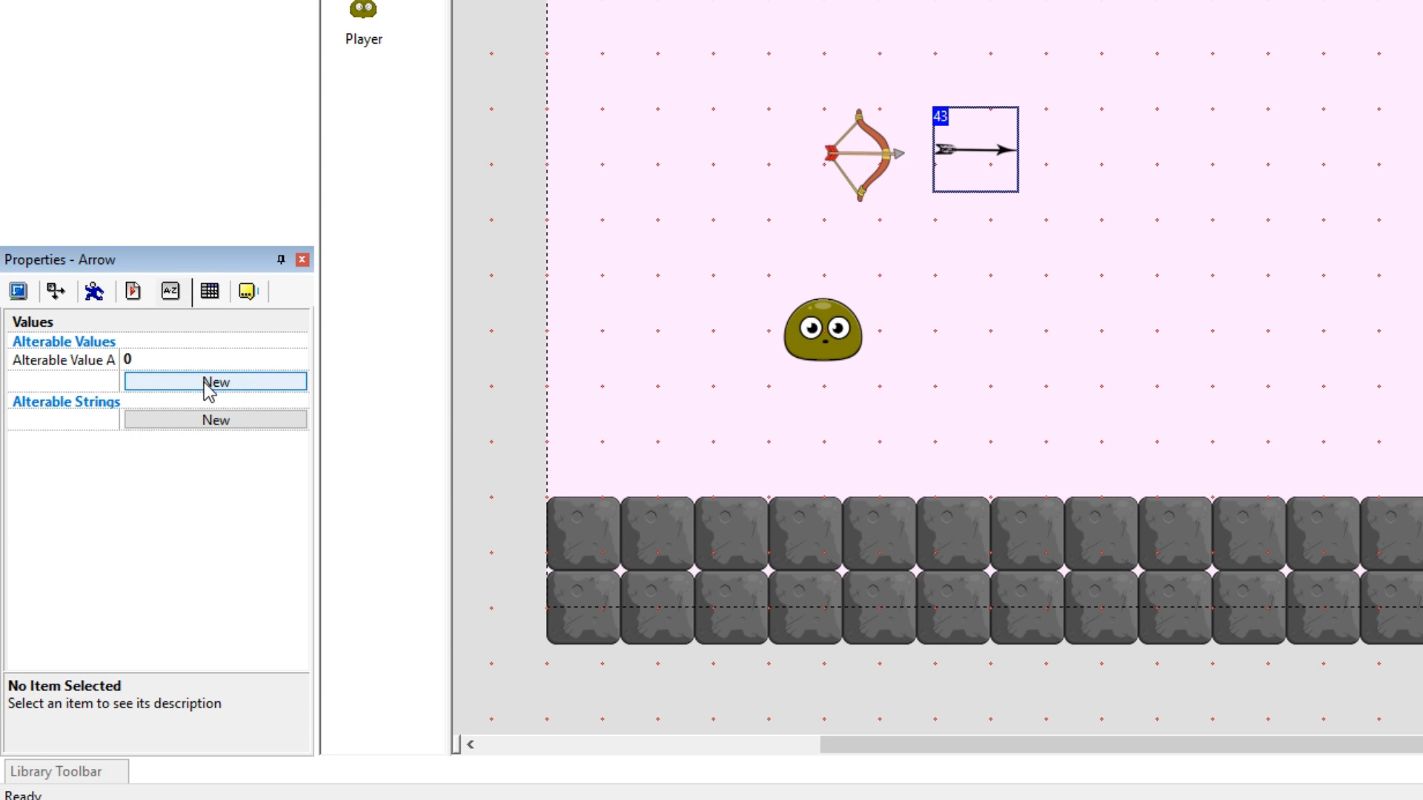
click(216, 381)
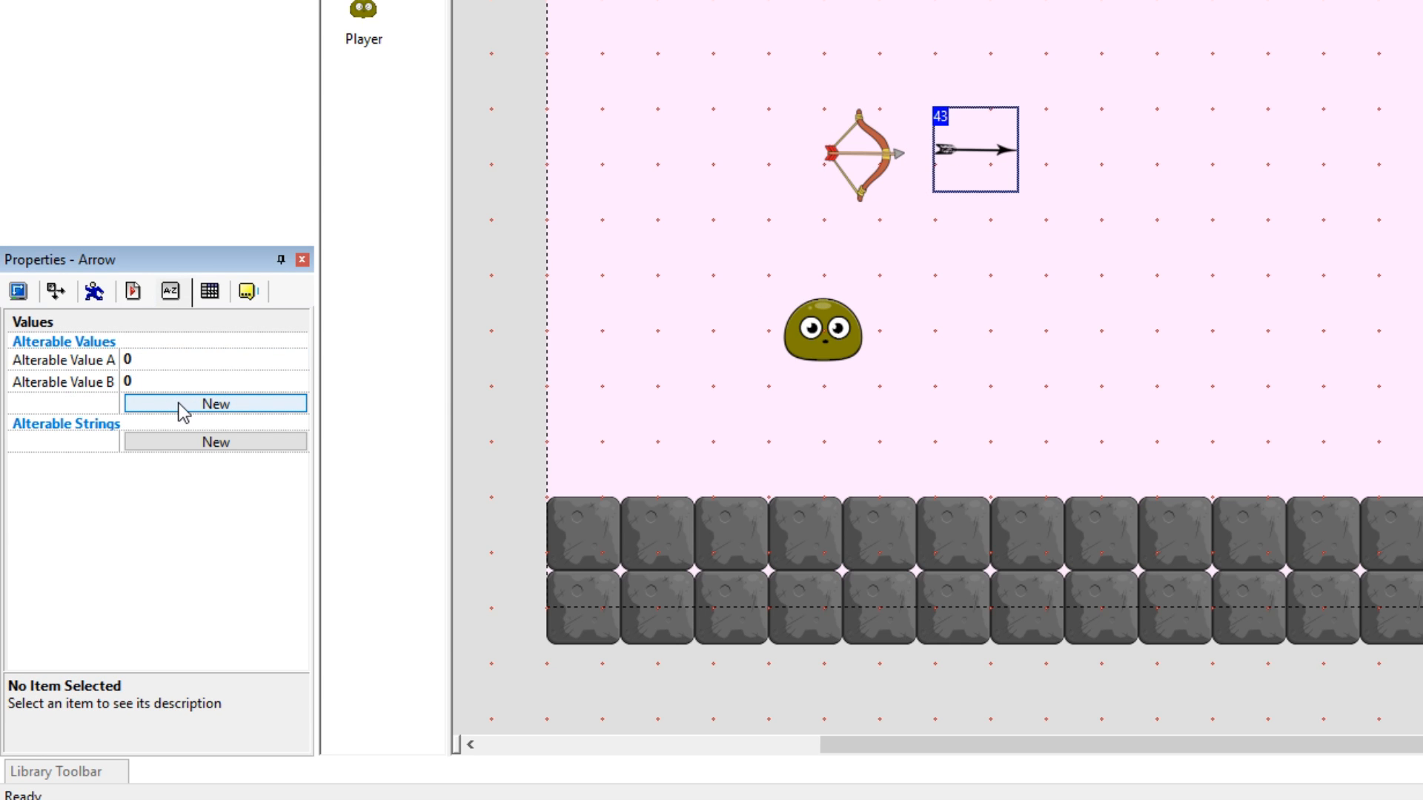
click(215, 404)
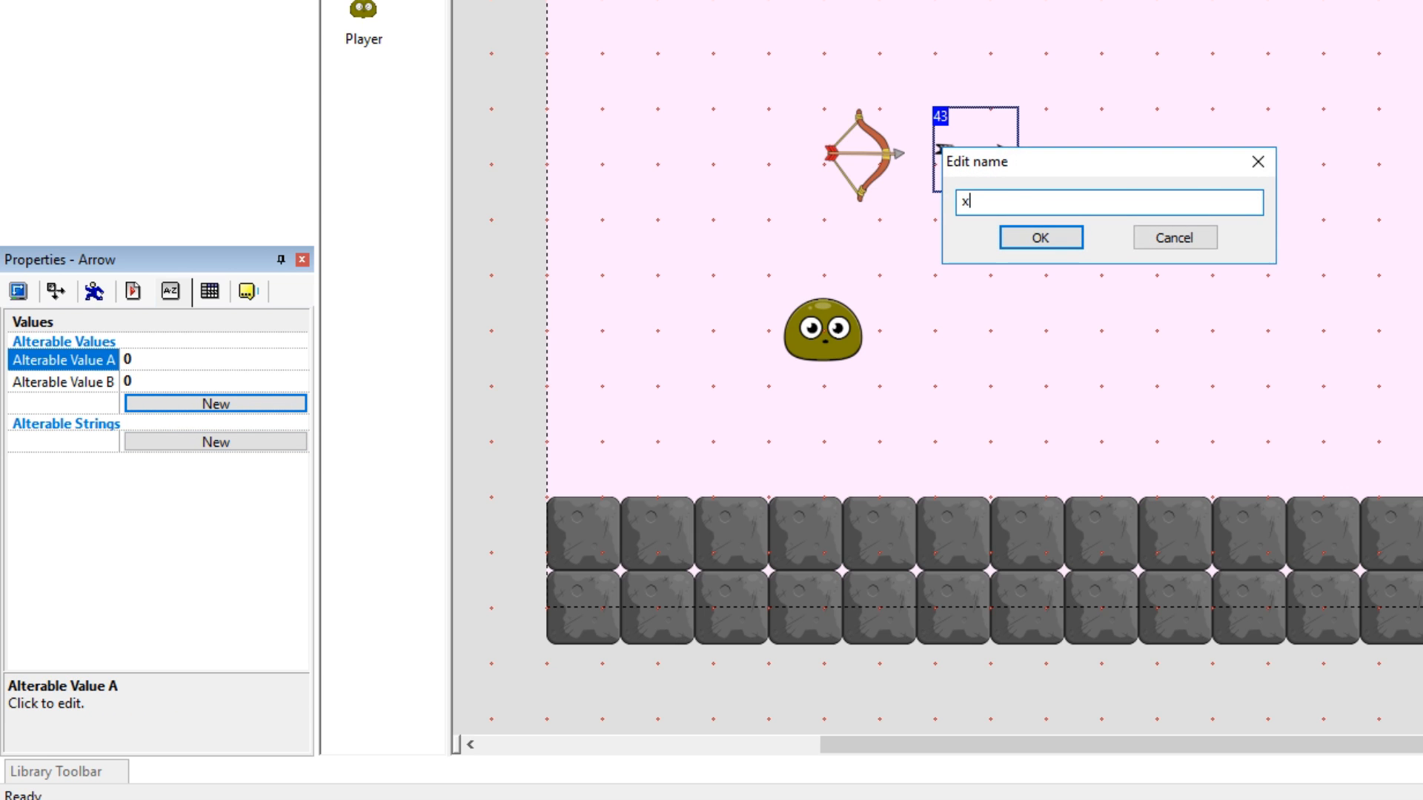
click(1039, 237)
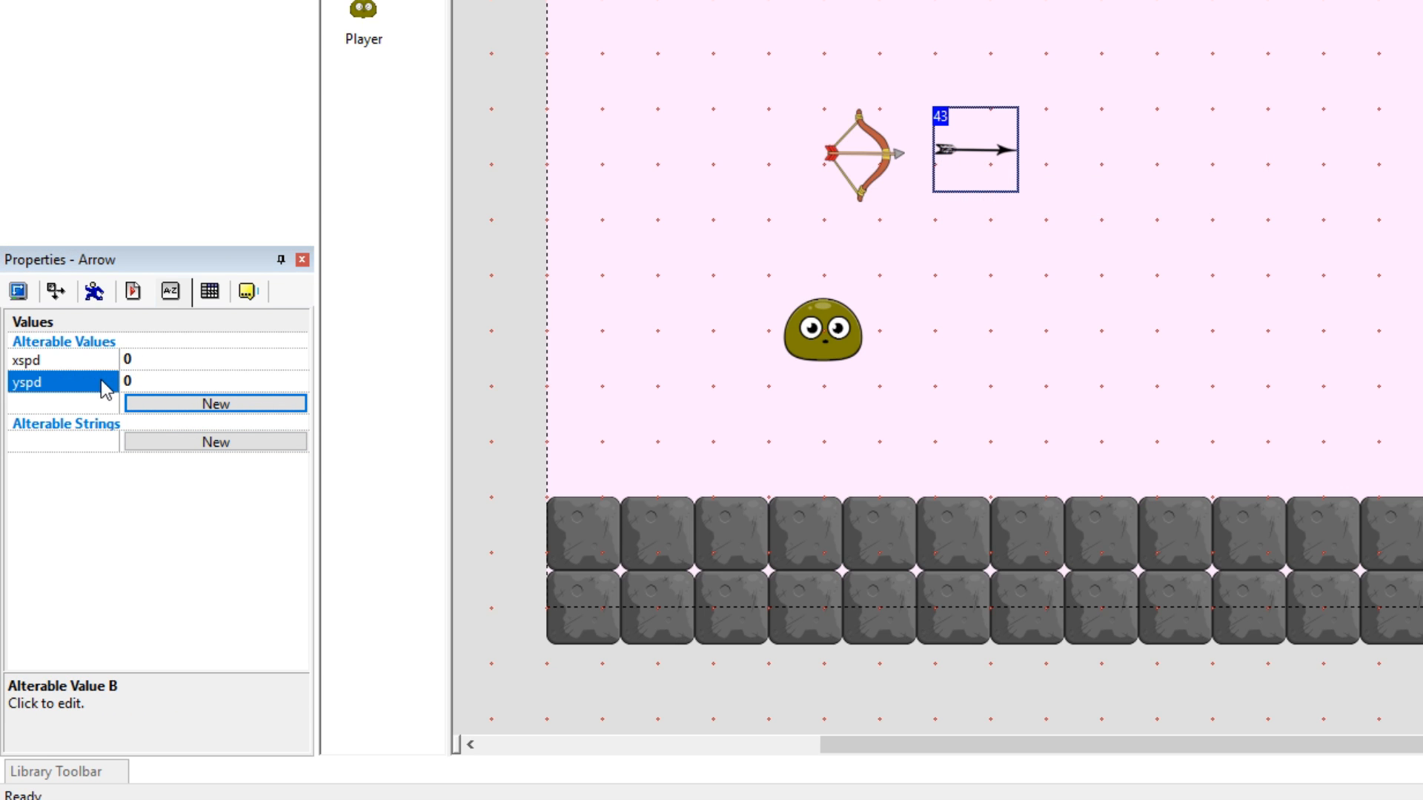
mouse_move(404, 380)
text(draw_)
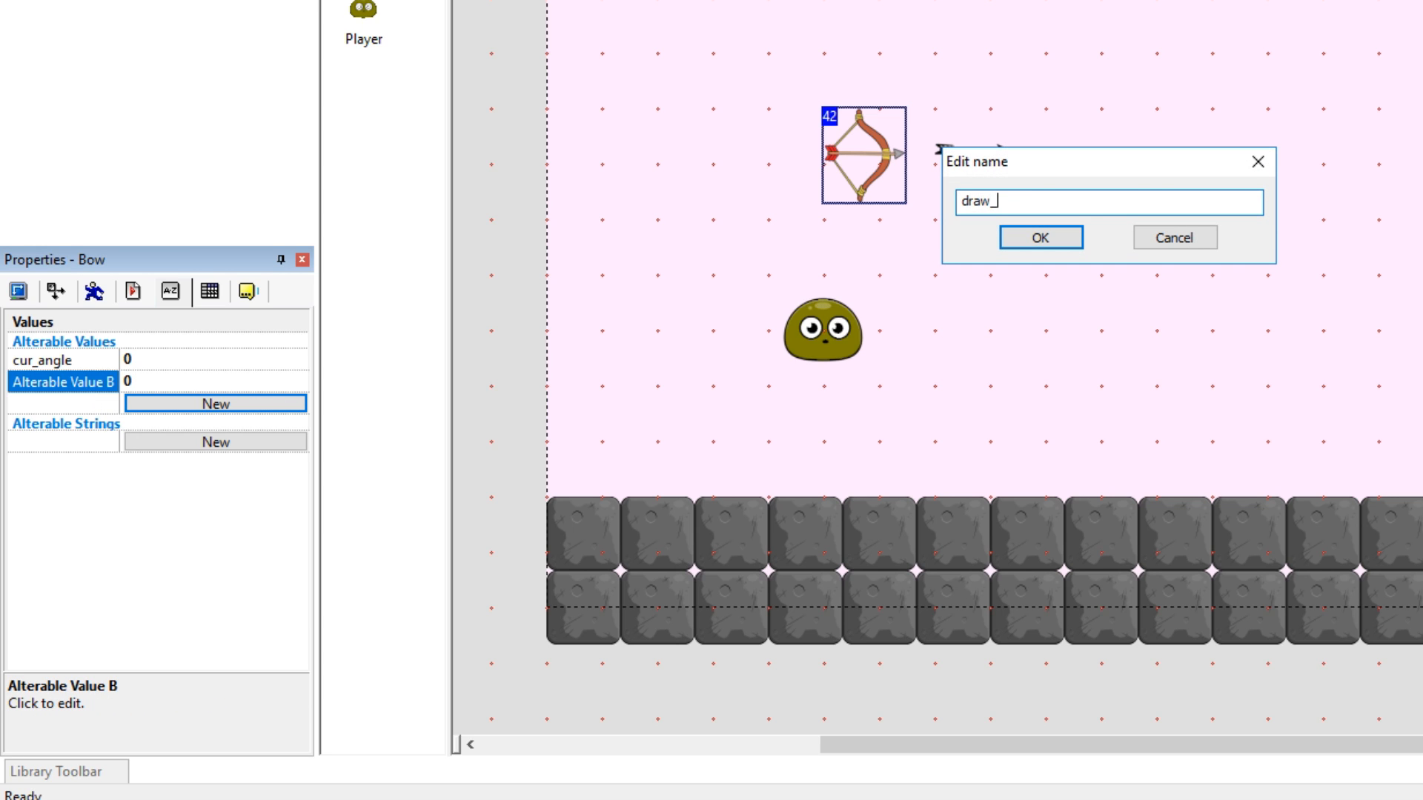
text(str)
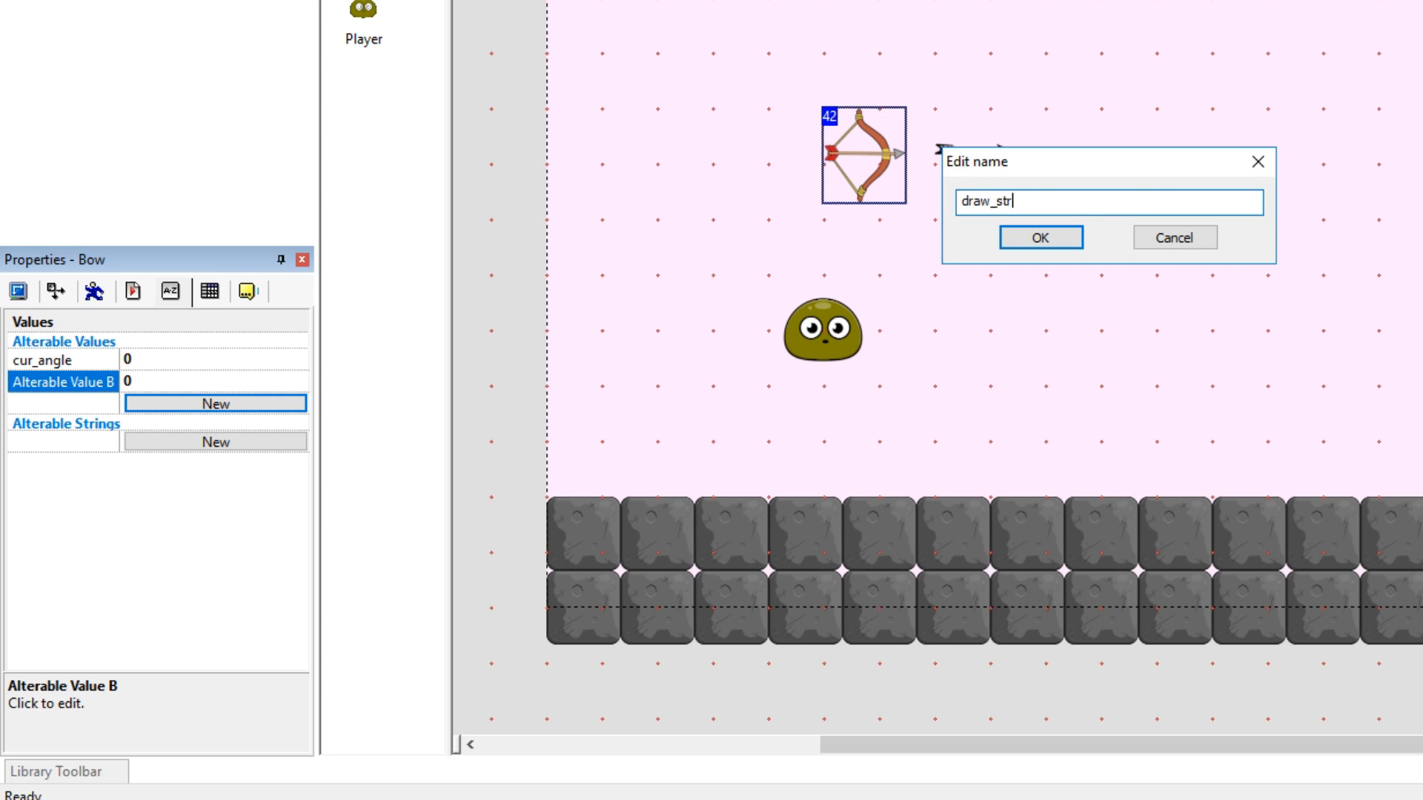
click(1039, 237)
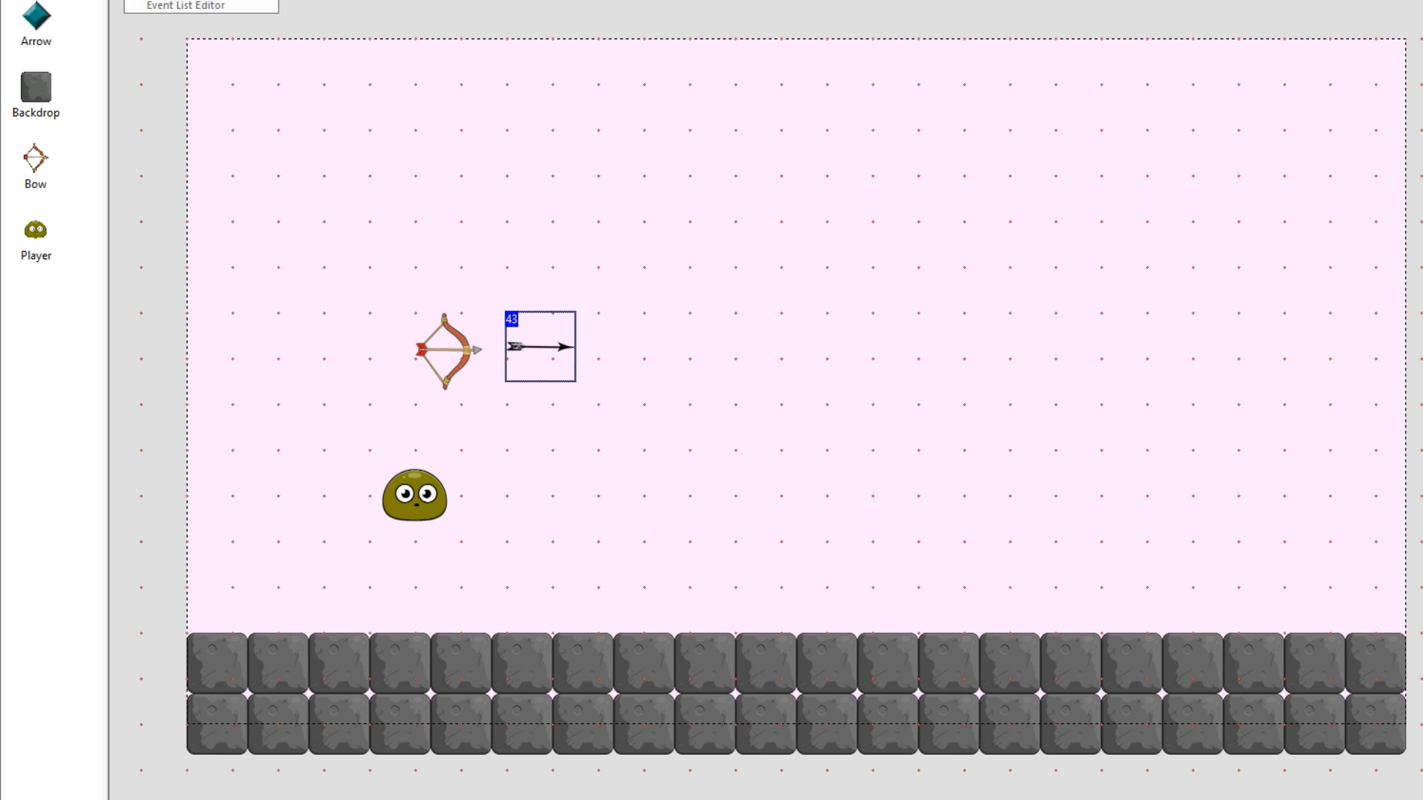
Add a new event with condition 'Repeat while left mouse-key is pressed'
click(201, 5)
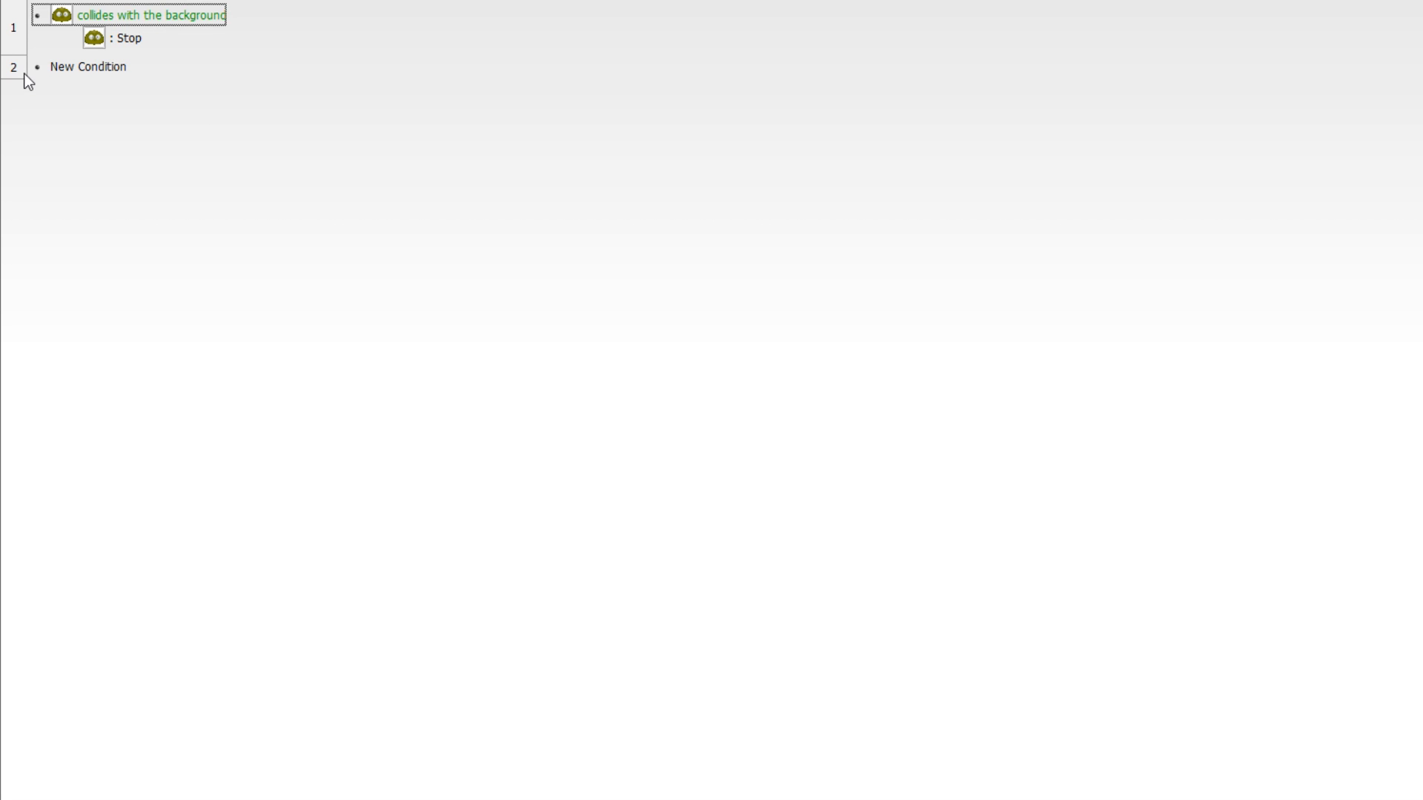
right_click(27, 80)
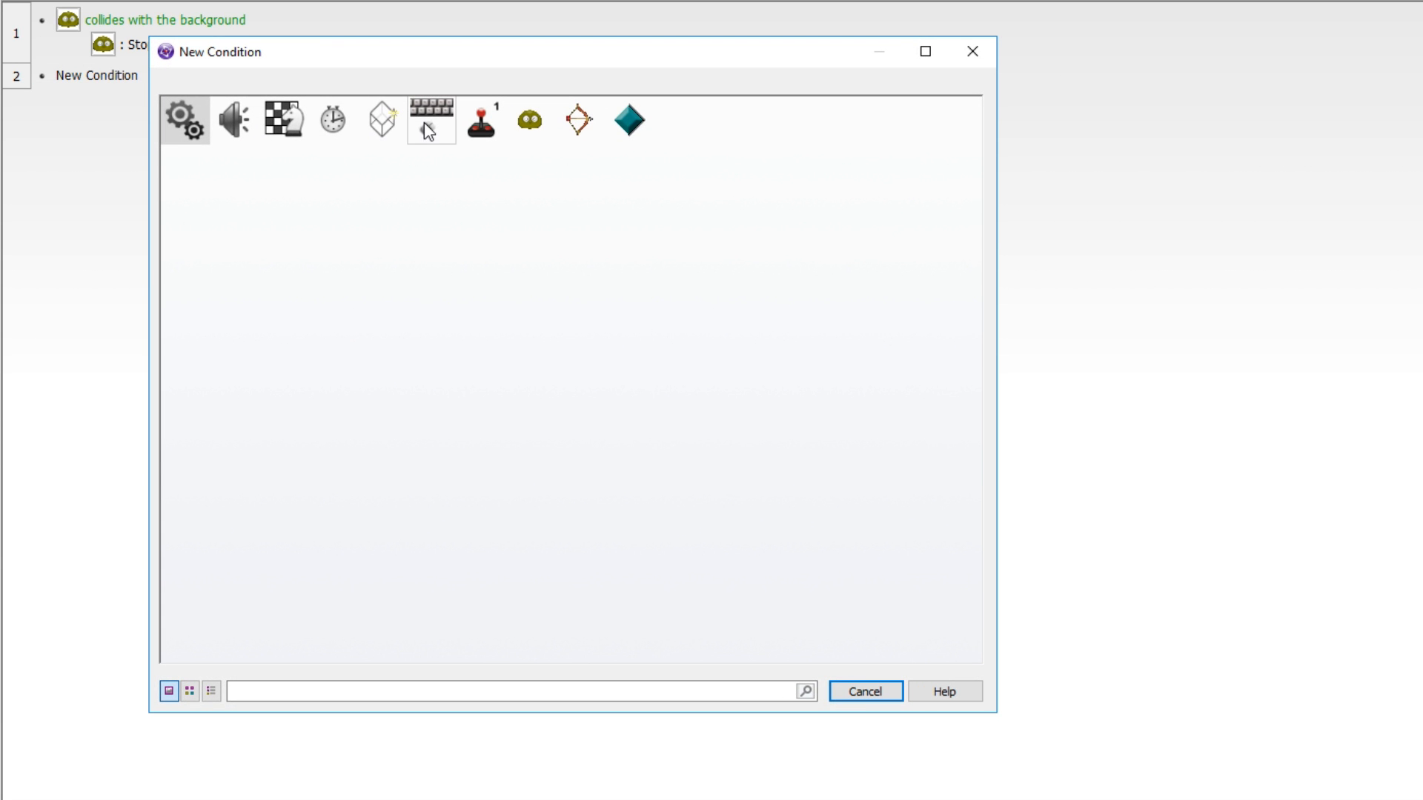
click(430, 118)
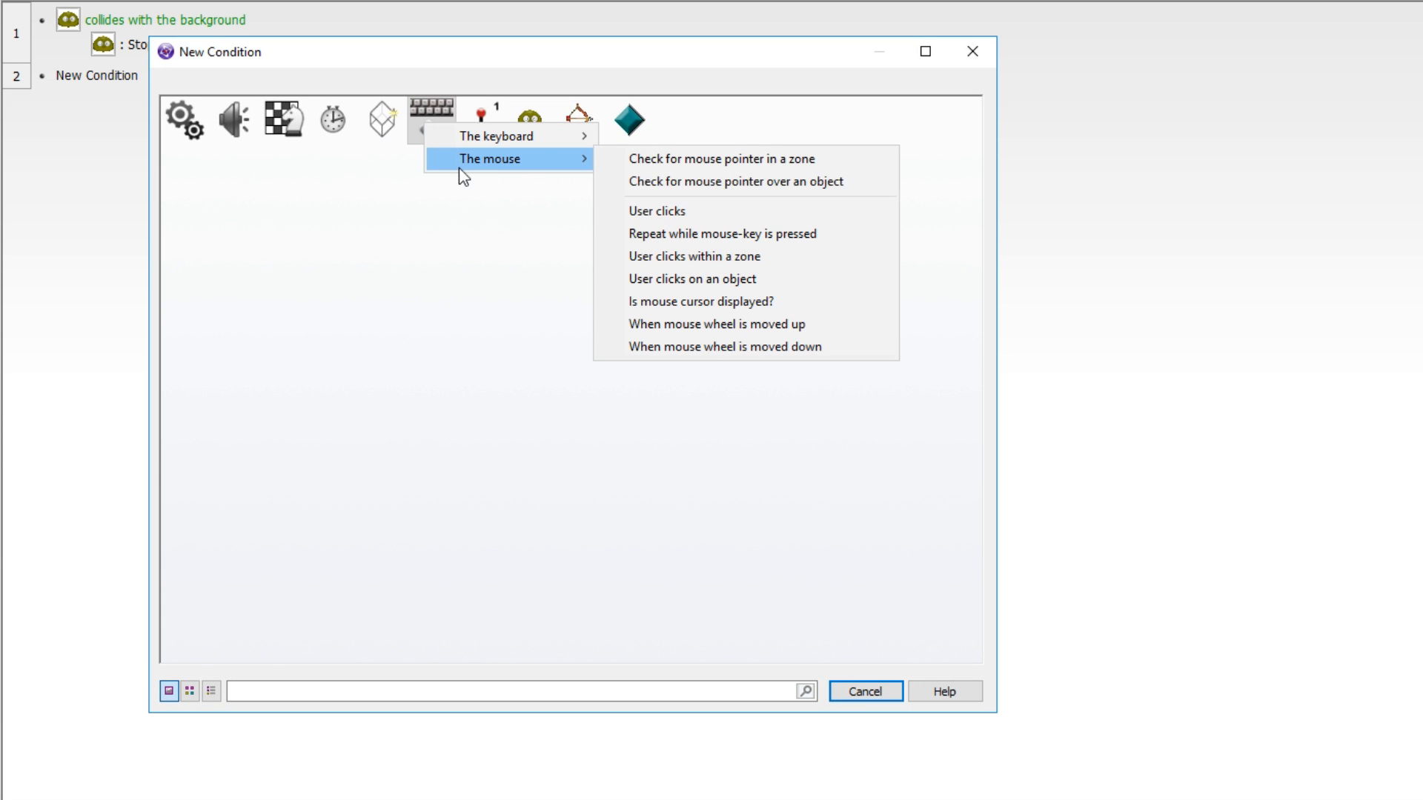
mouse_move(721, 234)
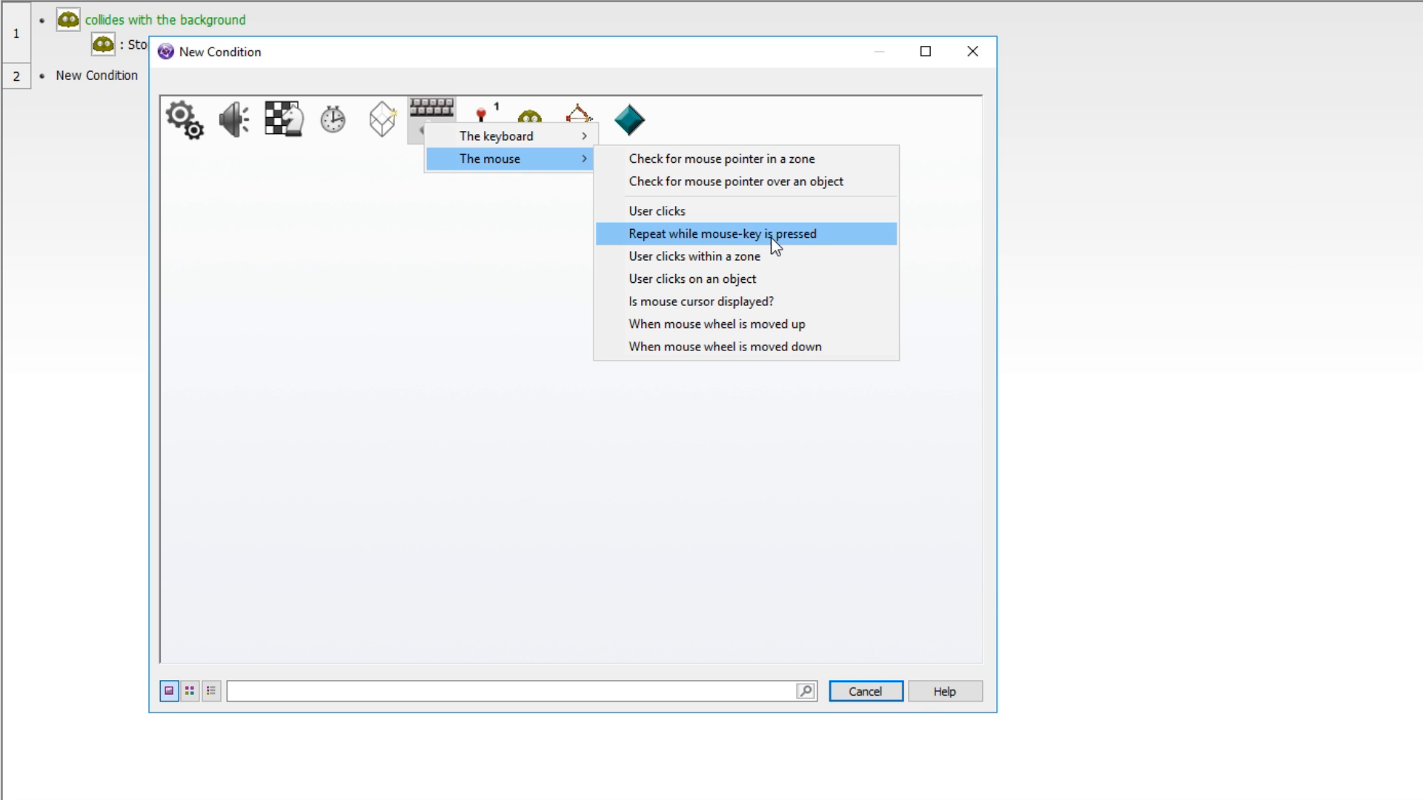
click(723, 233)
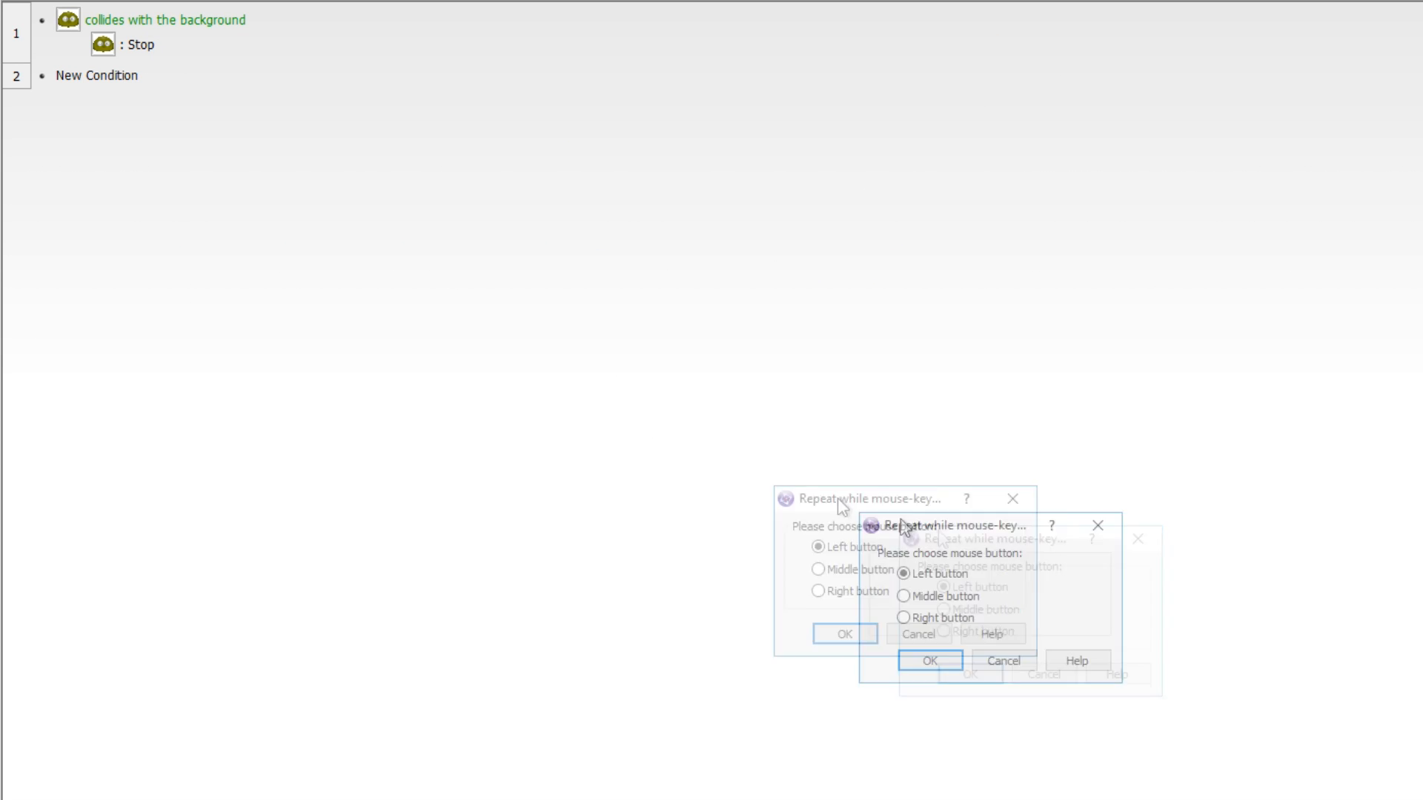
click(930, 660)
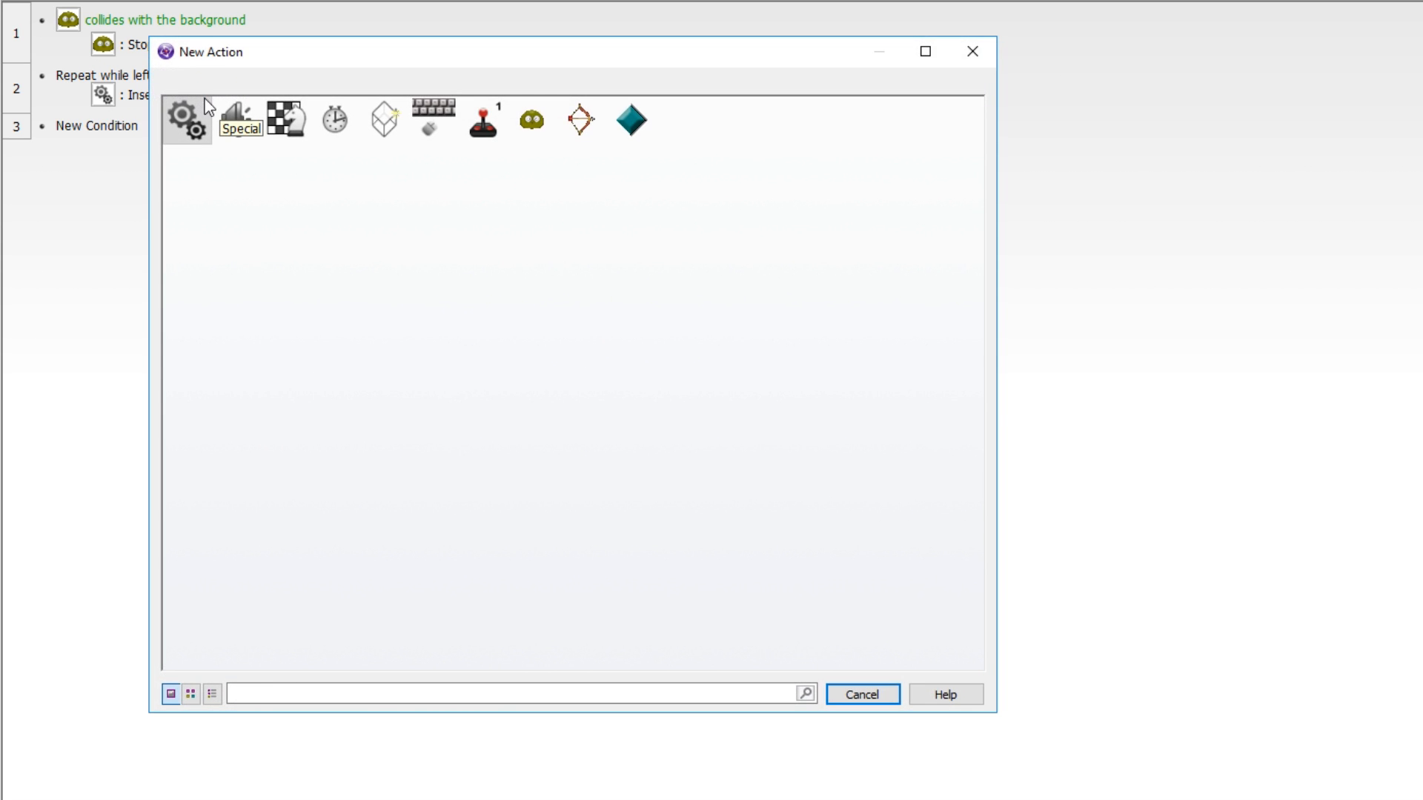
mouse_move(631, 118)
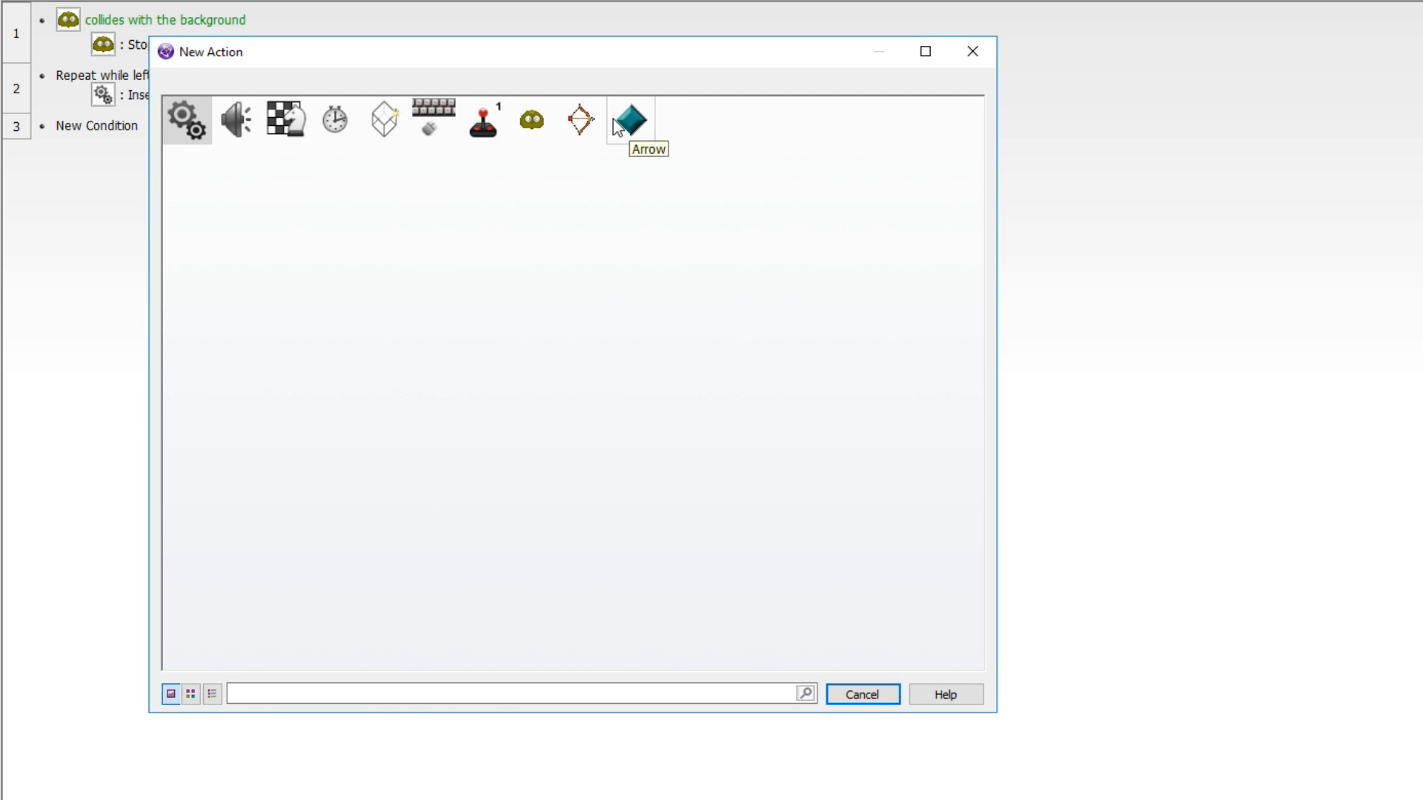
Give that event Bow actions: set internal flag 1 on and add 1 to draw_str
click(630, 118)
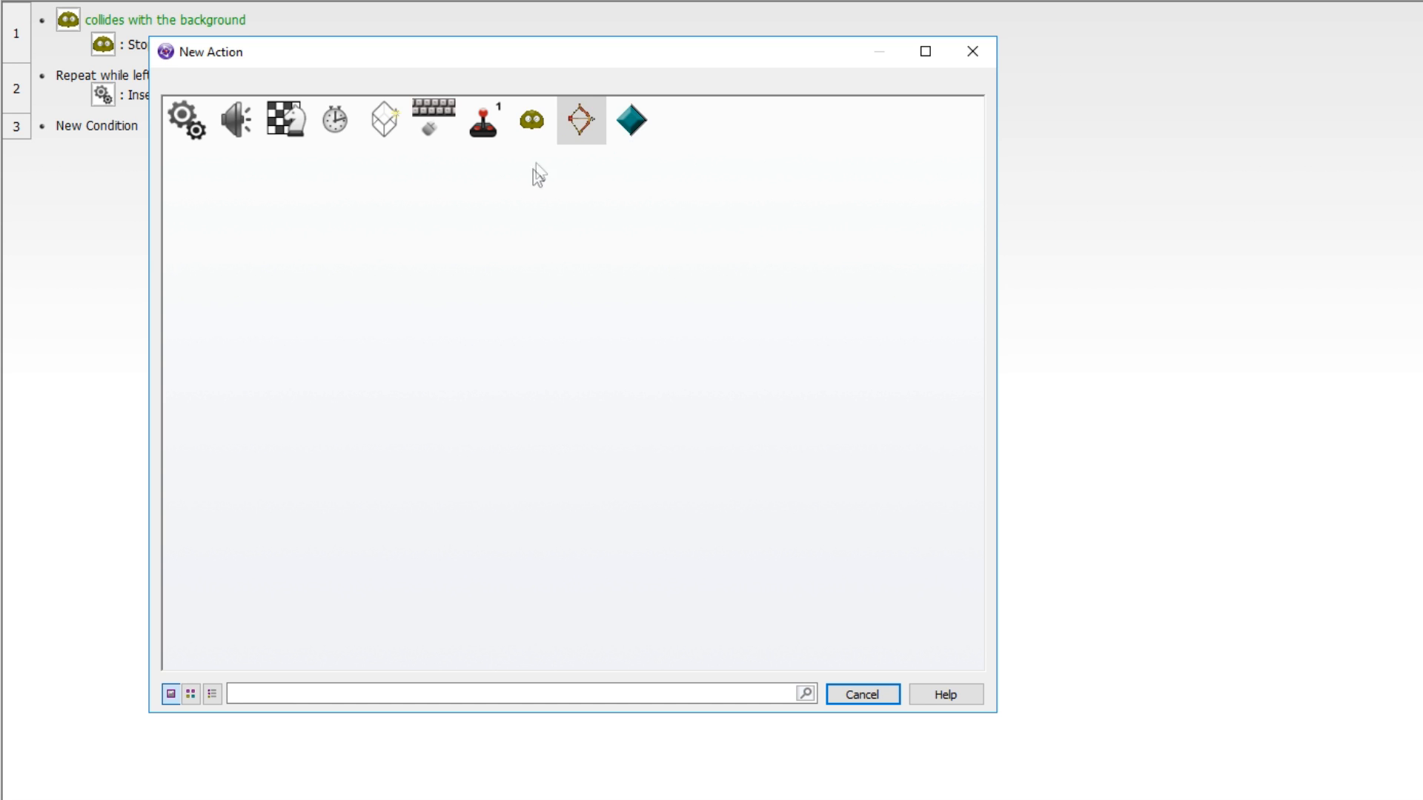
mouse_move(574, 134)
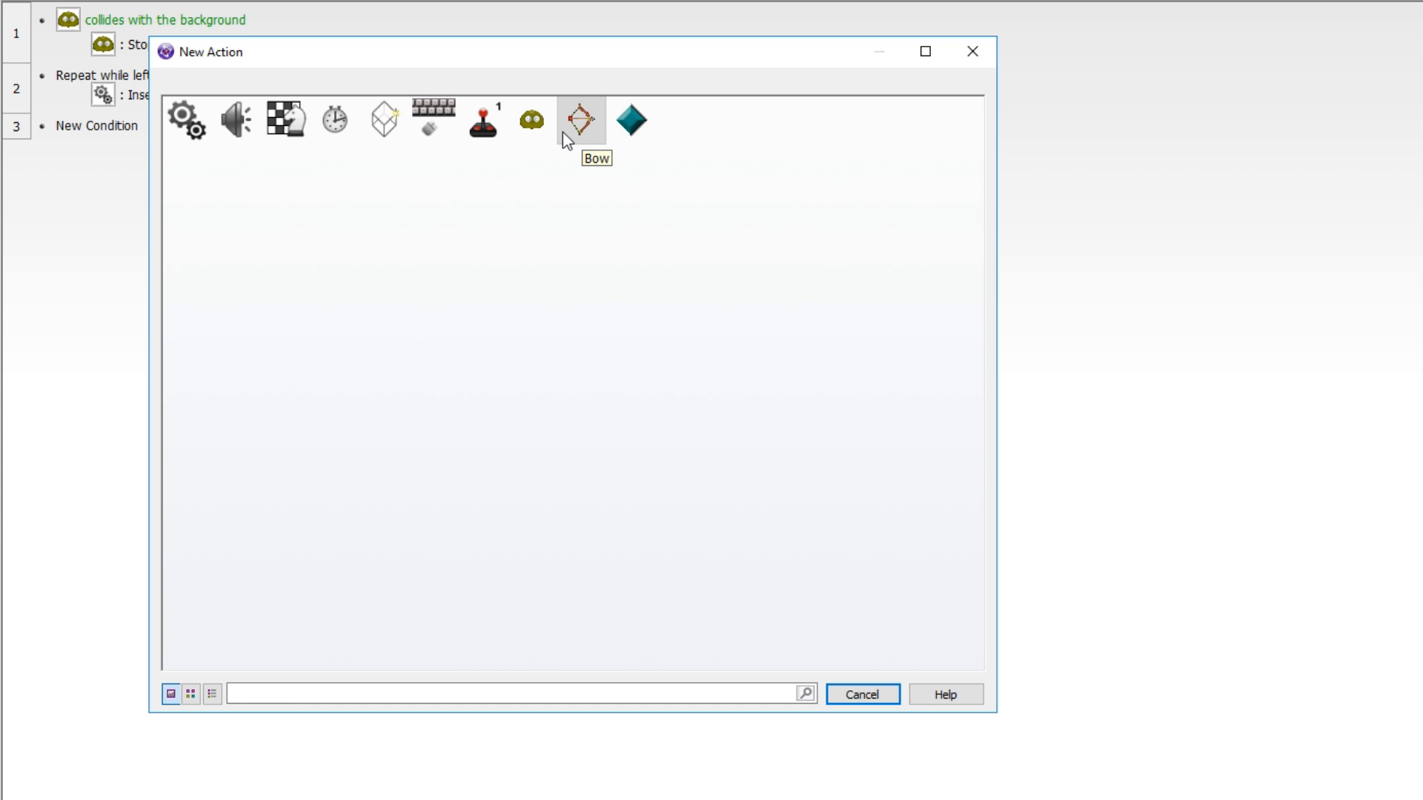
click(579, 118)
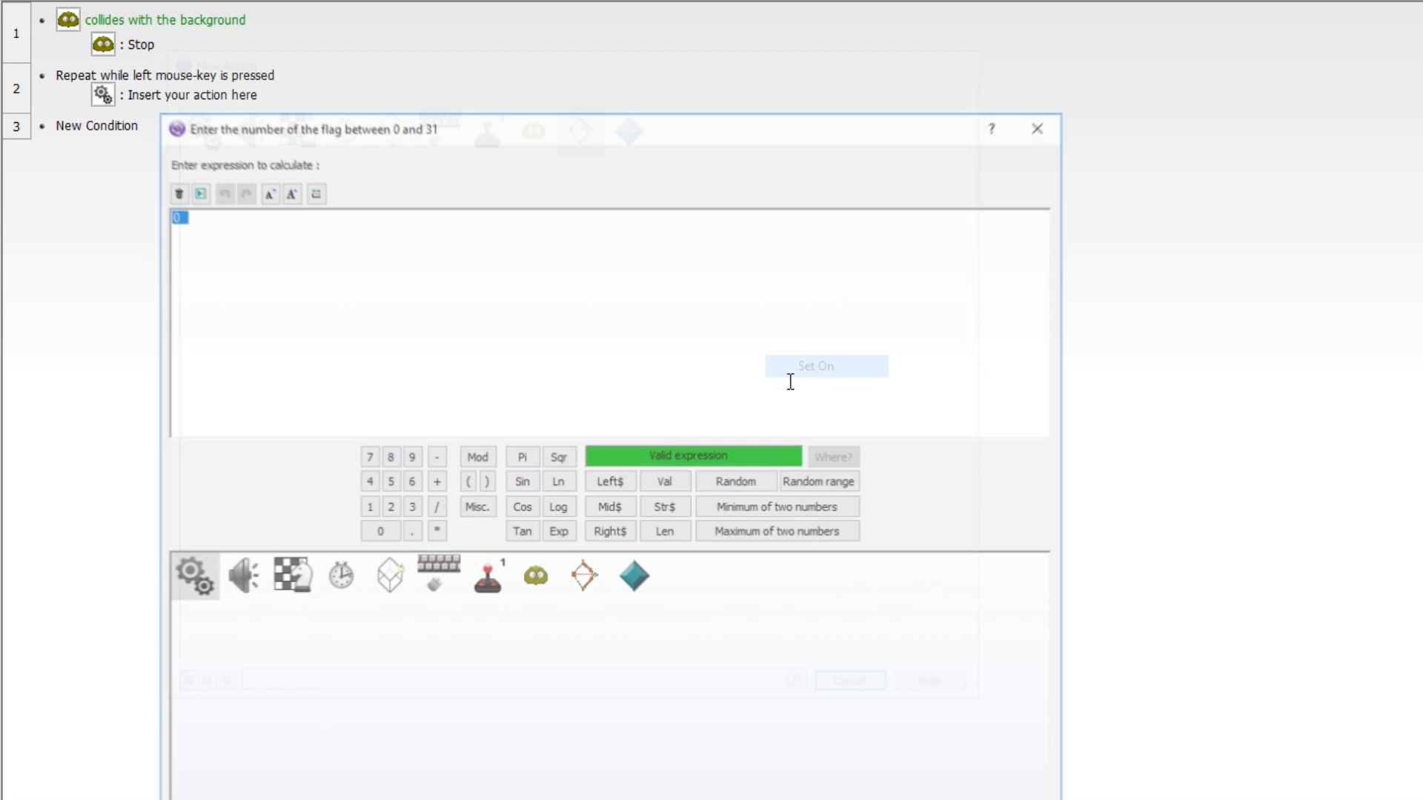
click(824, 365)
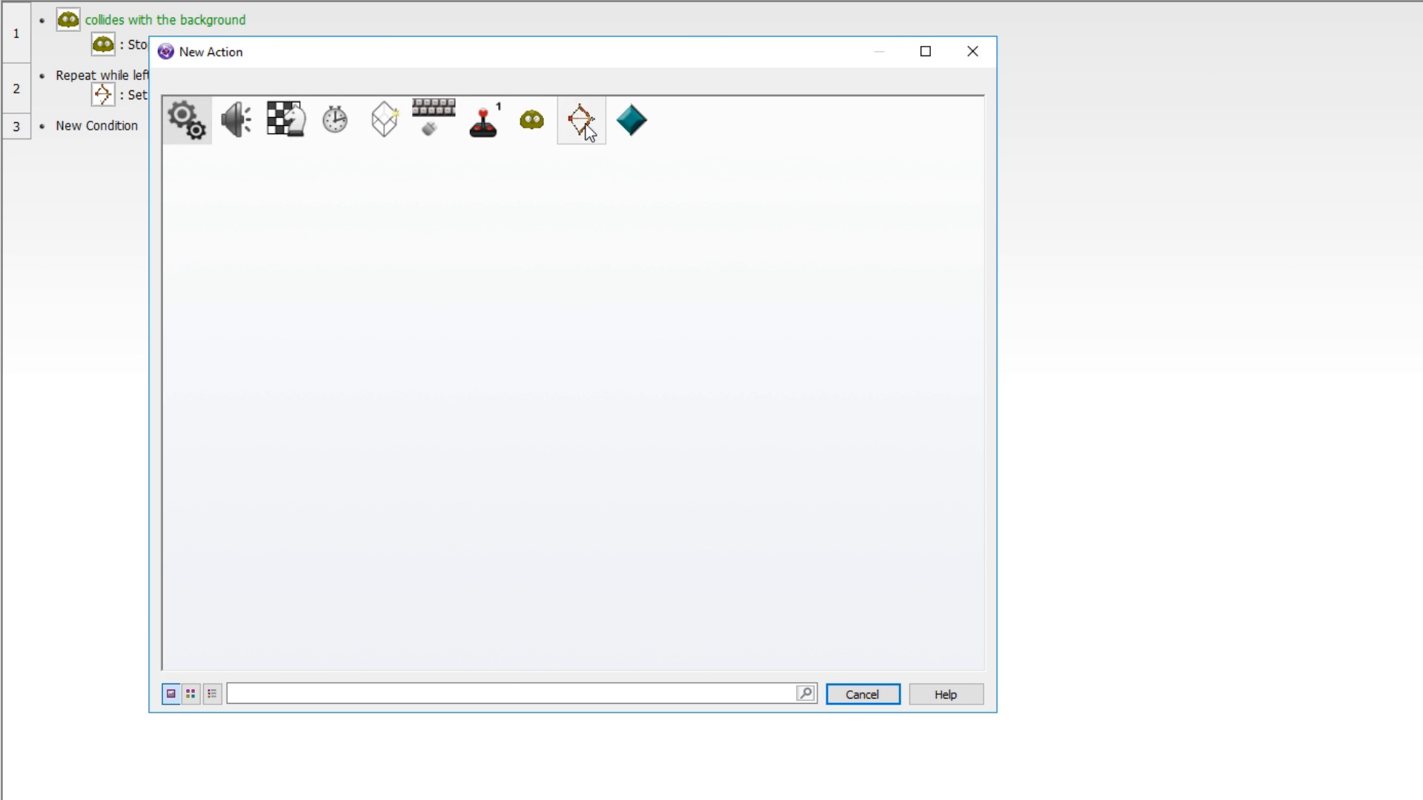
click(579, 118)
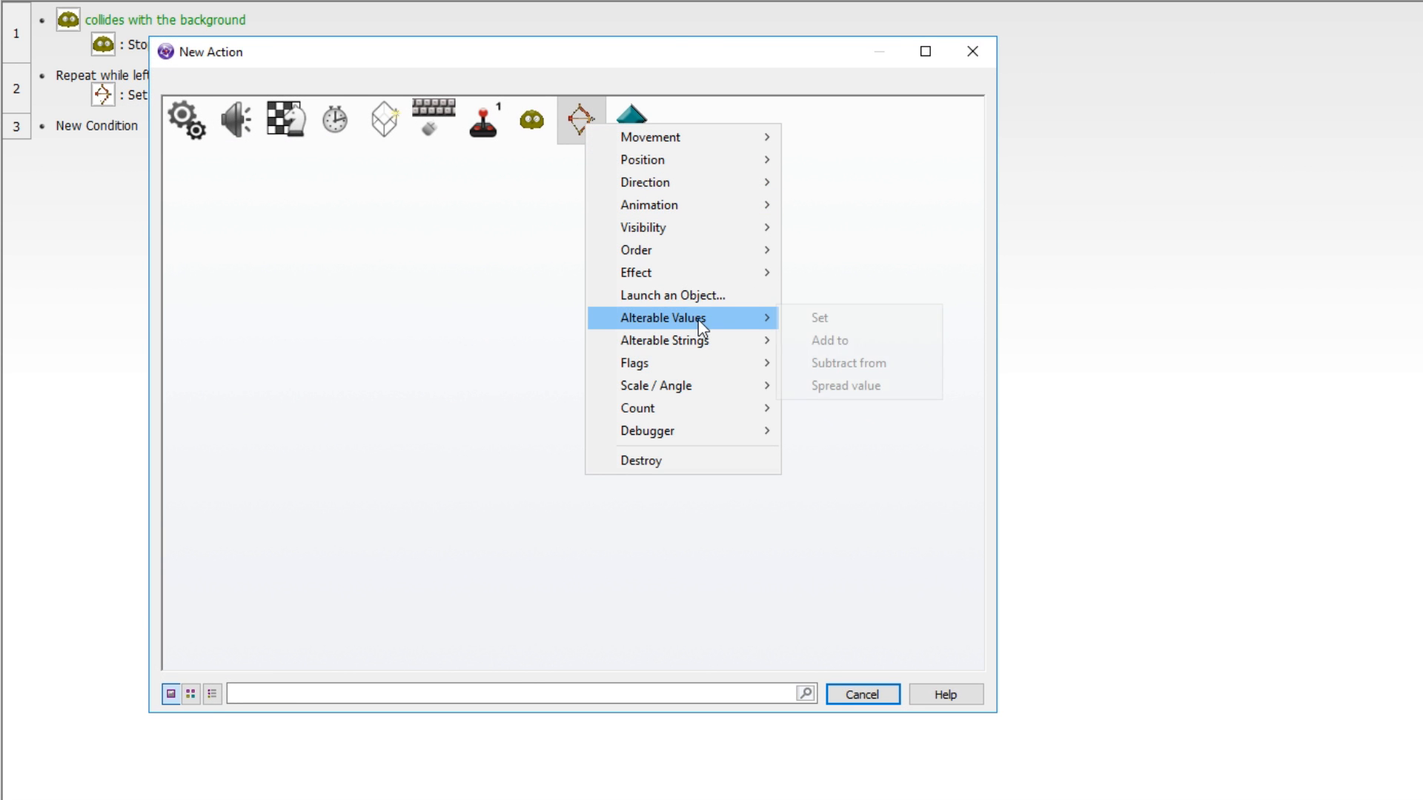
click(829, 340)
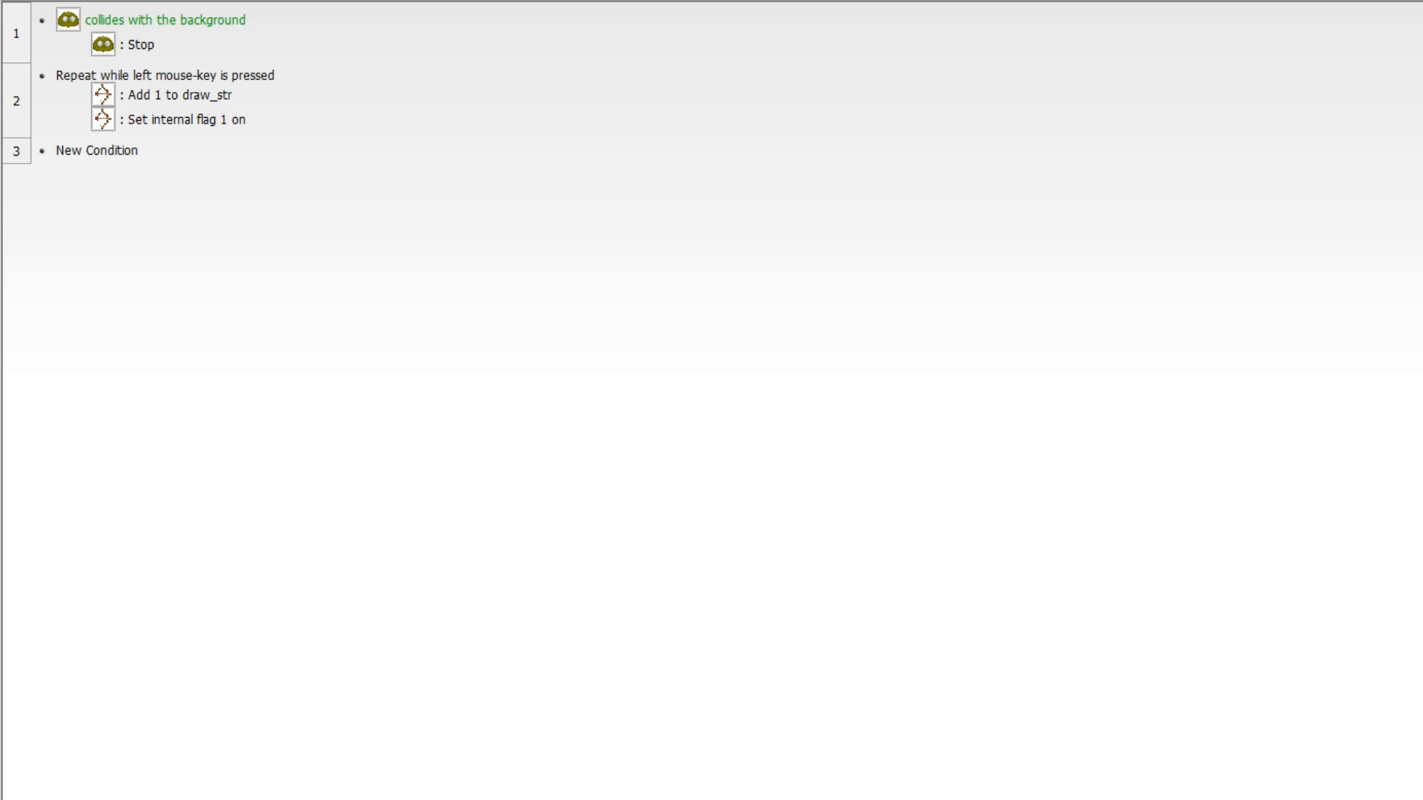
click(163, 94)
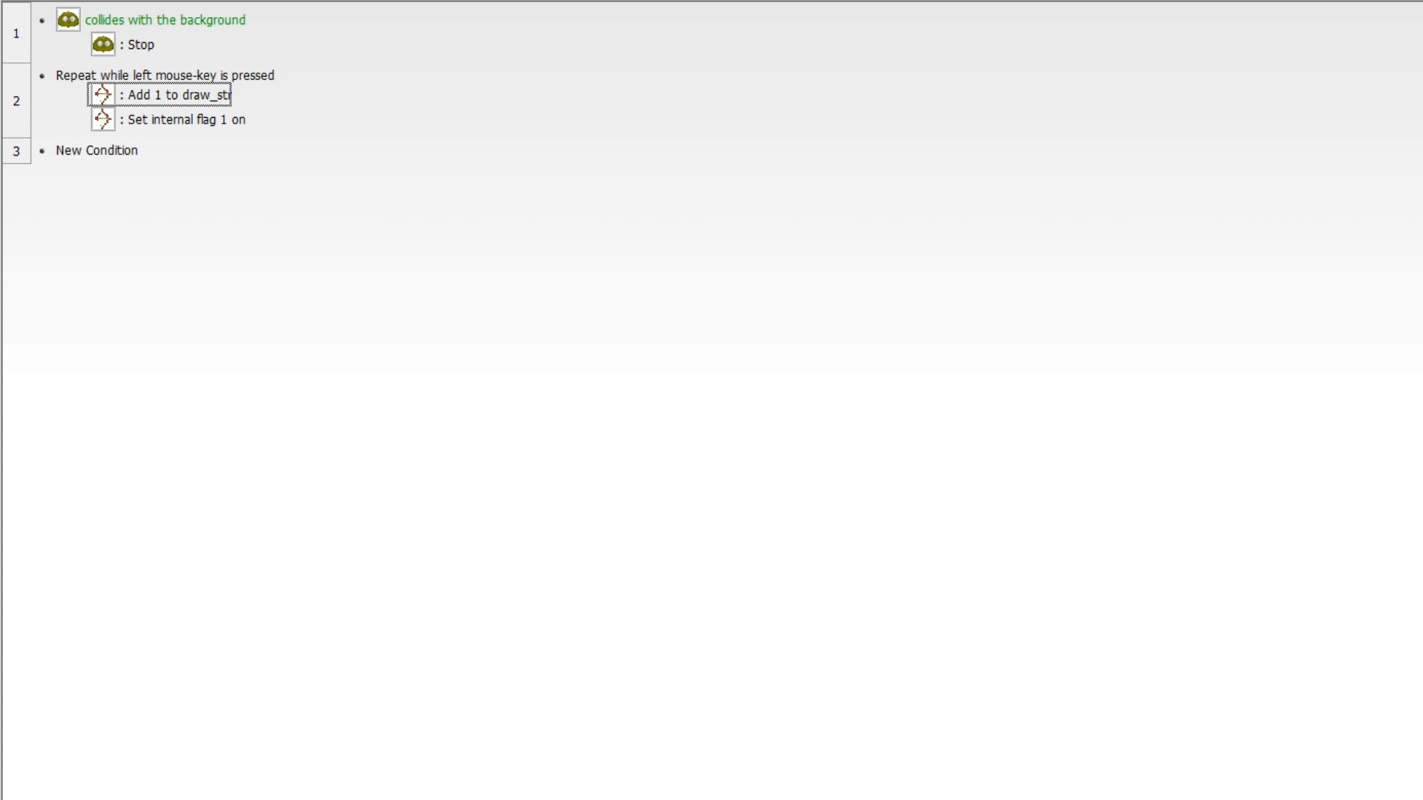
Start event 3 with a negated 'Repeat while left mouse-key is pressed' condition
click(112, 150)
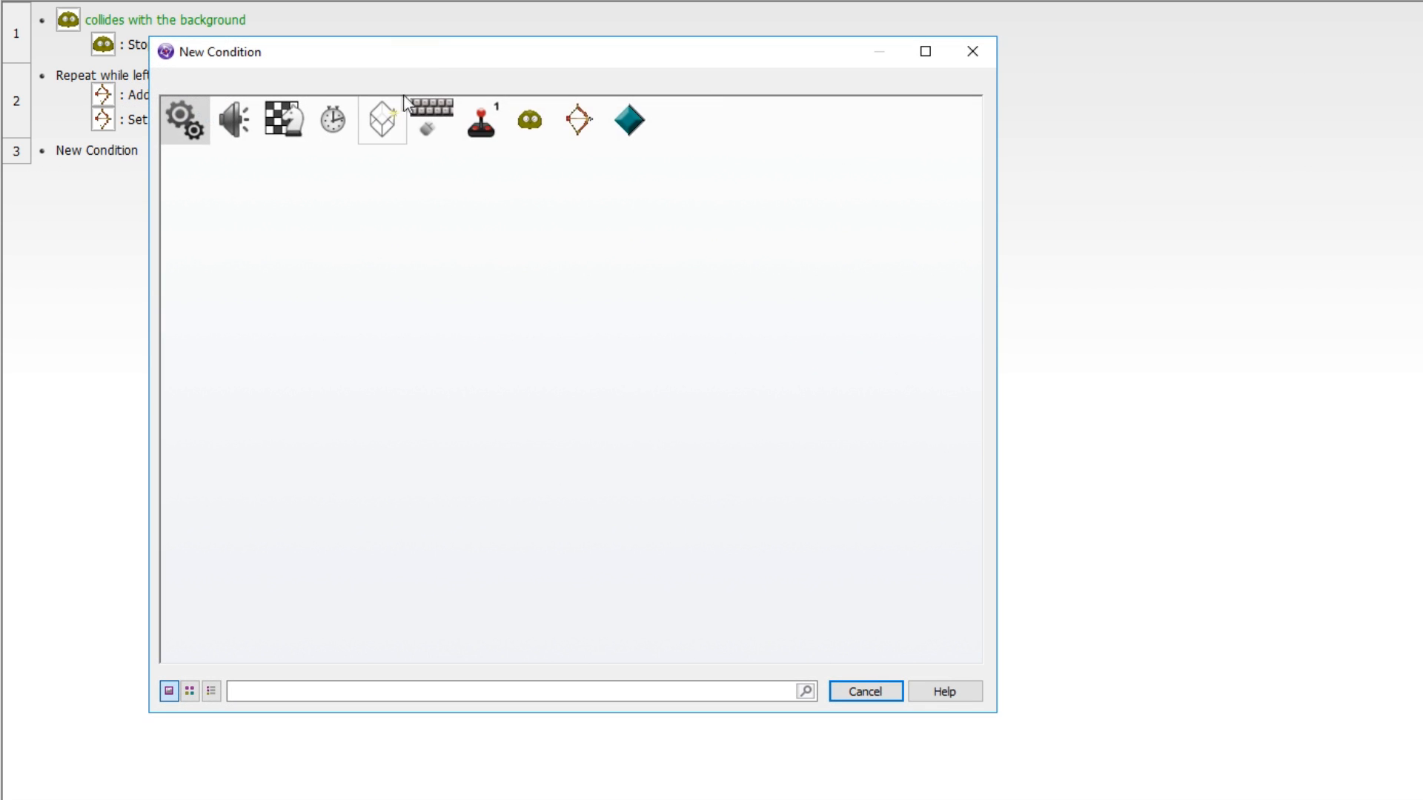
click(428, 118)
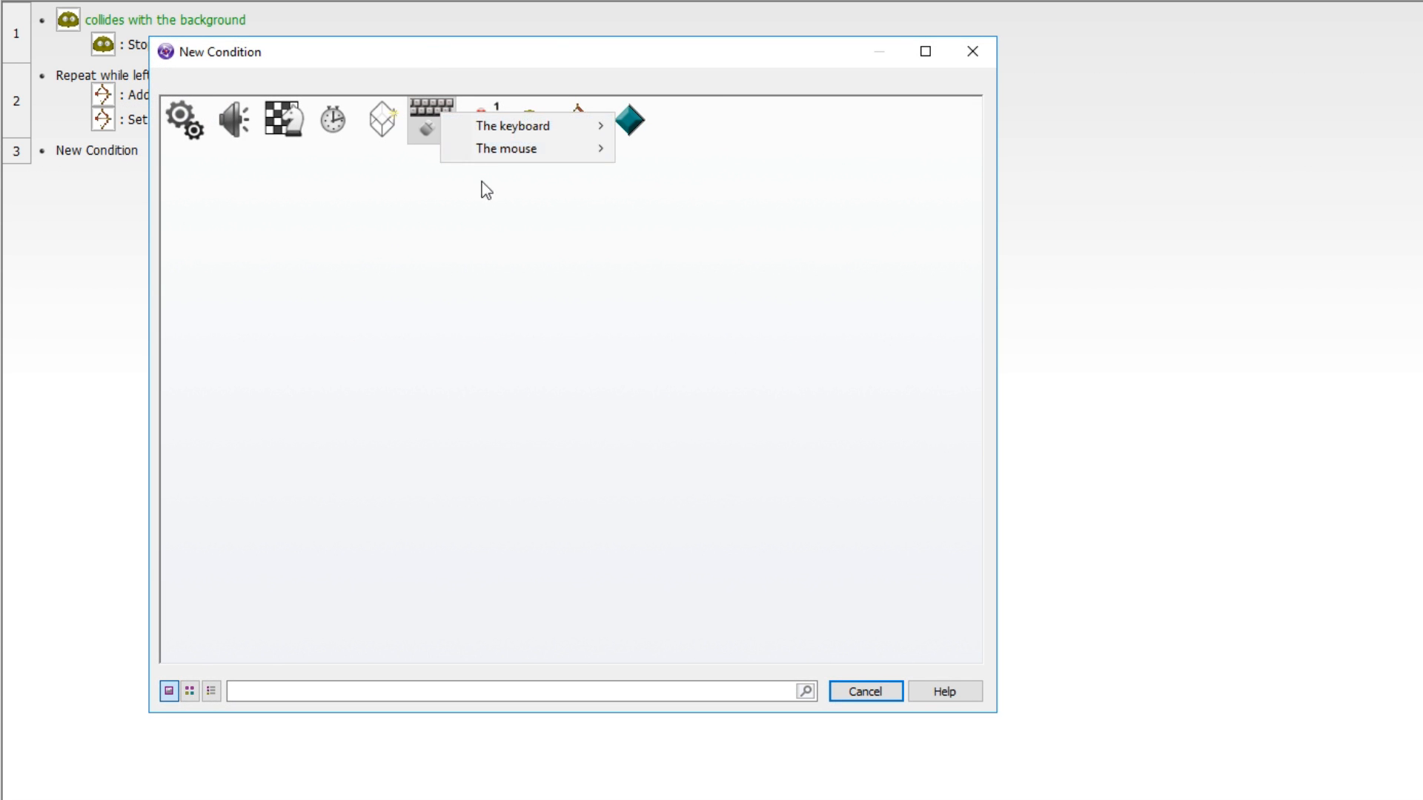
mouse_move(505, 148)
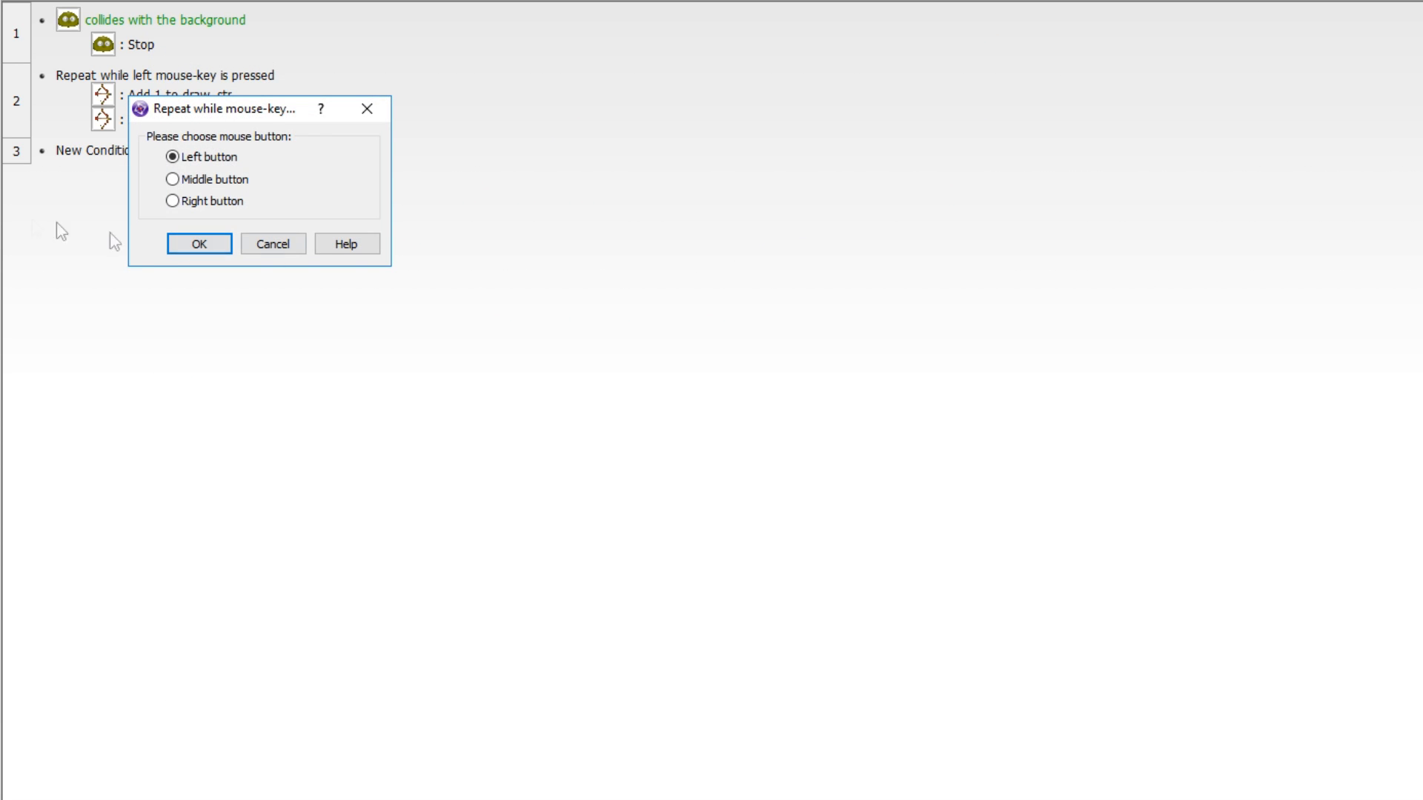
click(199, 243)
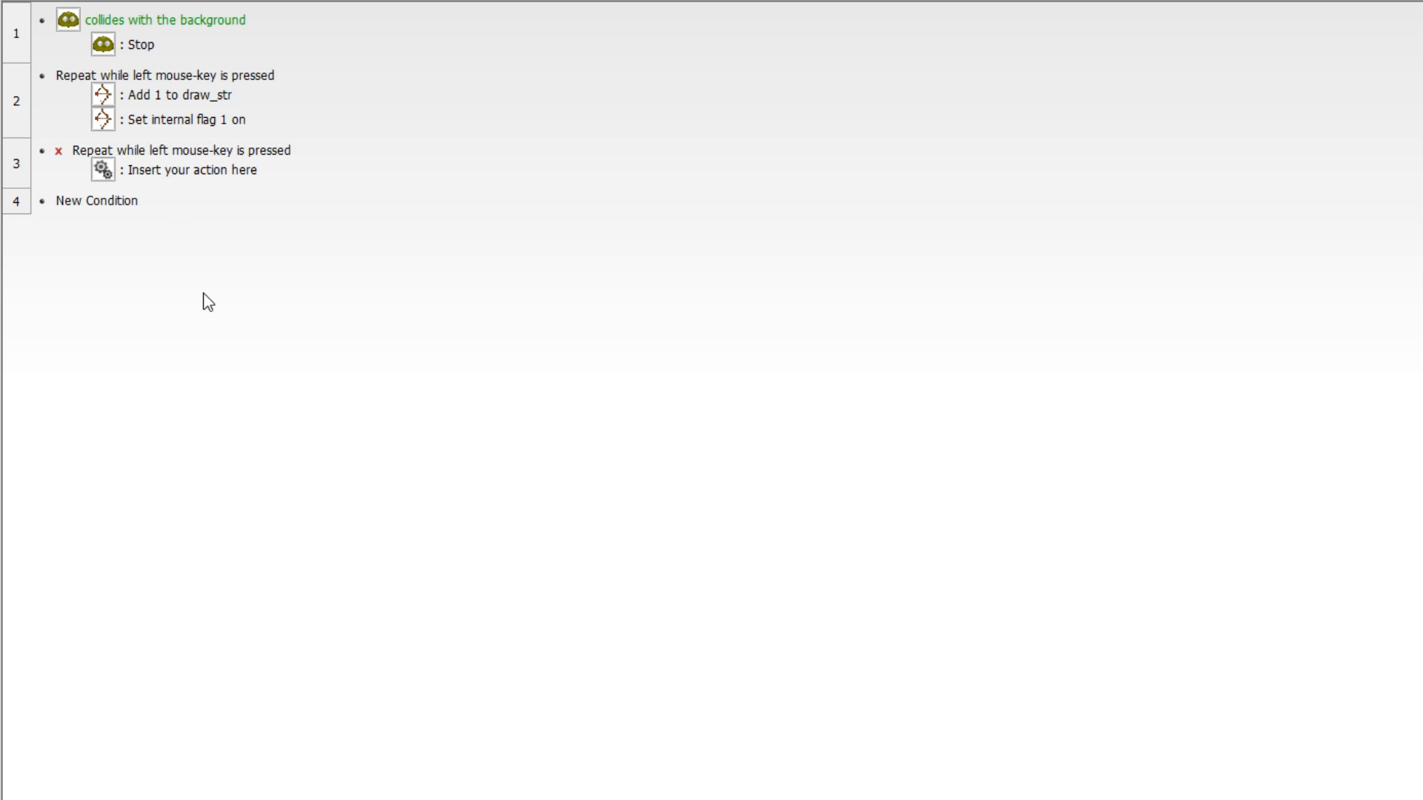
click(179, 150)
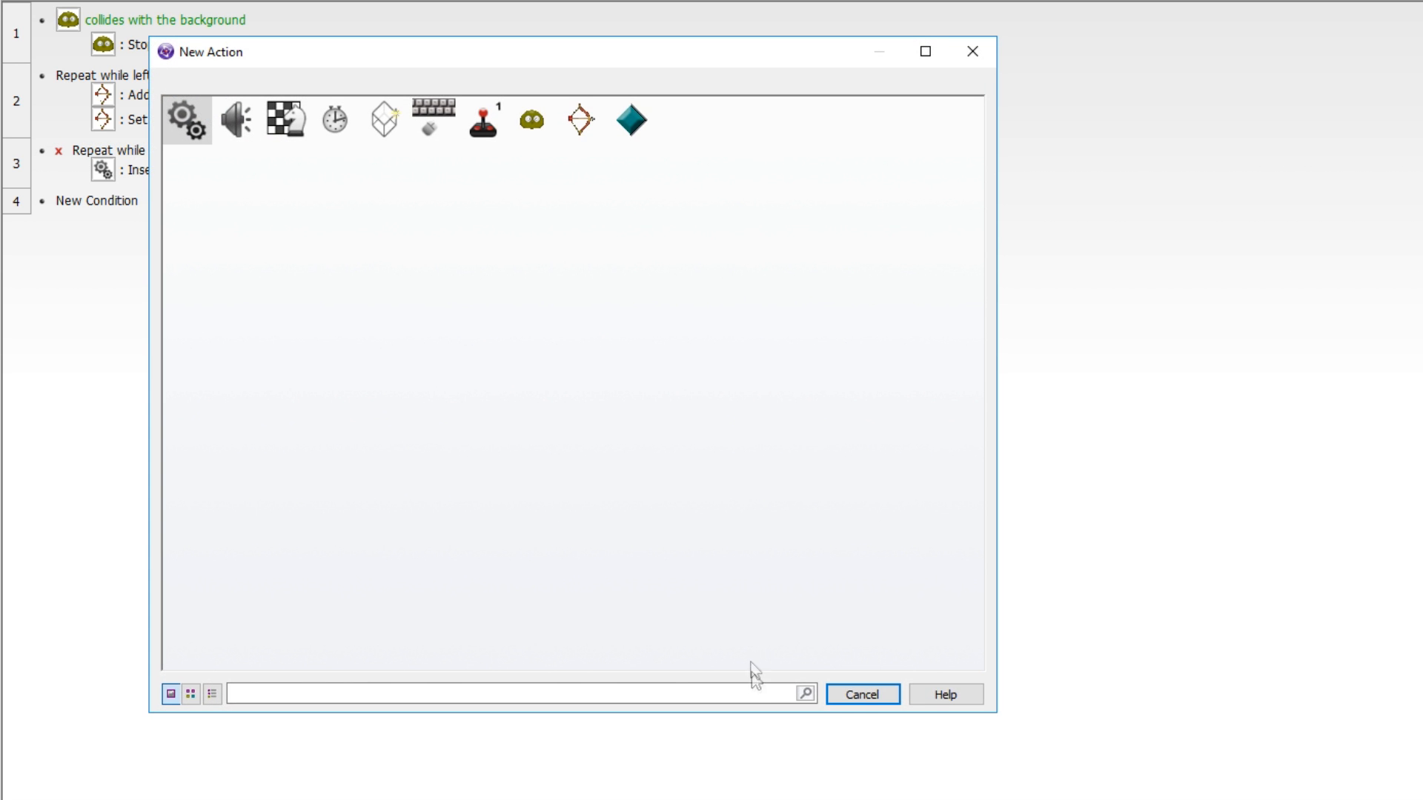
Insert a second condition into event 3 checking the Bow's internal flag 1 is on
right_click(141, 158)
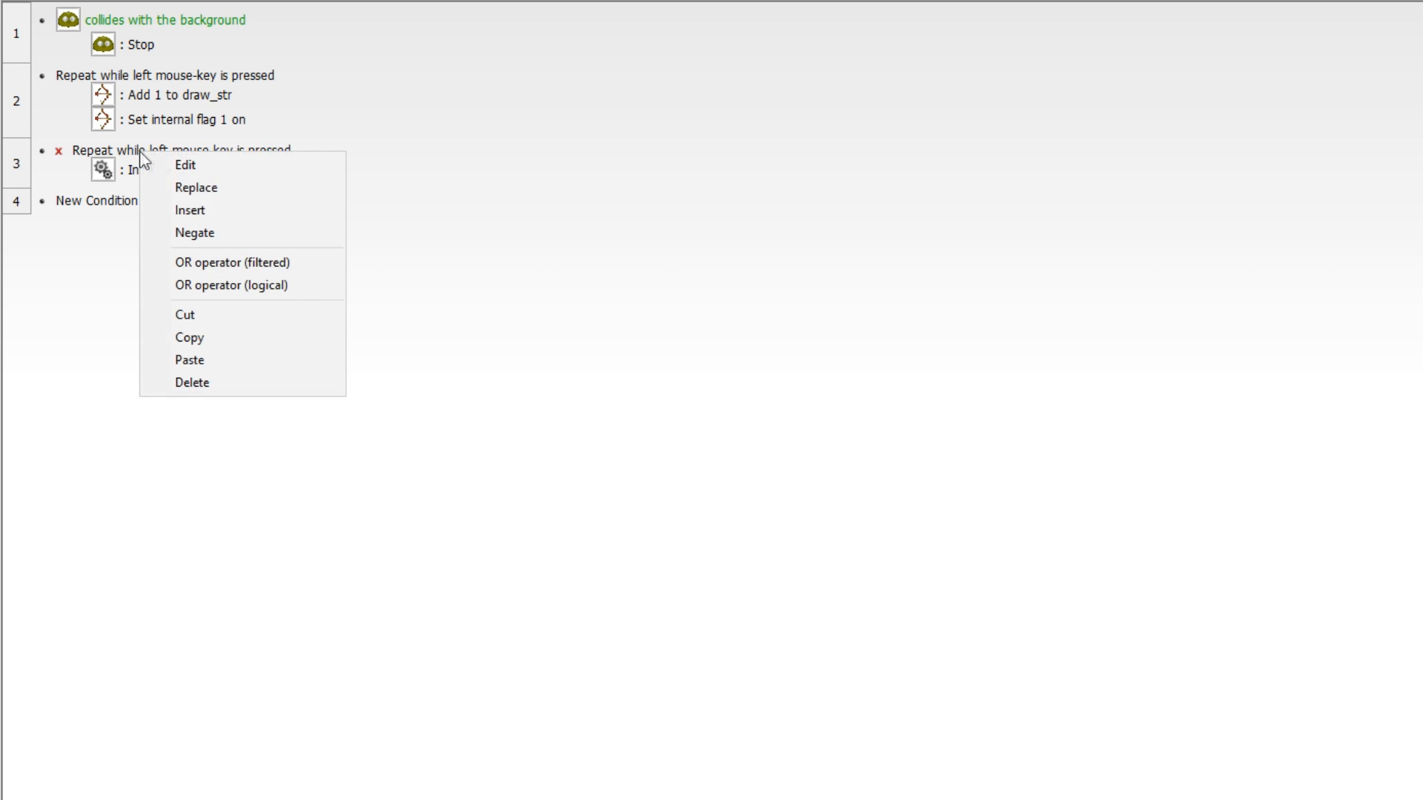
click(190, 210)
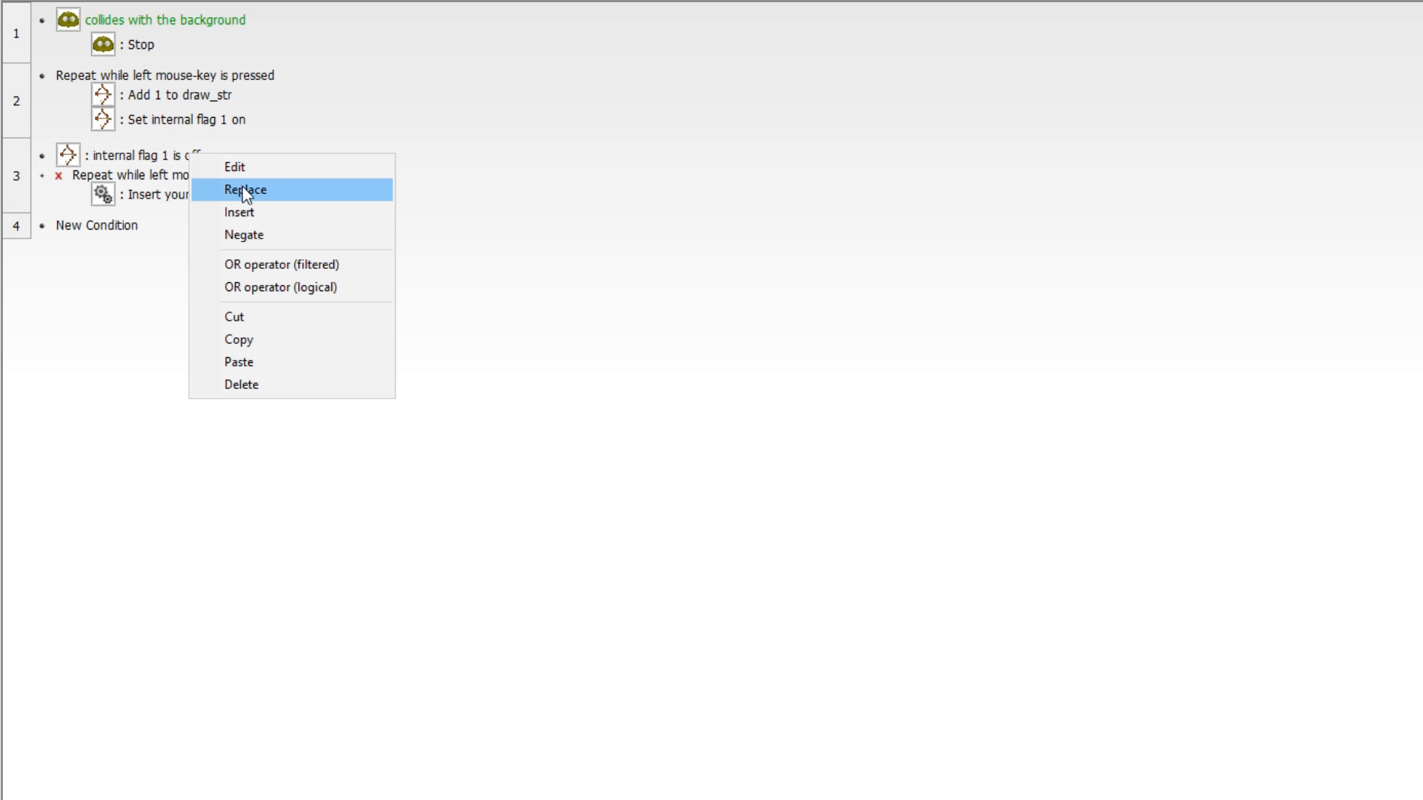
click(246, 190)
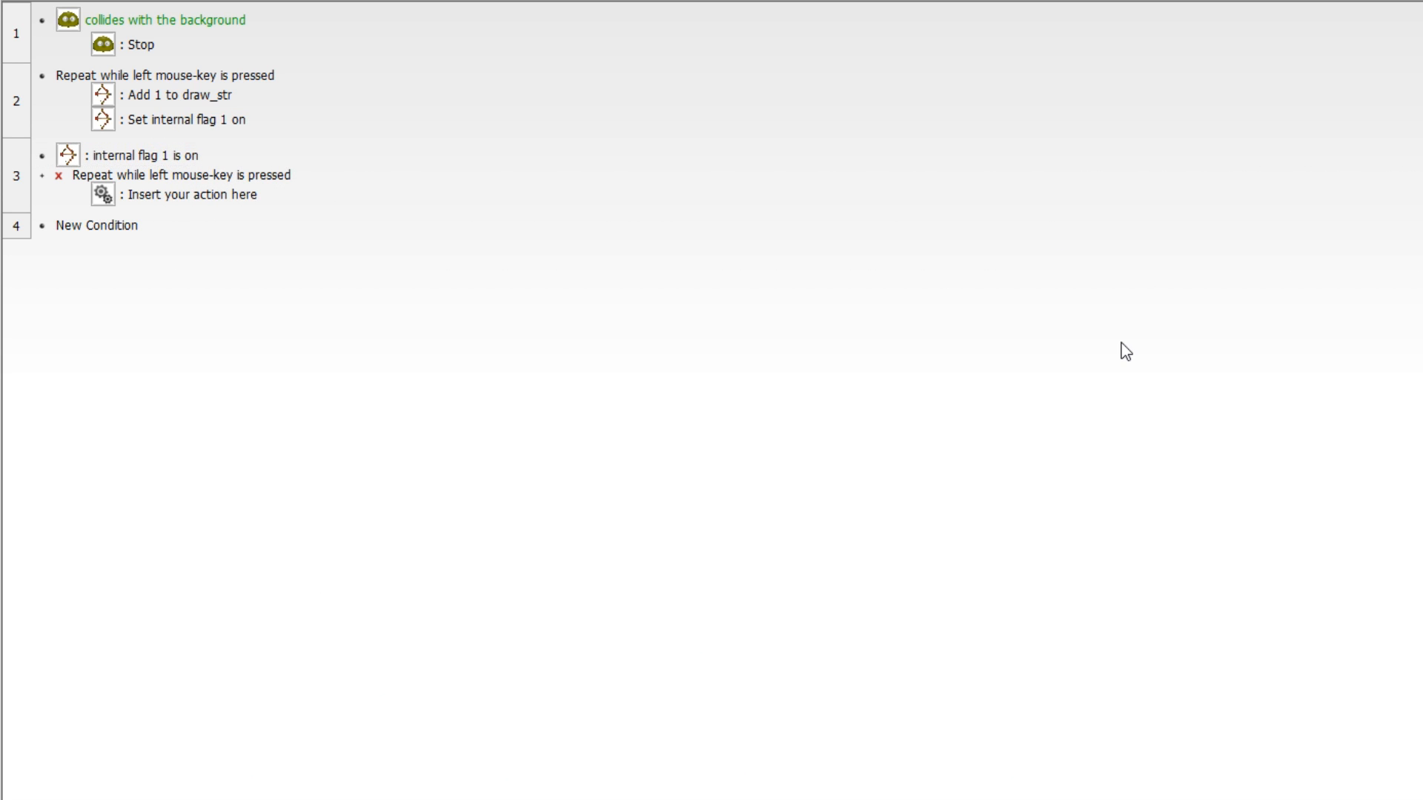
Give event 3 Bow actions setting draw_str to 0 and turning internal flag 1 off
click(136, 154)
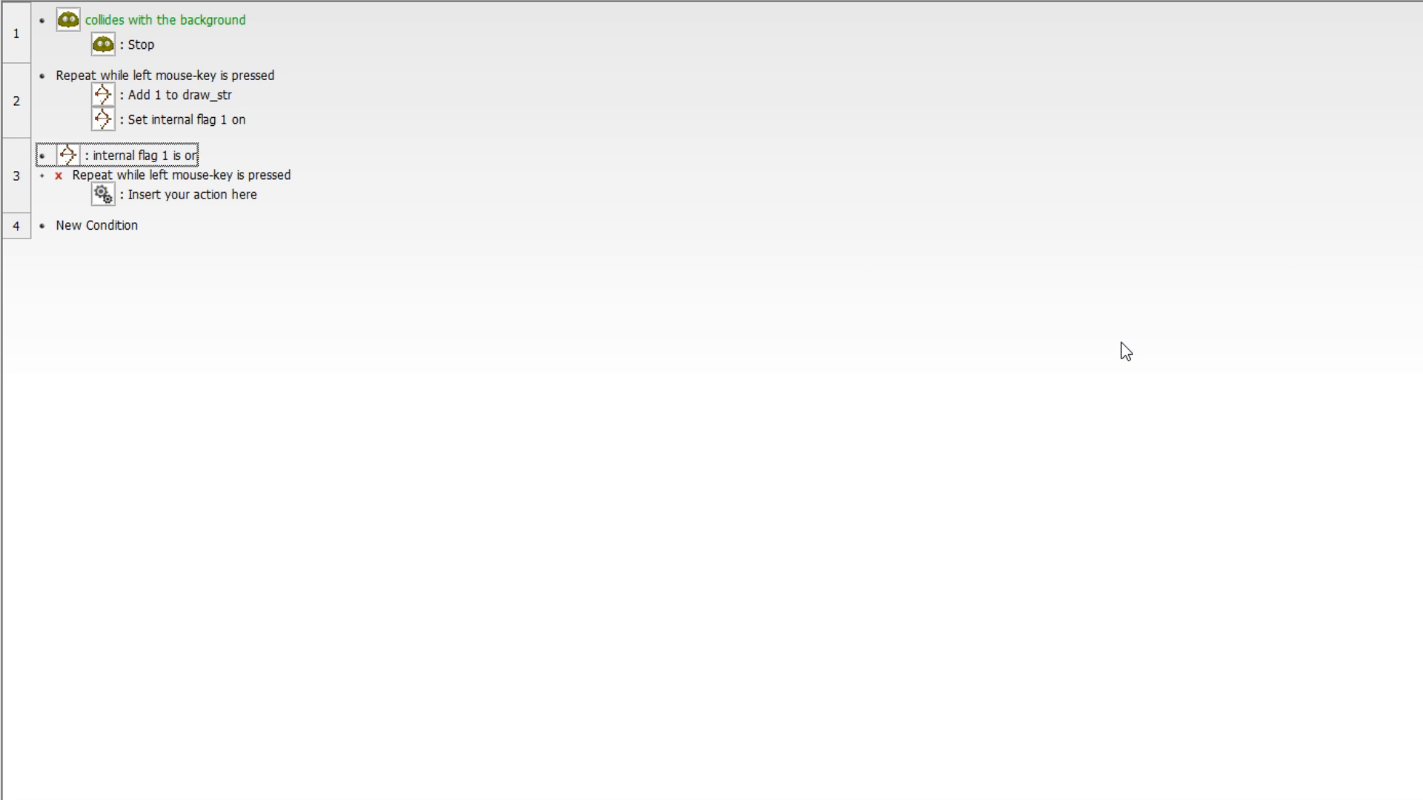
mouse_move(135, 213)
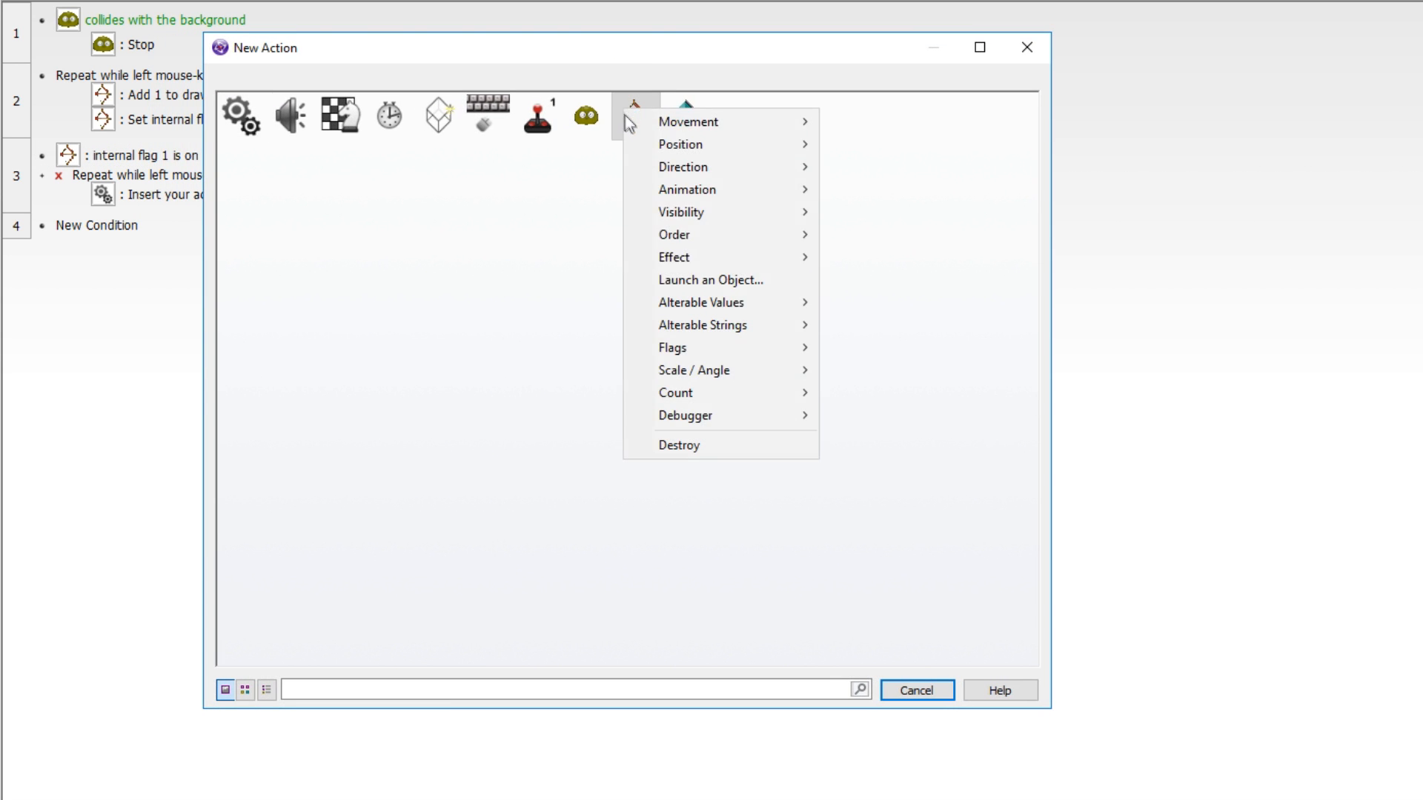
mouse_move(708, 348)
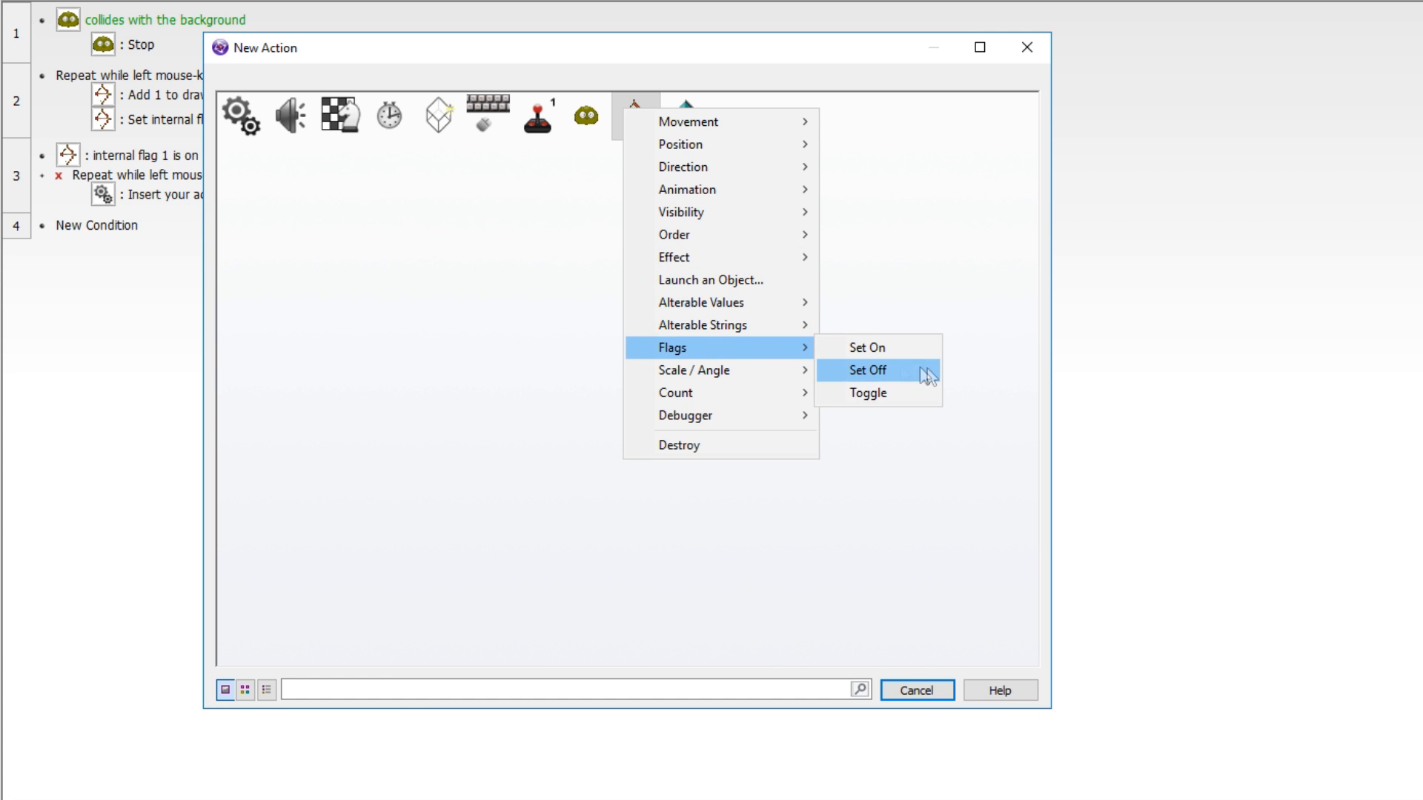
click(865, 371)
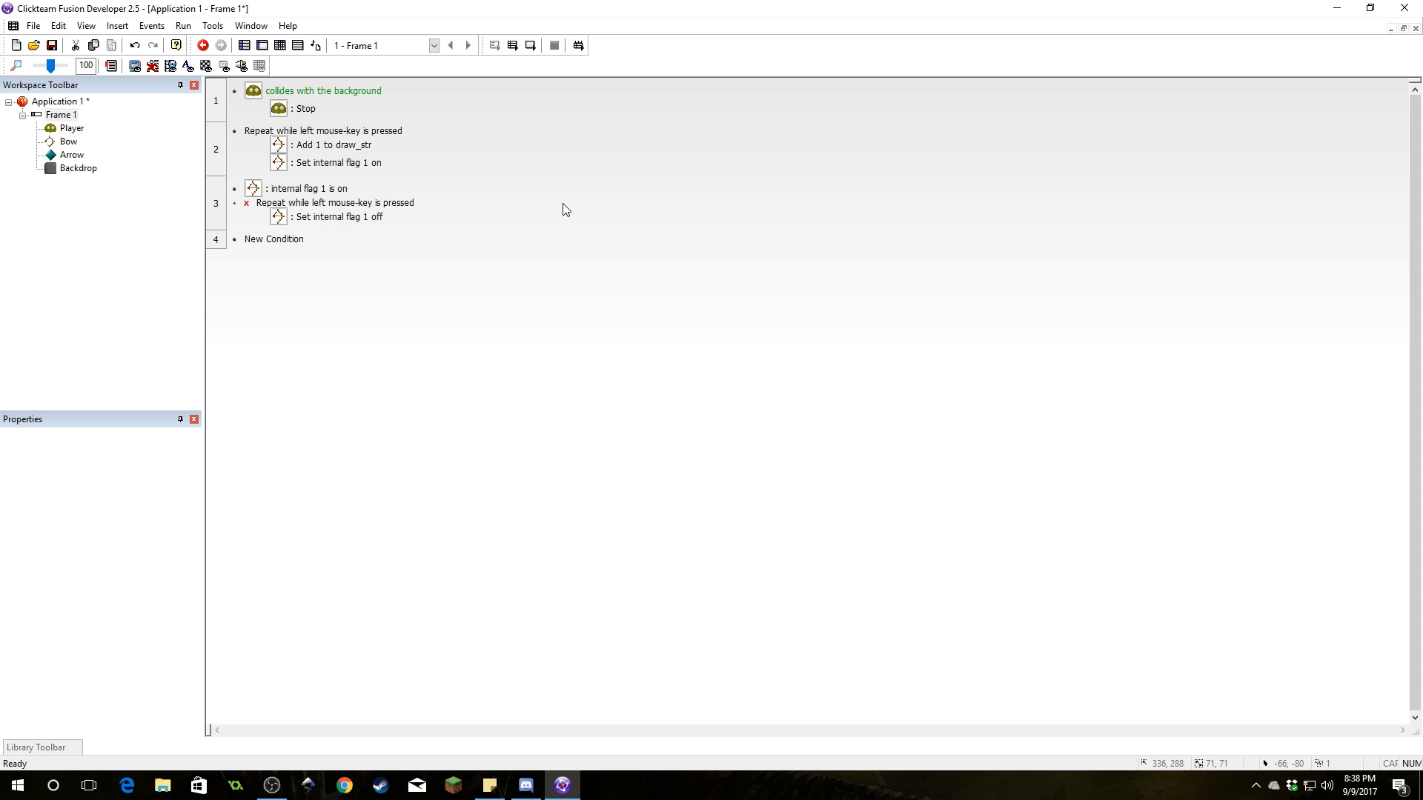
mouse_move(553, 213)
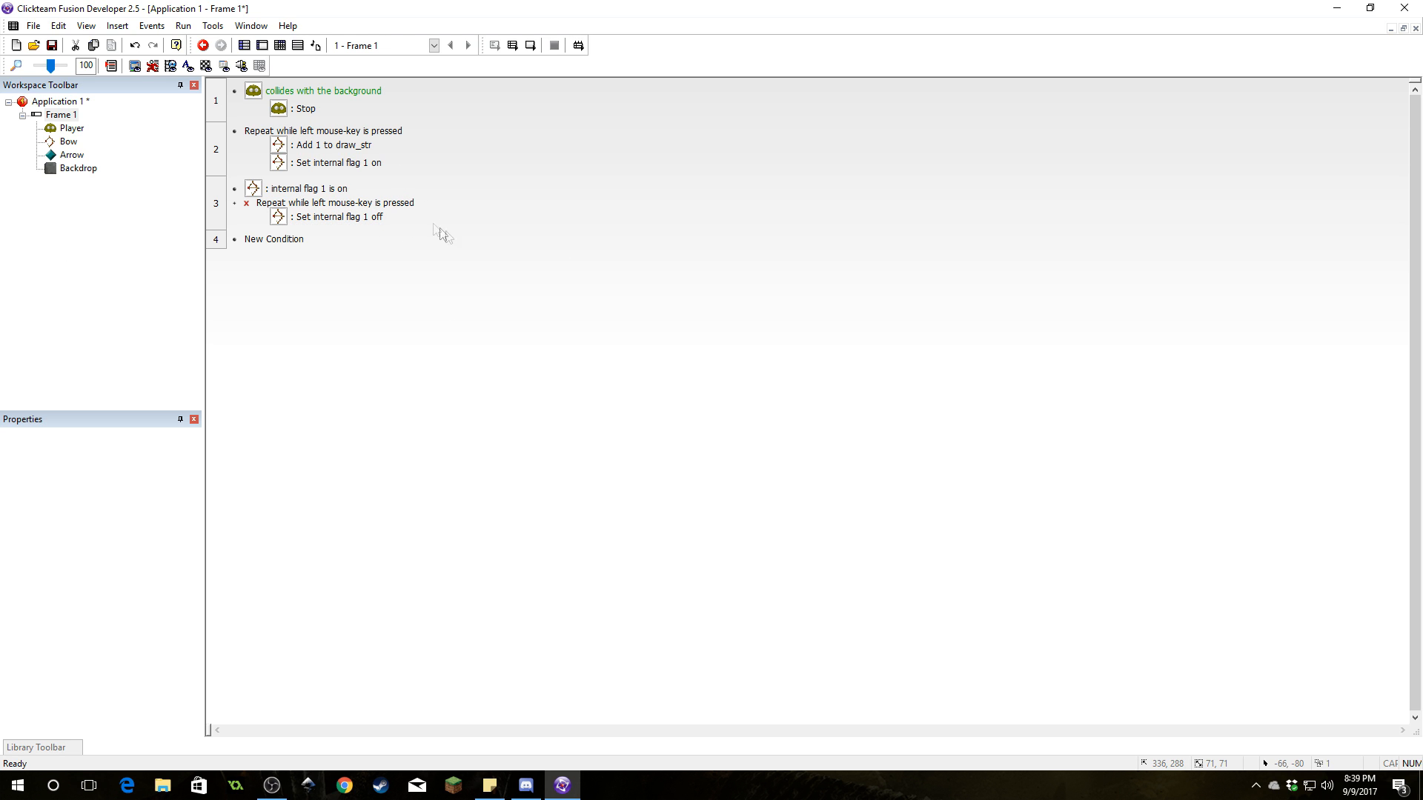
mouse_move(369, 228)
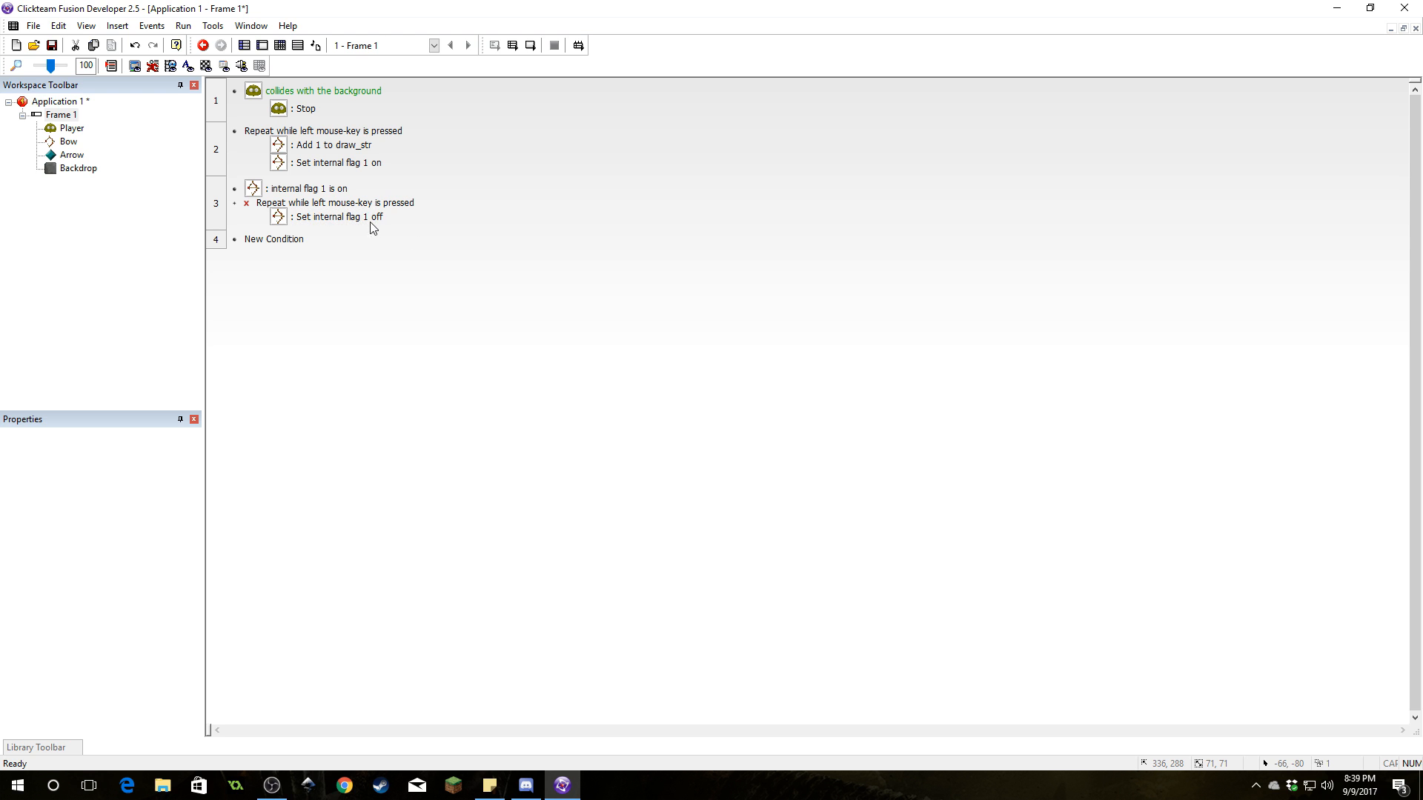
right_click(339, 216)
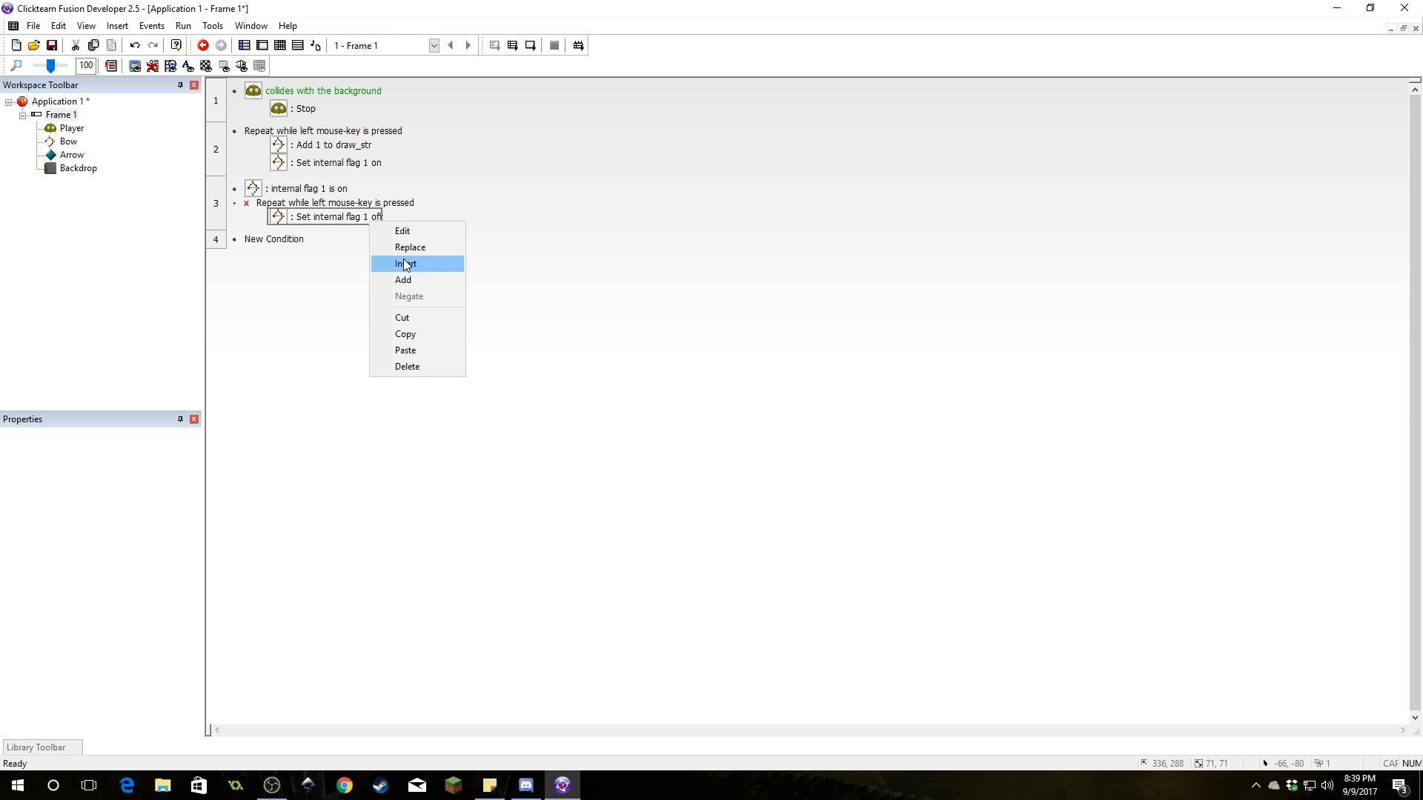
click(406, 263)
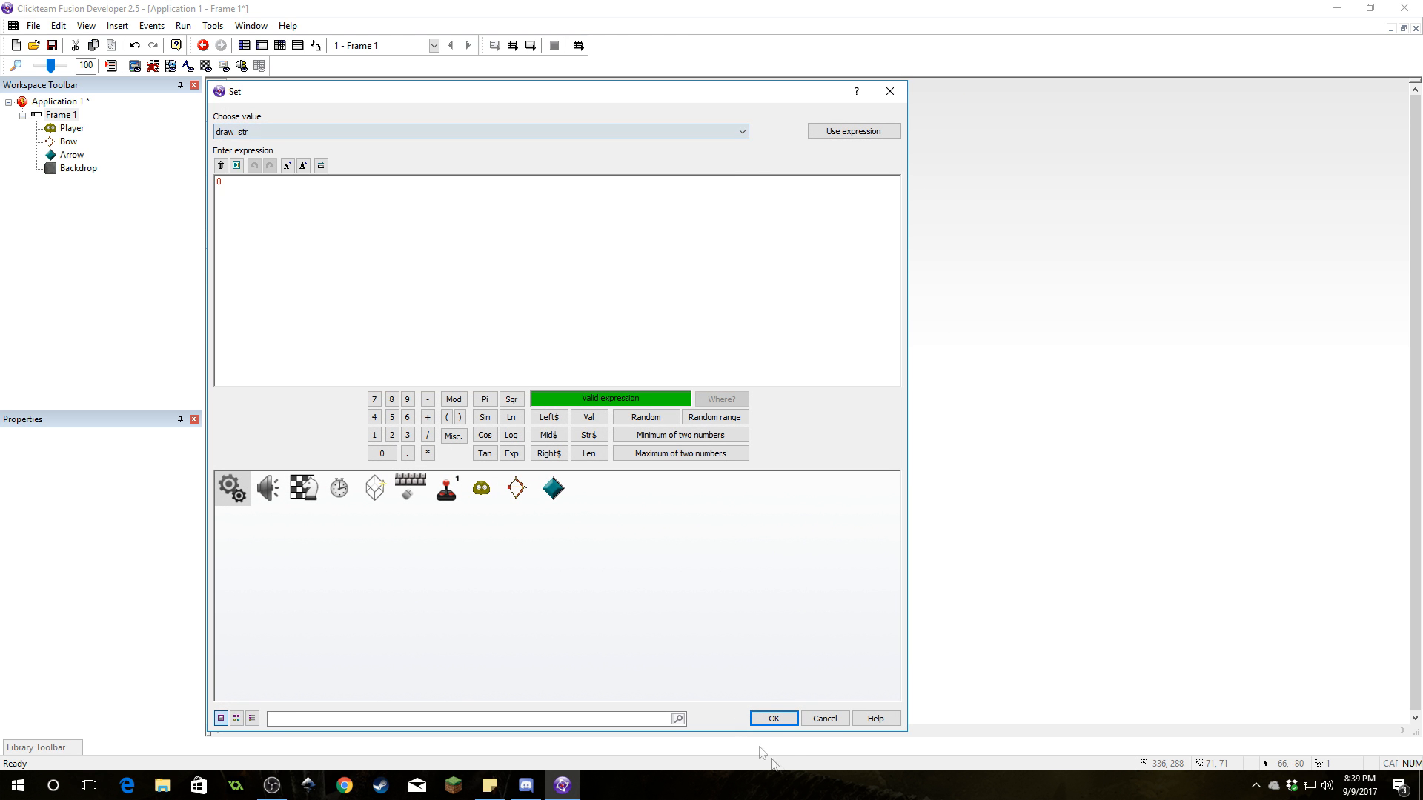
click(771, 718)
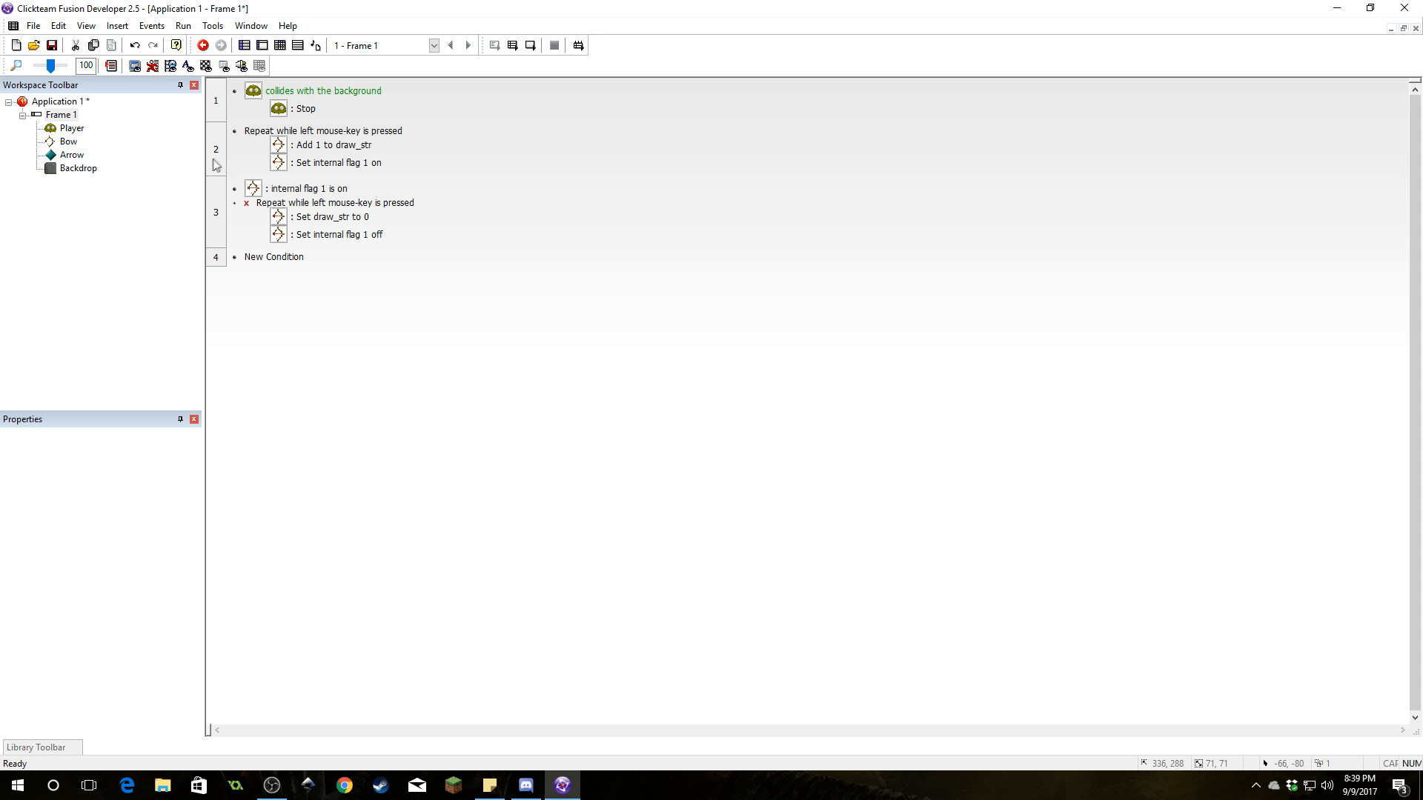
Insert an Always event setting Bow's cur_angle to OAngle("Bow", xmouse, ymouse)
right_click(273, 257)
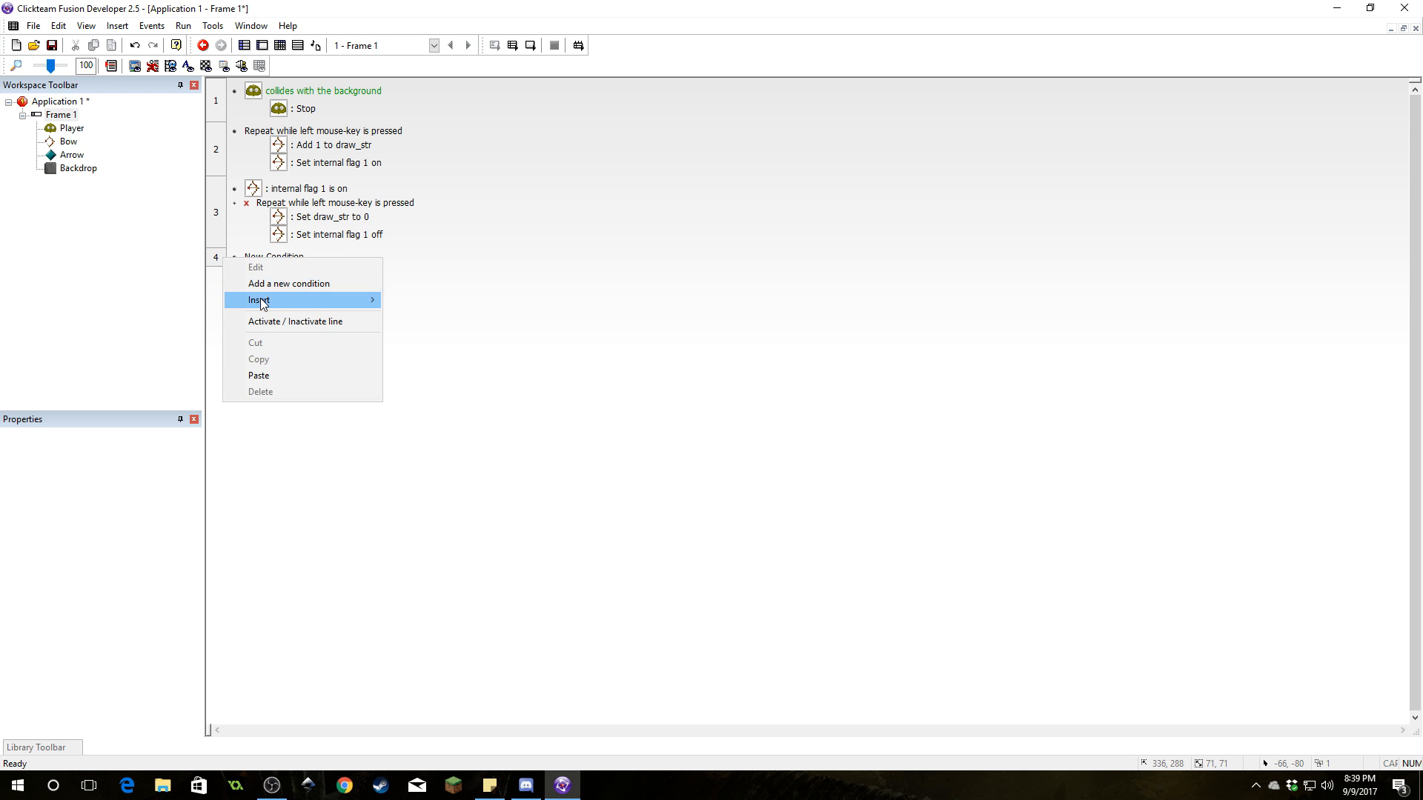
click(288, 284)
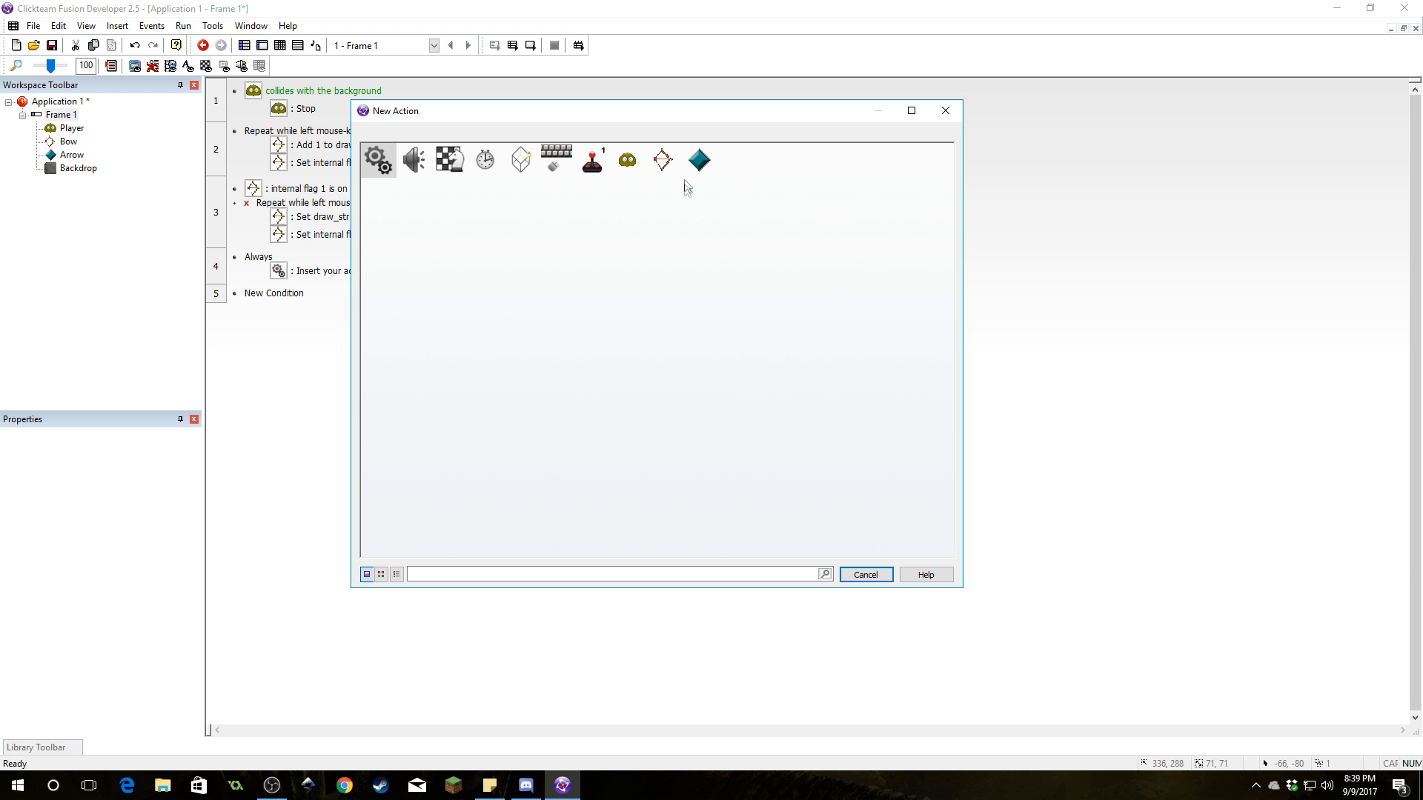
click(662, 160)
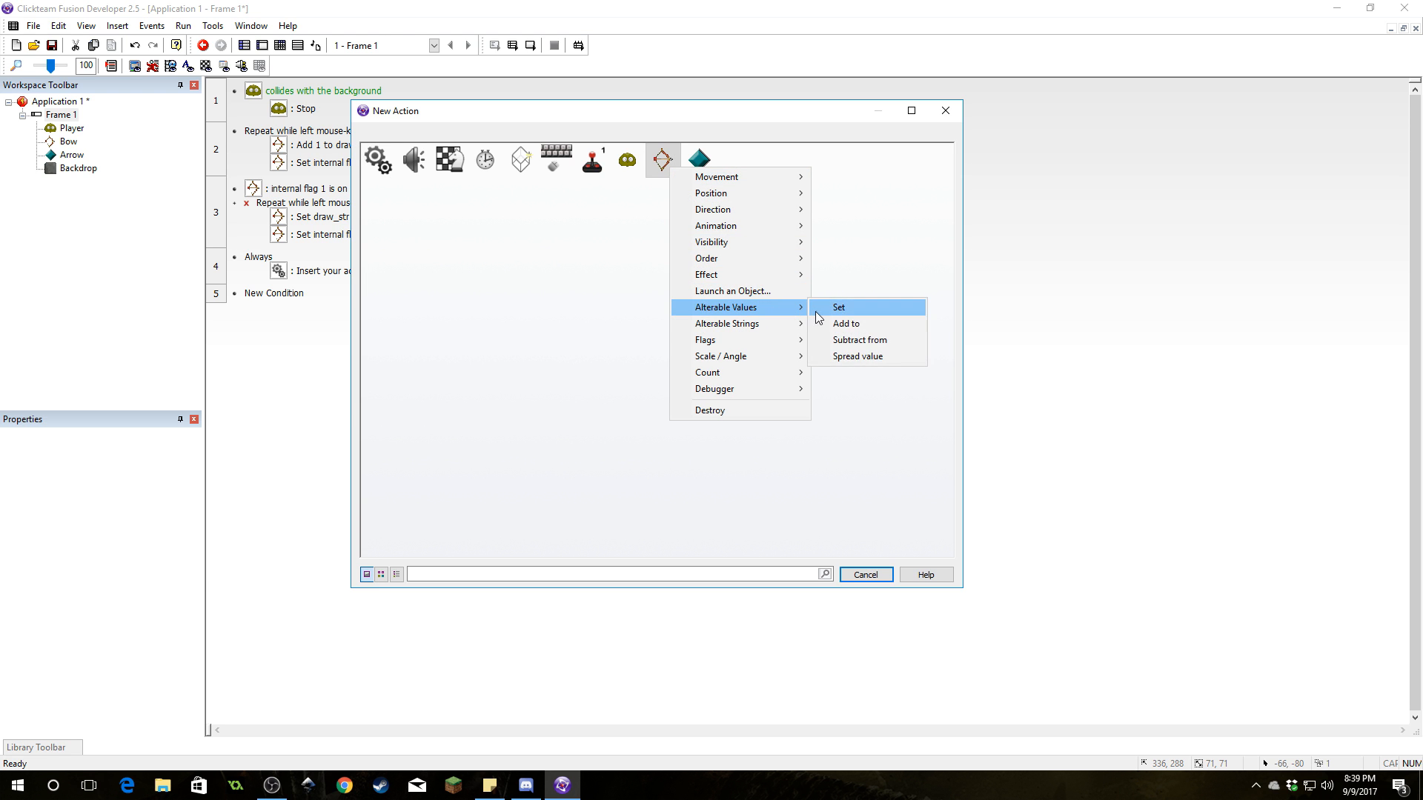
click(837, 307)
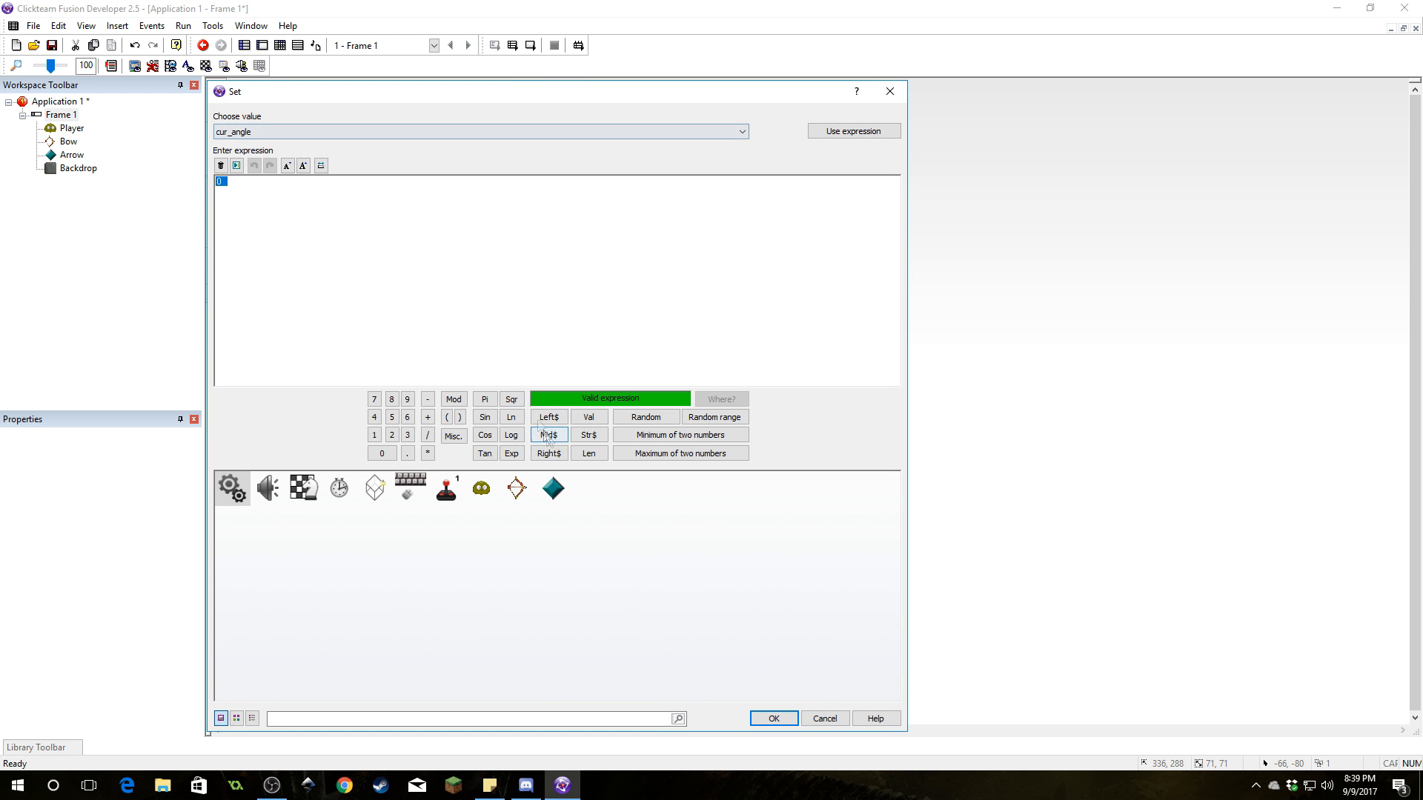
click(515, 488)
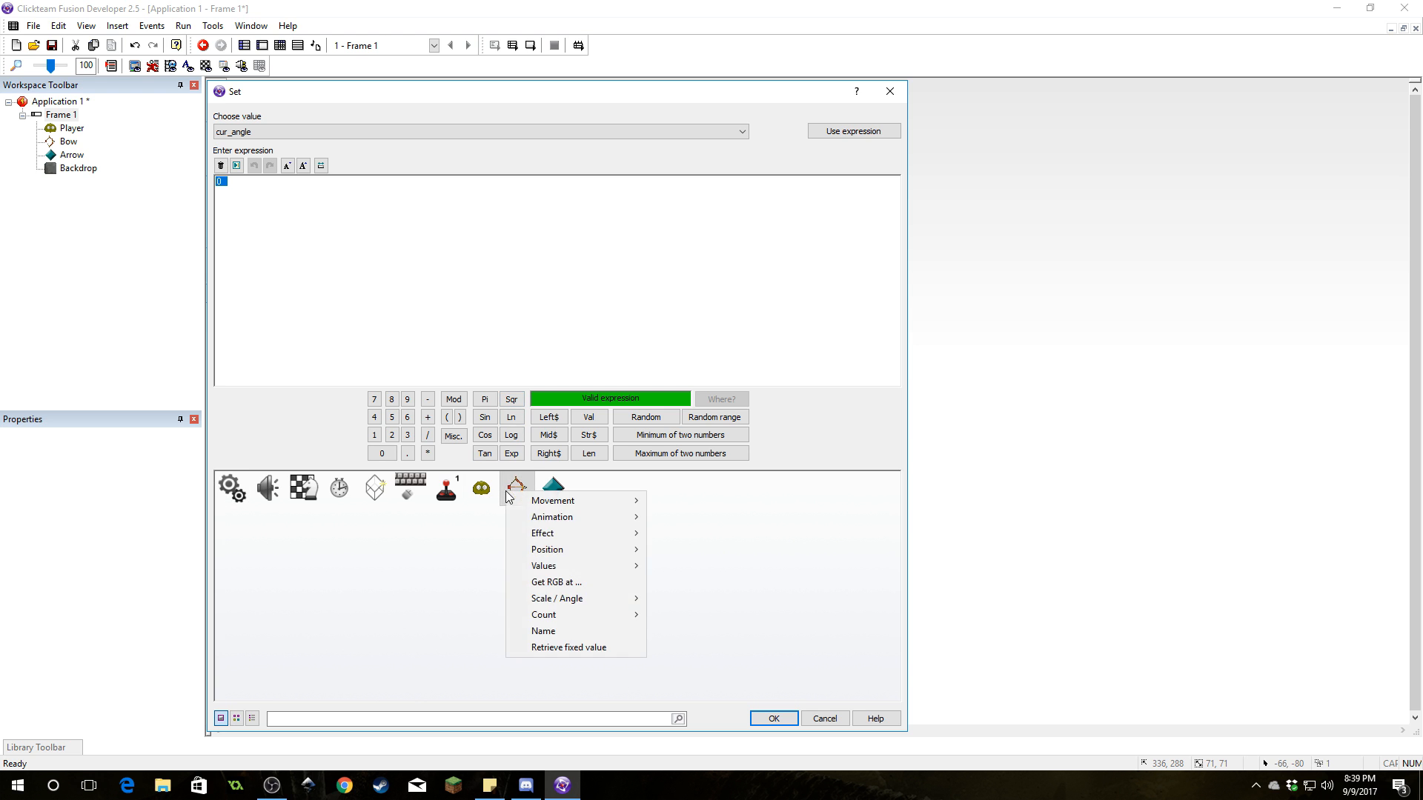
mouse_move(551, 518)
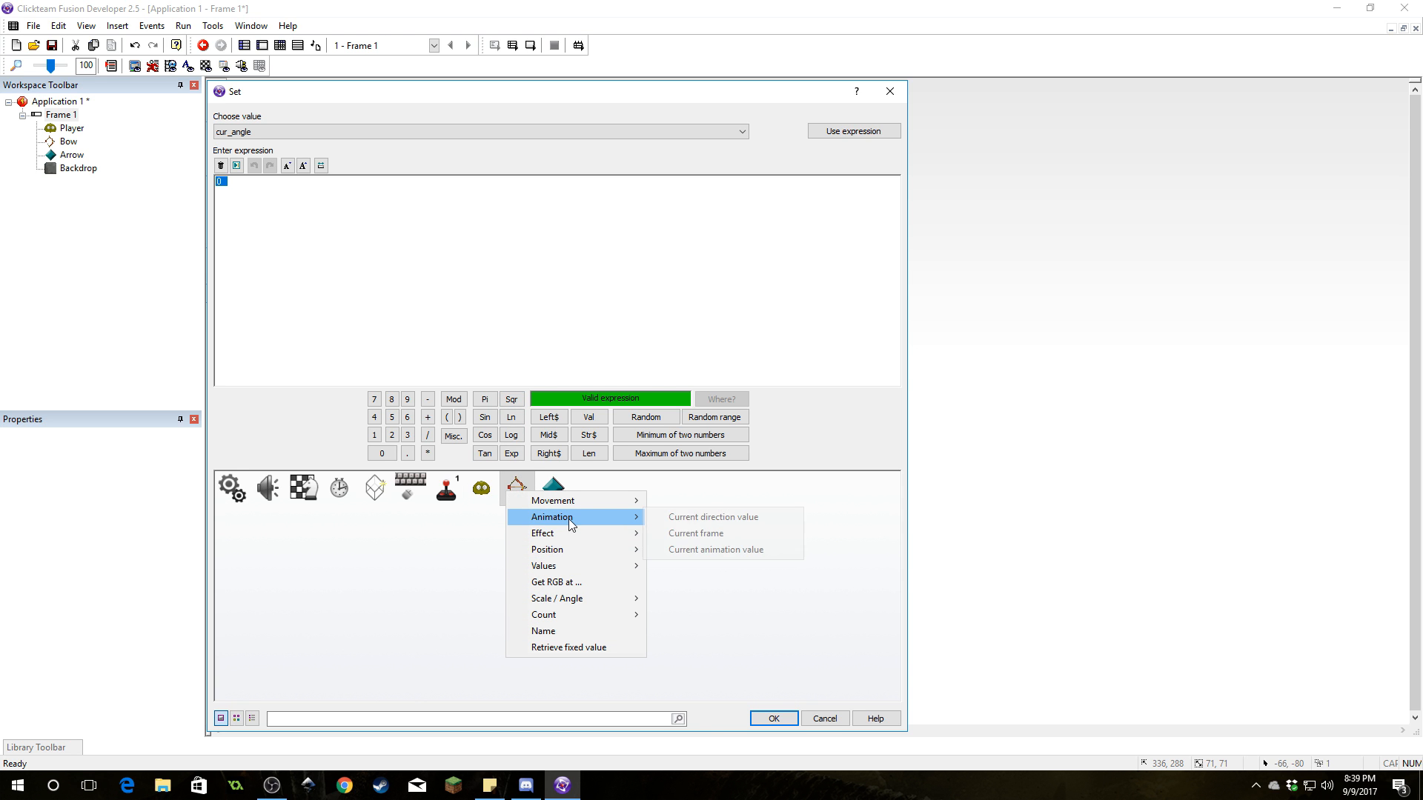
mouse_move(547, 549)
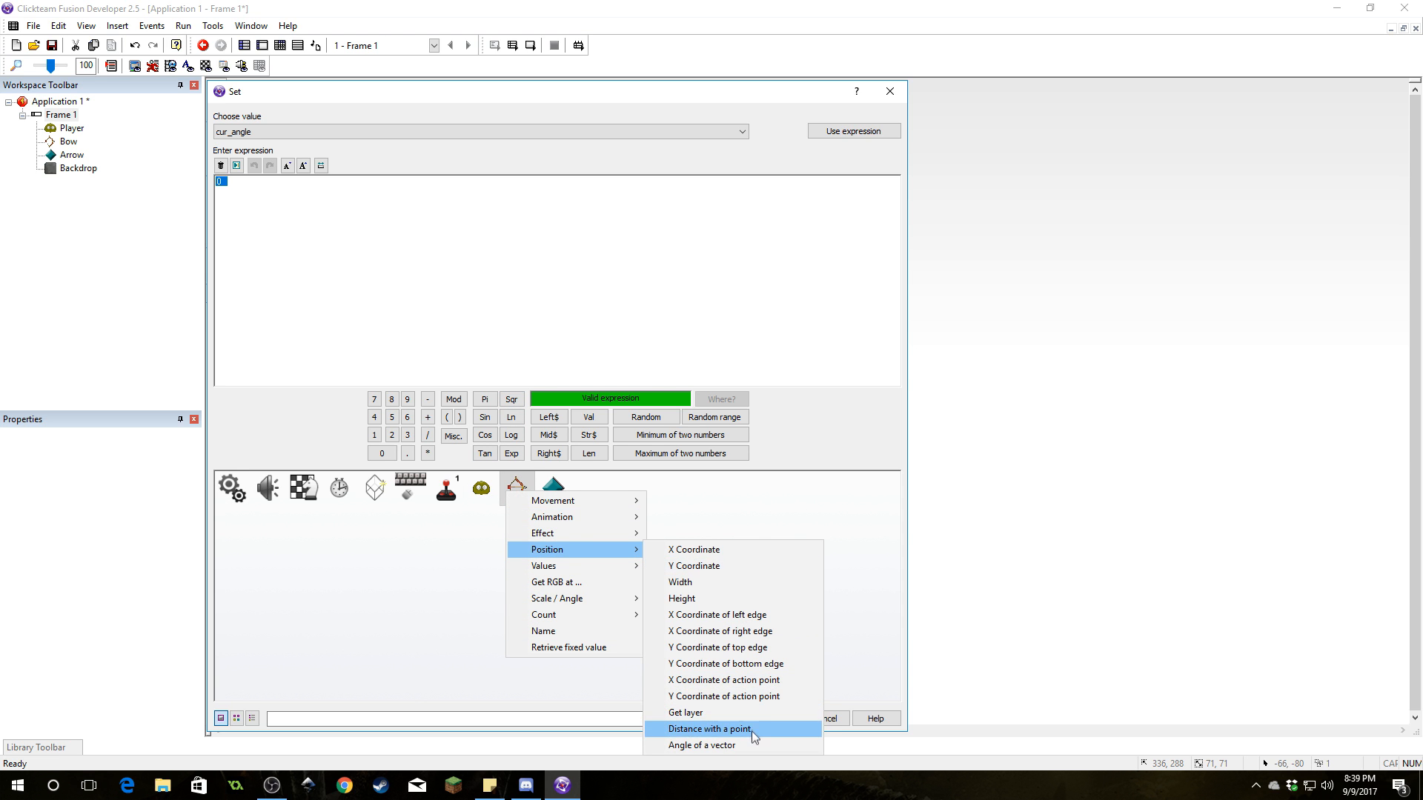
click(700, 744)
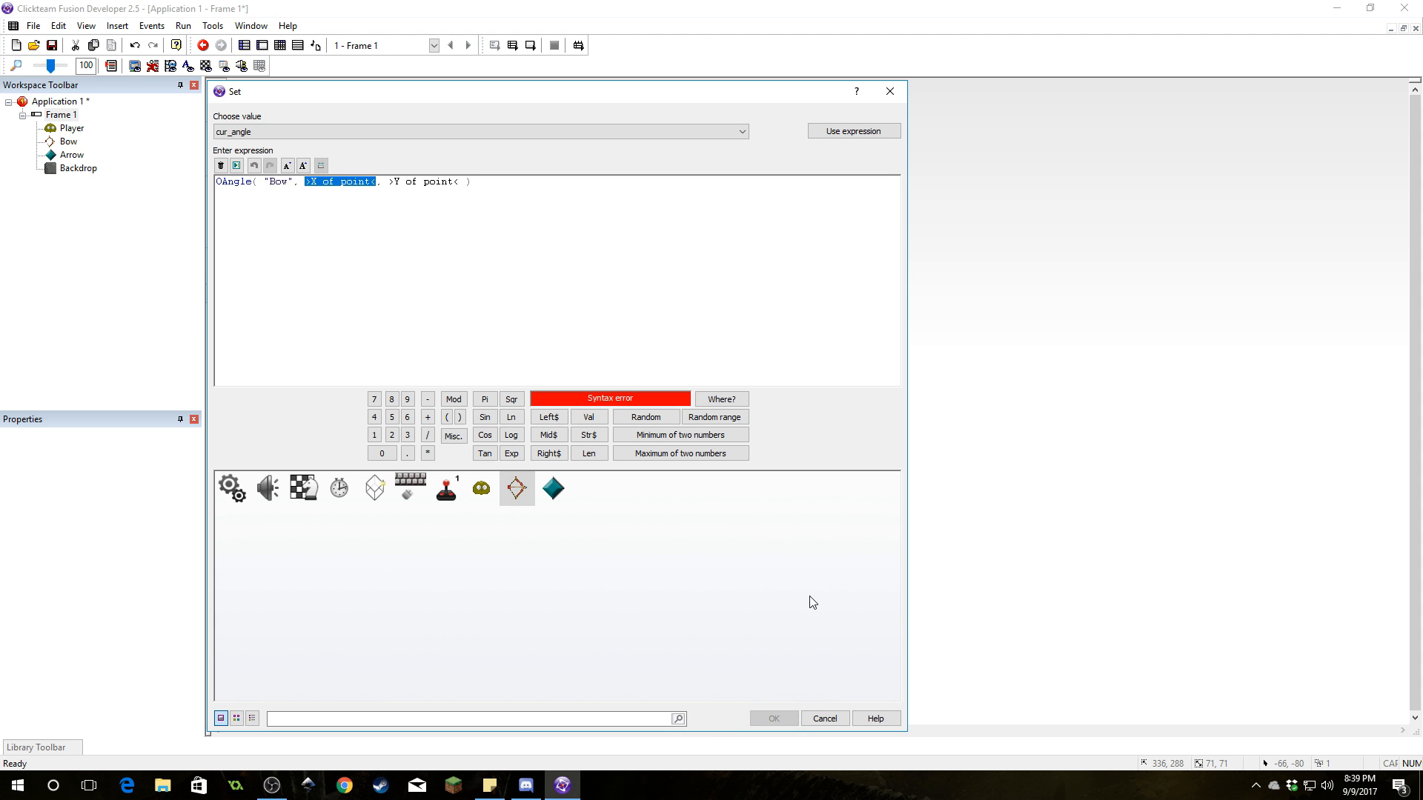
text(xmouse)
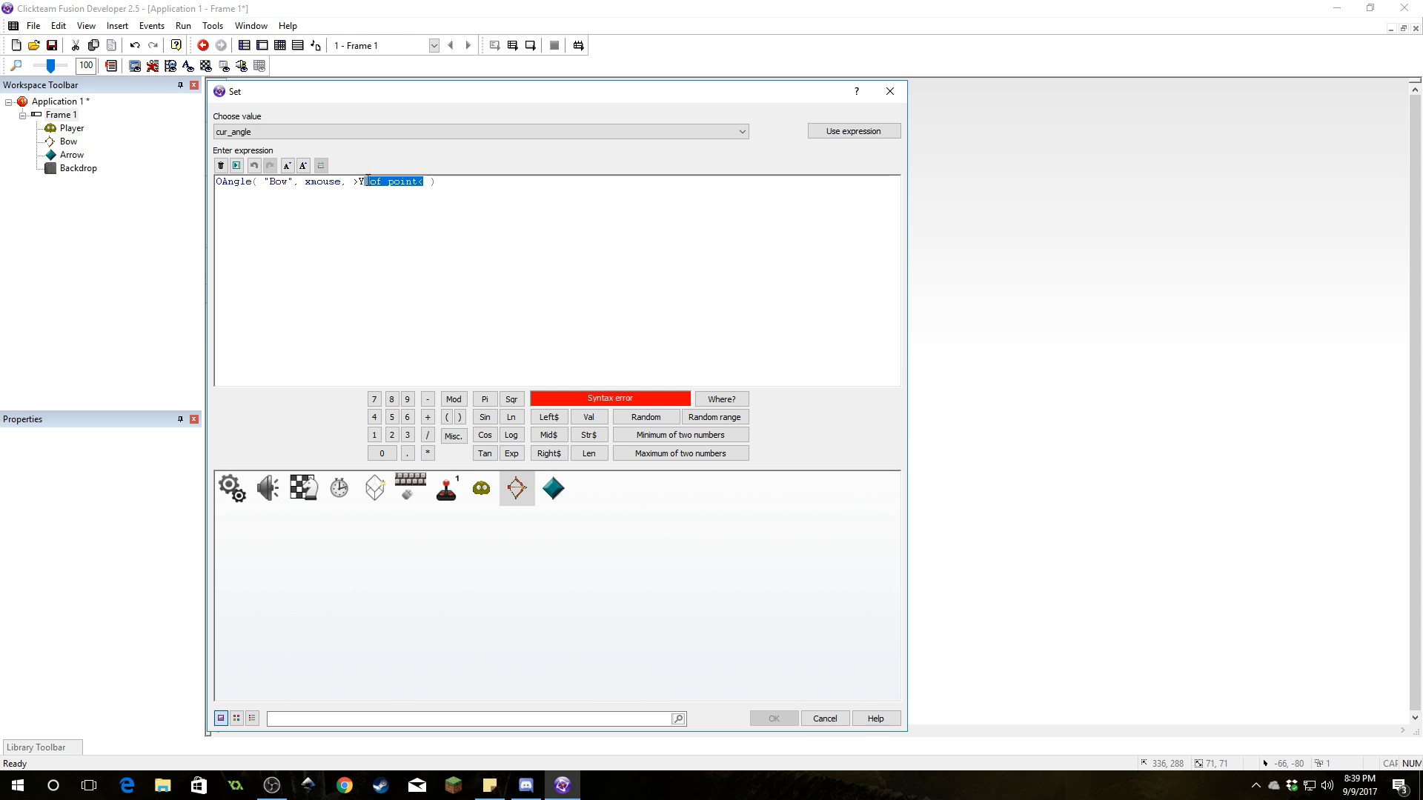
text(y)
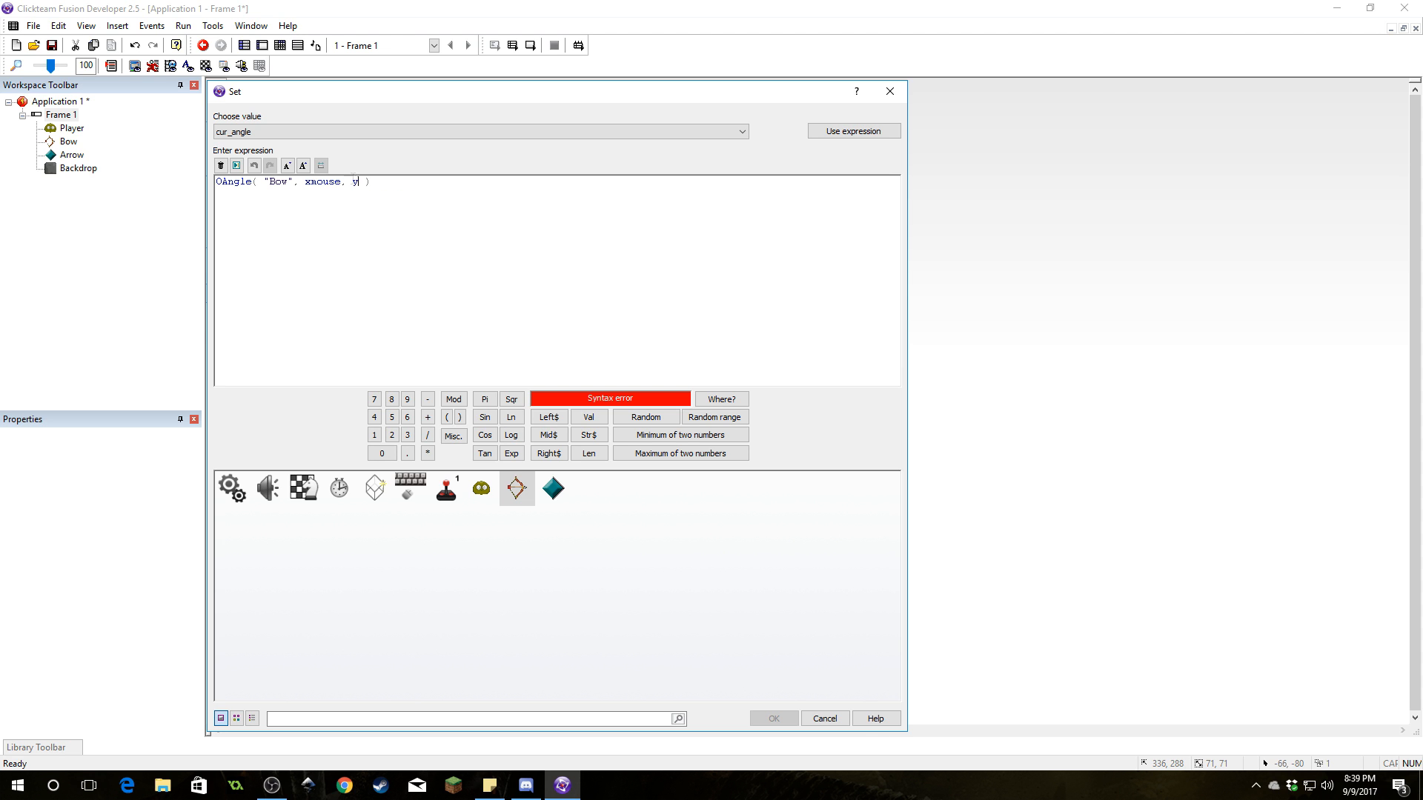
text(mouse)
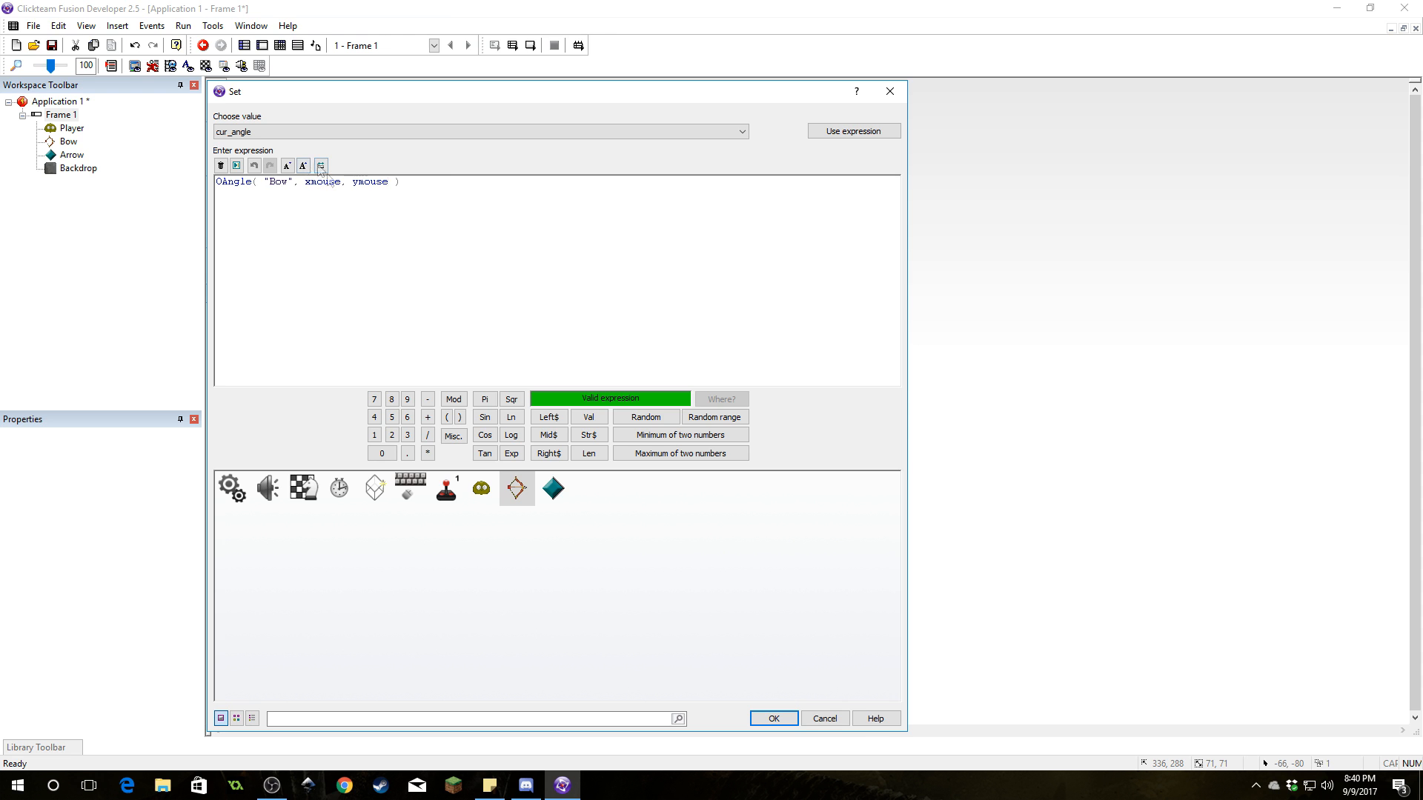
mouse_move(342, 173)
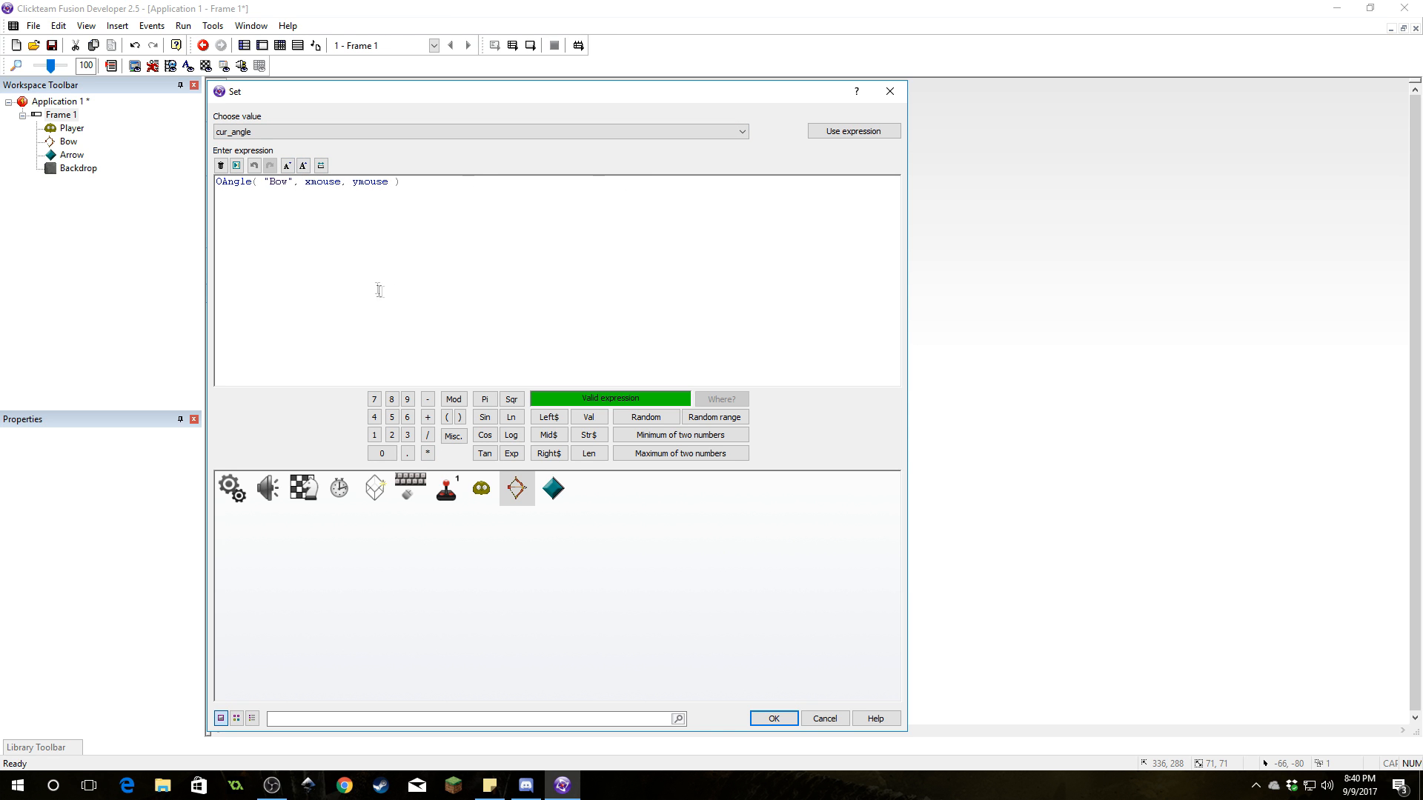
mouse_move(788, 430)
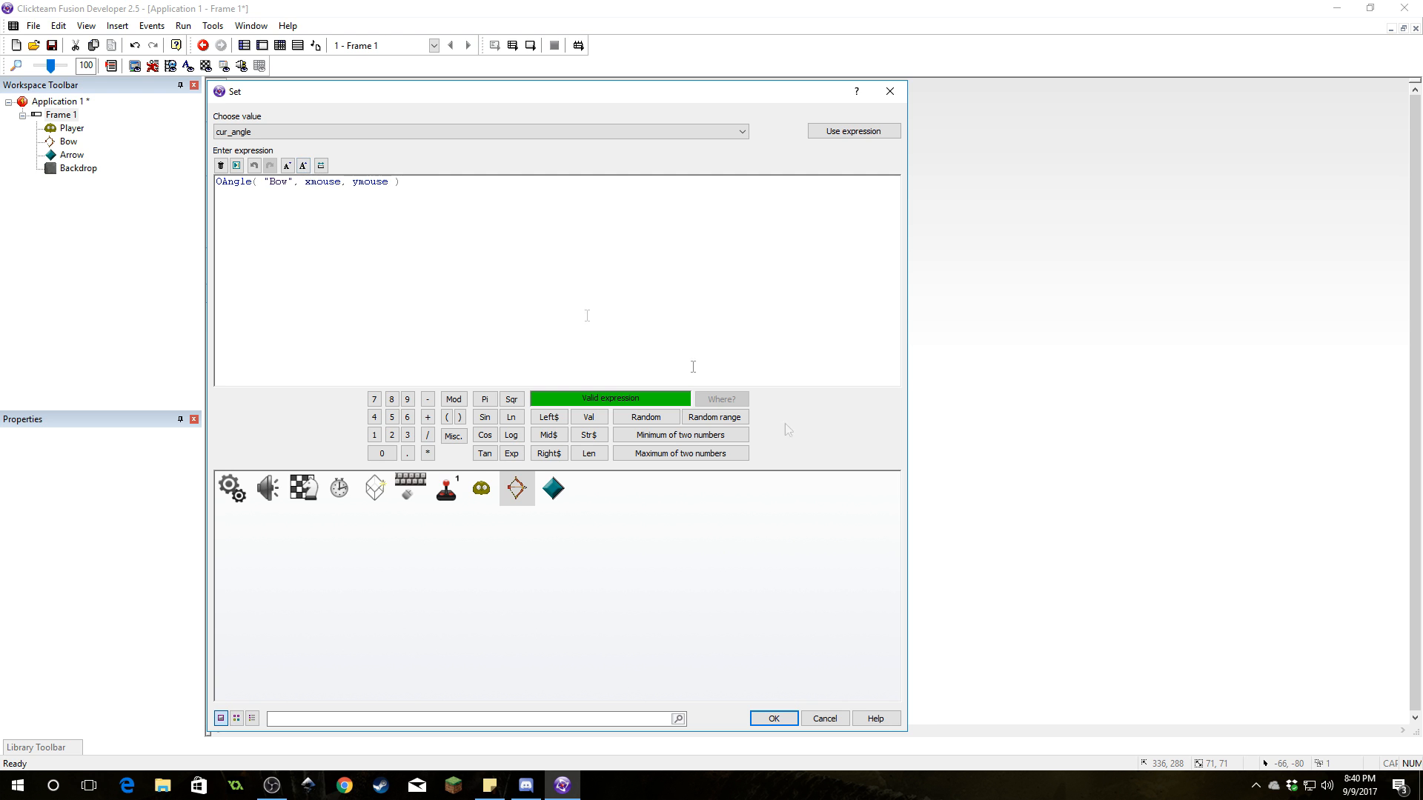
click(772, 719)
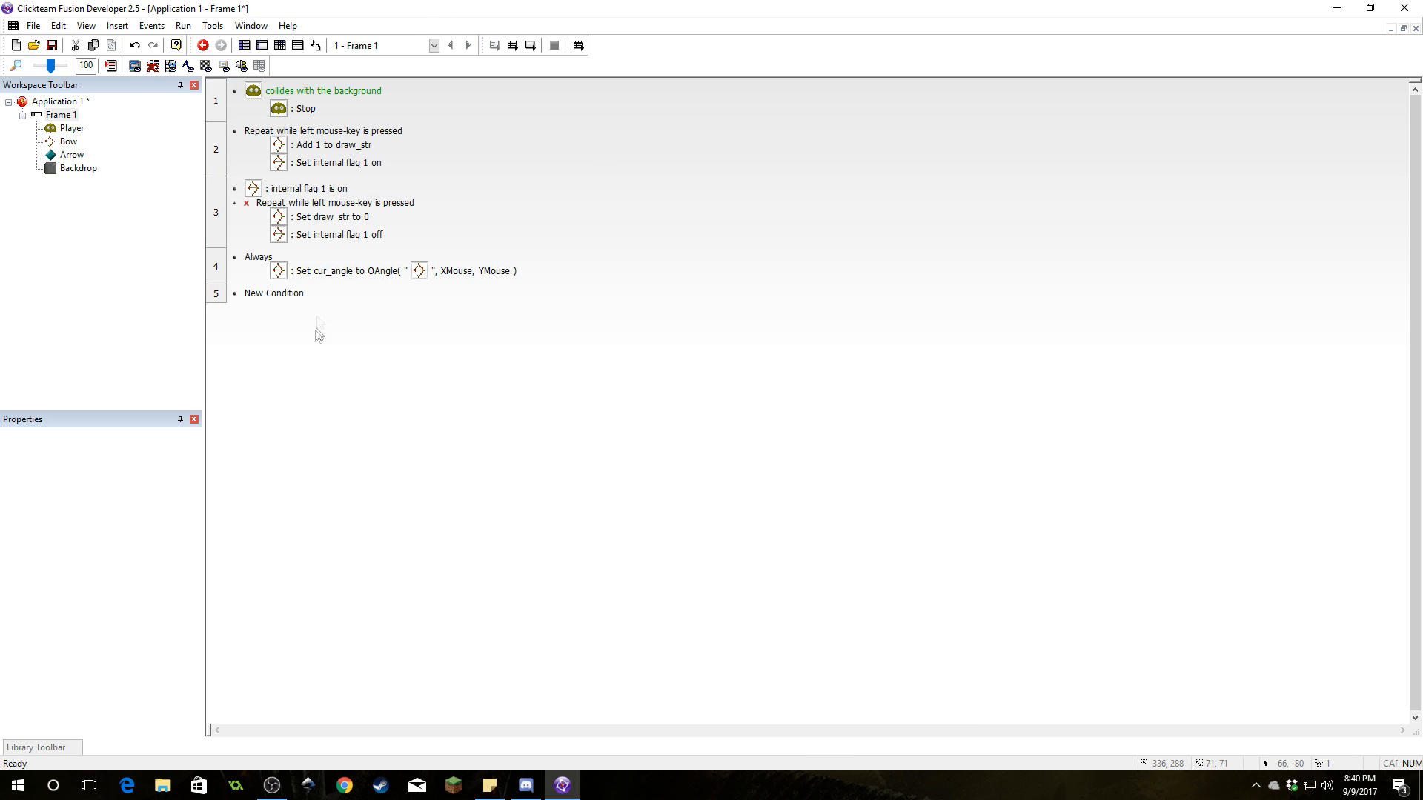
Add a Bow Set Angle action using cur_angle with quality 1
click(391, 270)
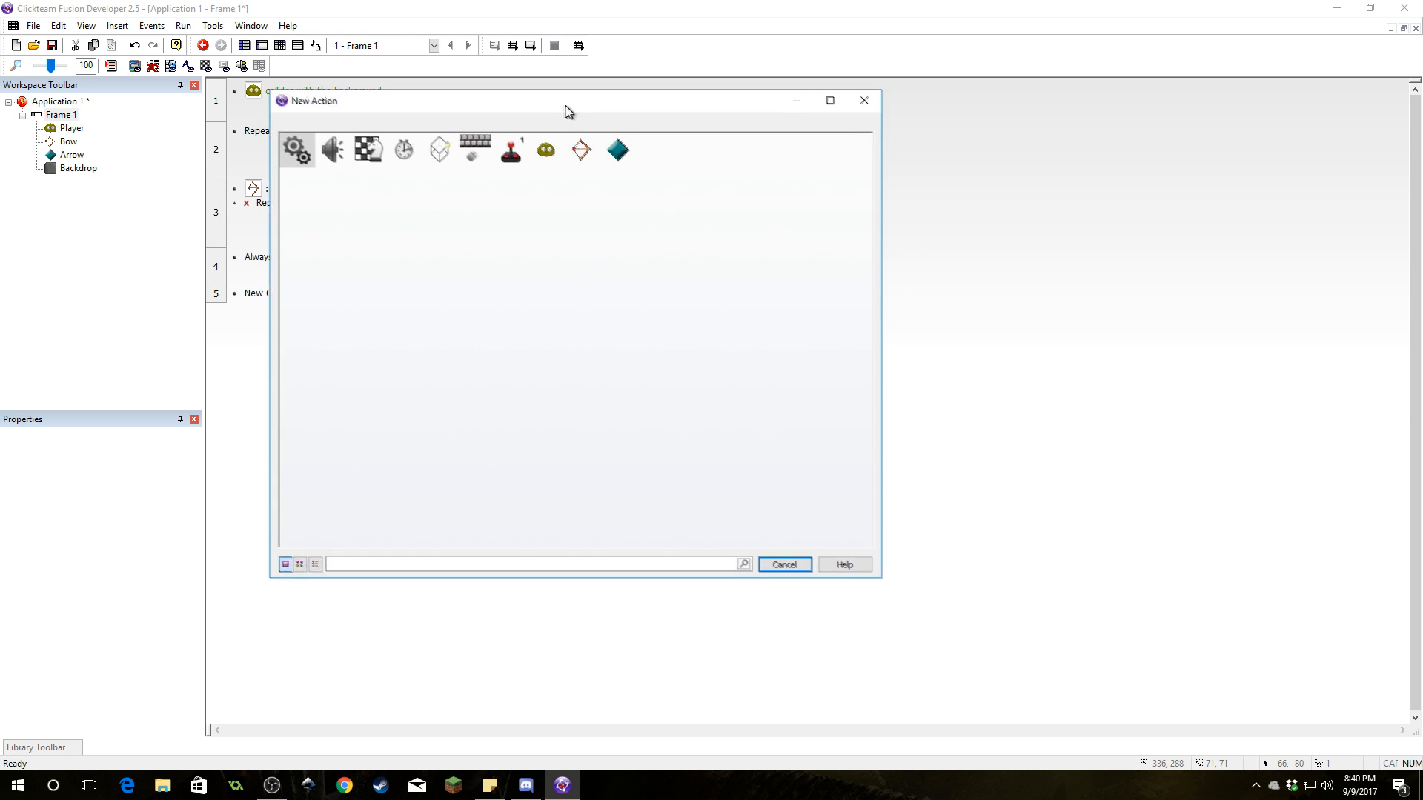
click(573, 149)
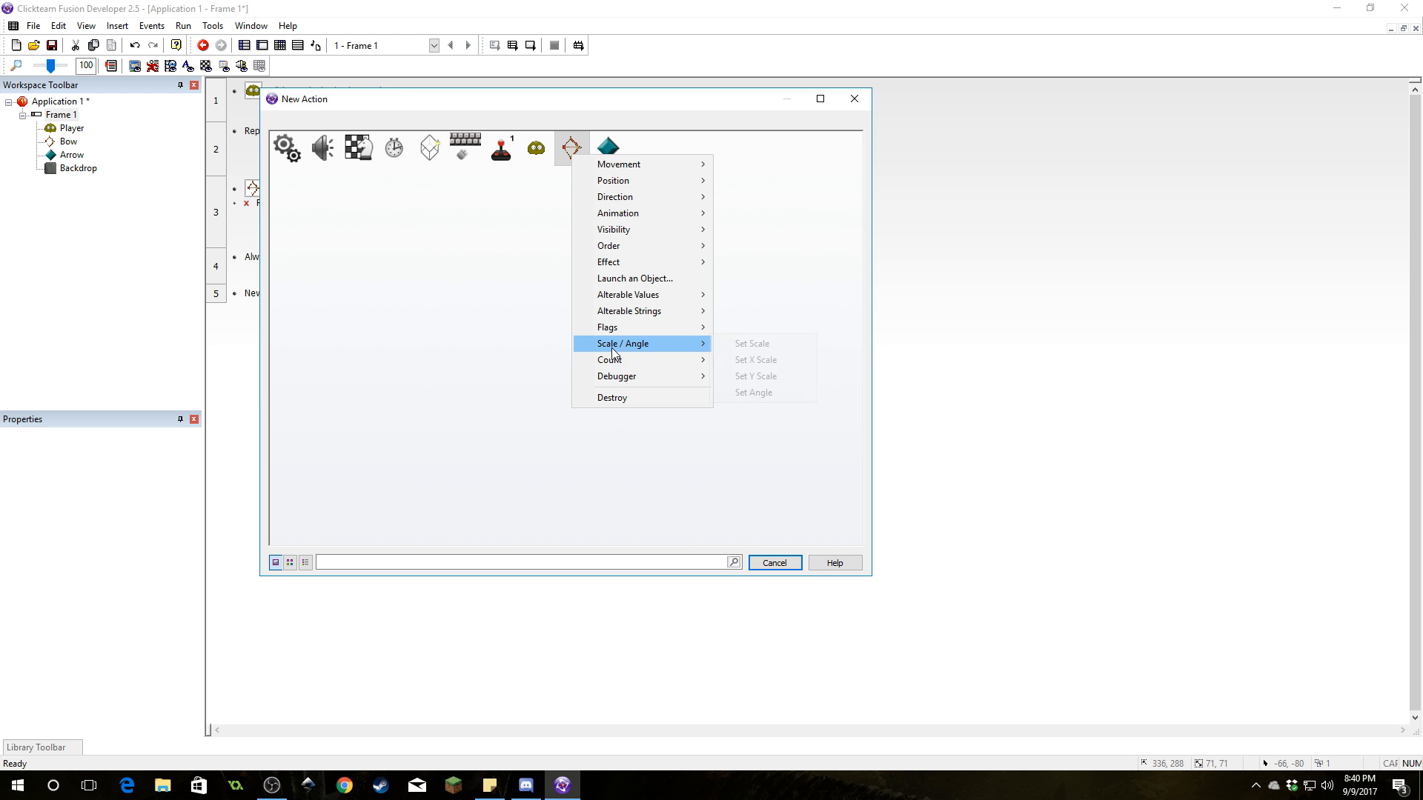
click(752, 392)
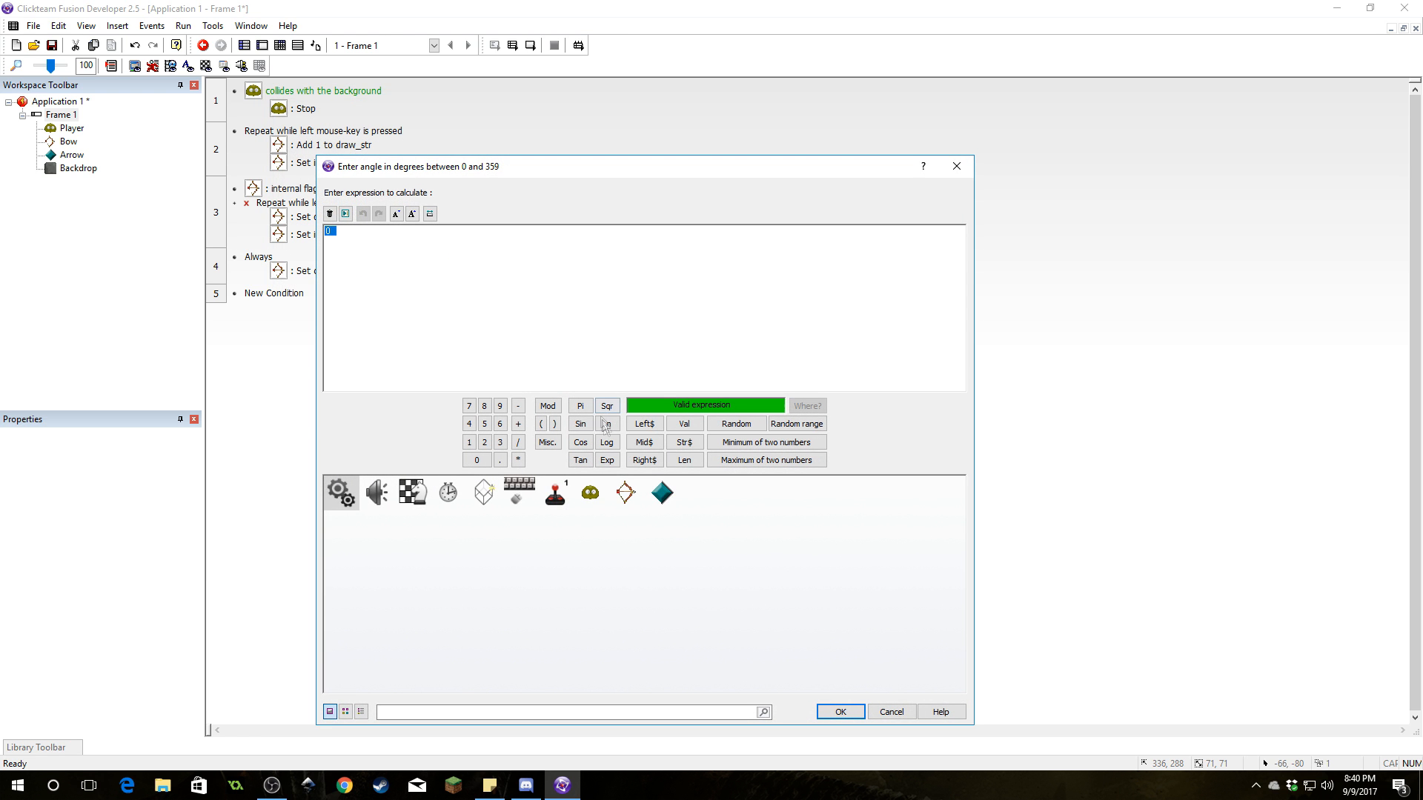
click(624, 493)
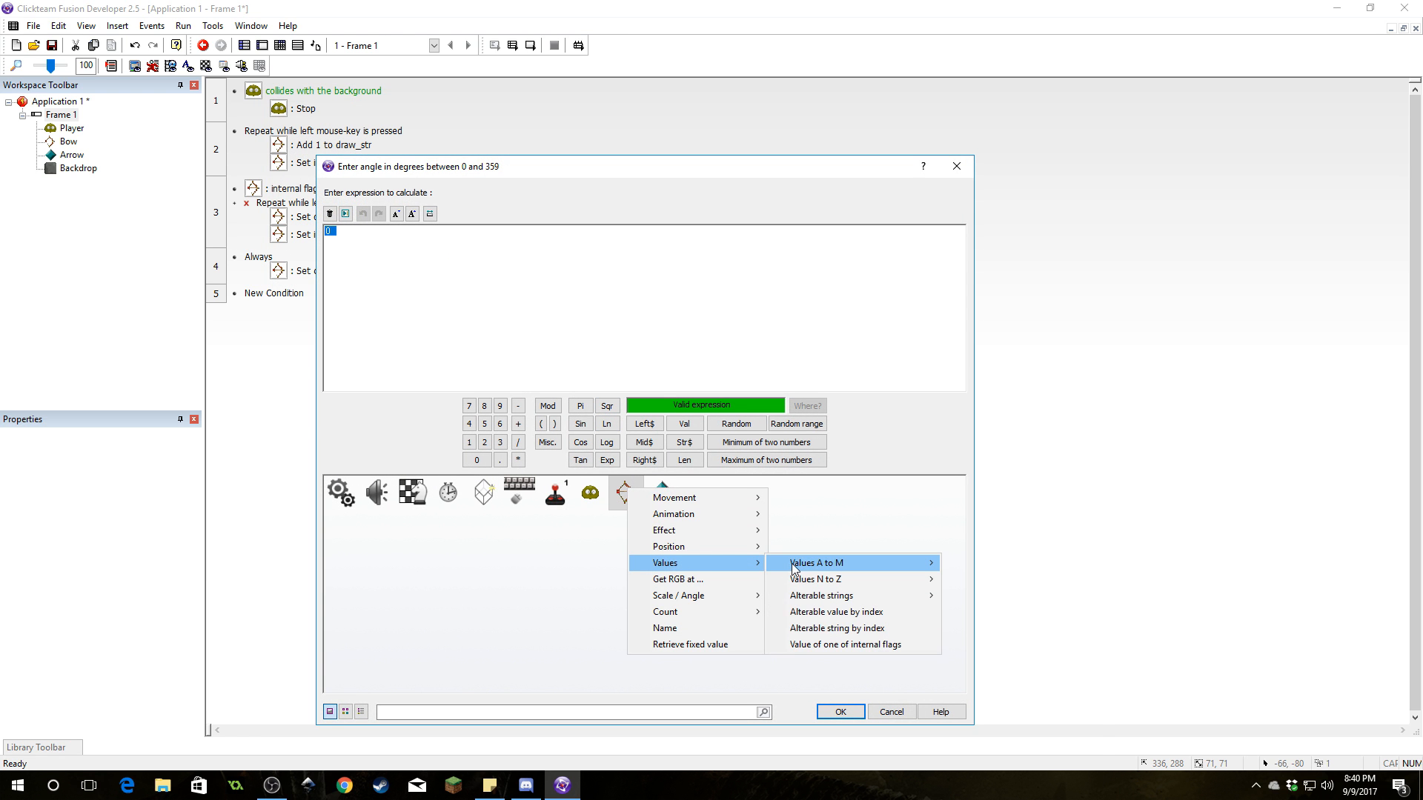
click(814, 562)
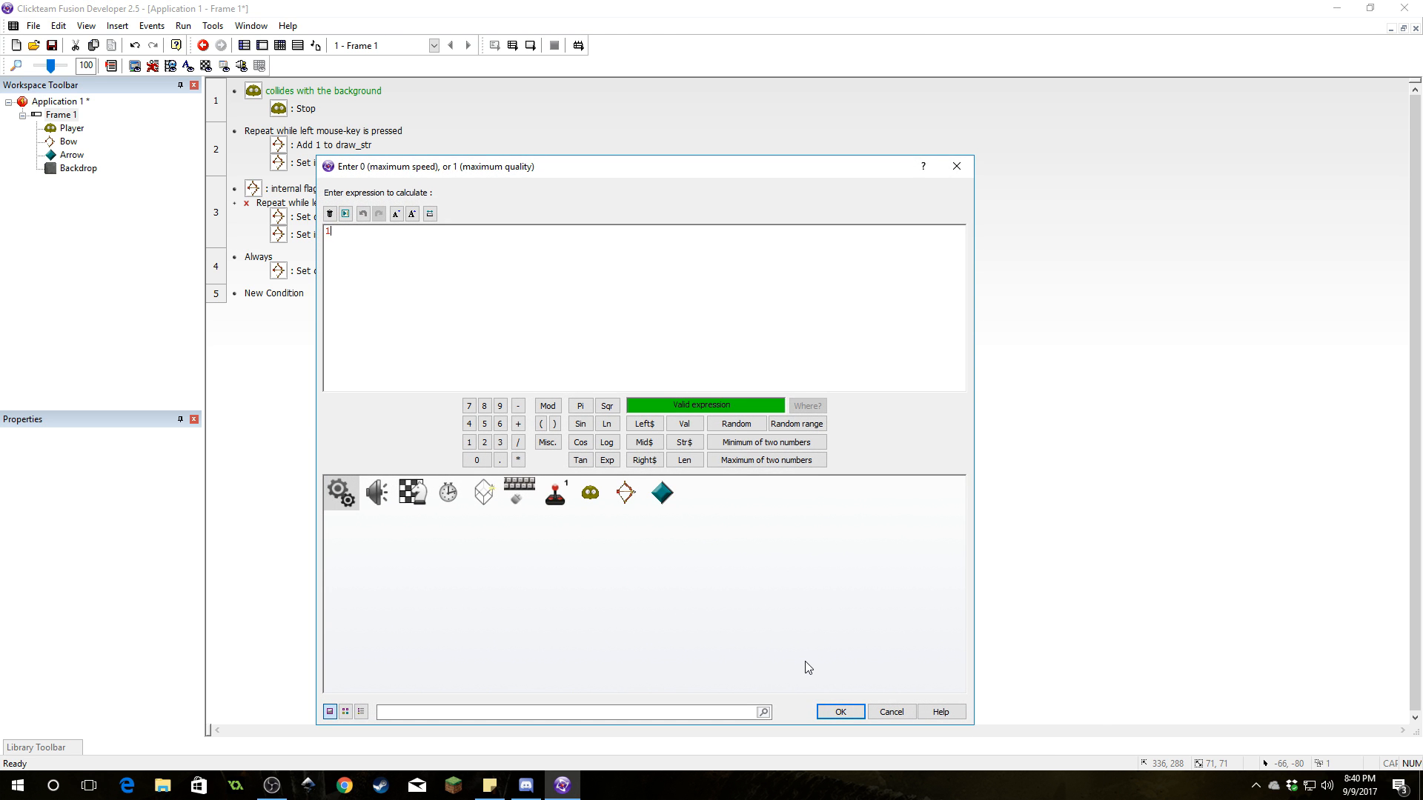
click(837, 711)
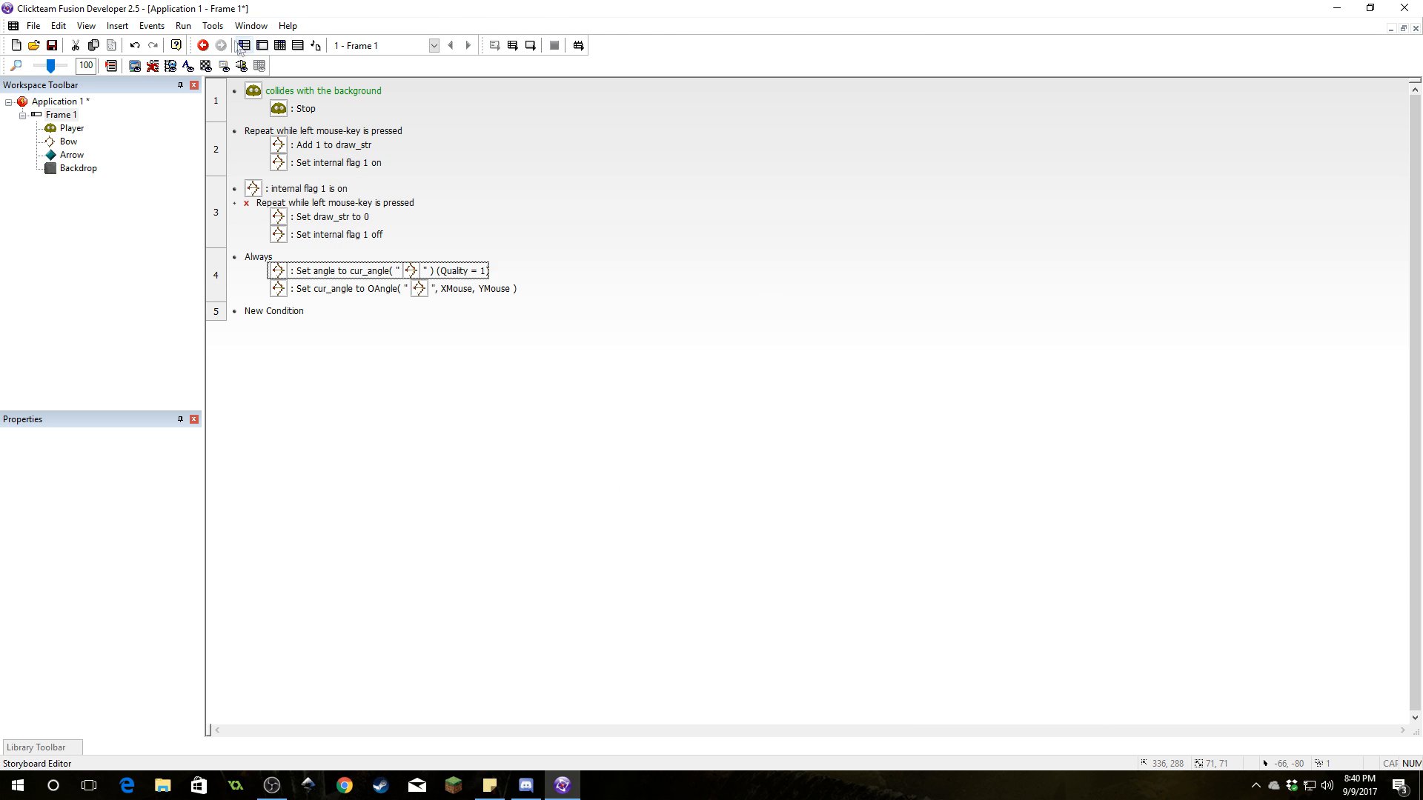
Review Frame 1's four events (background collision, two mouse-key conditions, Always) in the grid
click(203, 45)
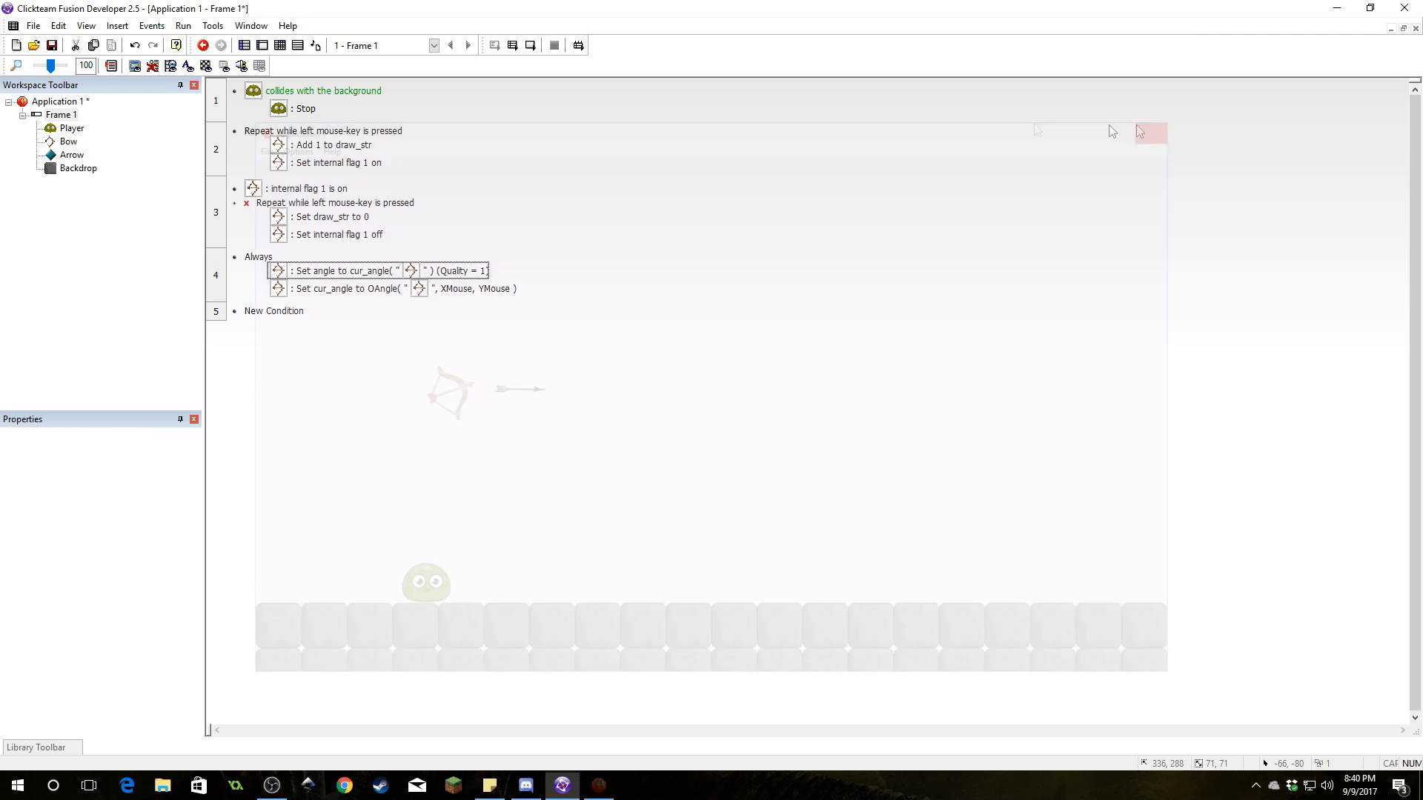
right_click(345, 271)
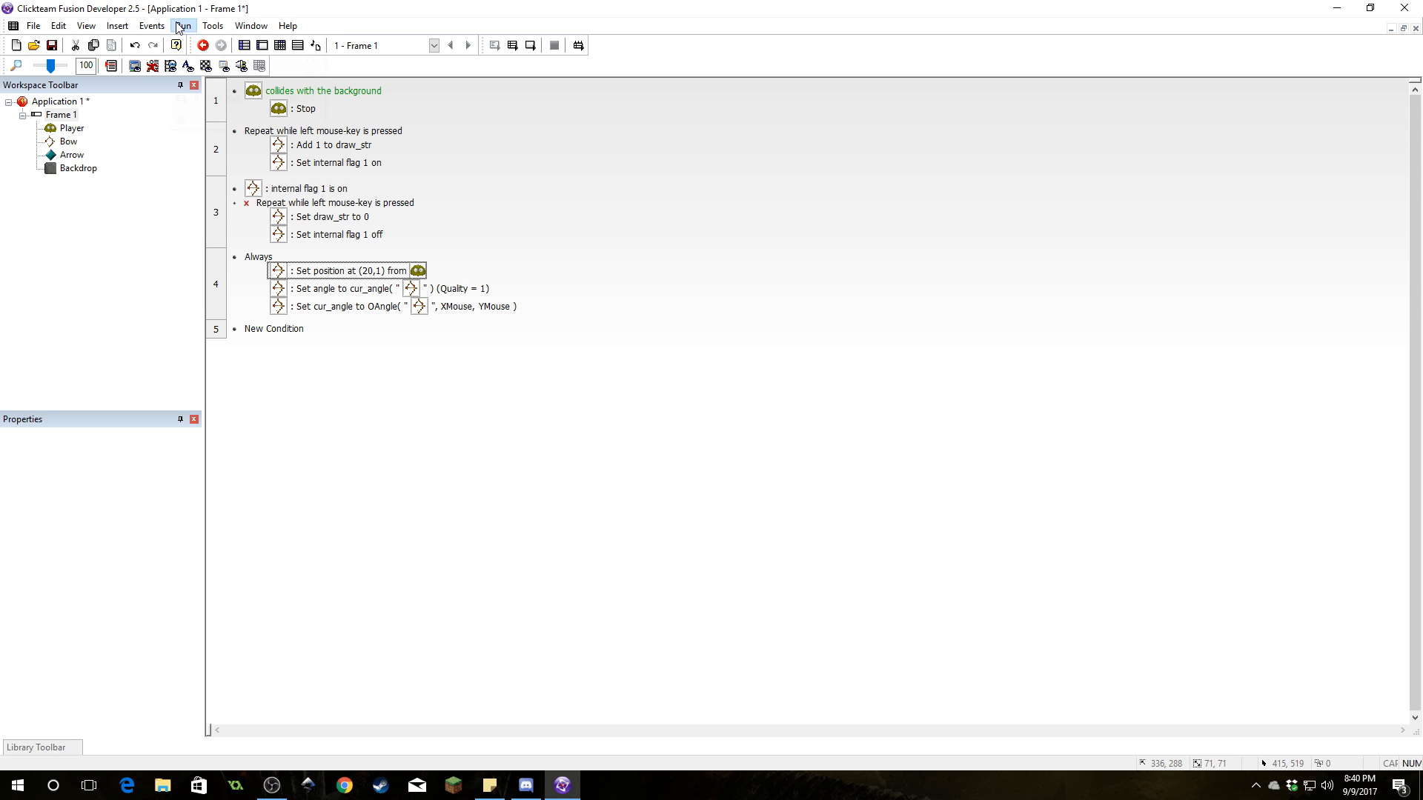
click(183, 25)
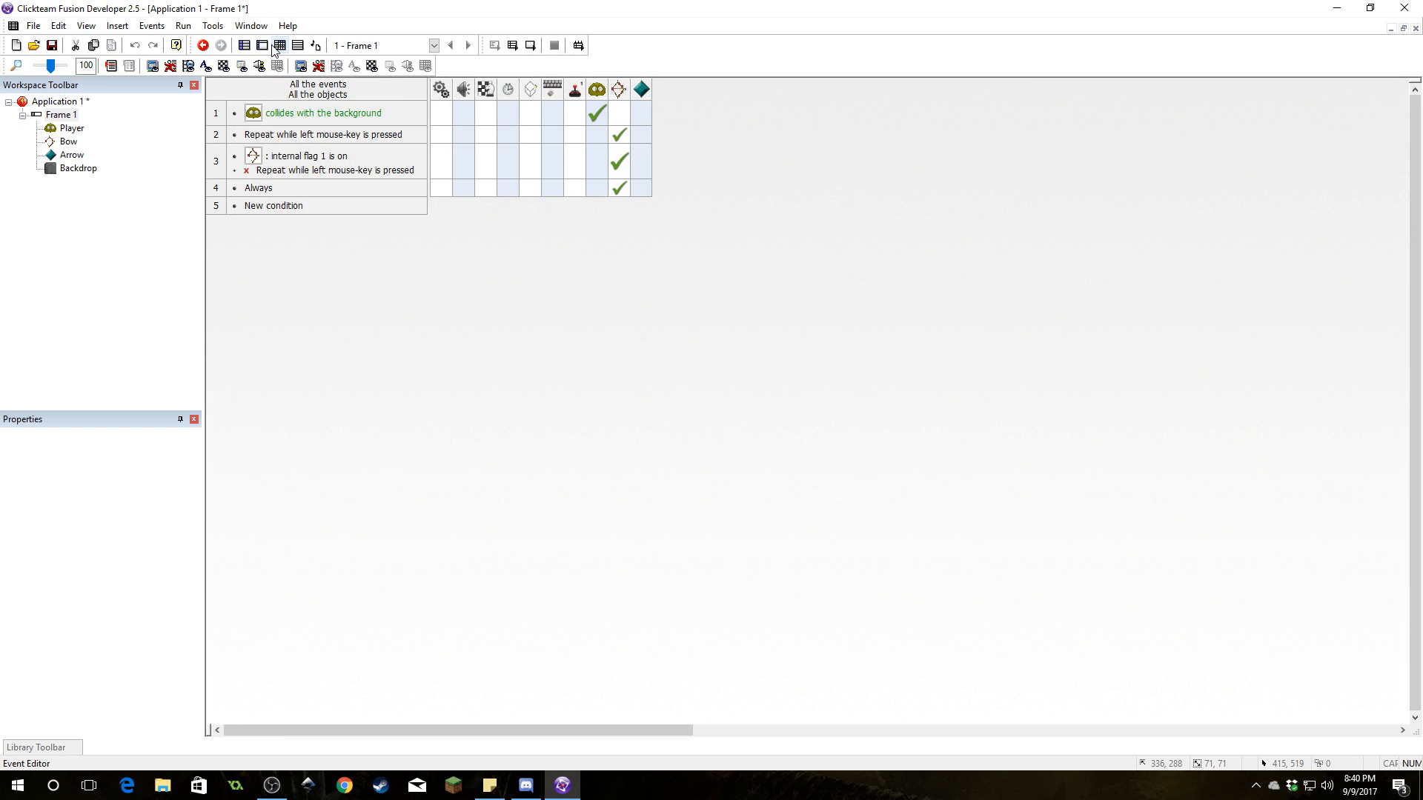
Inspect the Arrow's alterable values xspd and yspd (both 0) and its Static movement
click(243, 45)
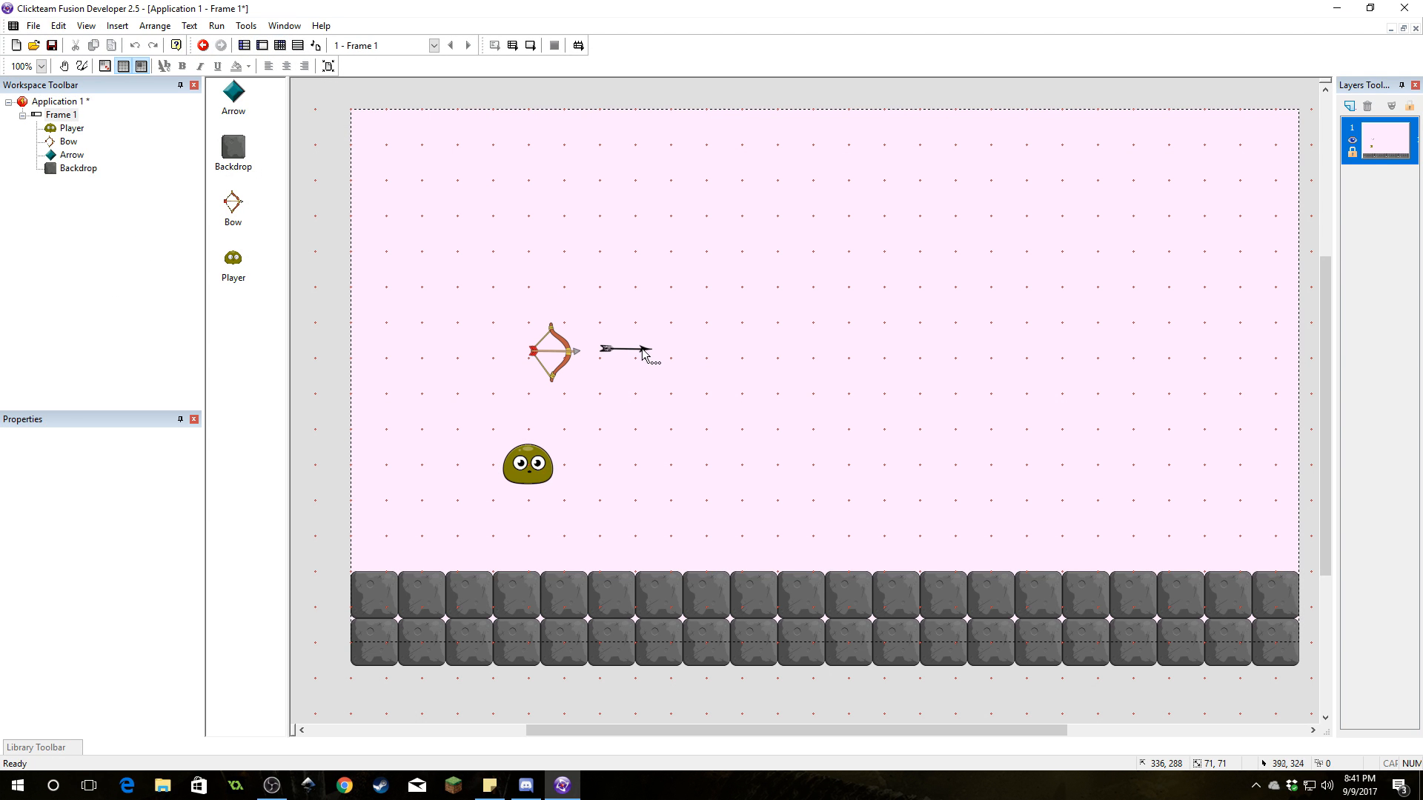
click(626, 349)
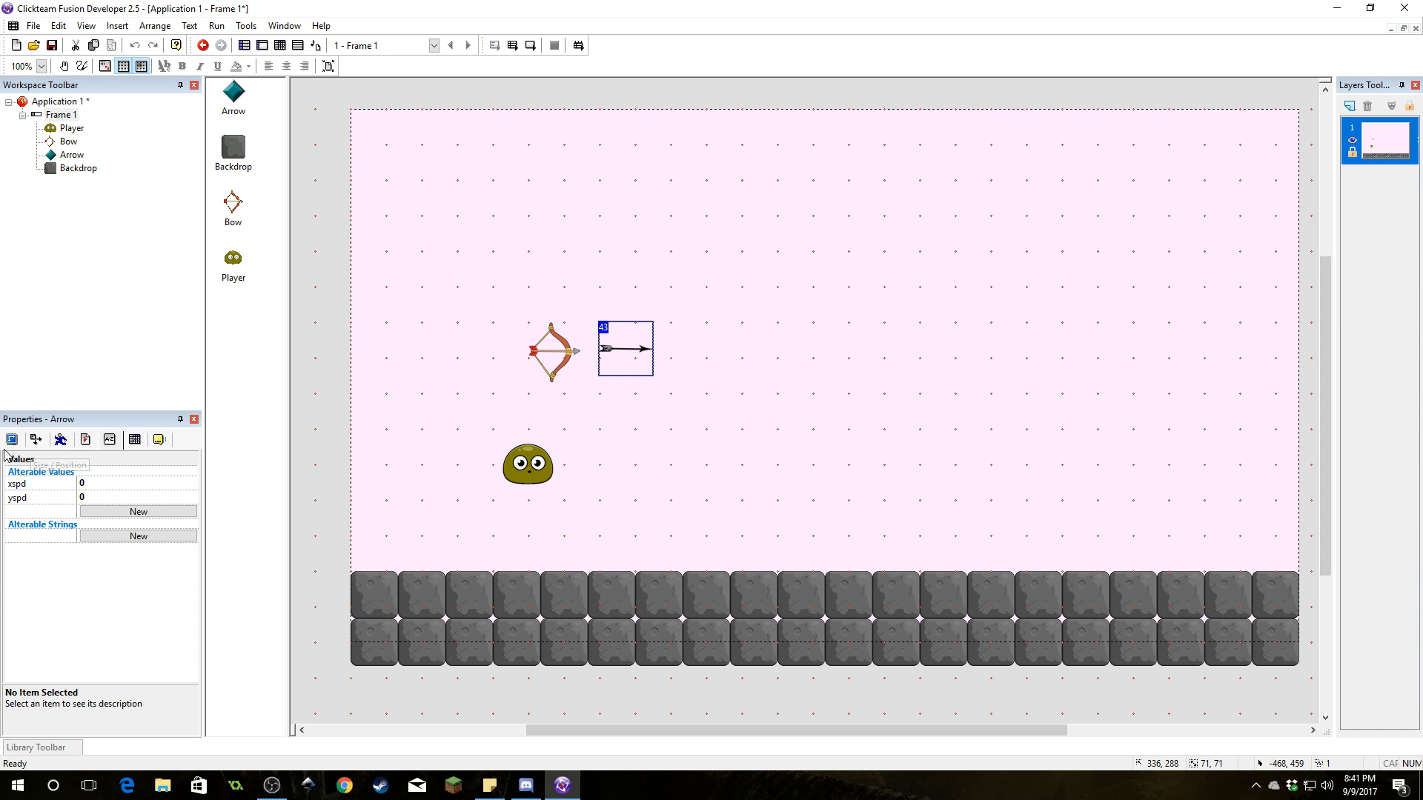
click(83, 440)
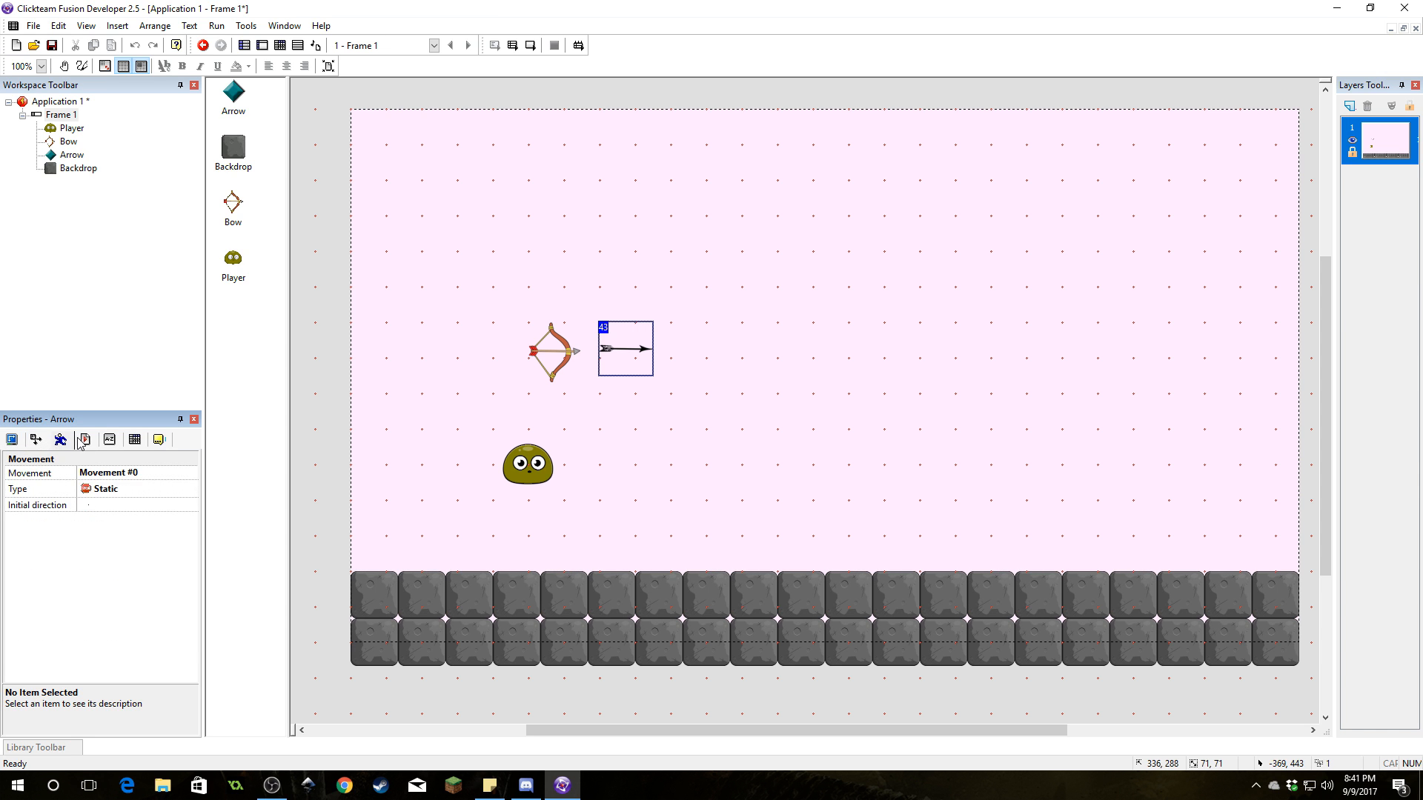
click(84, 440)
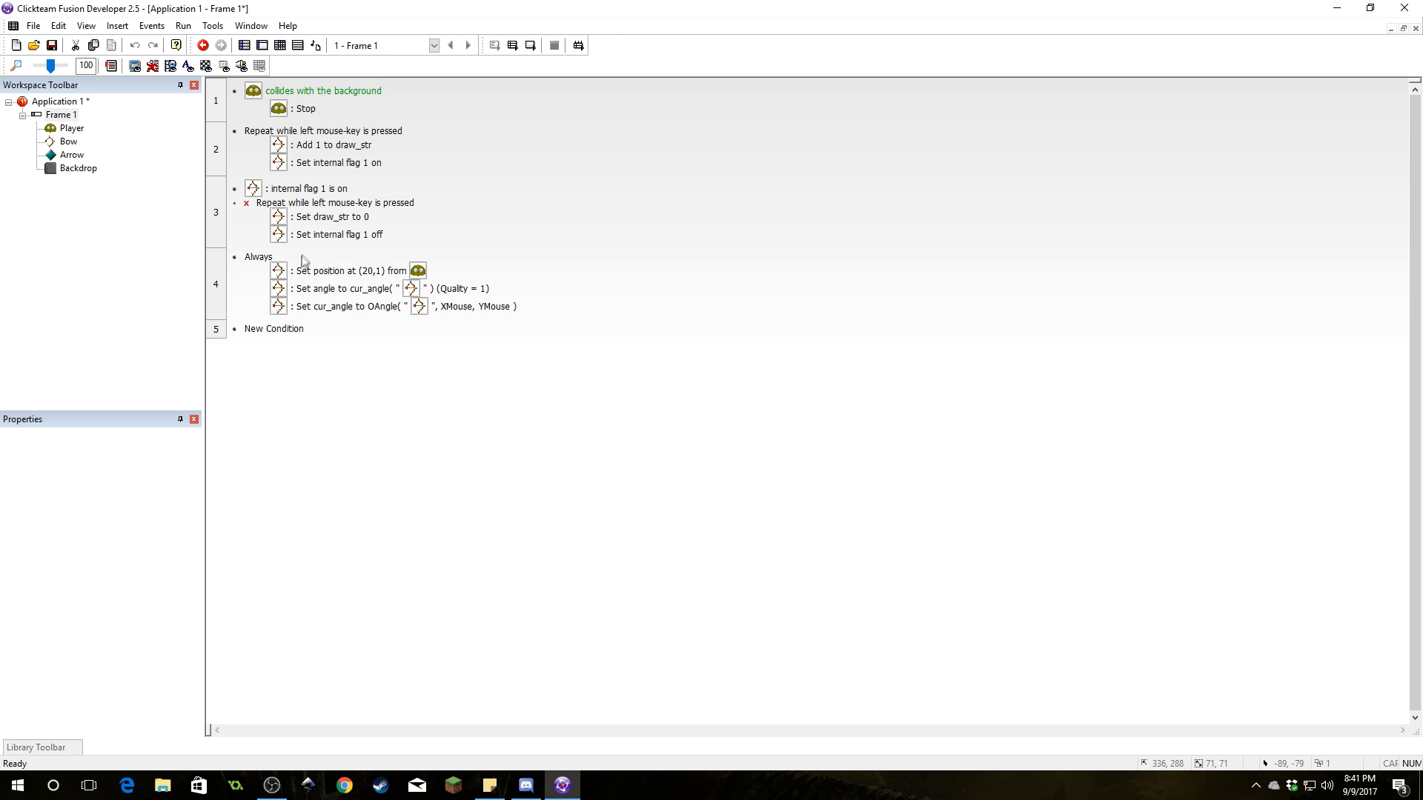
mouse_move(310, 225)
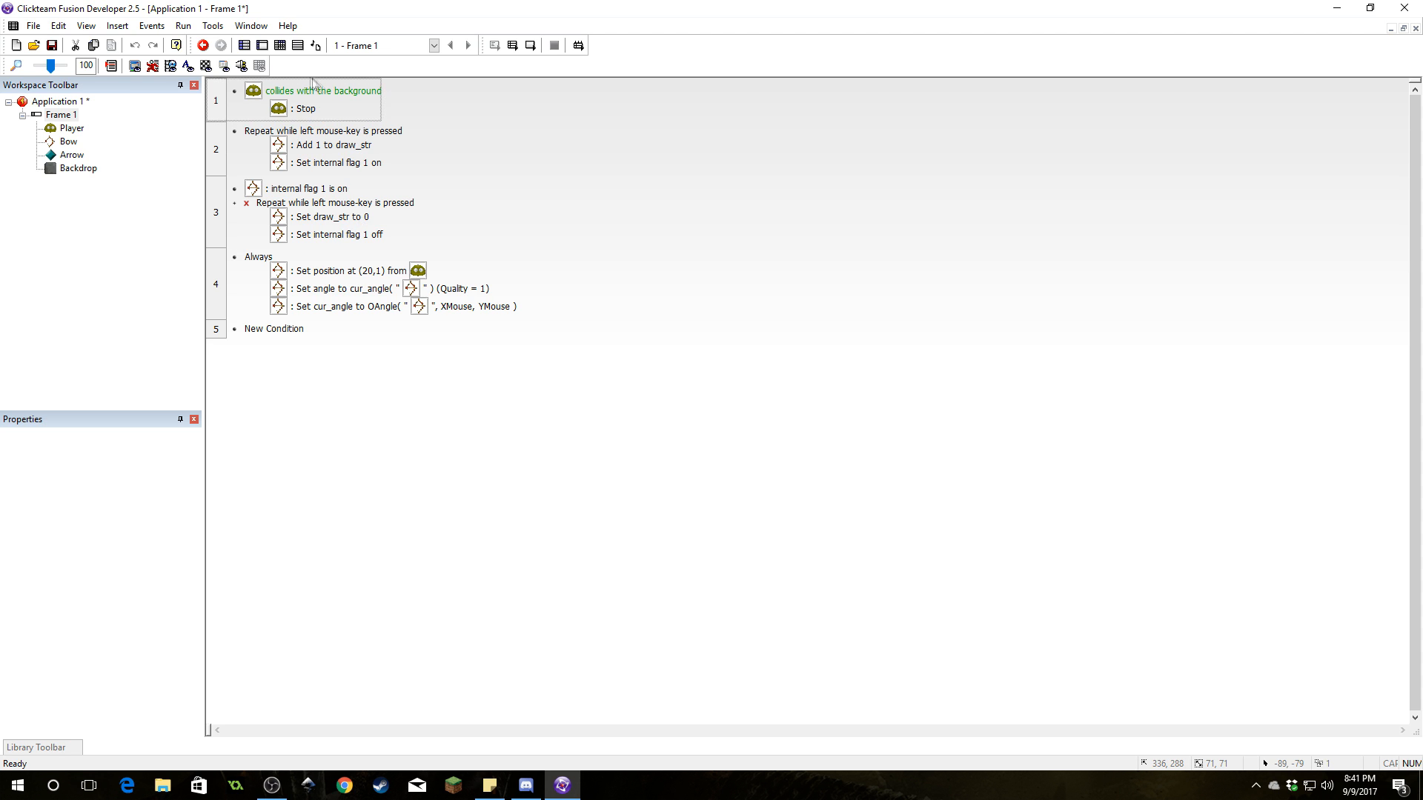
mouse_move(300, 178)
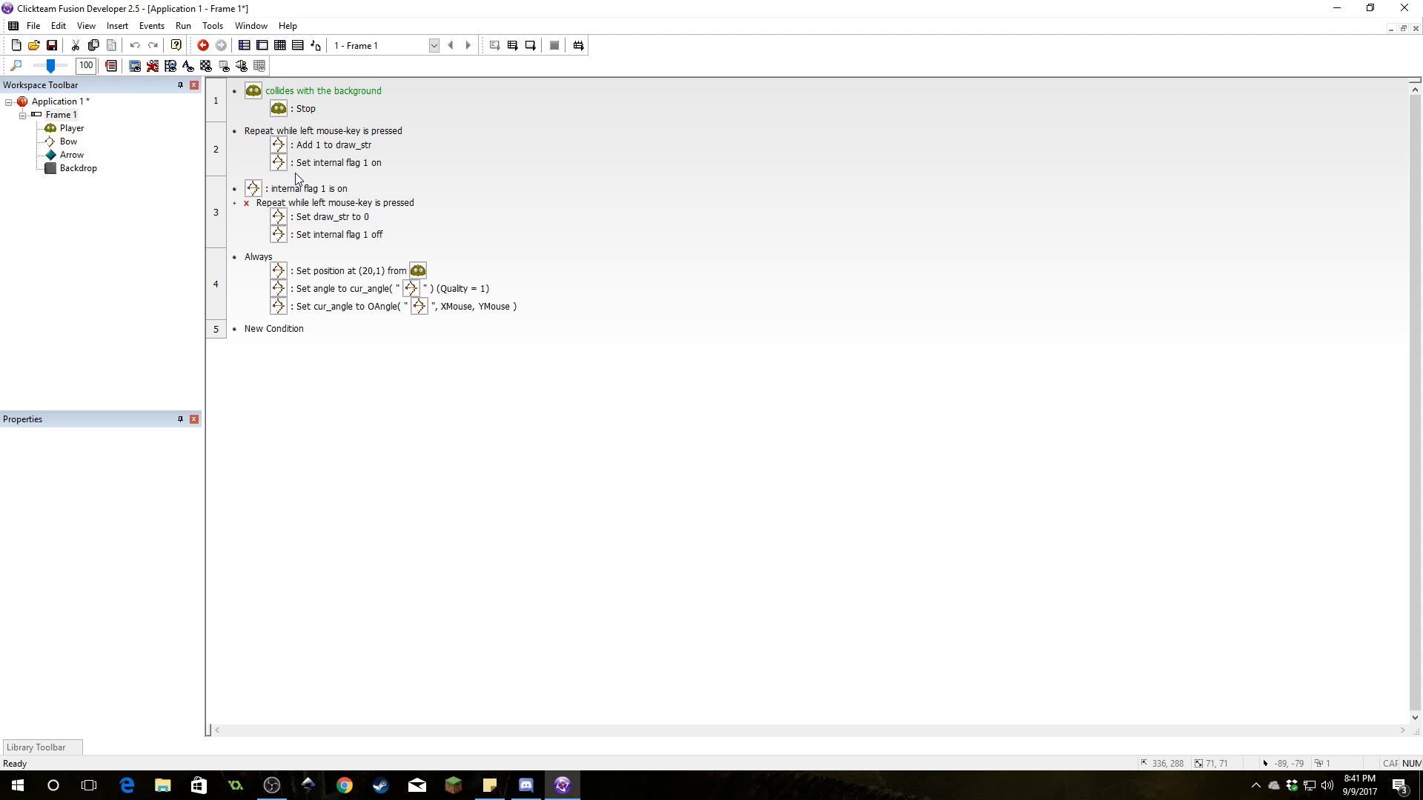
mouse_move(307, 209)
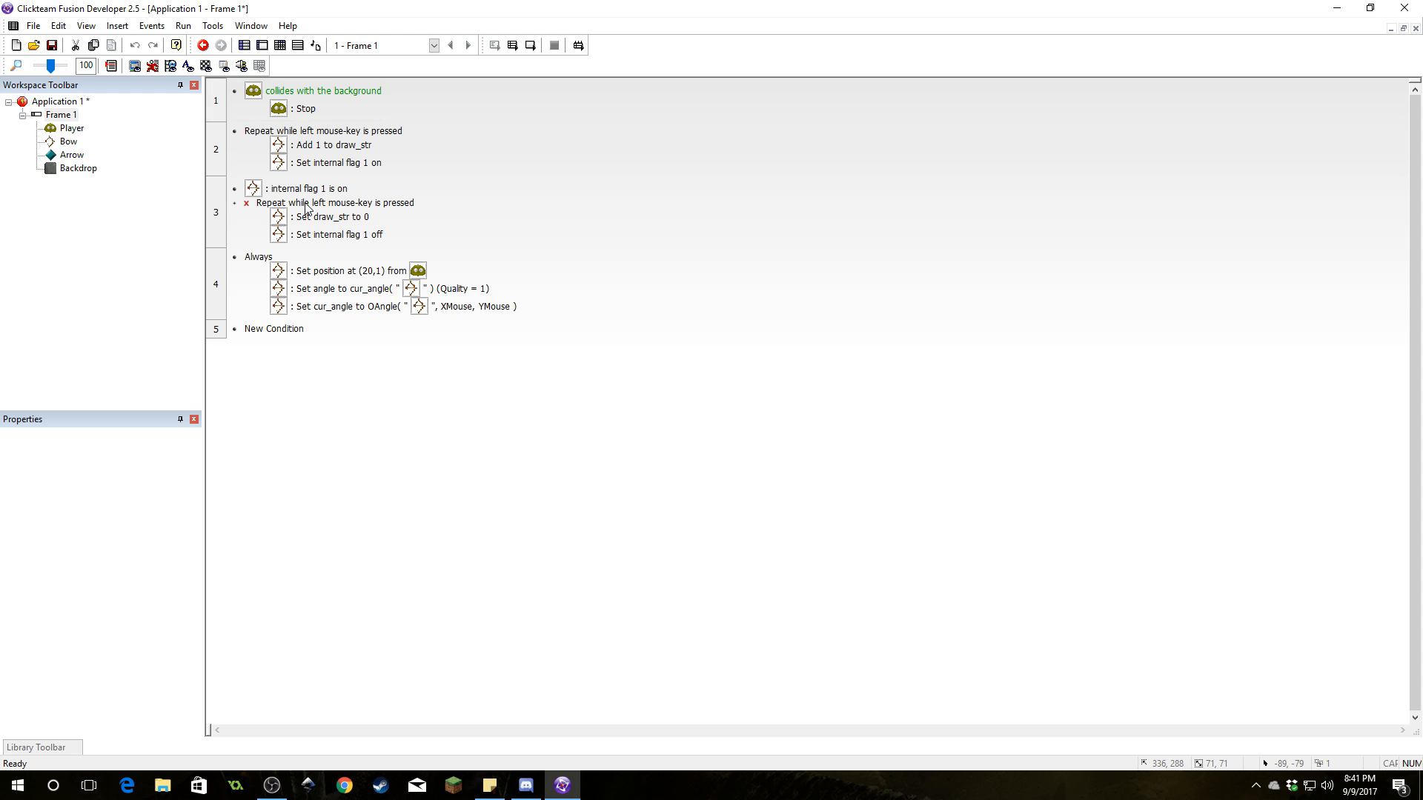
mouse_move(318, 223)
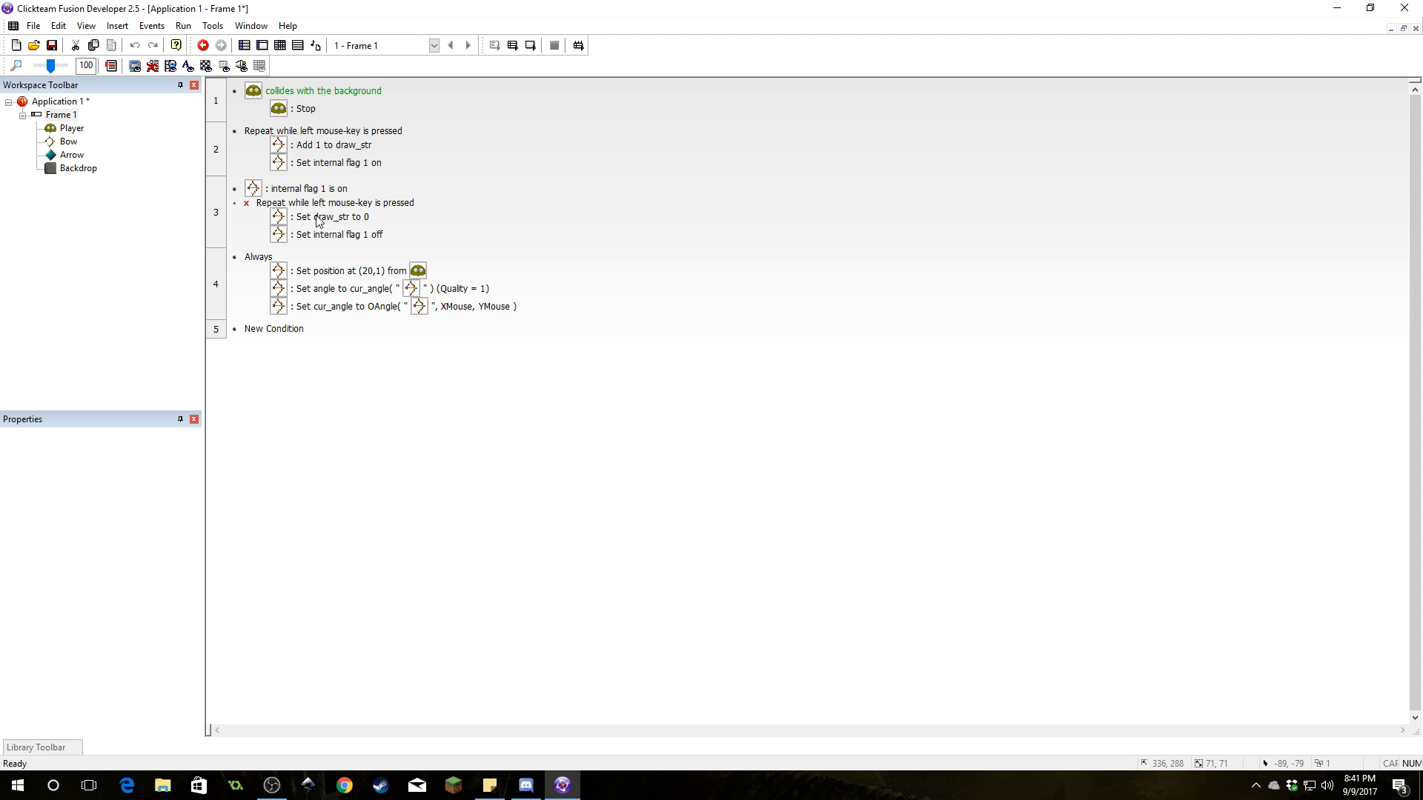
Insert a Create new objects action after draw_str, spawning an Arrow at (0,0) relative to Bow
right_click(318, 218)
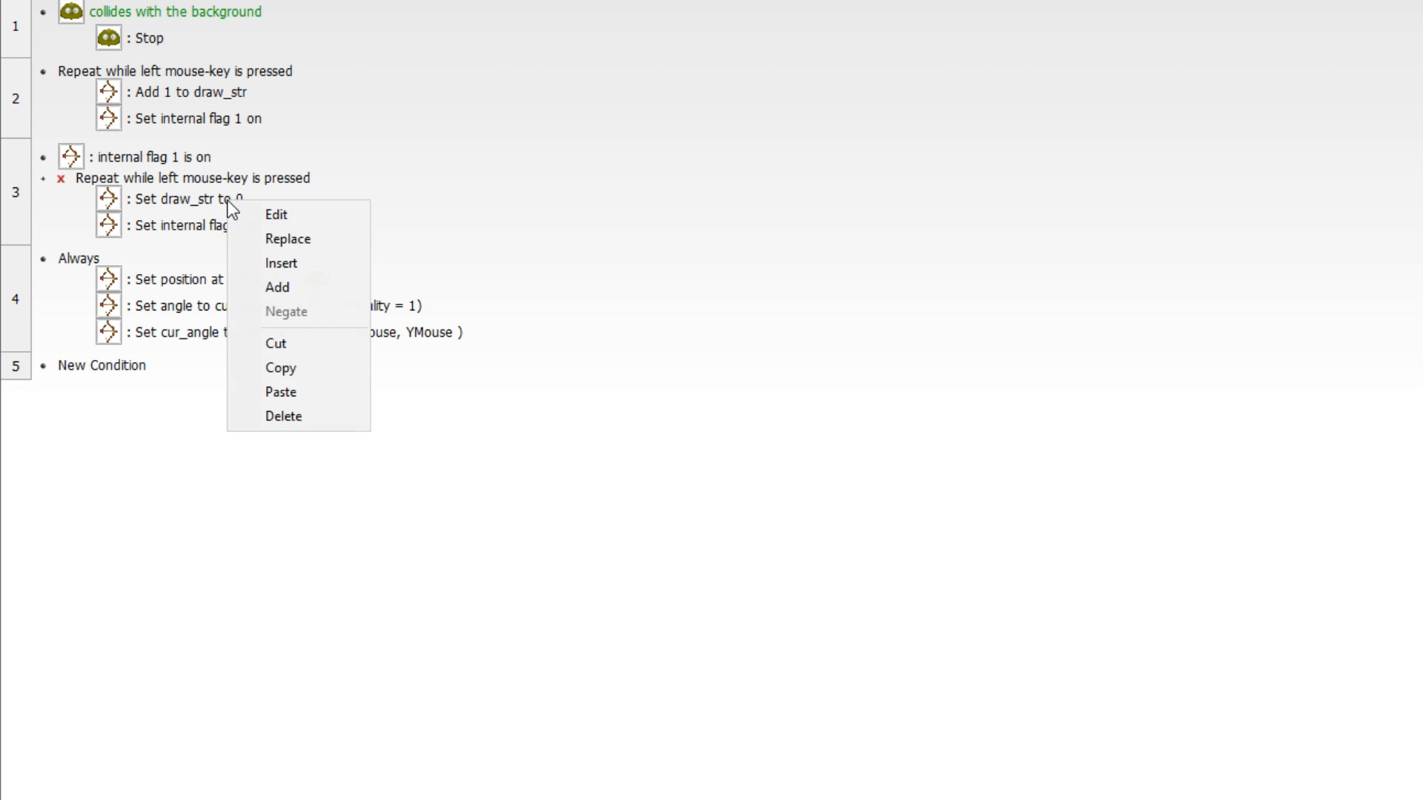
click(276, 287)
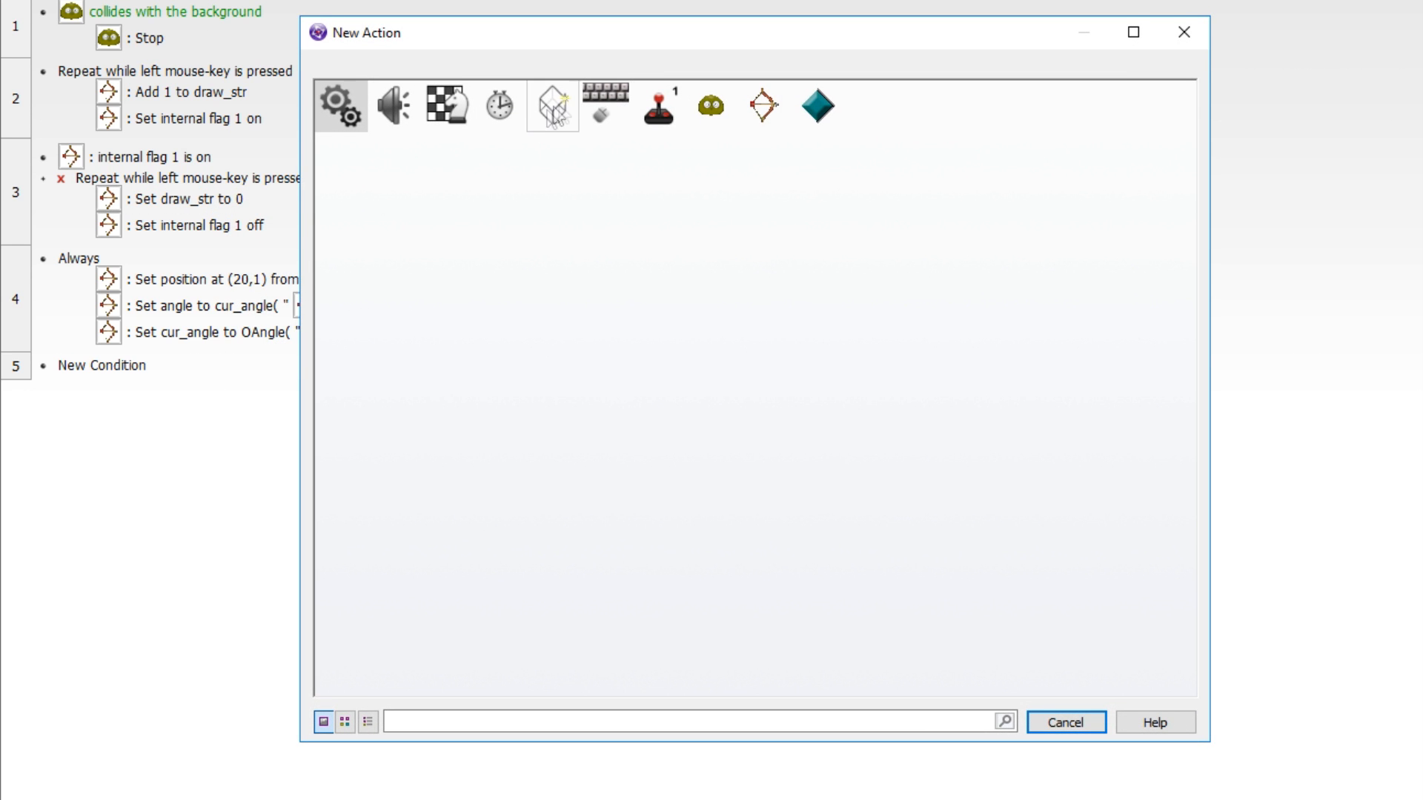
click(550, 105)
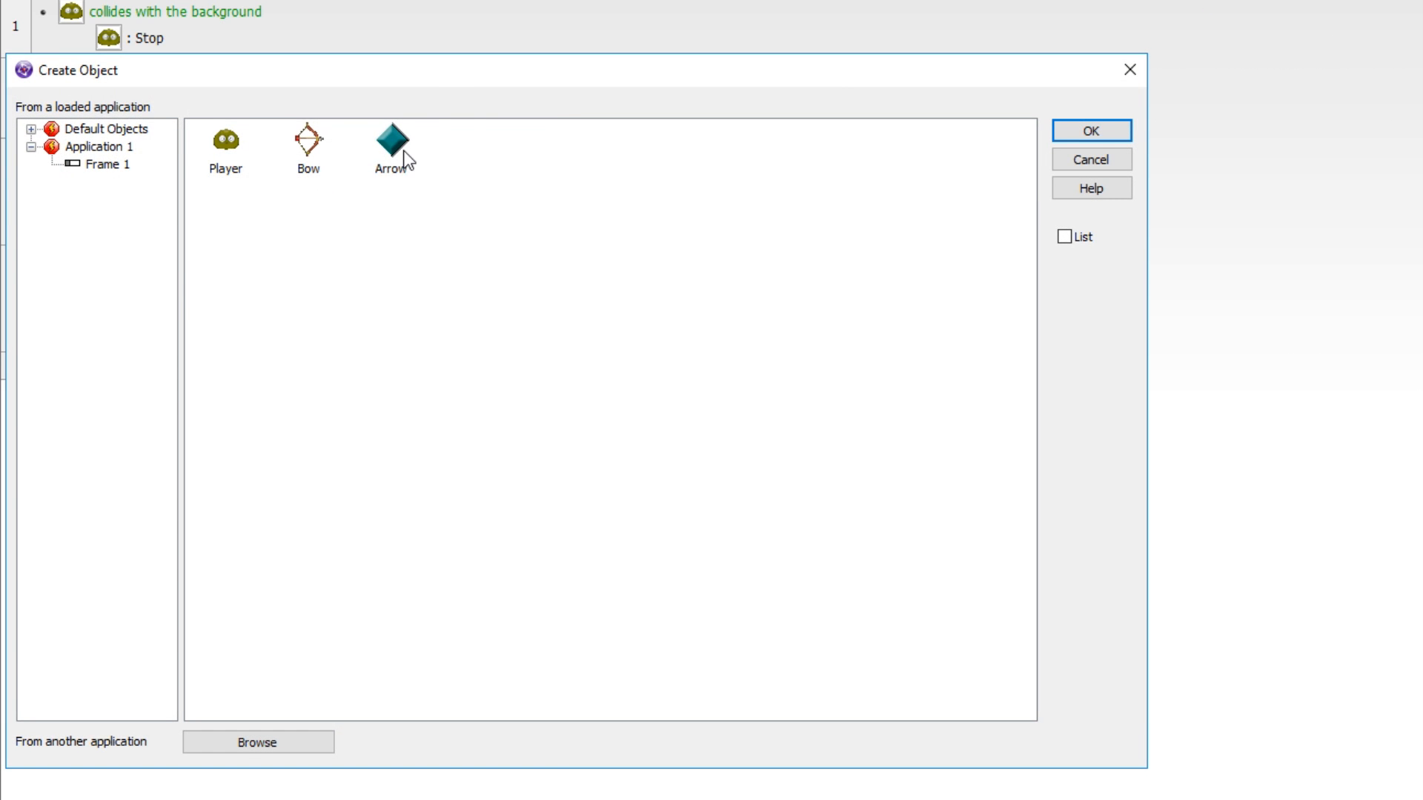
mouse_move(587, 163)
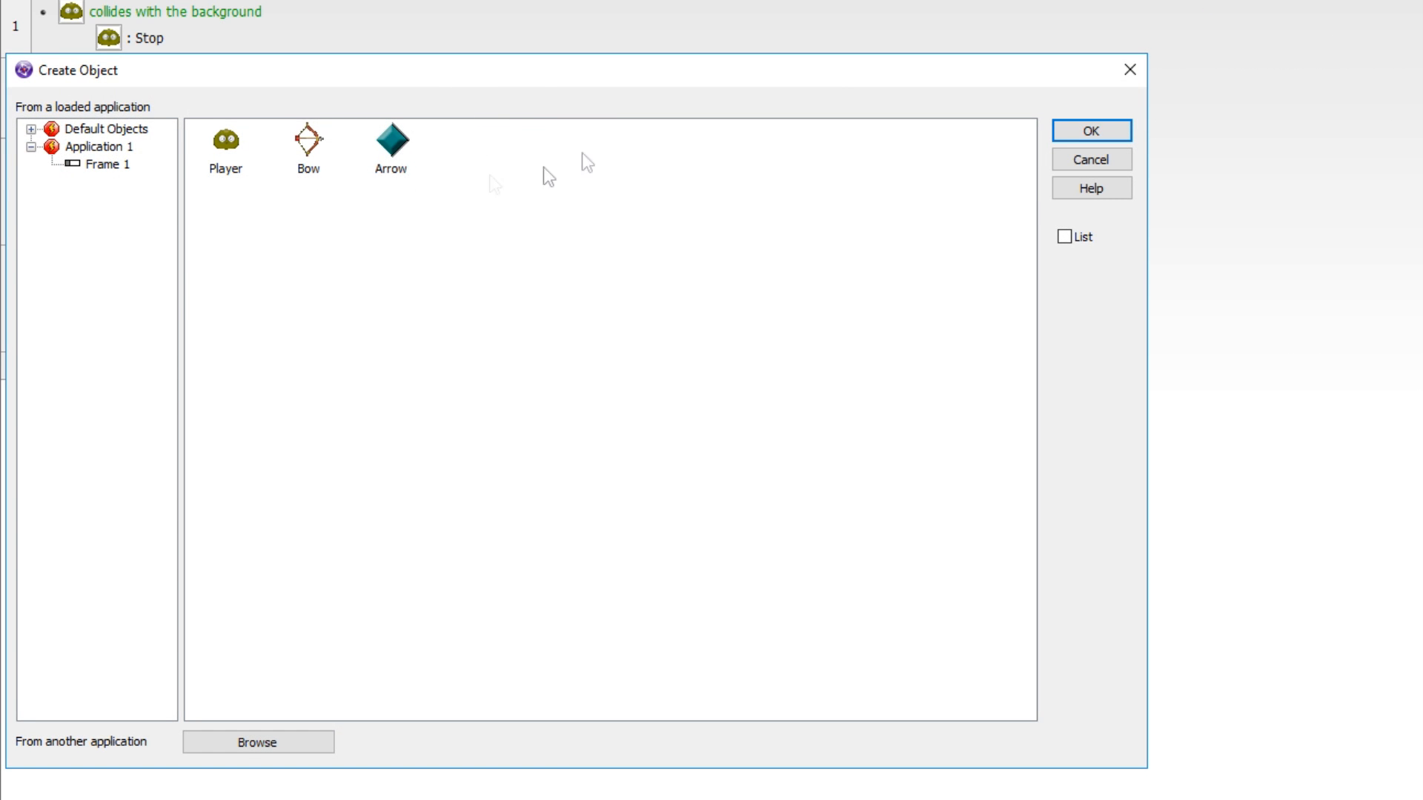
click(1091, 130)
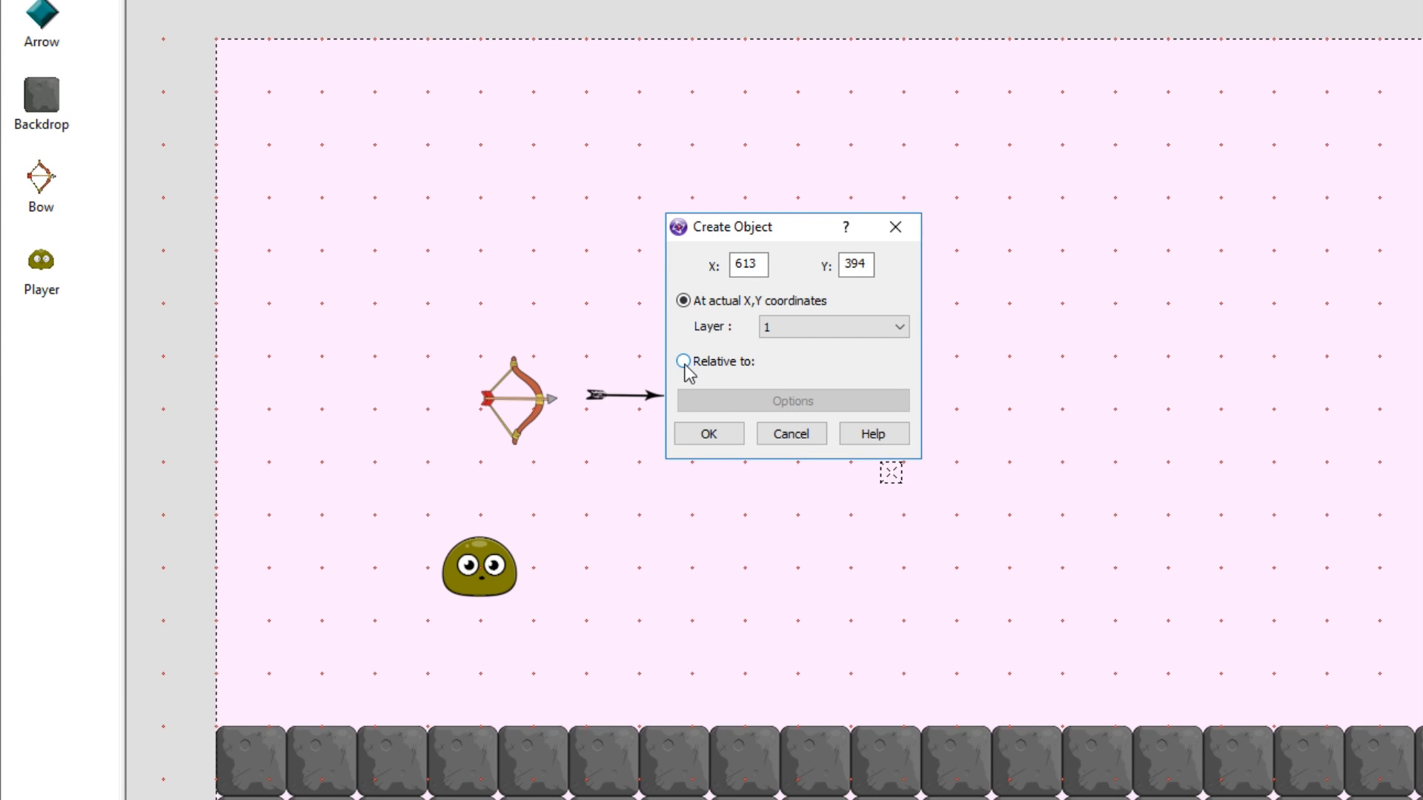
click(683, 361)
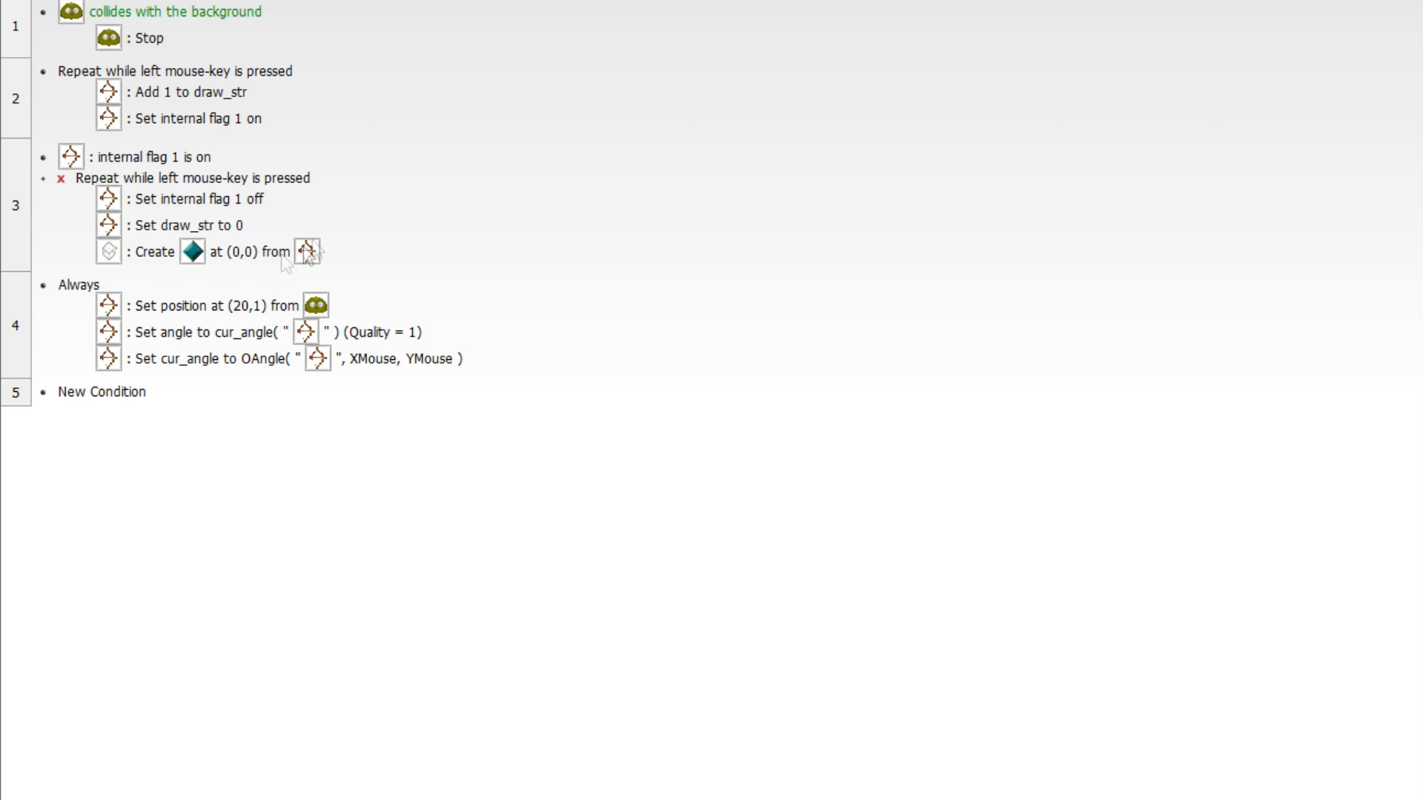
click(182, 199)
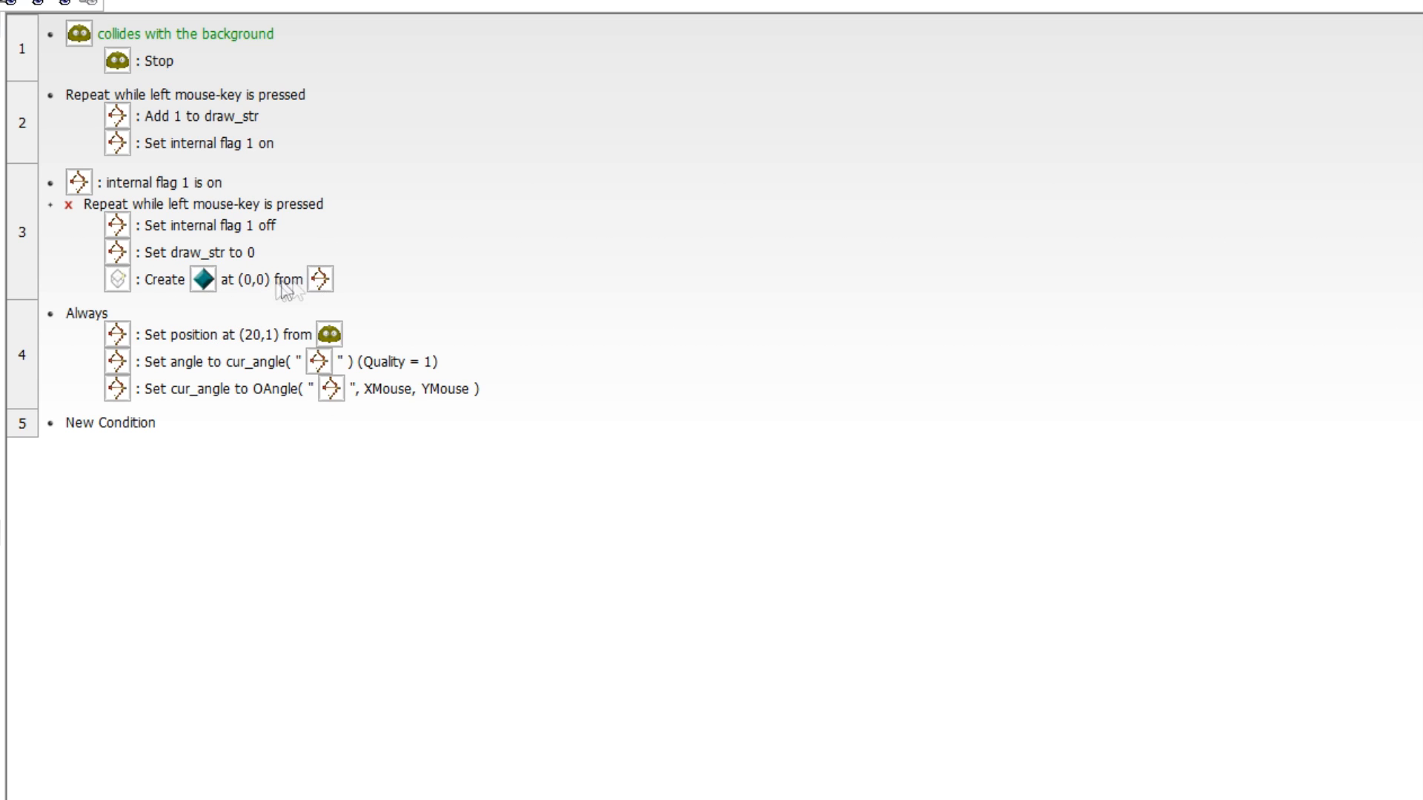
mouse_move(265, 302)
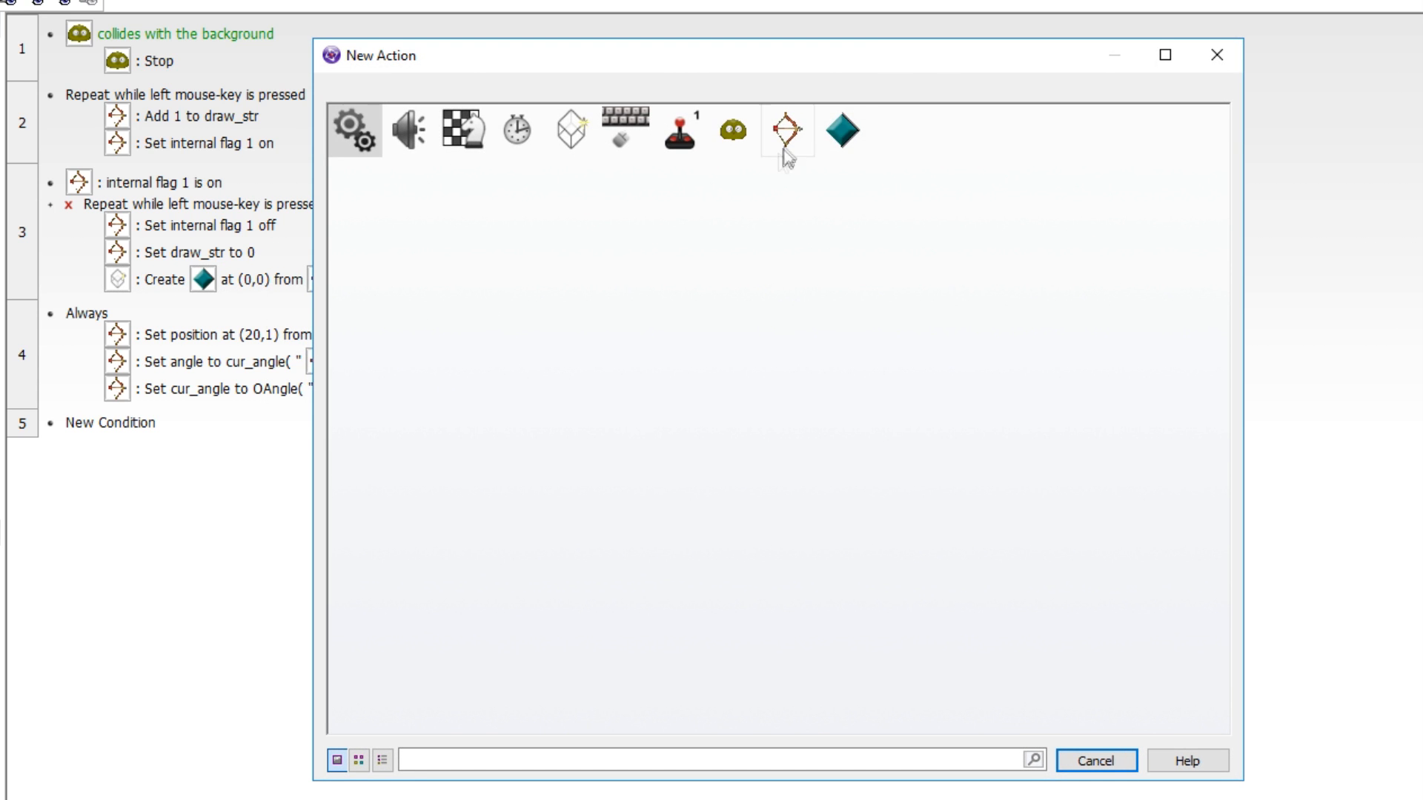
Set the new Arrow's angle to the Bow's cur_angle with quality 1
click(841, 129)
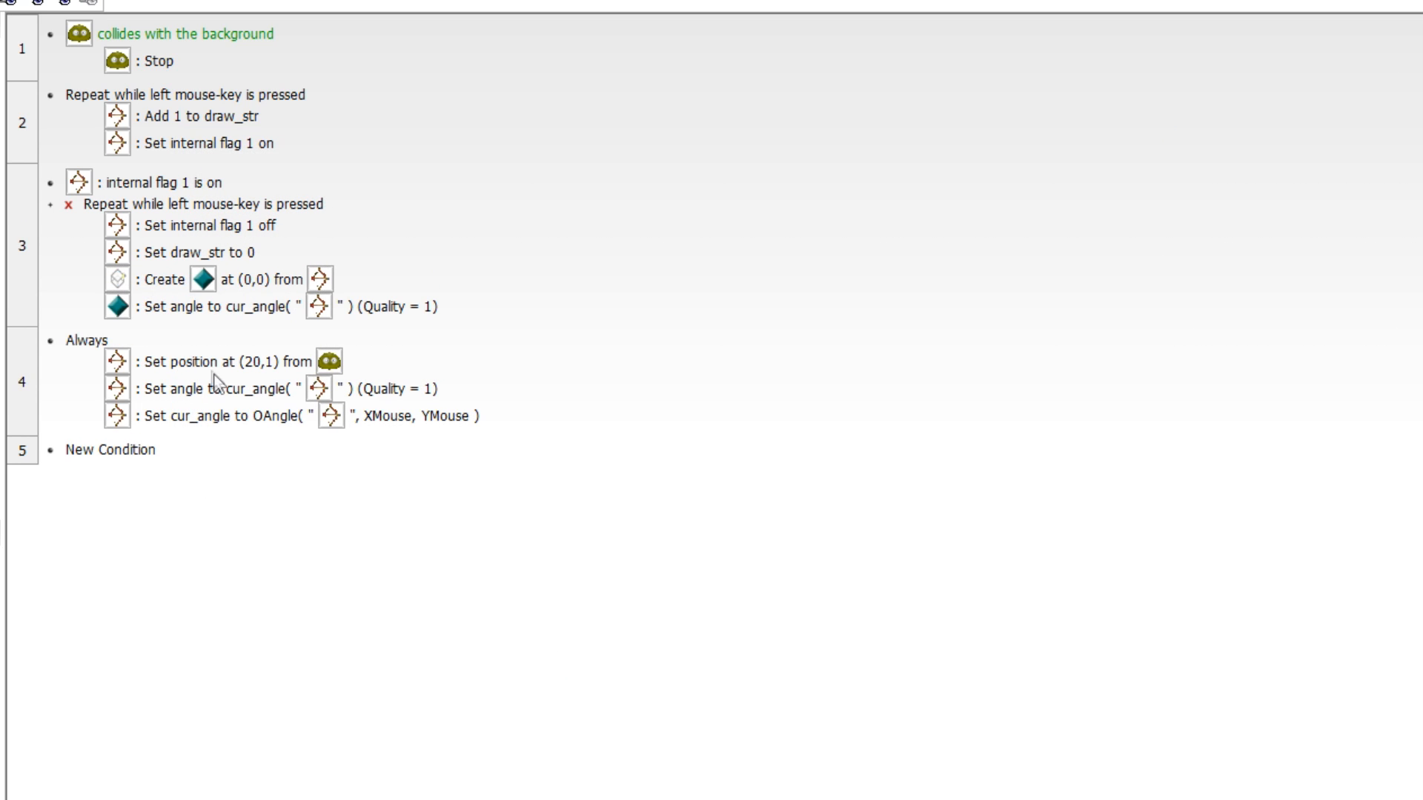
mouse_move(458, 322)
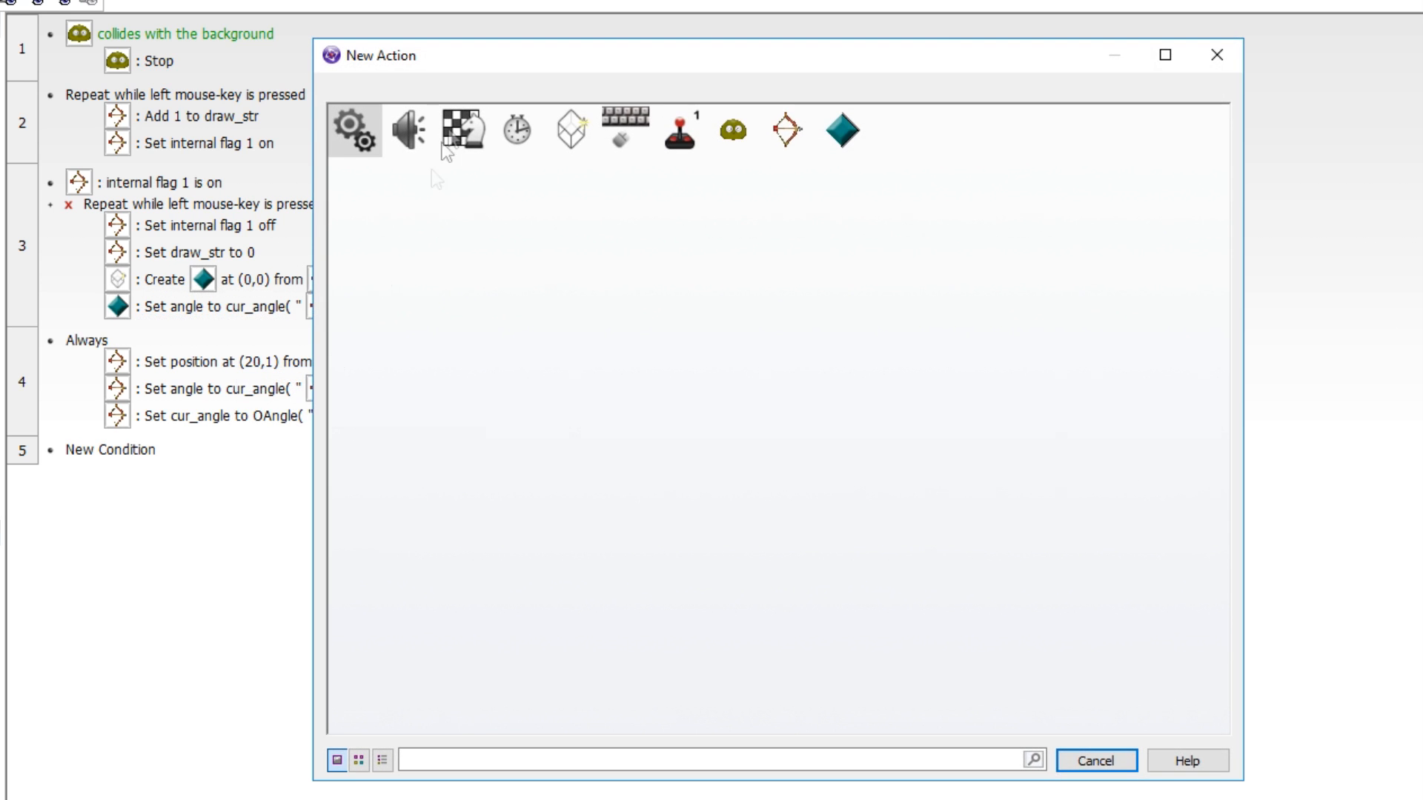
drag(369, 56, 369, 109)
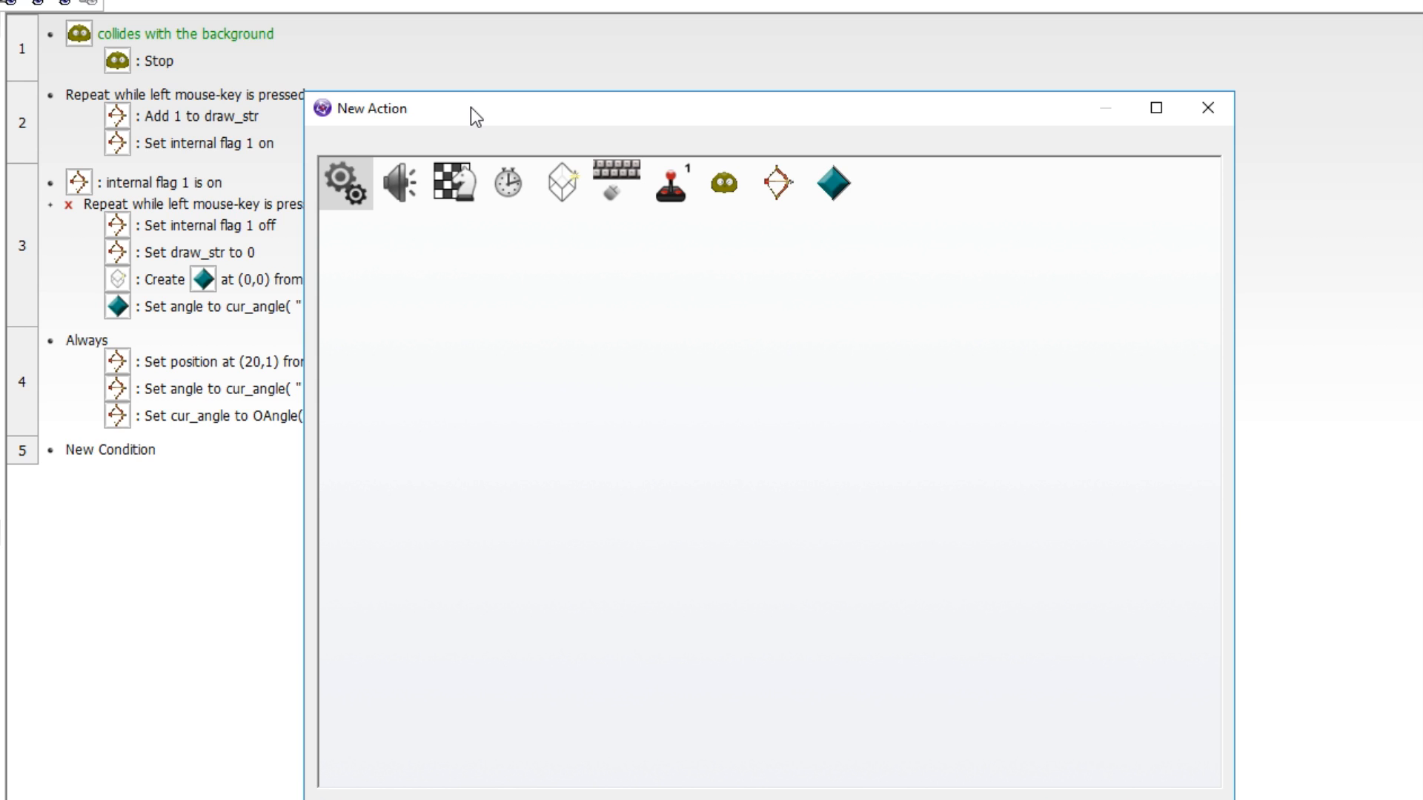
mouse_move(776, 182)
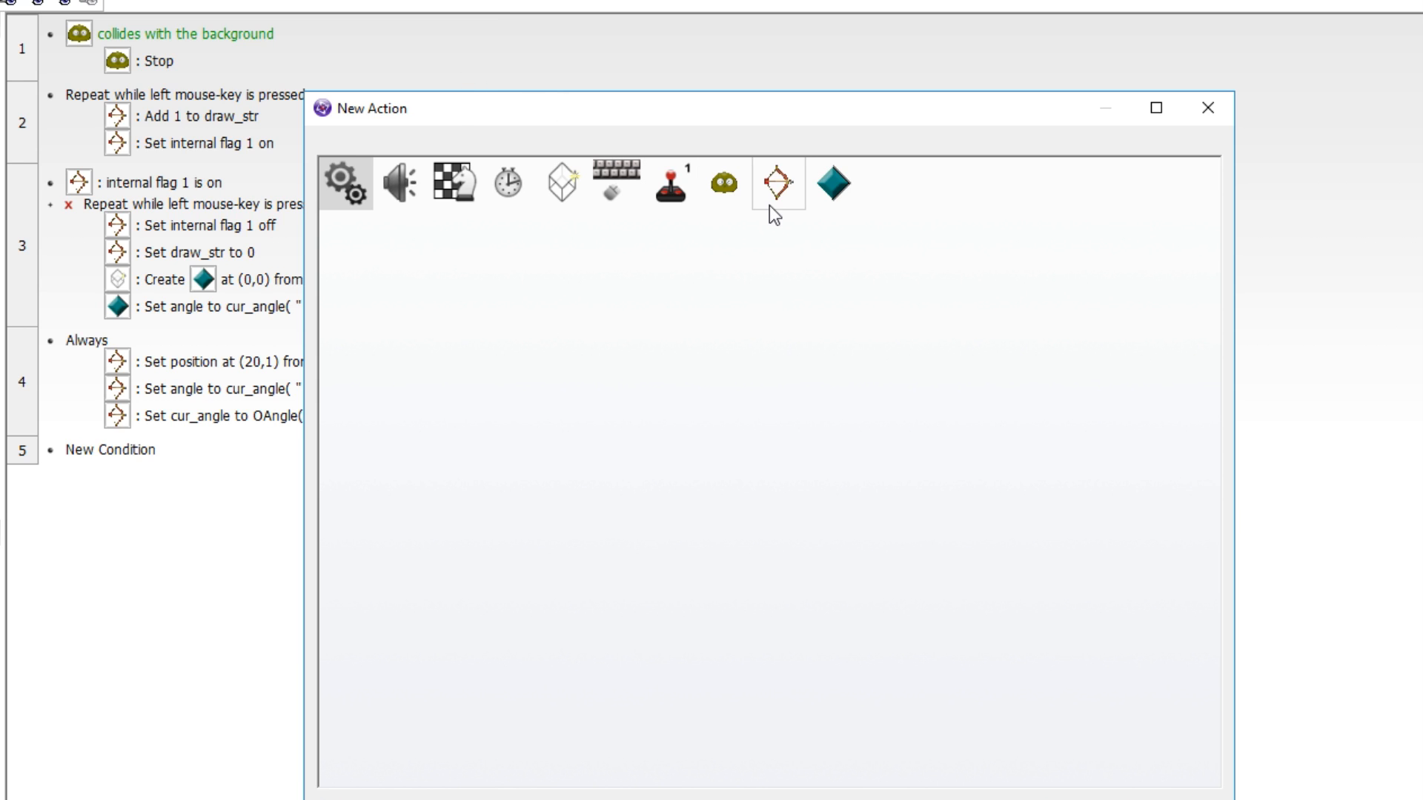
mouse_move(723, 184)
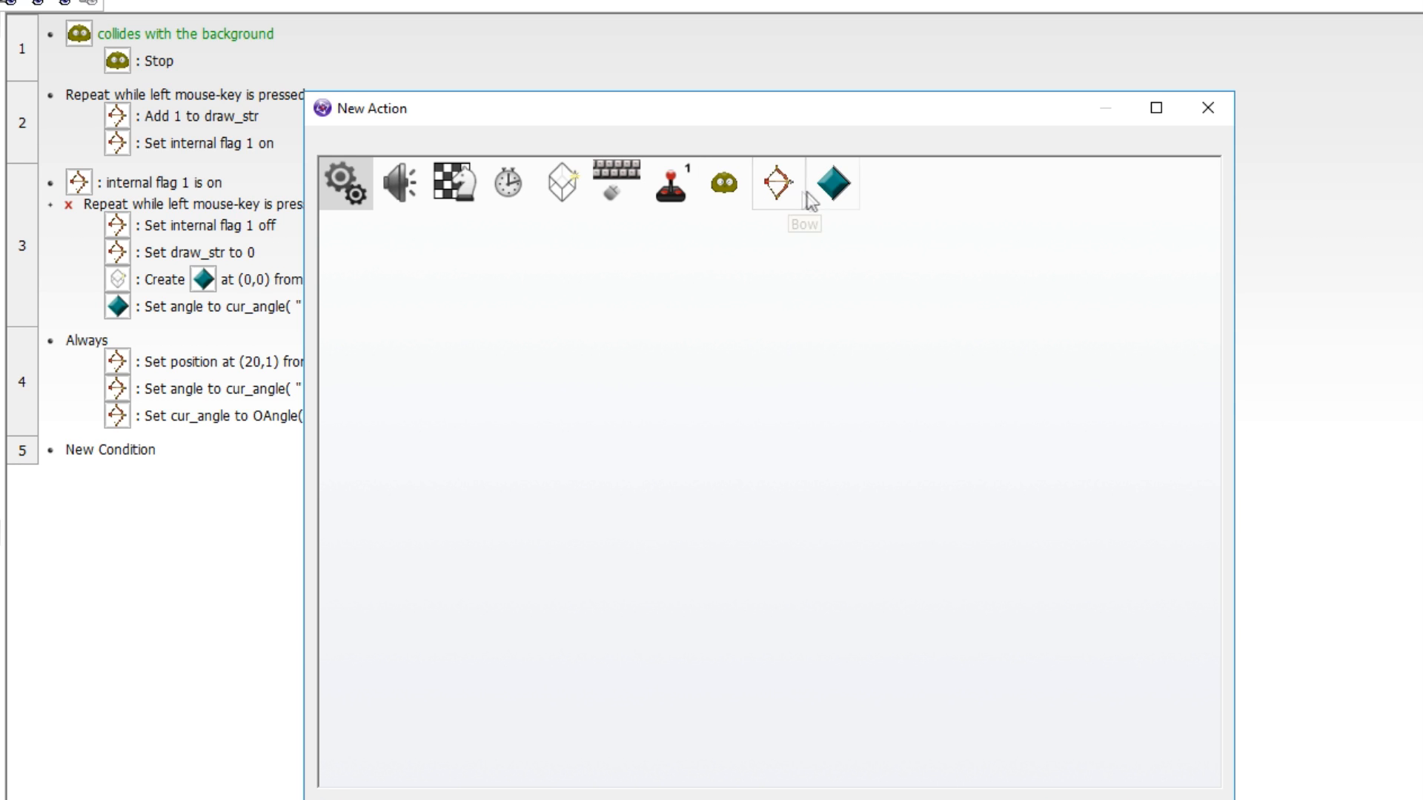
Add Arrow actions setting xspd to Cos(Angle("Arrow")) and yspd to Sin(Angle("Arrow"))
click(833, 183)
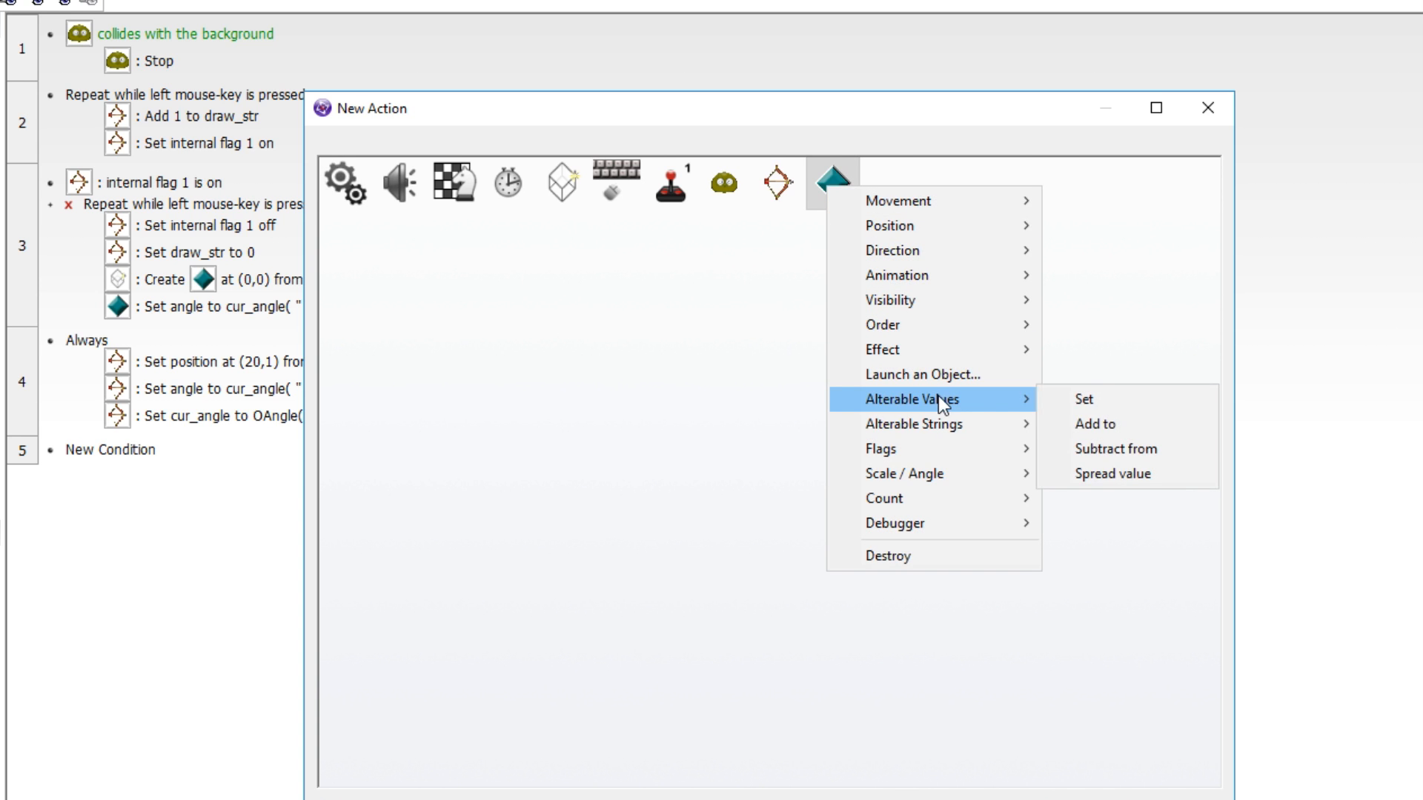
click(1083, 400)
text(cos()
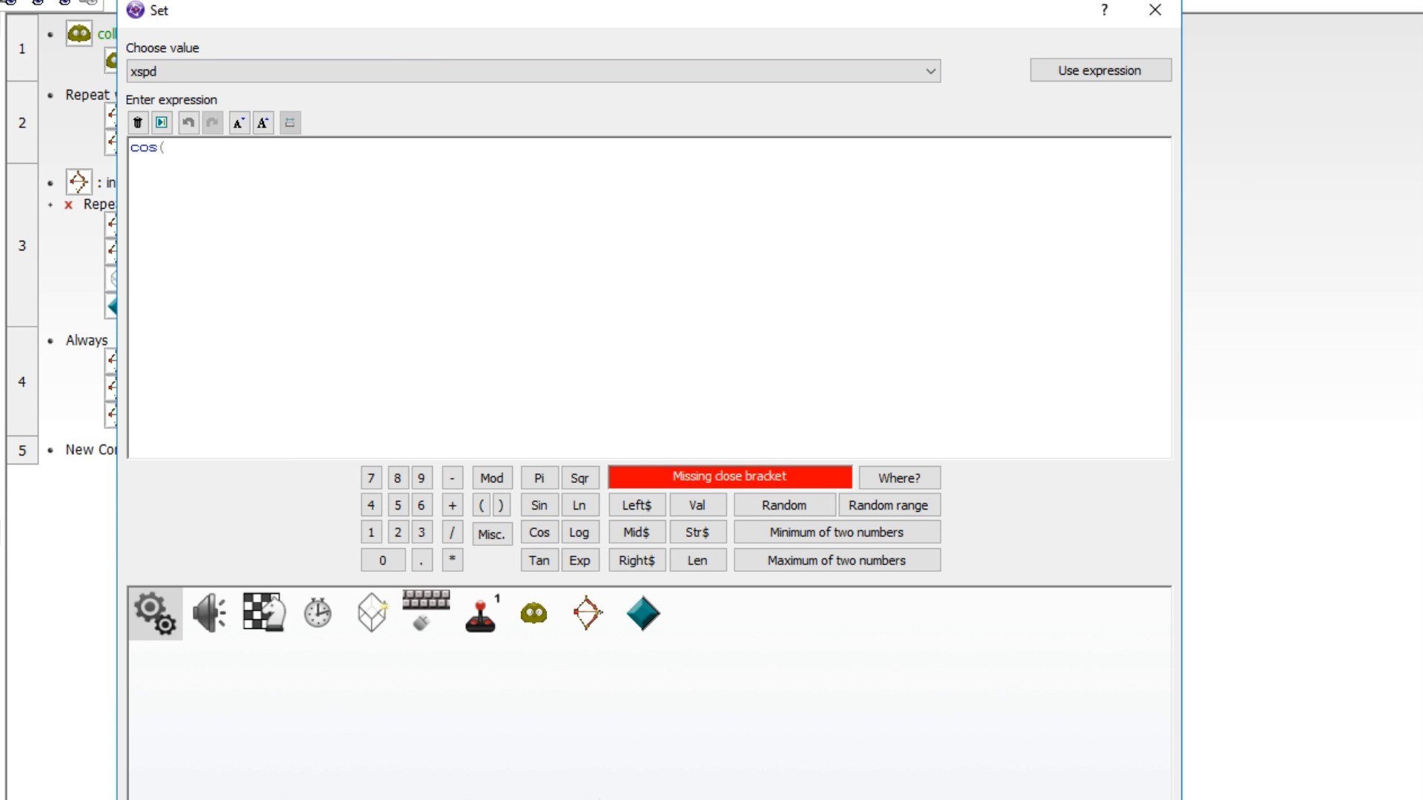
click(642, 614)
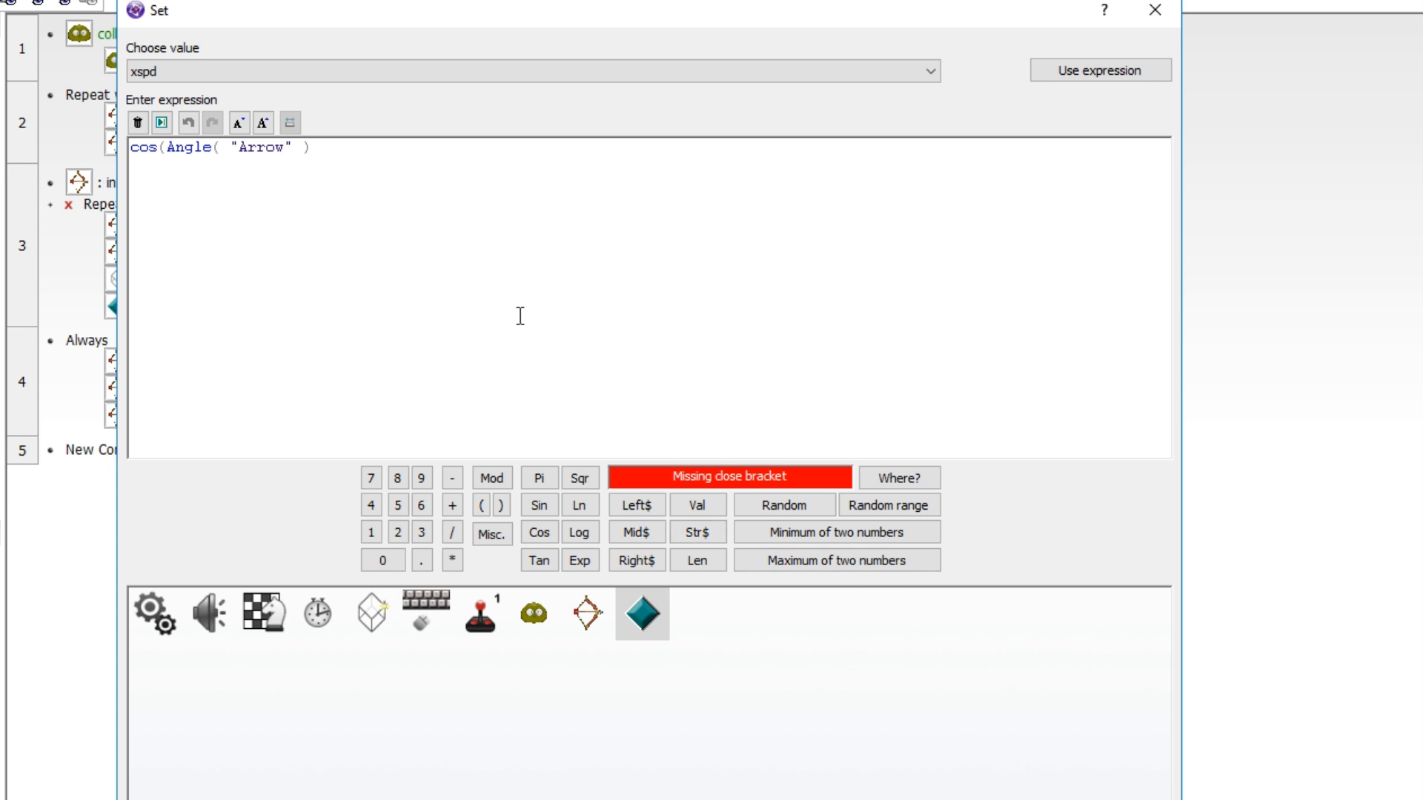
text())
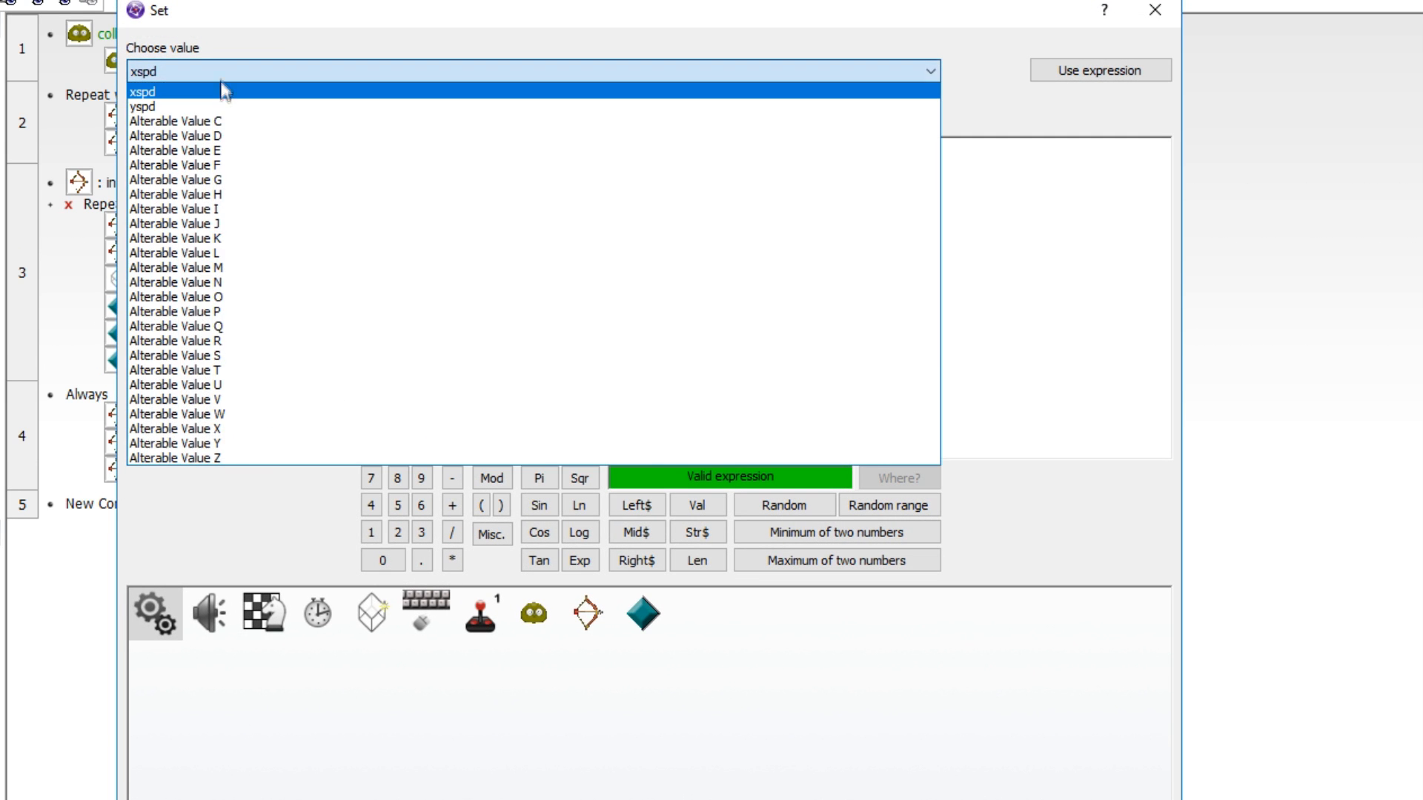
click(146, 106)
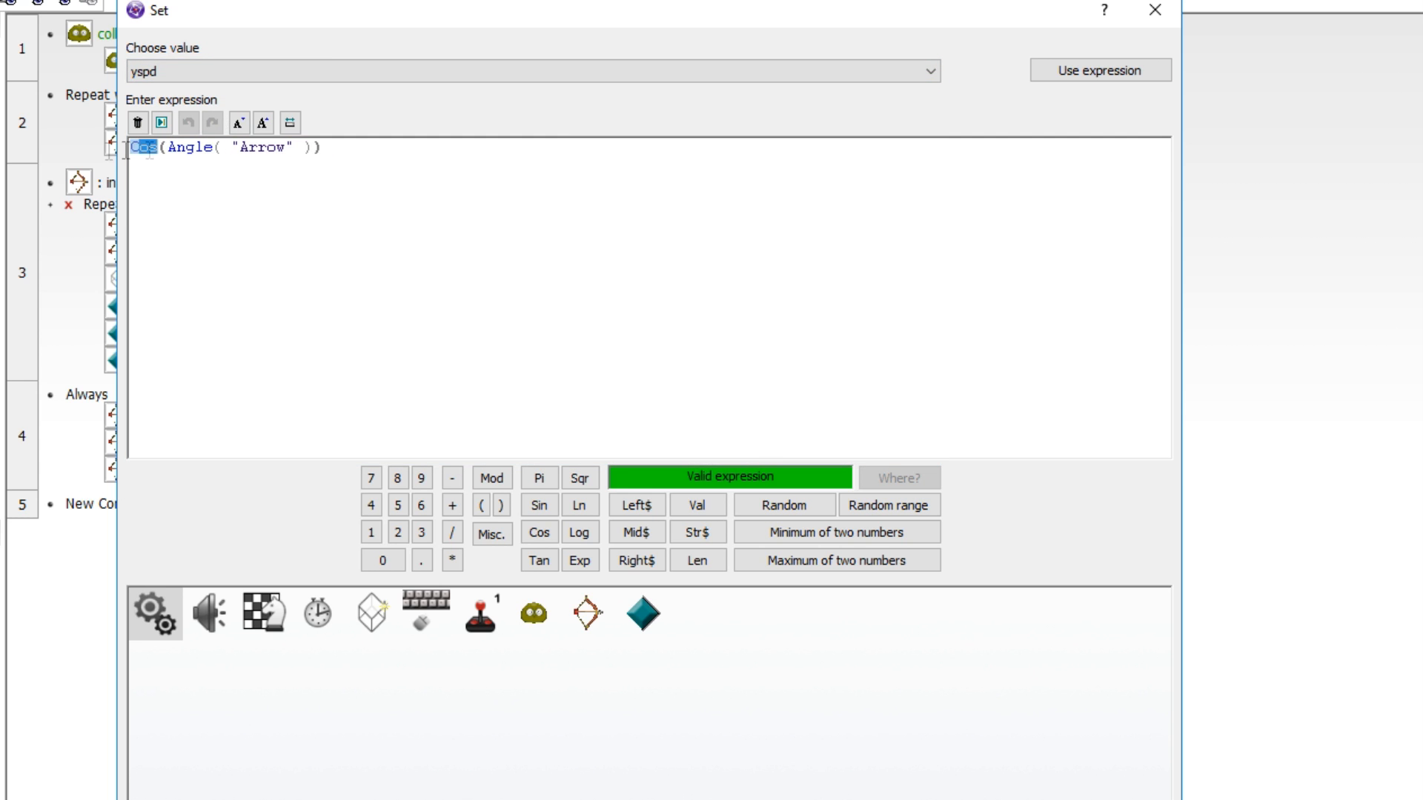
click(538, 505)
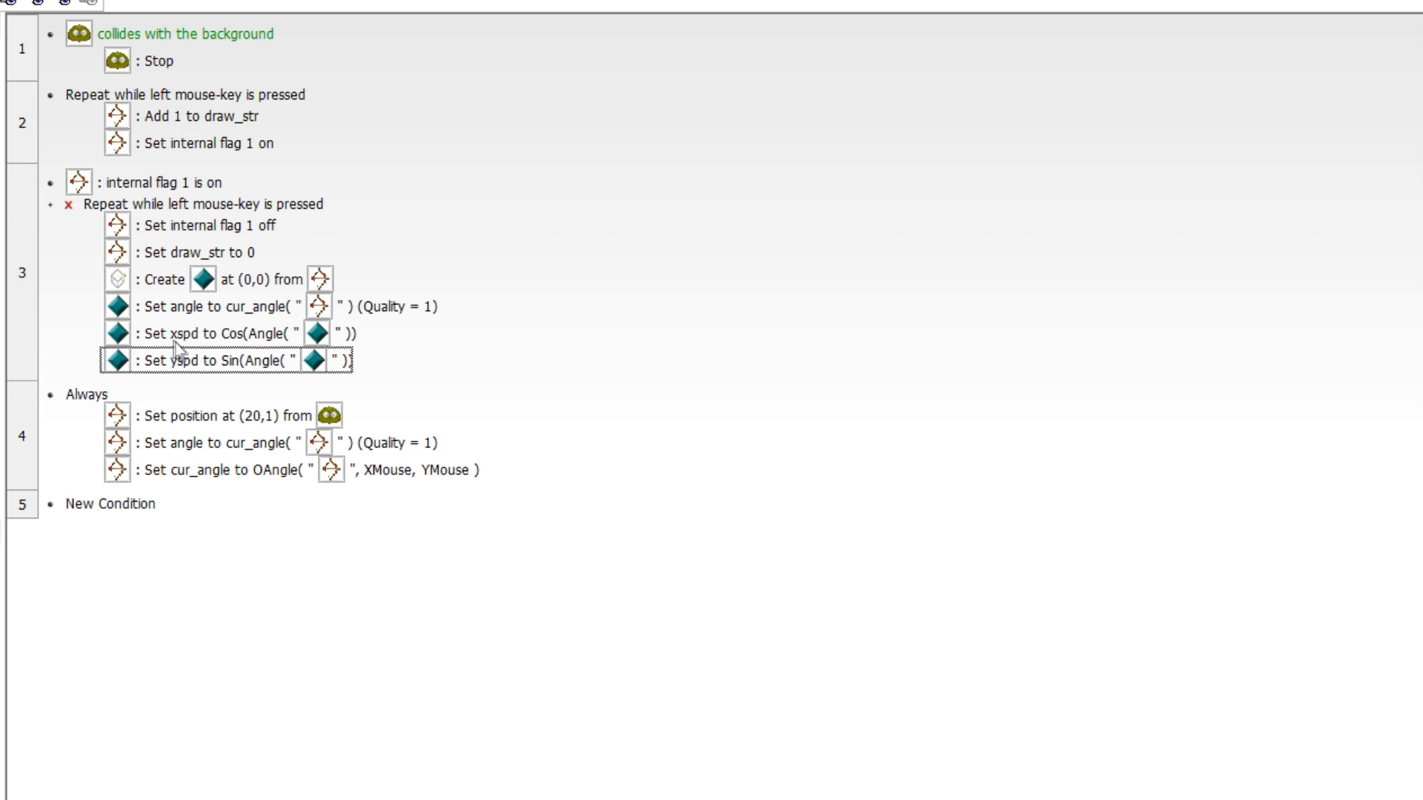
mouse_move(322, 340)
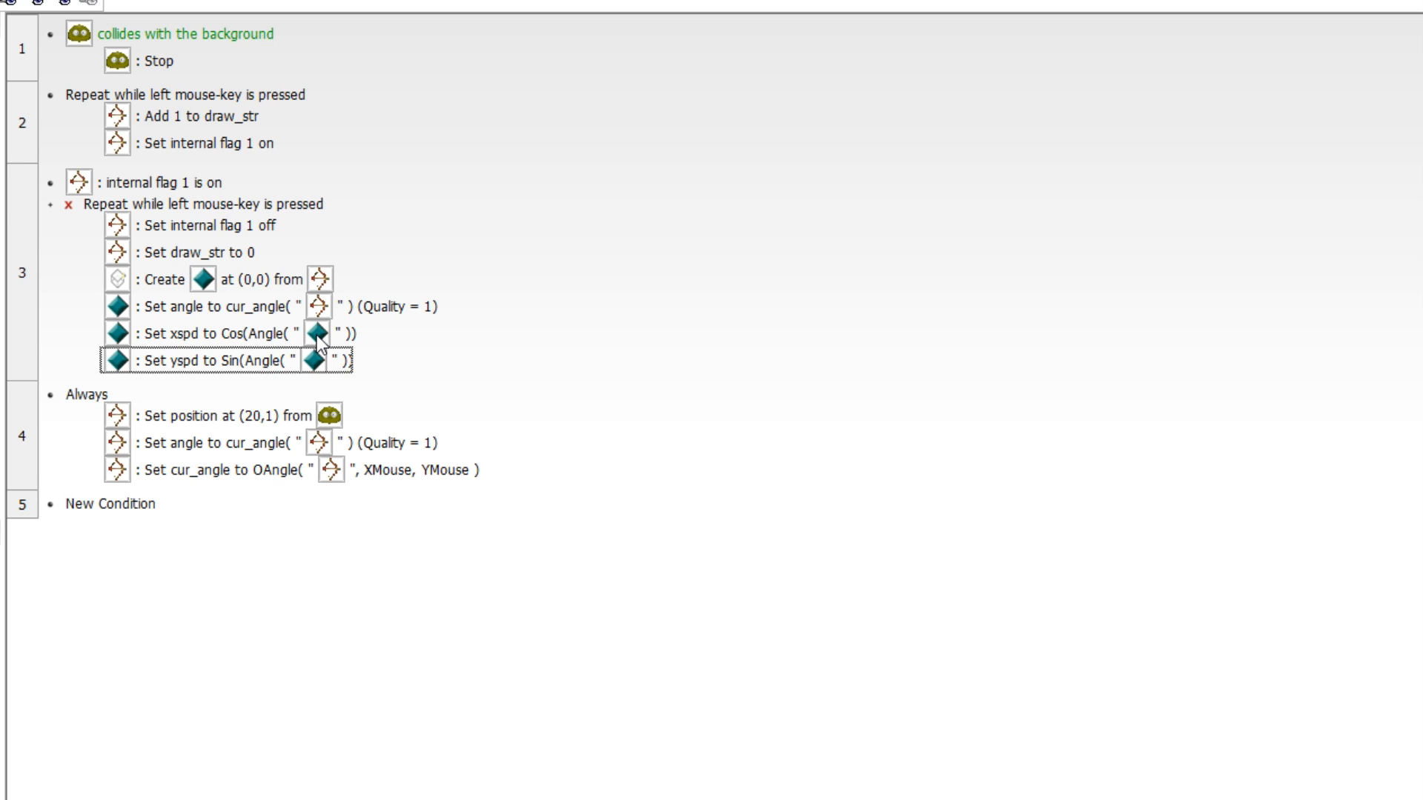
mouse_move(127, 391)
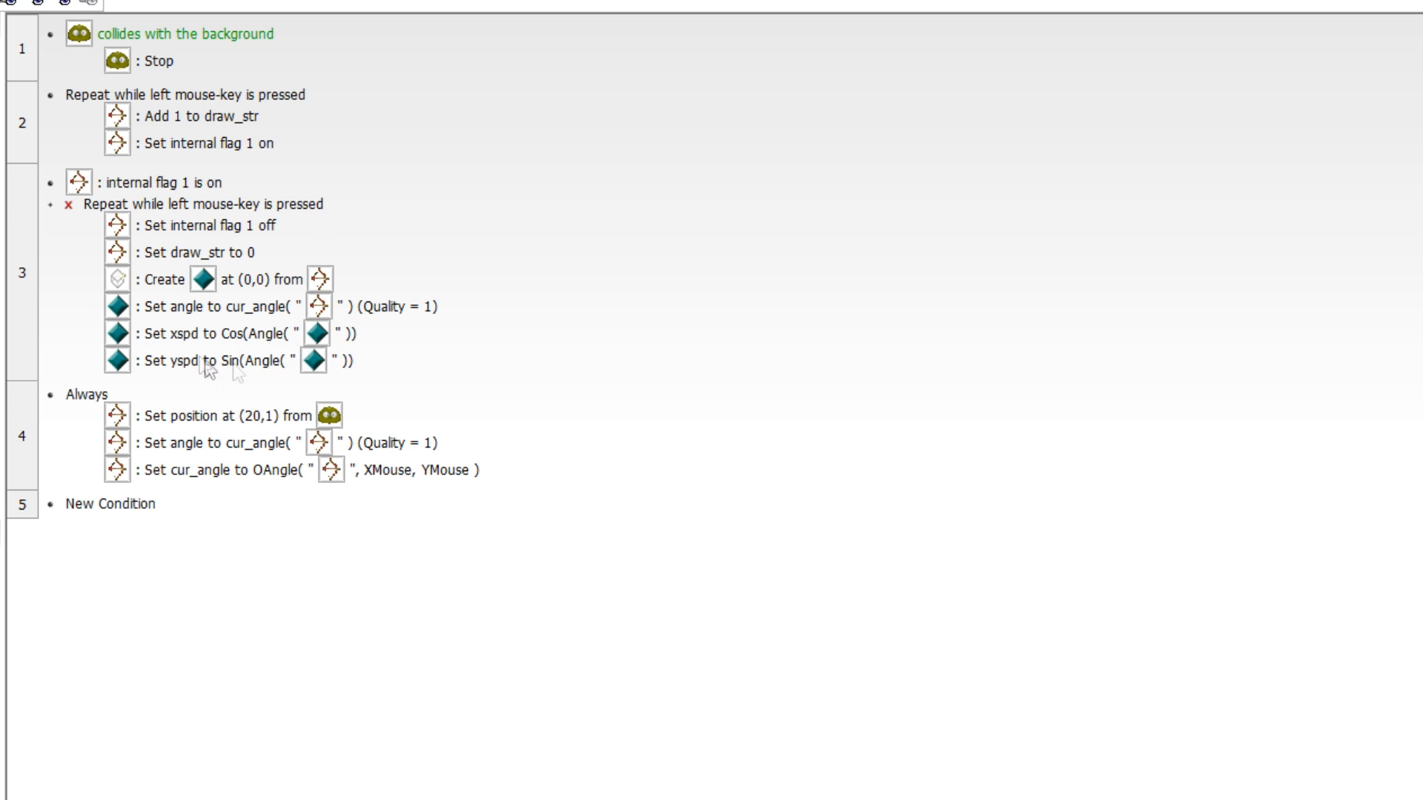
mouse_move(231, 376)
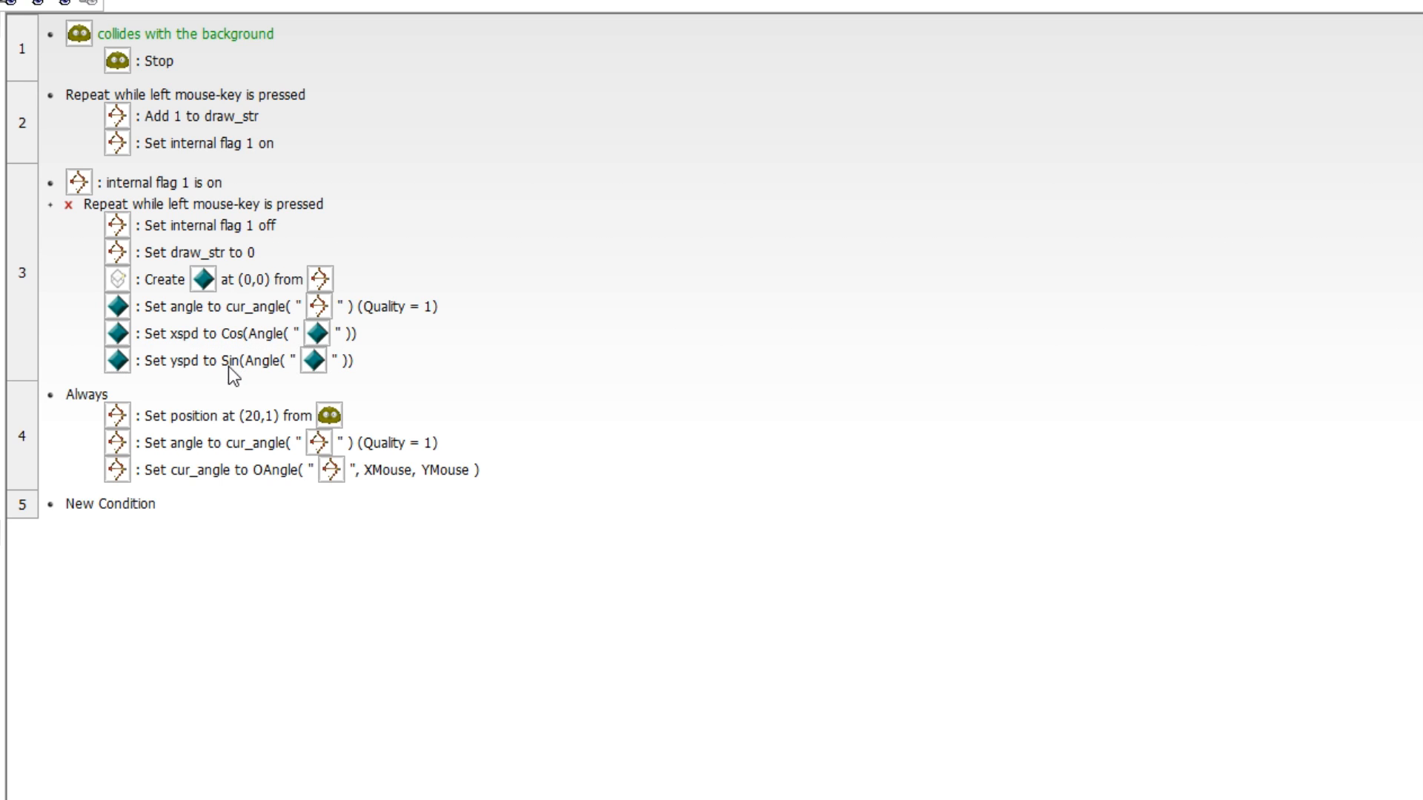
mouse_move(232, 315)
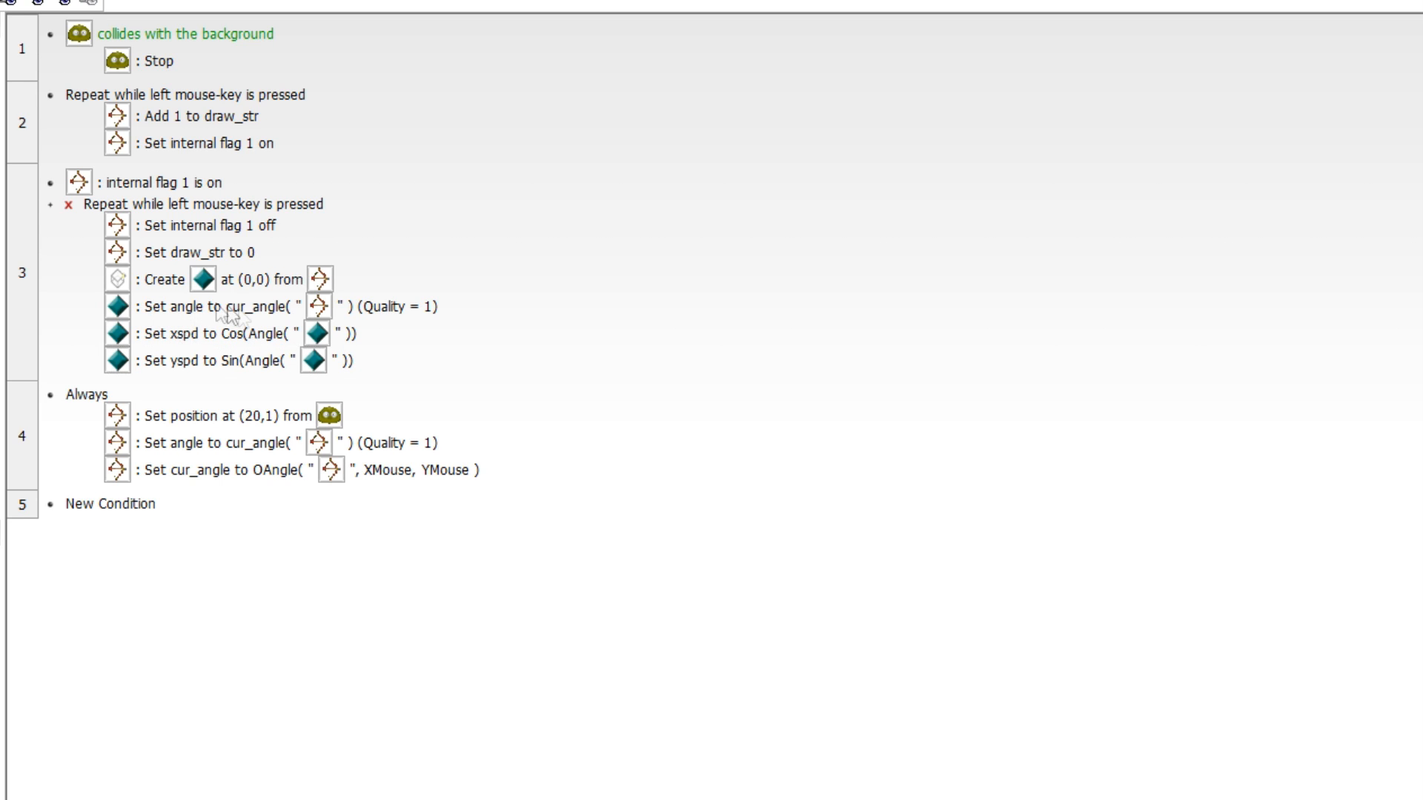
Append *draw_str("Bow")*0.2 to both the Arrow's xspd and yspd formulas
right_click(318, 333)
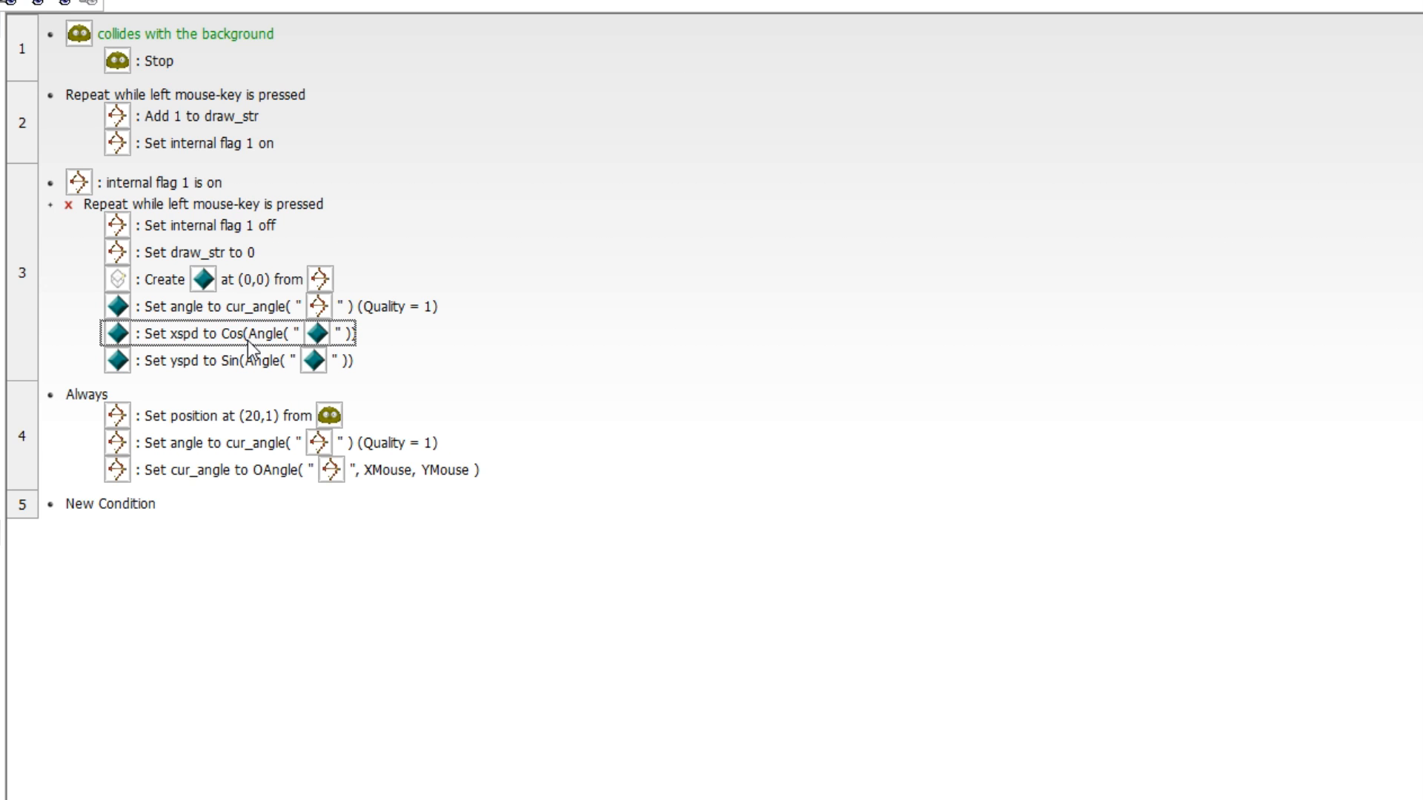
double_click(227, 333)
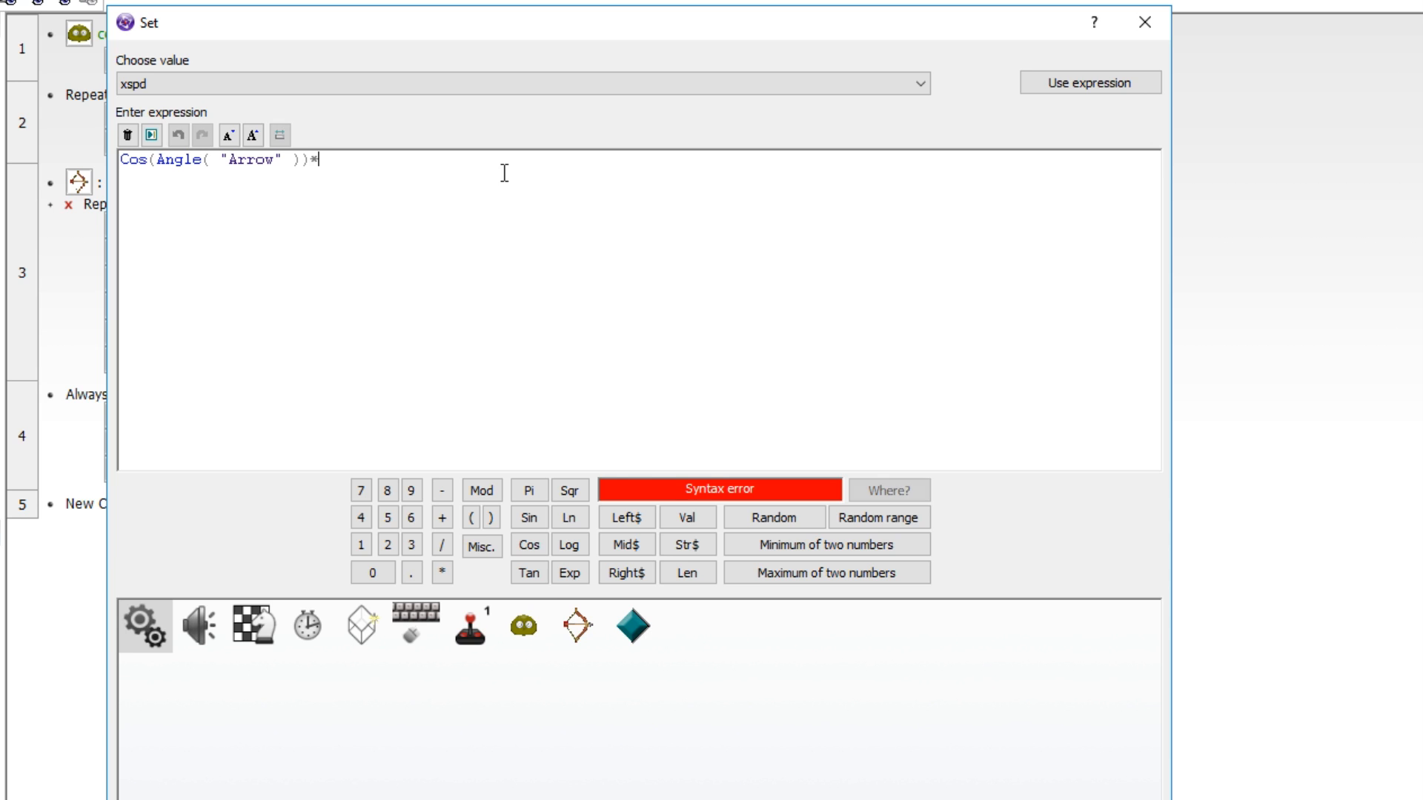
click(632, 627)
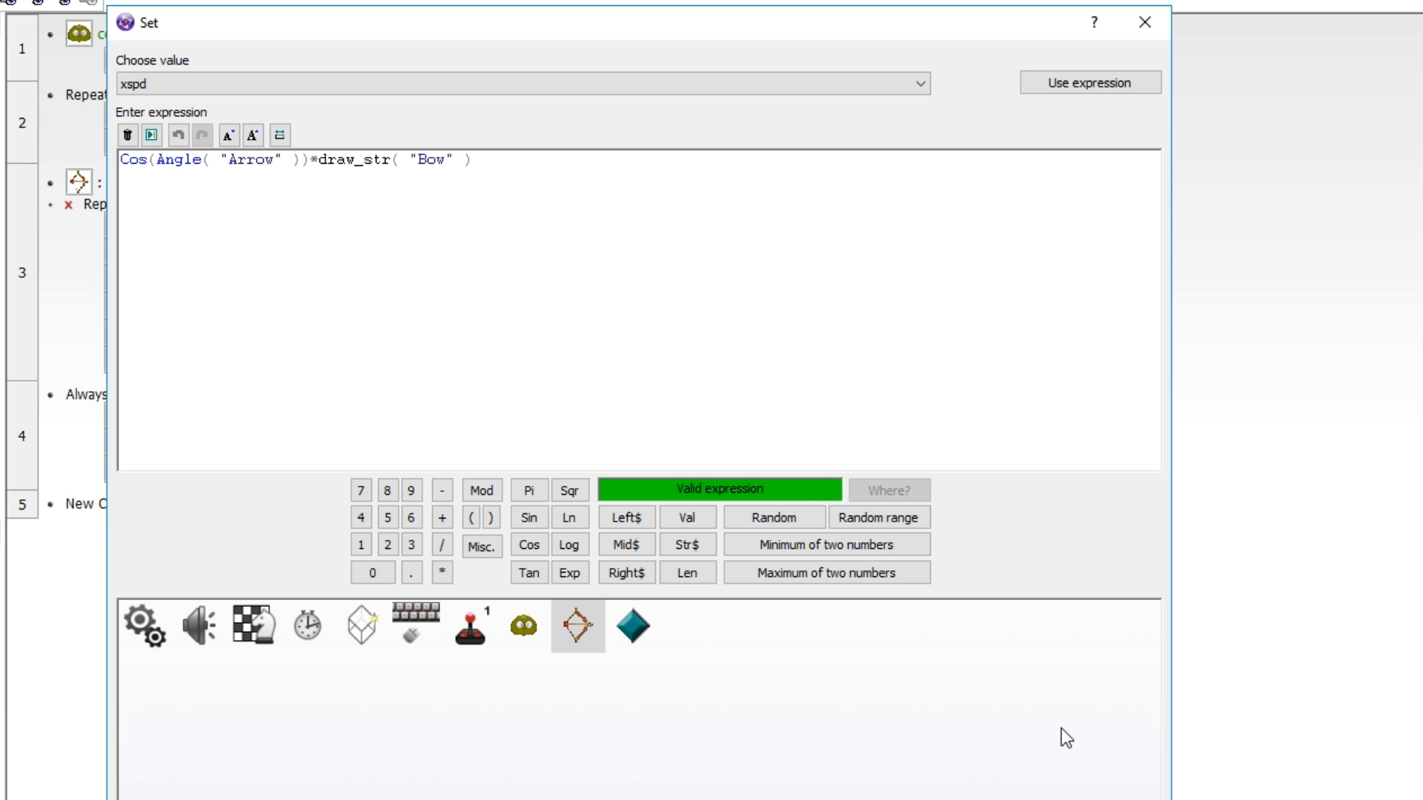
text(*0.2)
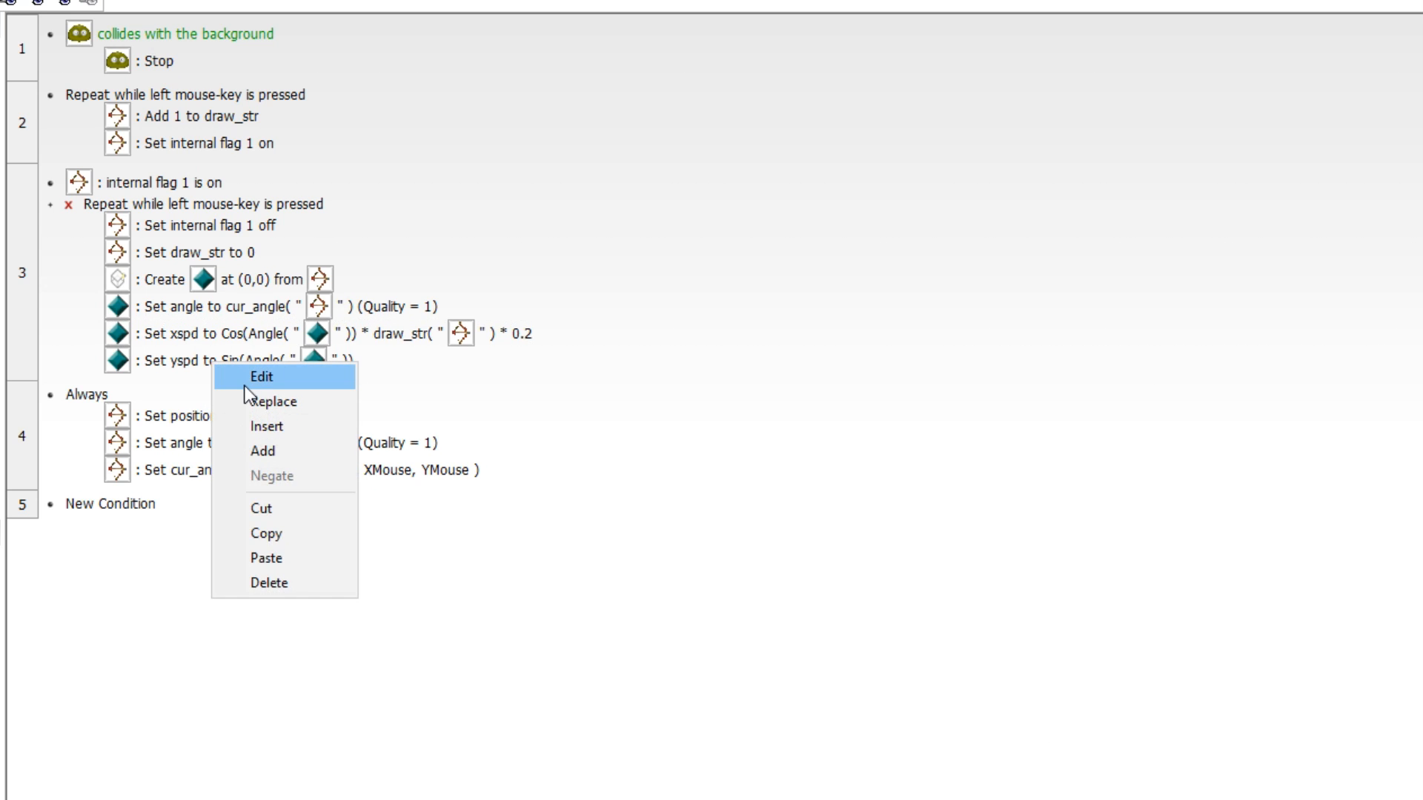
click(262, 377)
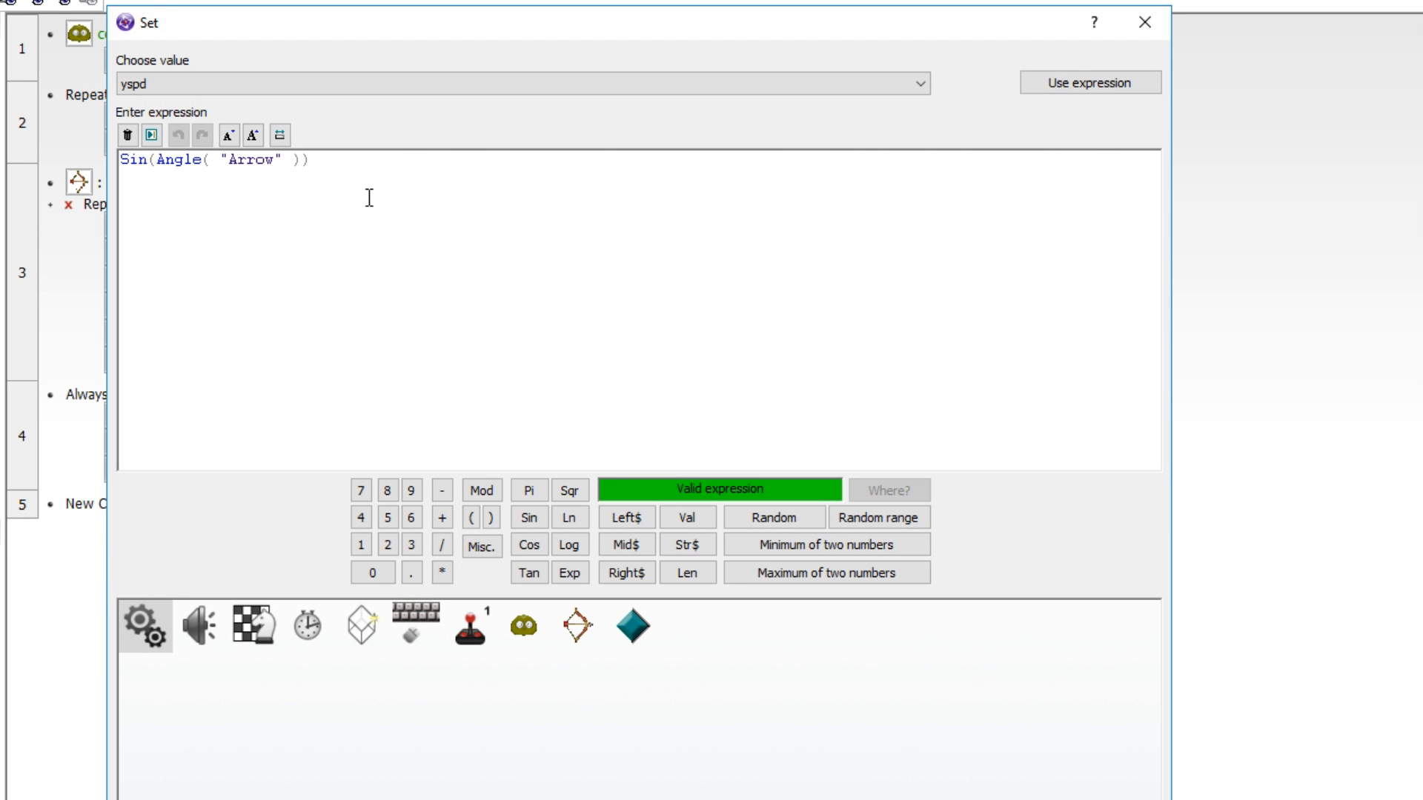
text(*)
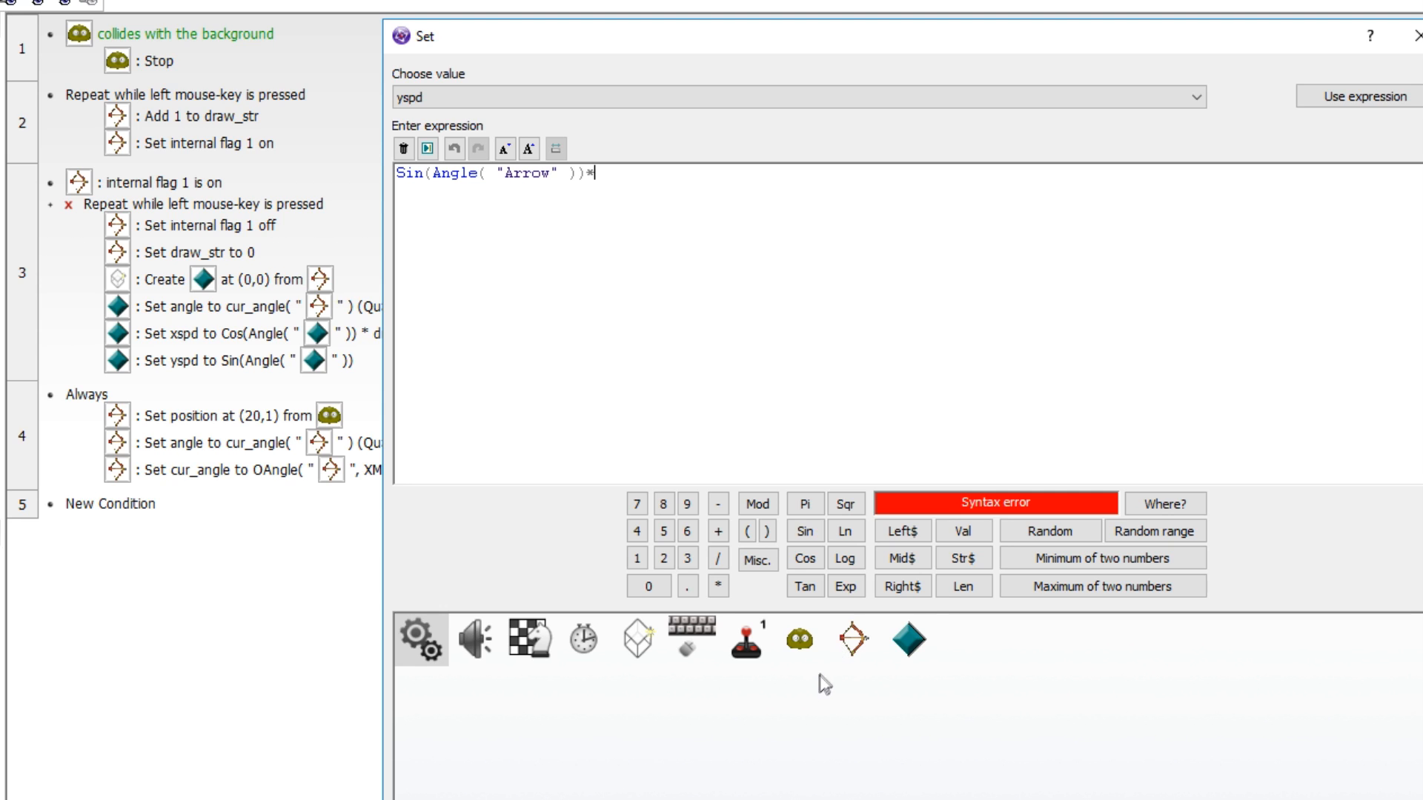
click(852, 638)
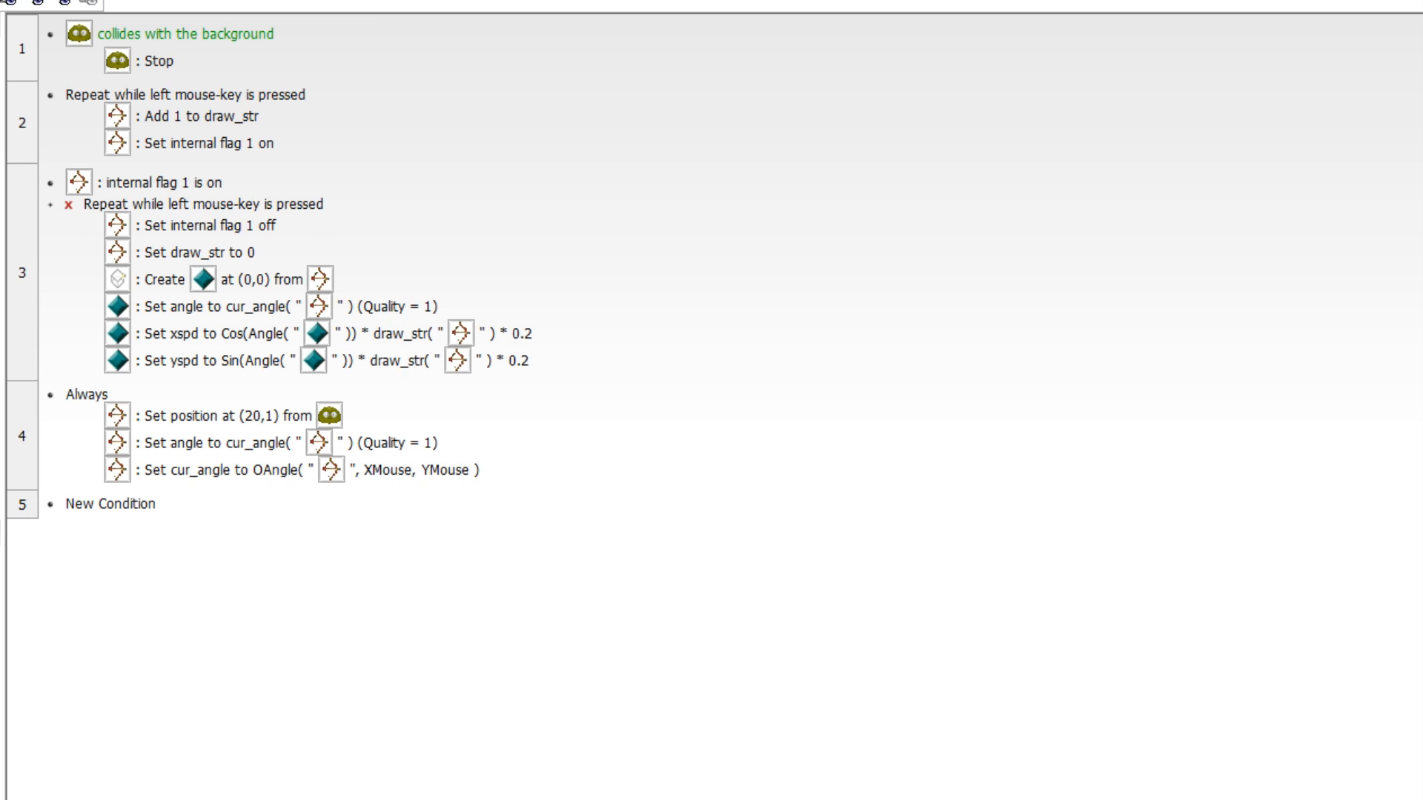
mouse_move(101, 482)
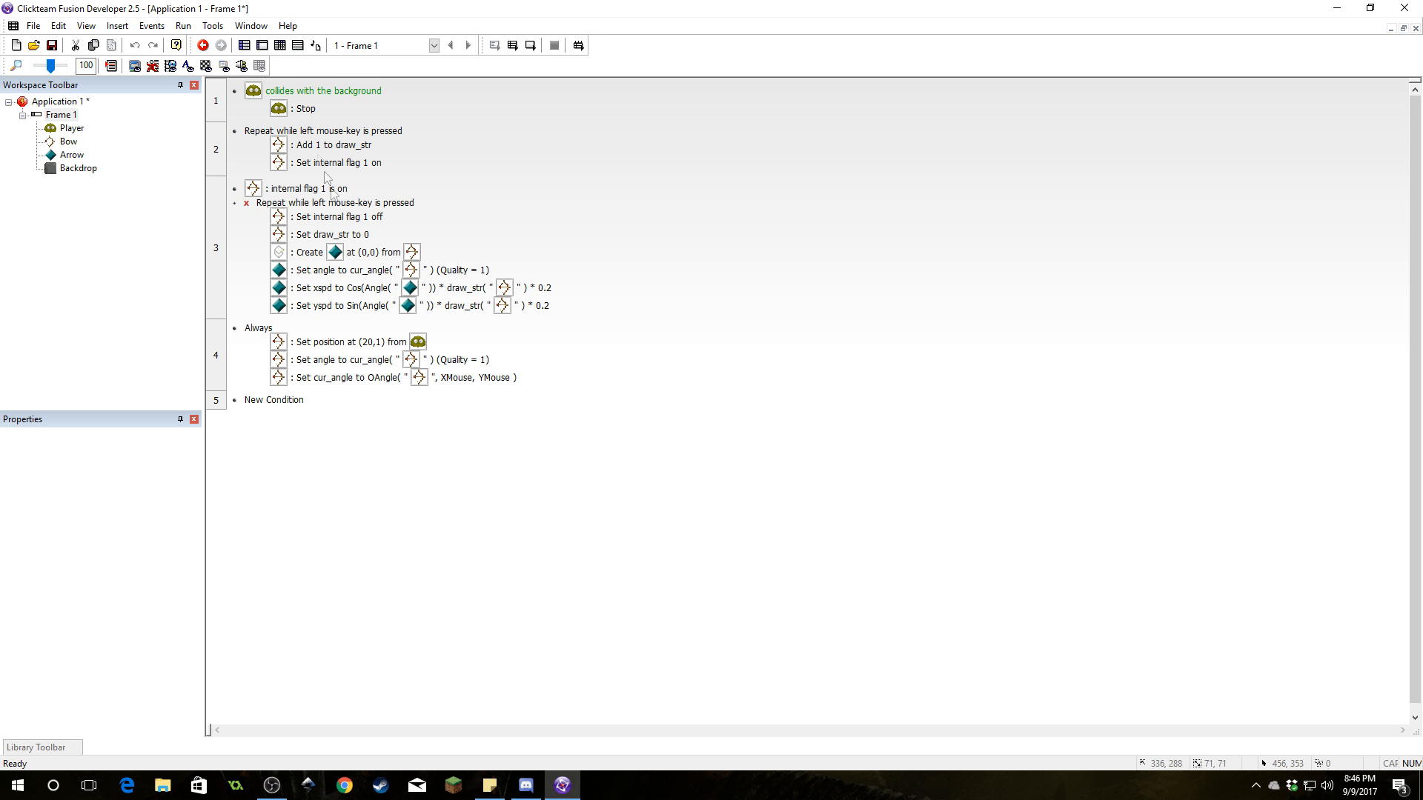
mouse_move(433, 370)
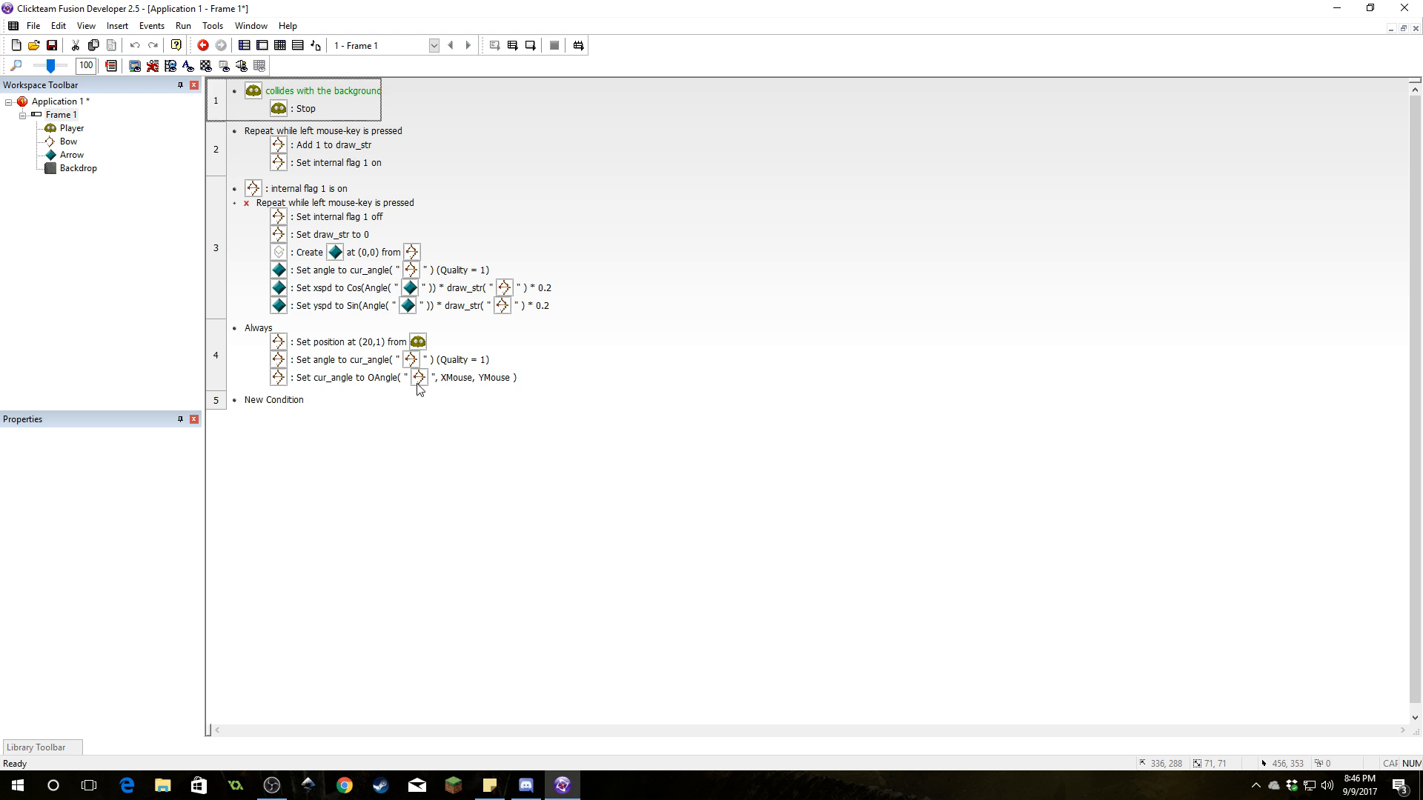
mouse_move(307, 342)
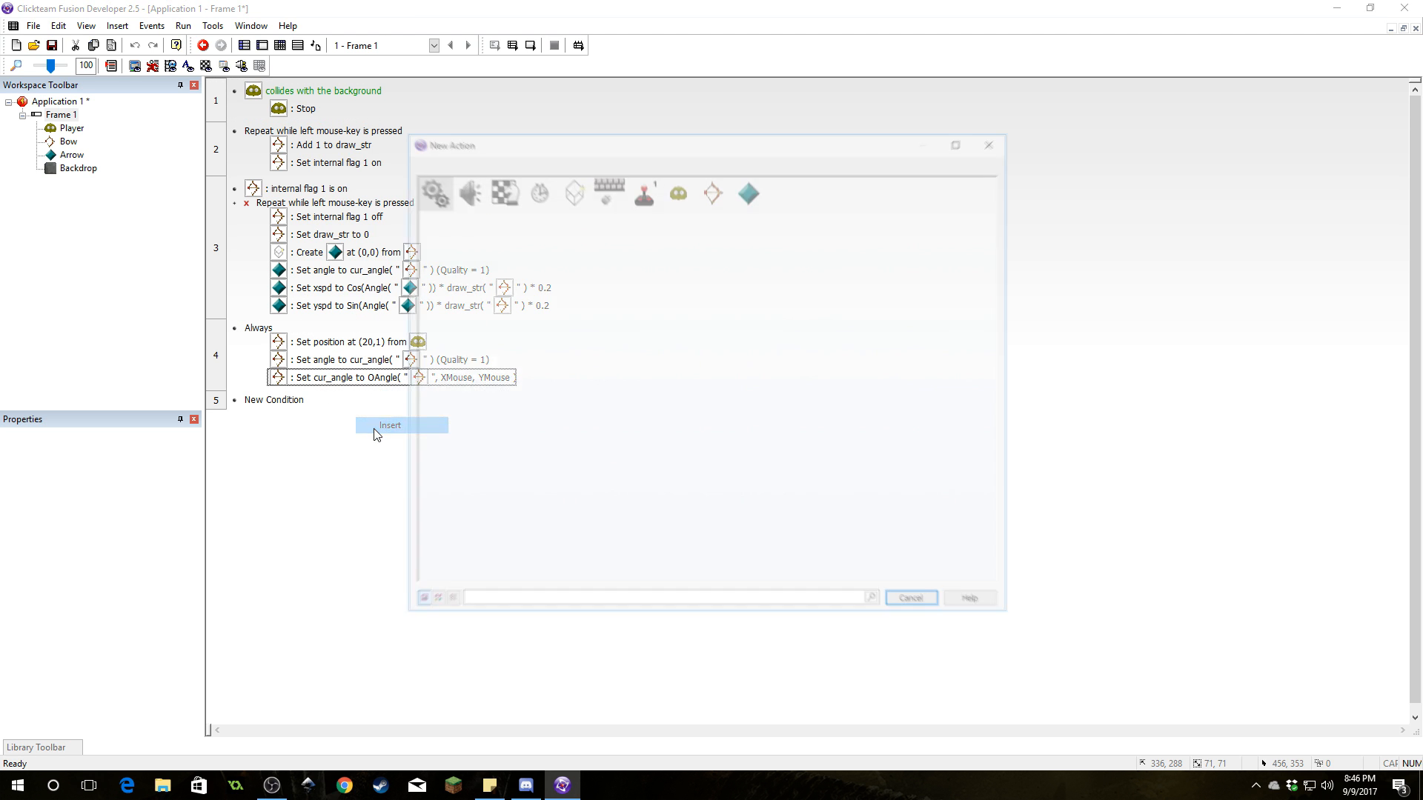
Add an Always action setting the Arrow's X to X("Arrow")+xspd("Arrow")
click(749, 191)
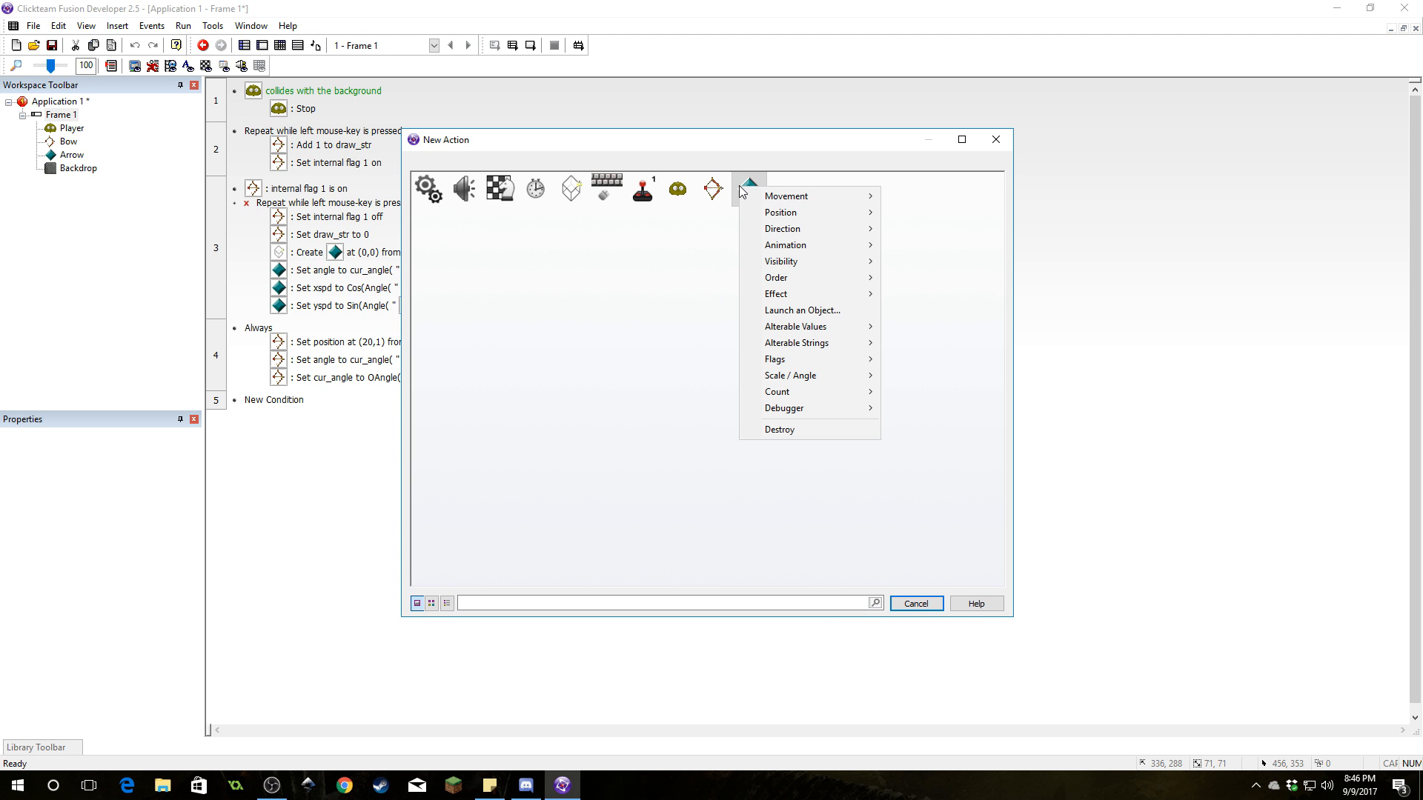
mouse_move(806, 212)
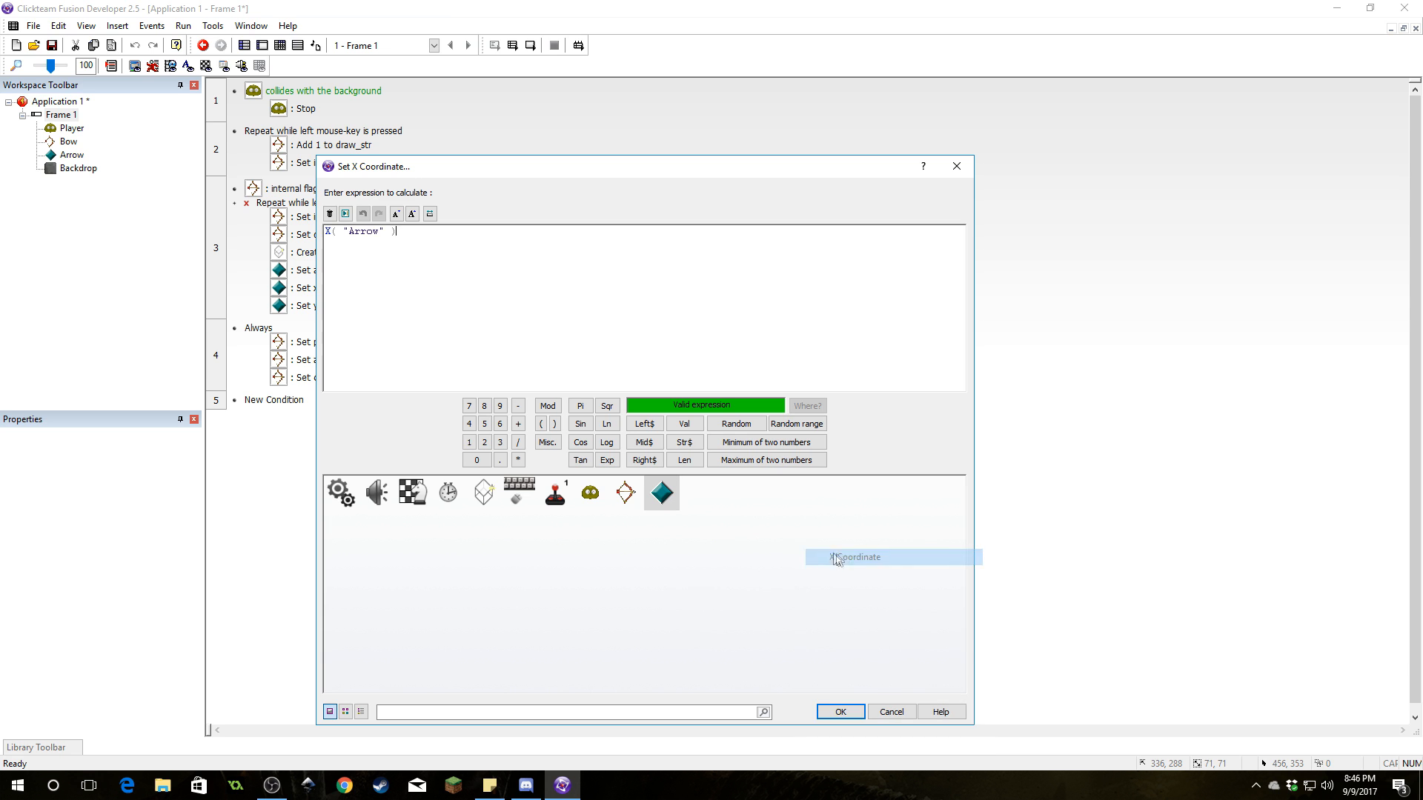
click(661, 492)
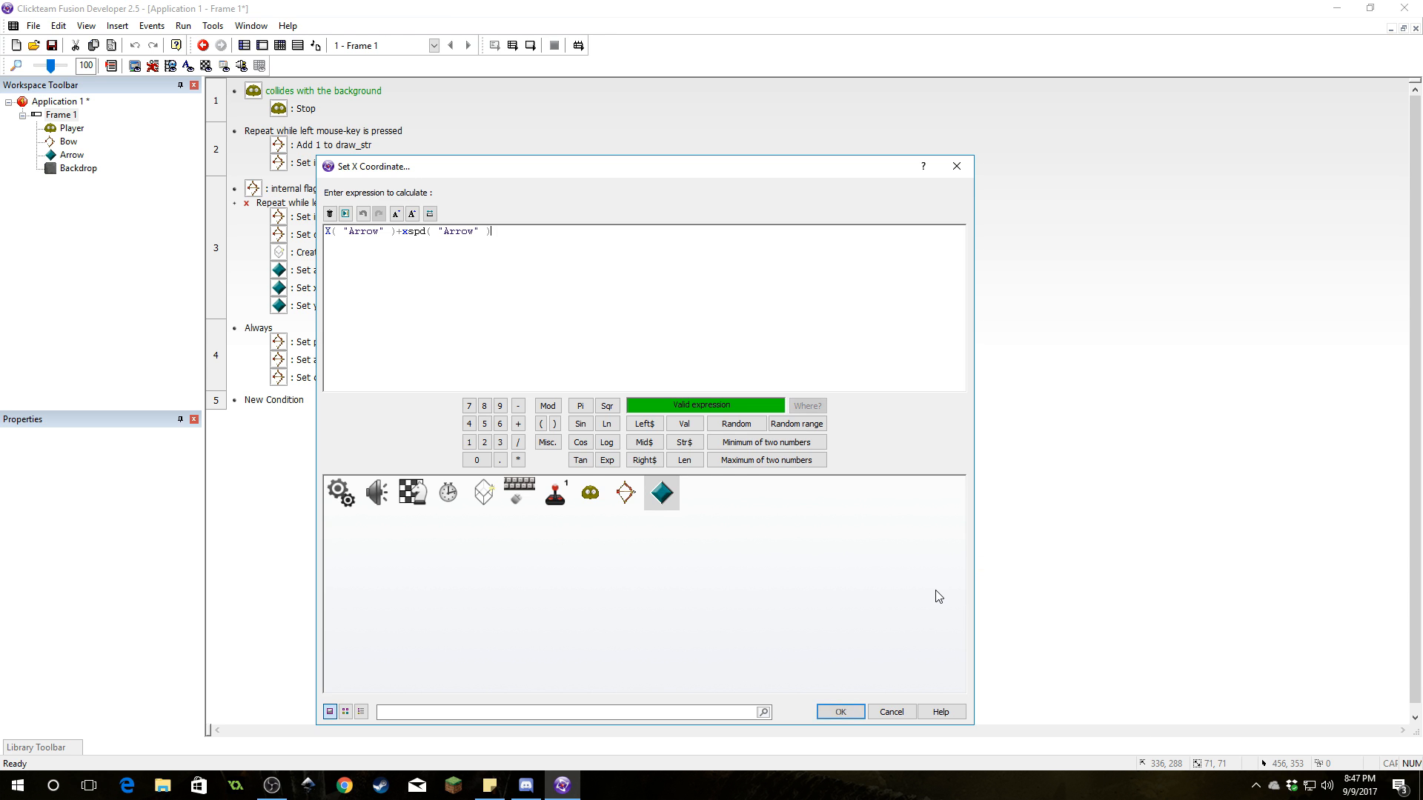
click(837, 711)
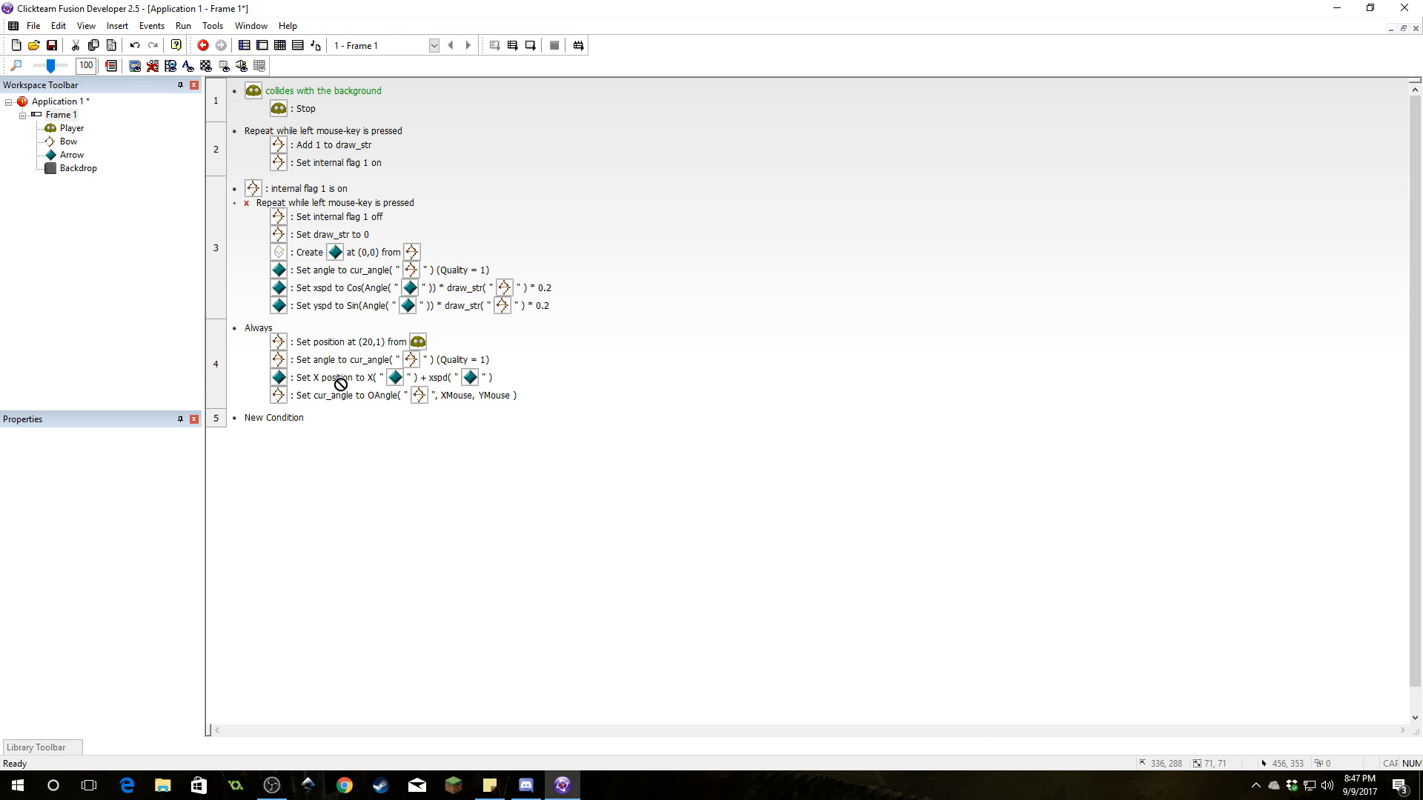
Add a second Always action setting the Arrow's Y to Y("Arrow")-yspd("Arrow")
right_click(344, 378)
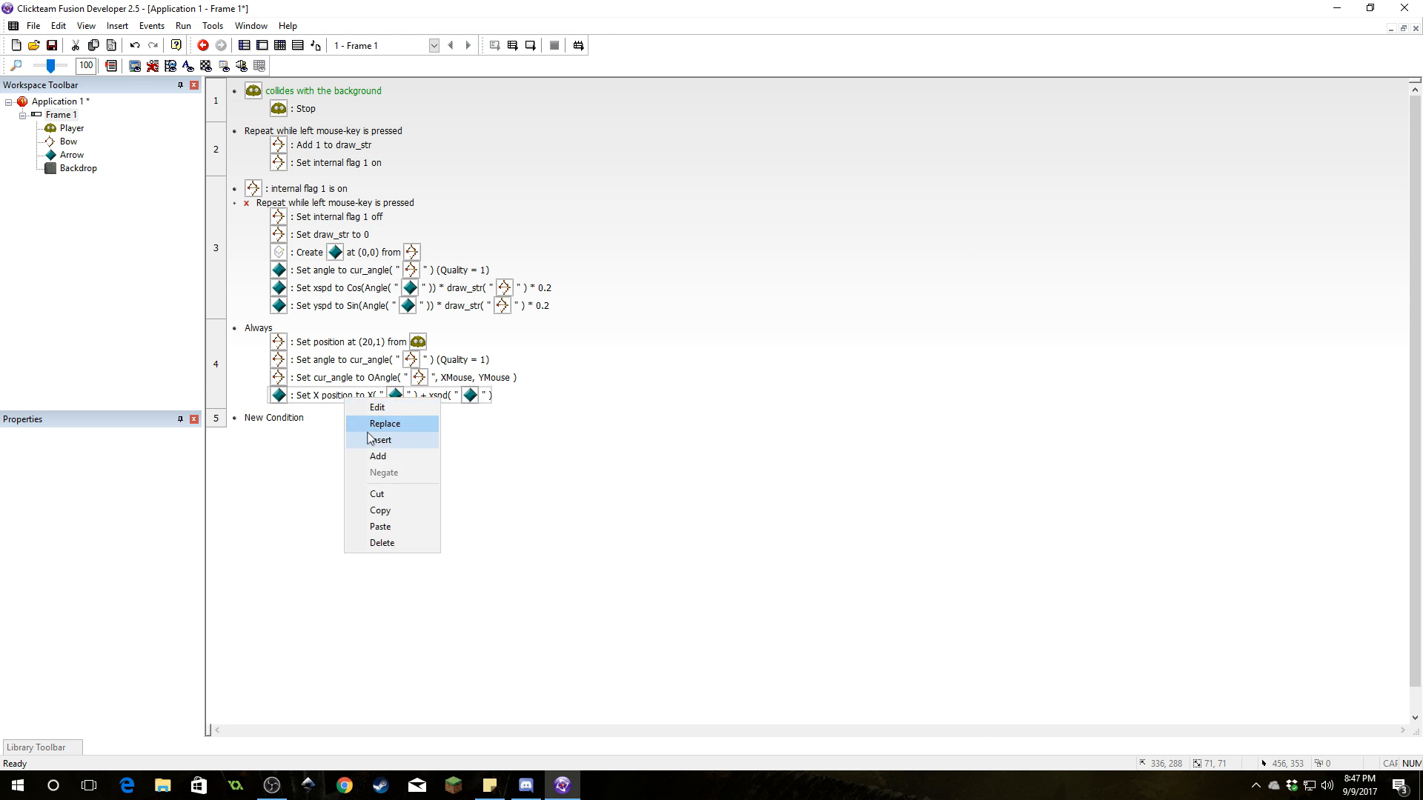
click(384, 424)
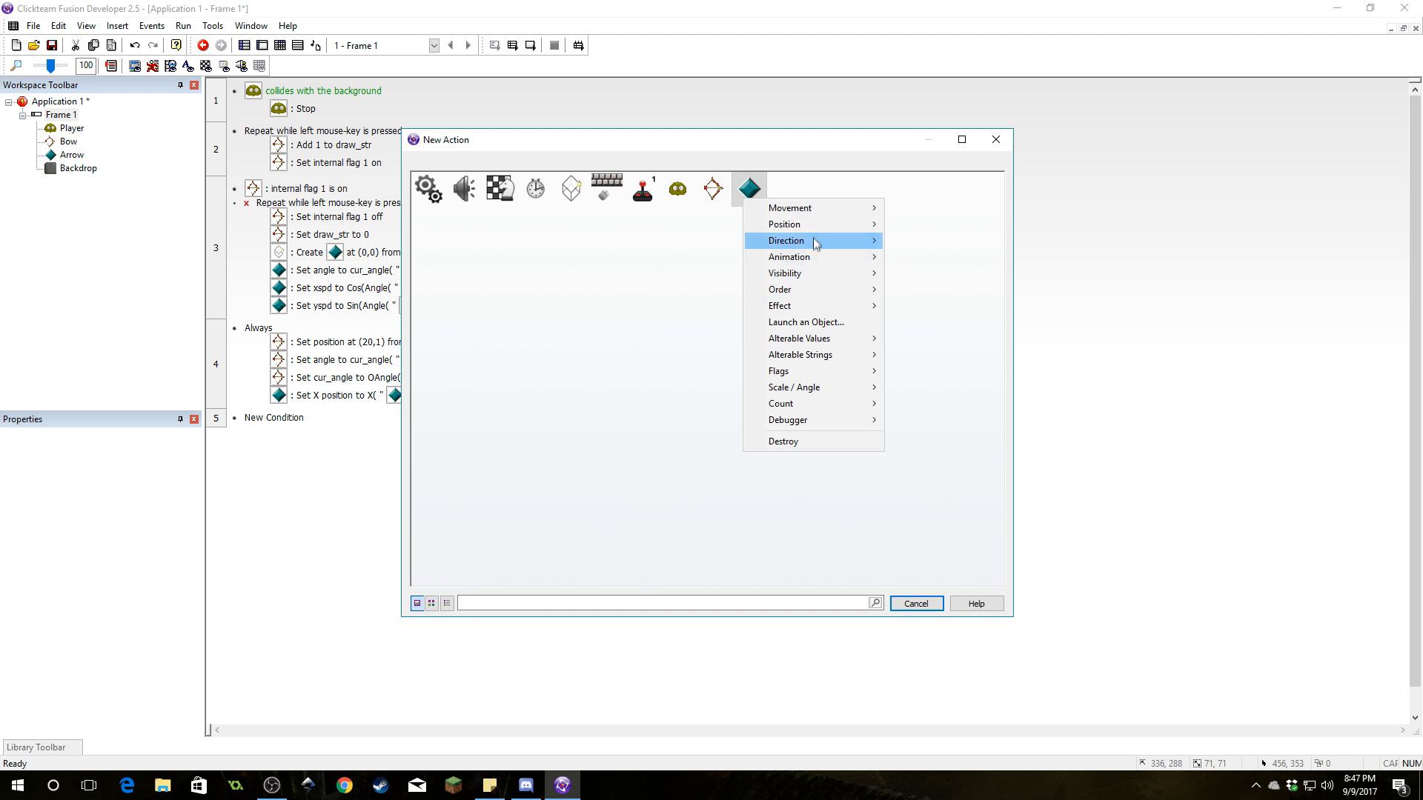
click(805, 224)
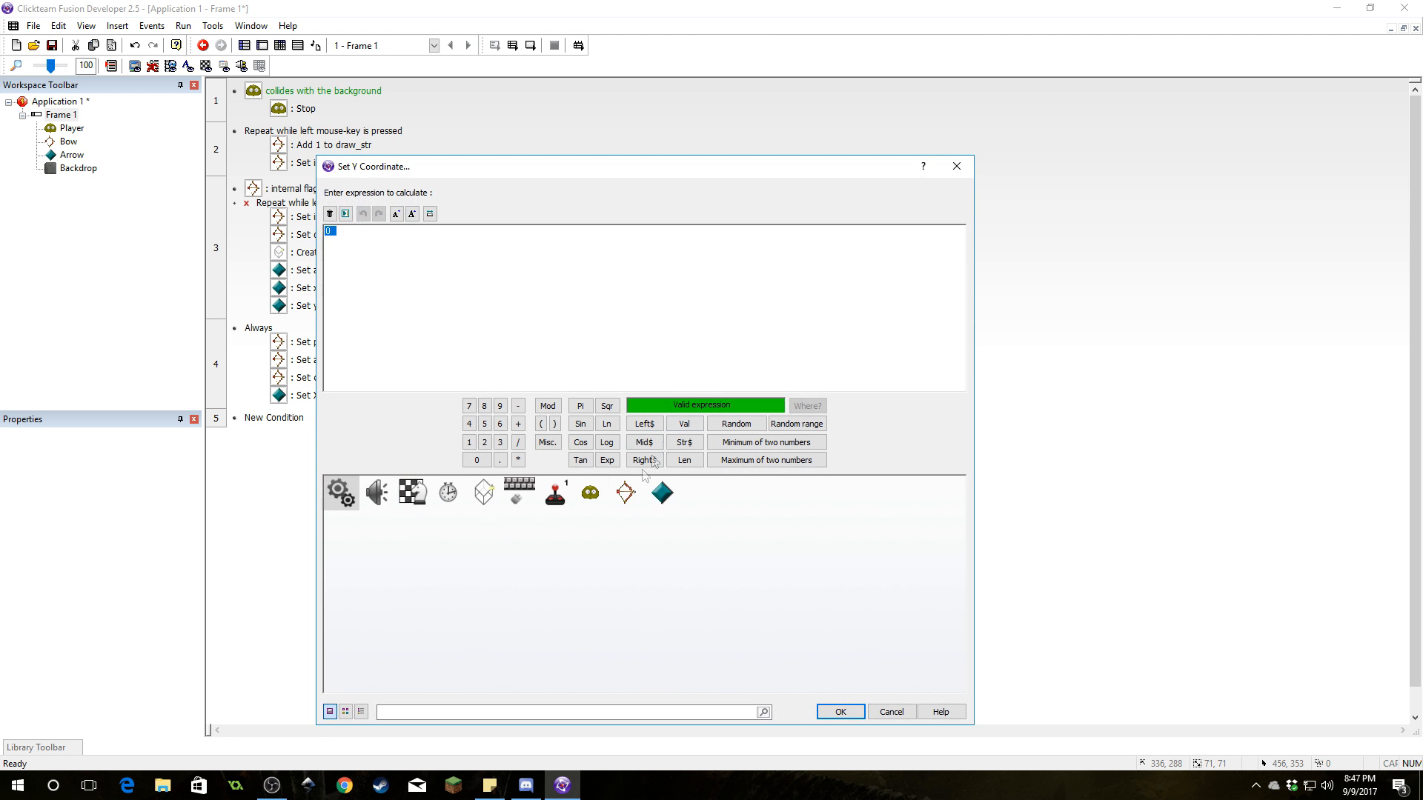
click(662, 493)
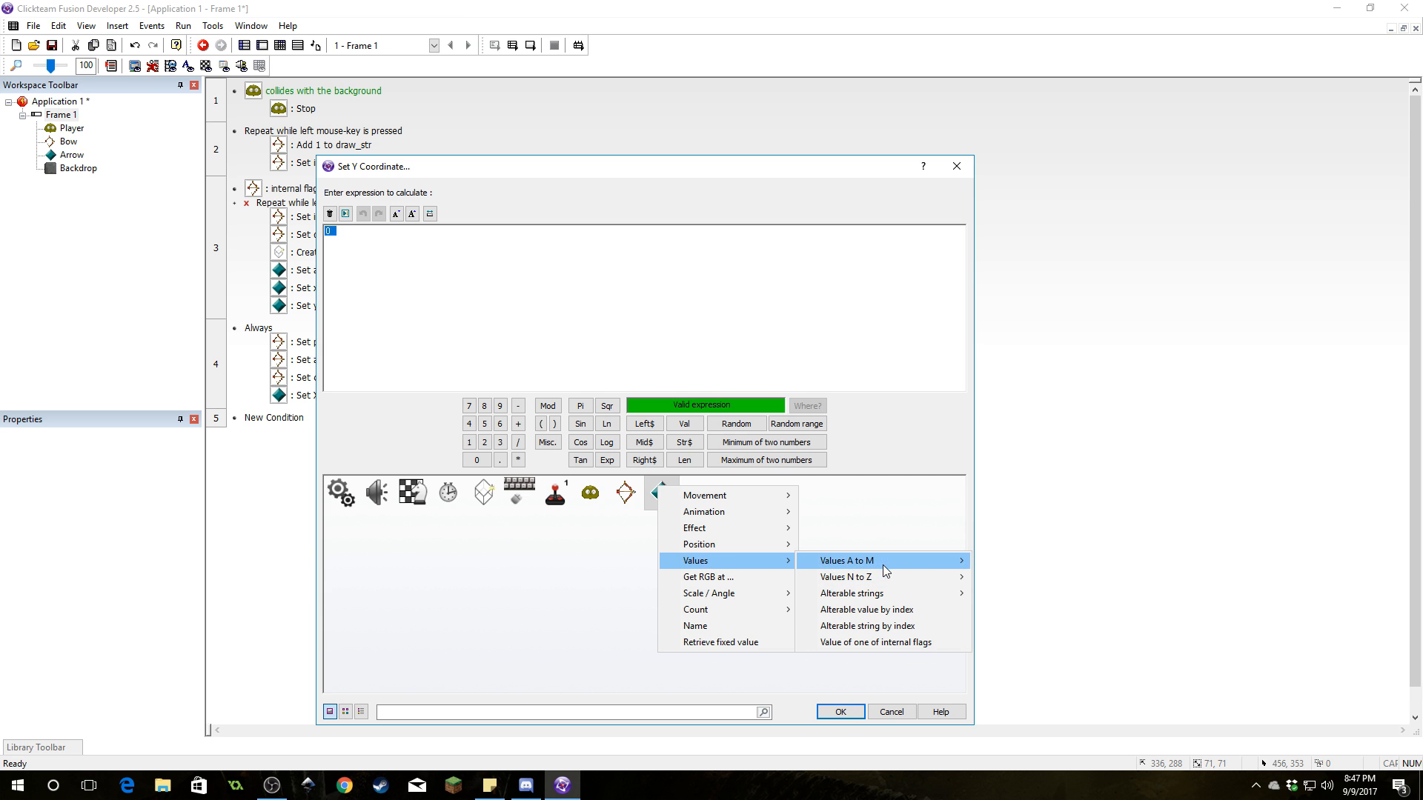
mouse_move(845, 560)
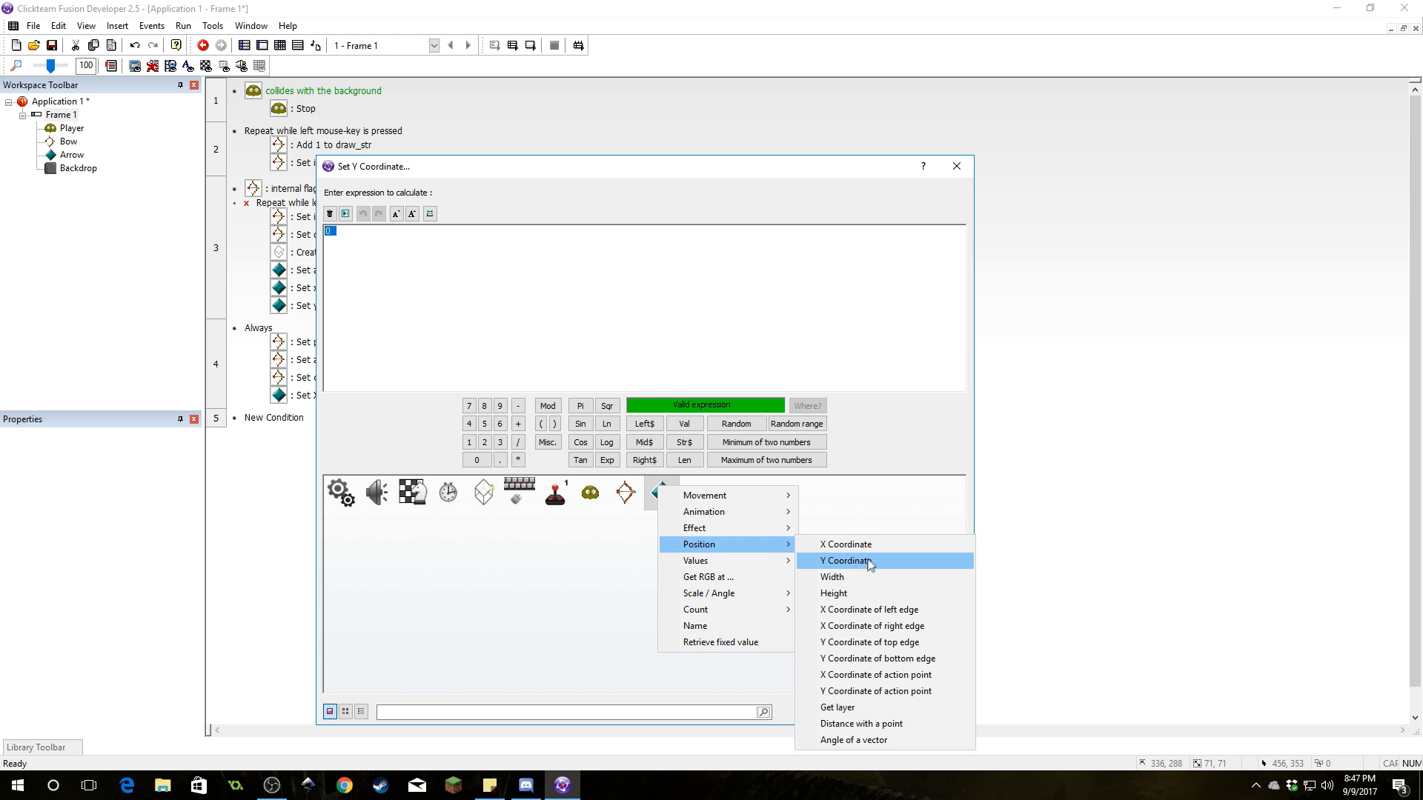
click(848, 560)
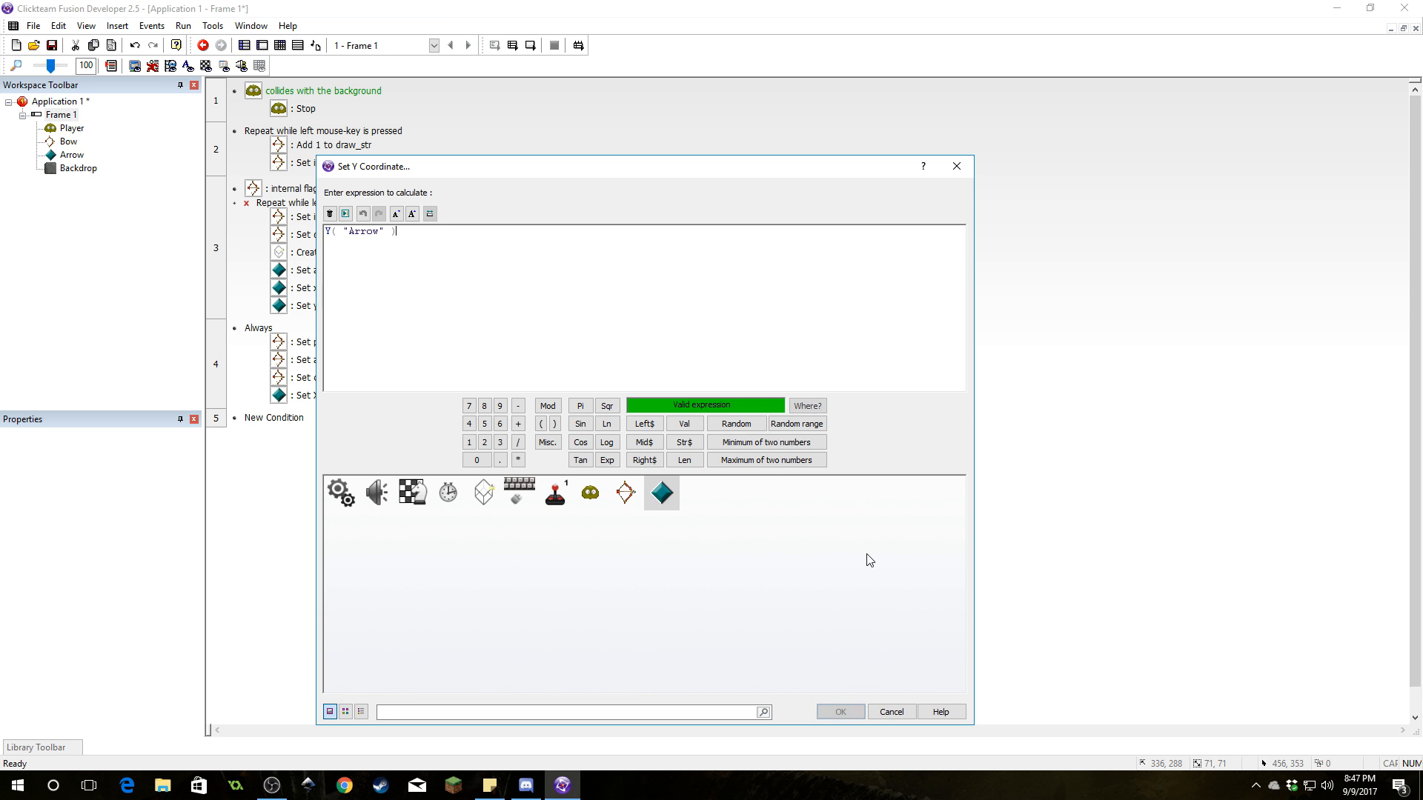
click(662, 493)
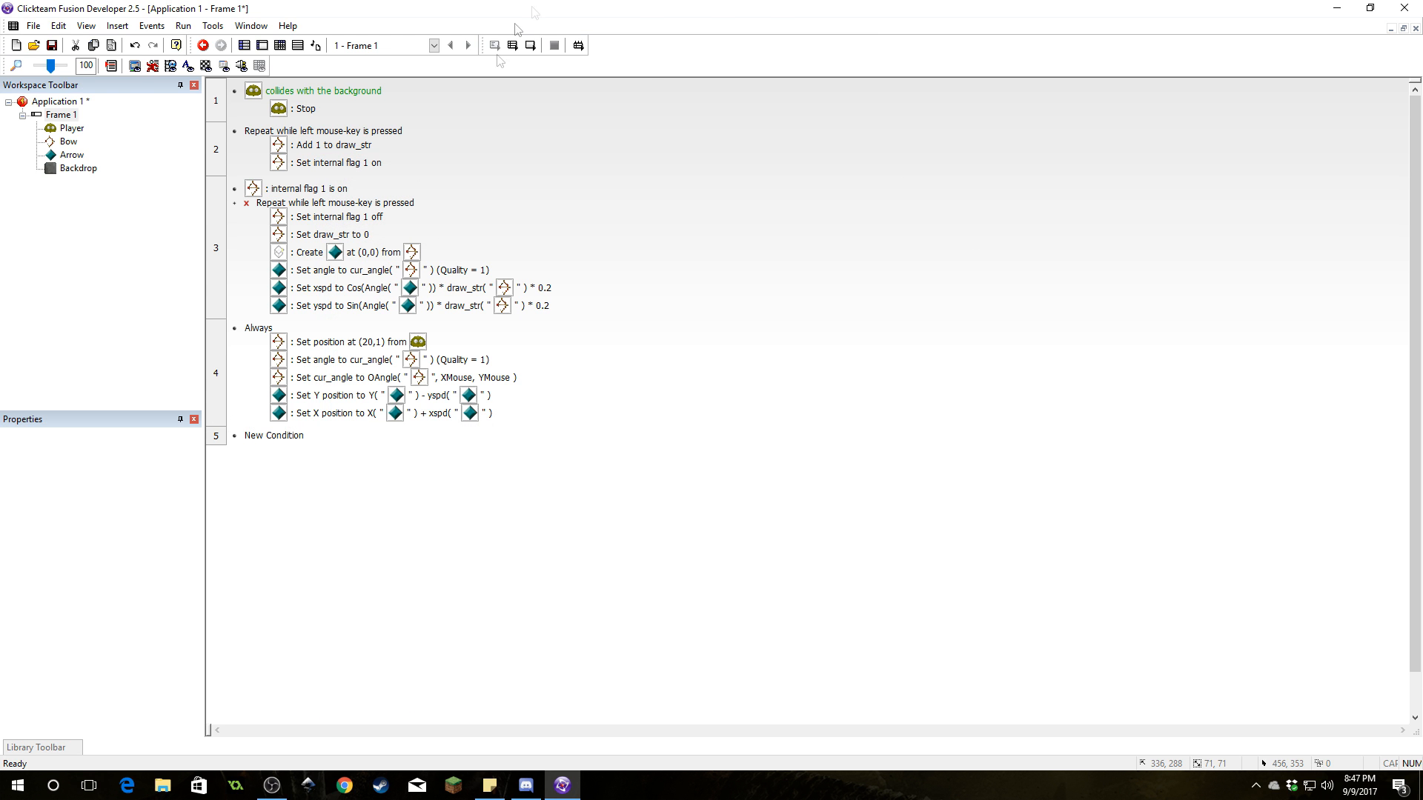
Test-run the application to check the arrows, then inspect event 3's flag 1 off action
click(182, 25)
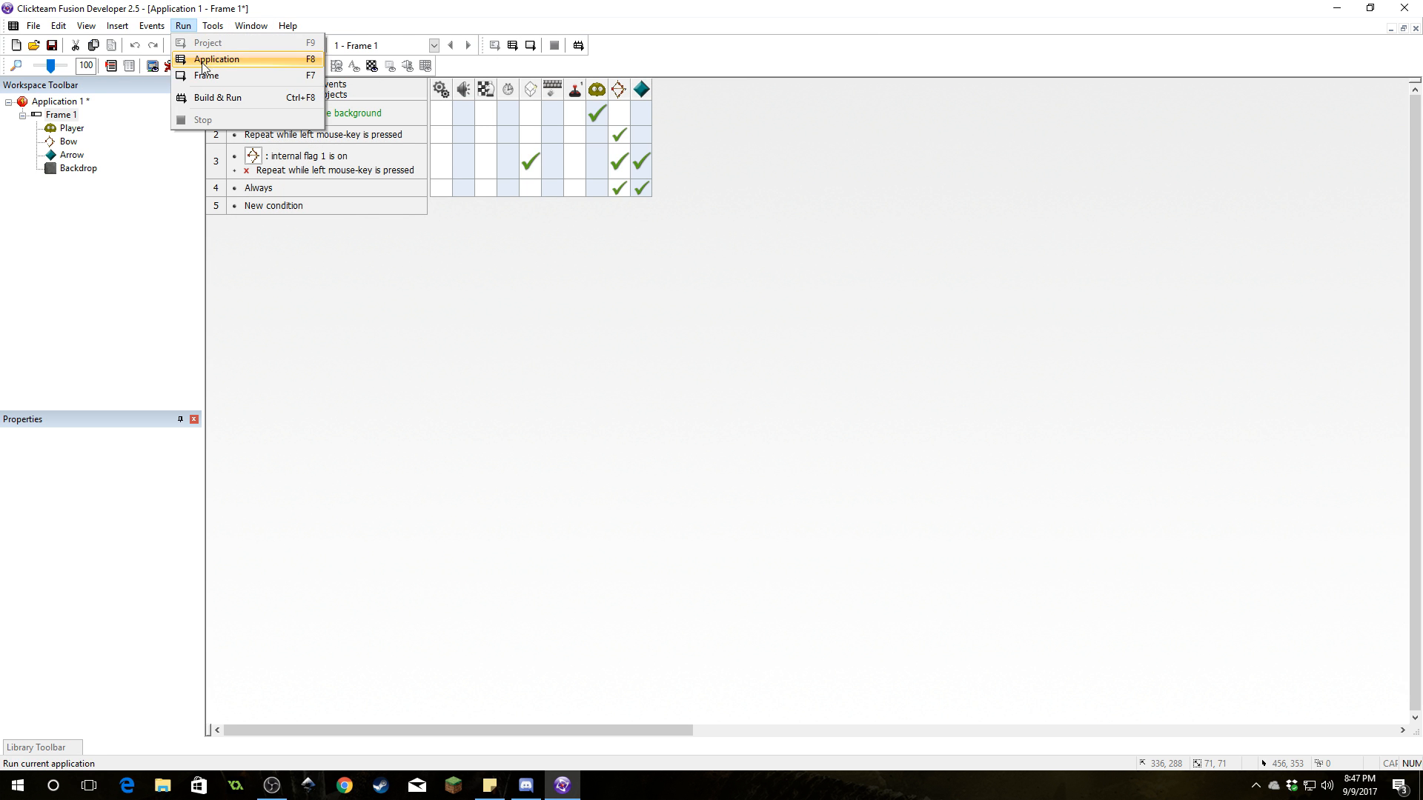
click(216, 59)
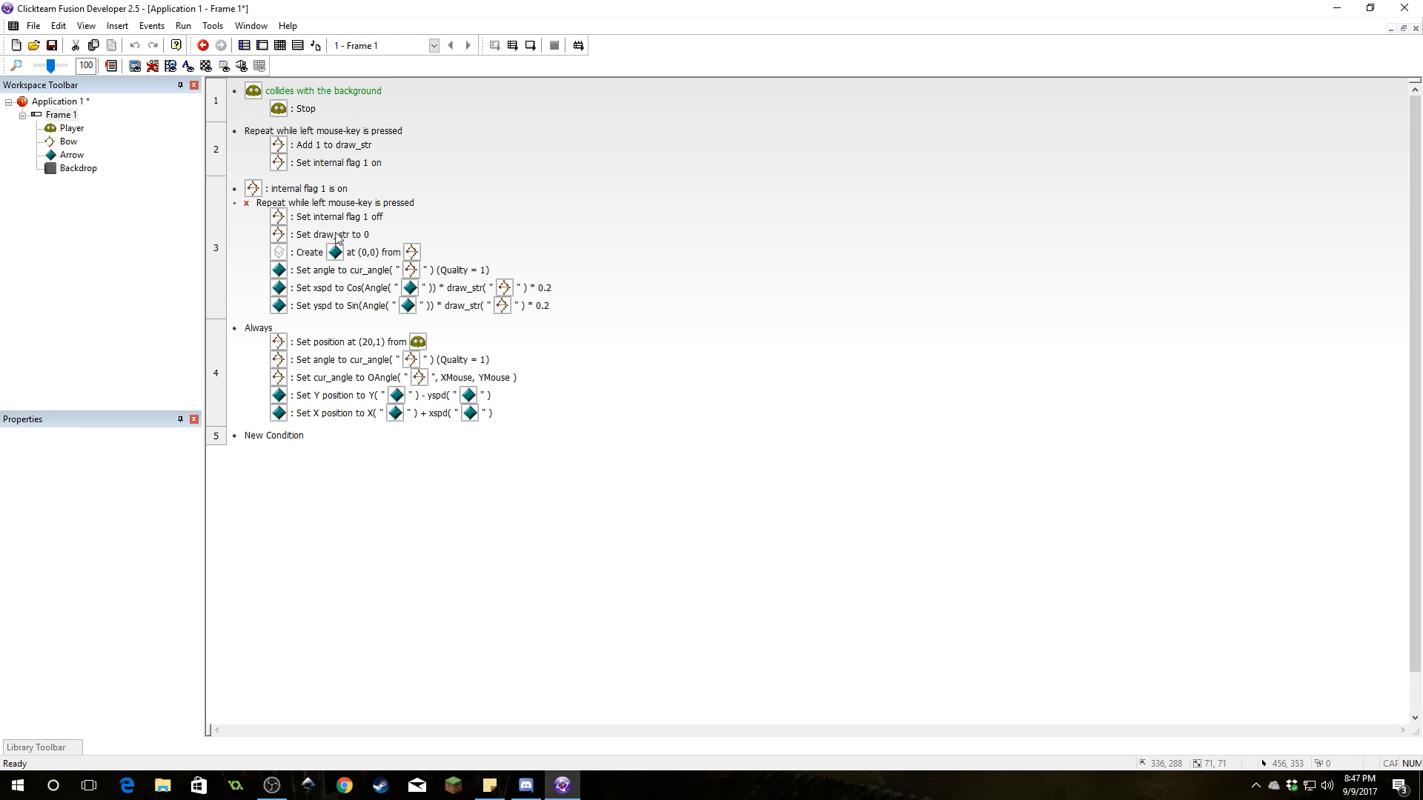
mouse_move(324, 229)
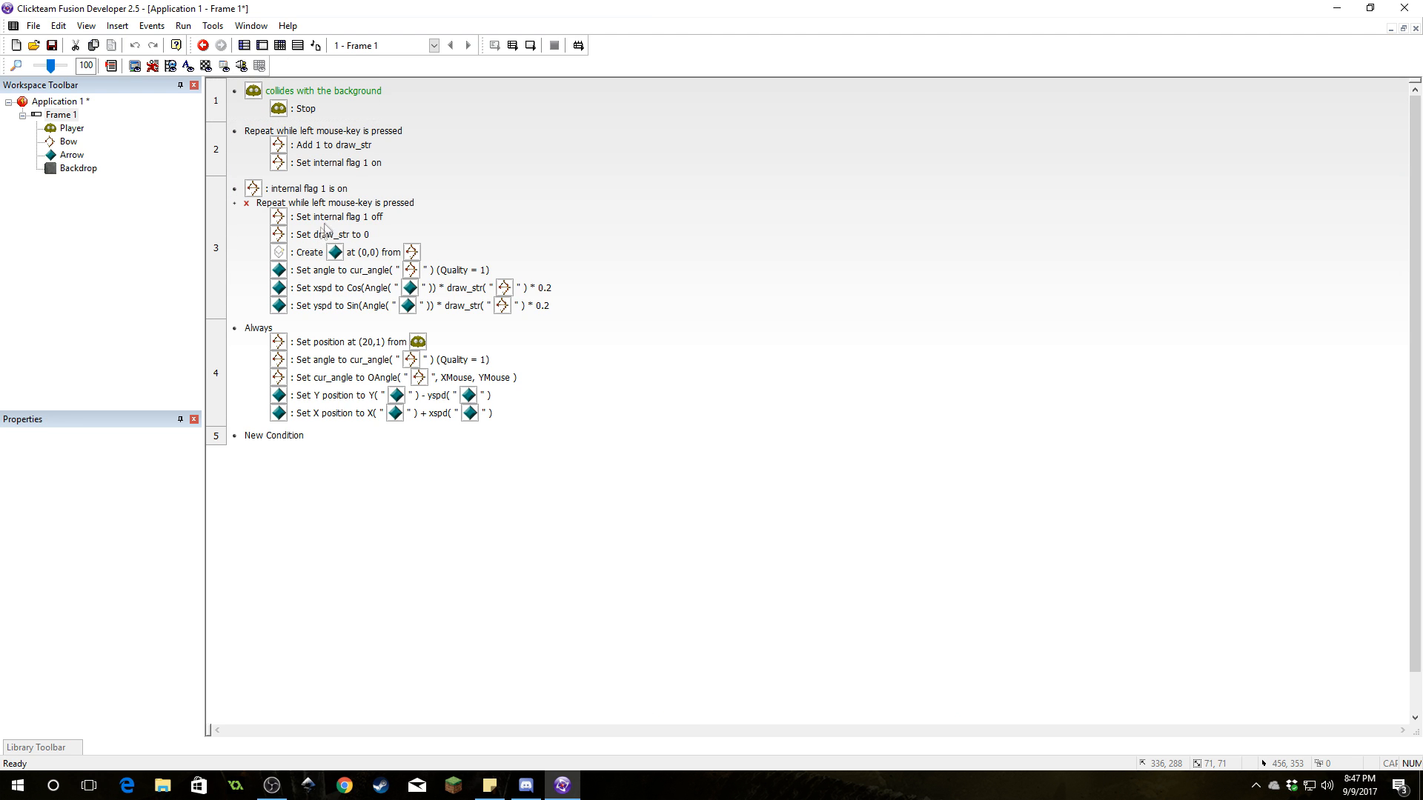
mouse_move(315, 239)
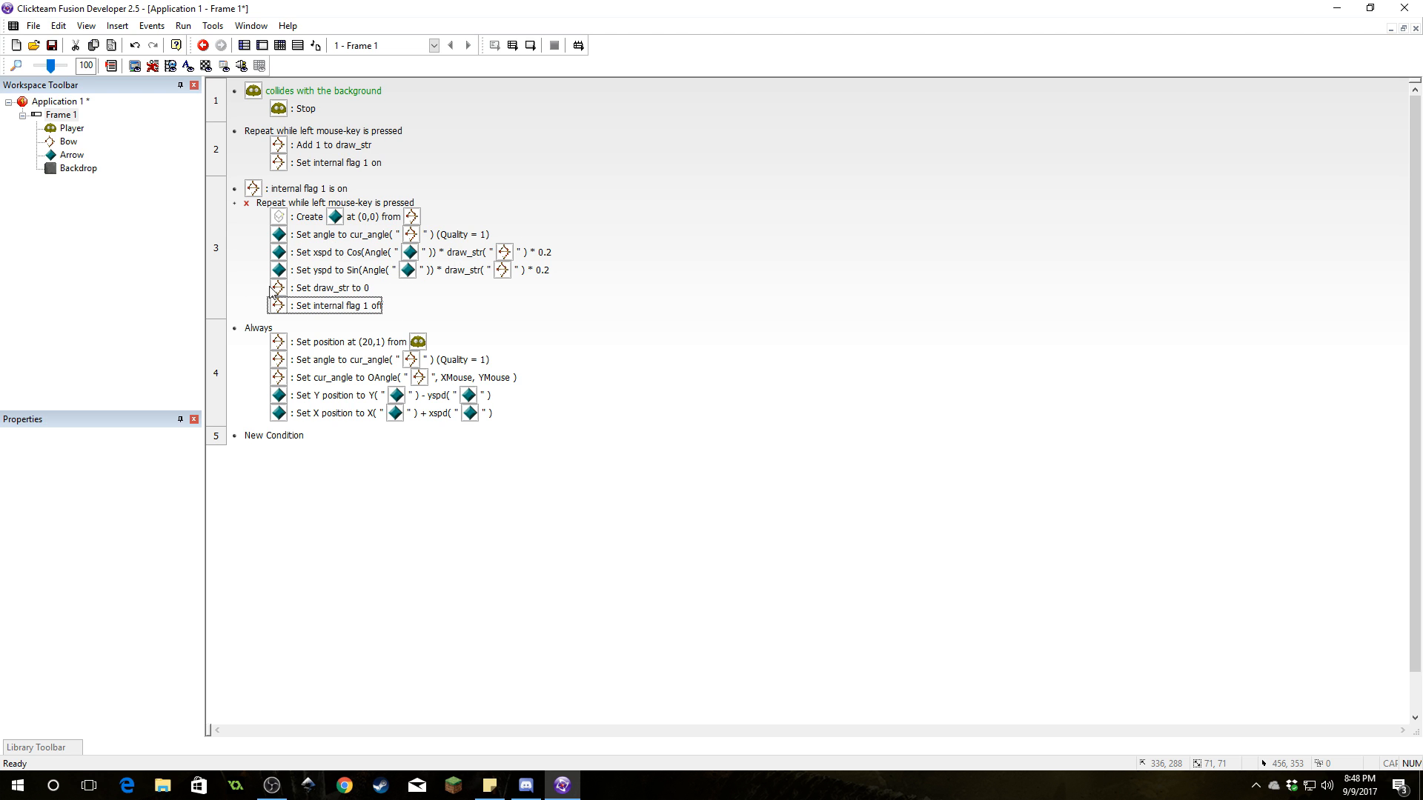
mouse_move(365, 298)
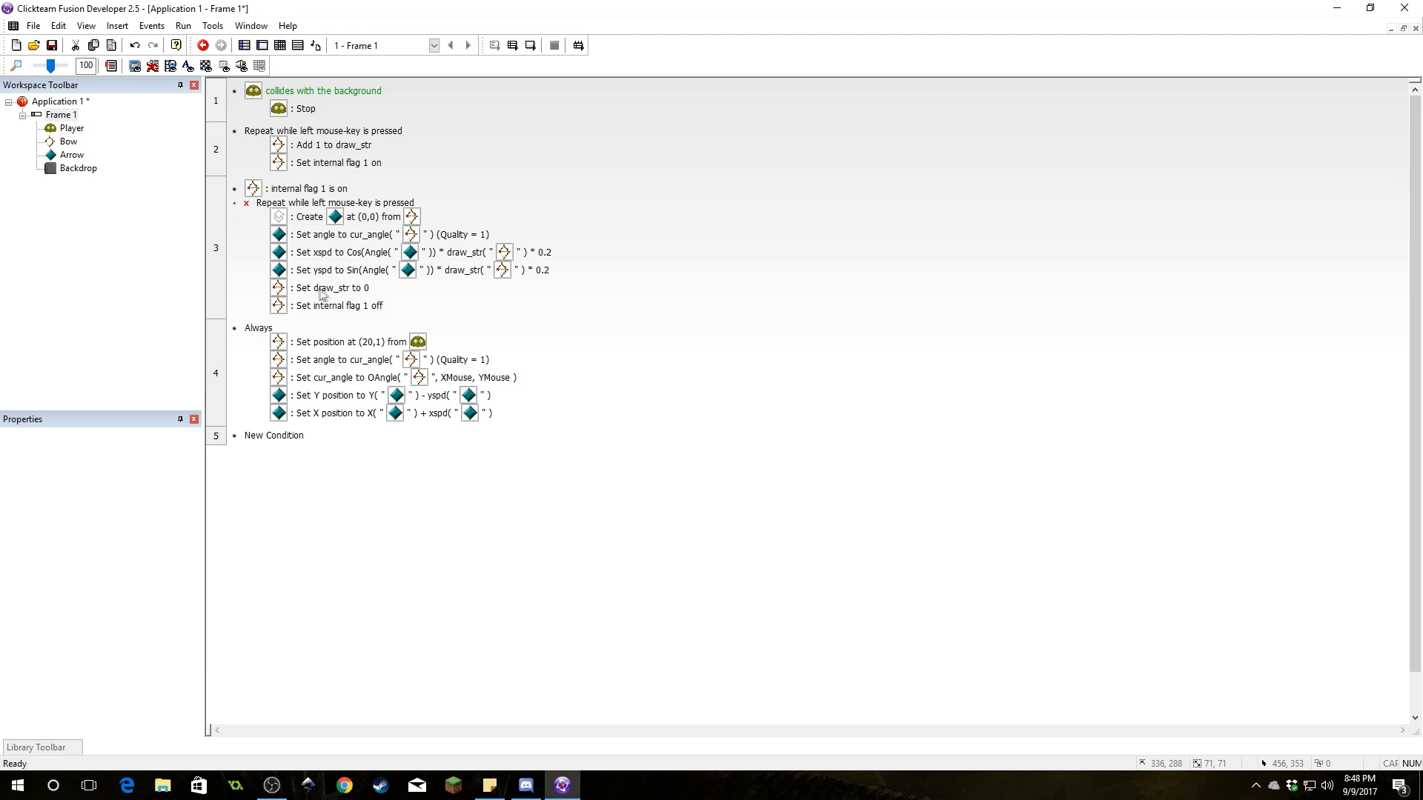
mouse_move(352, 318)
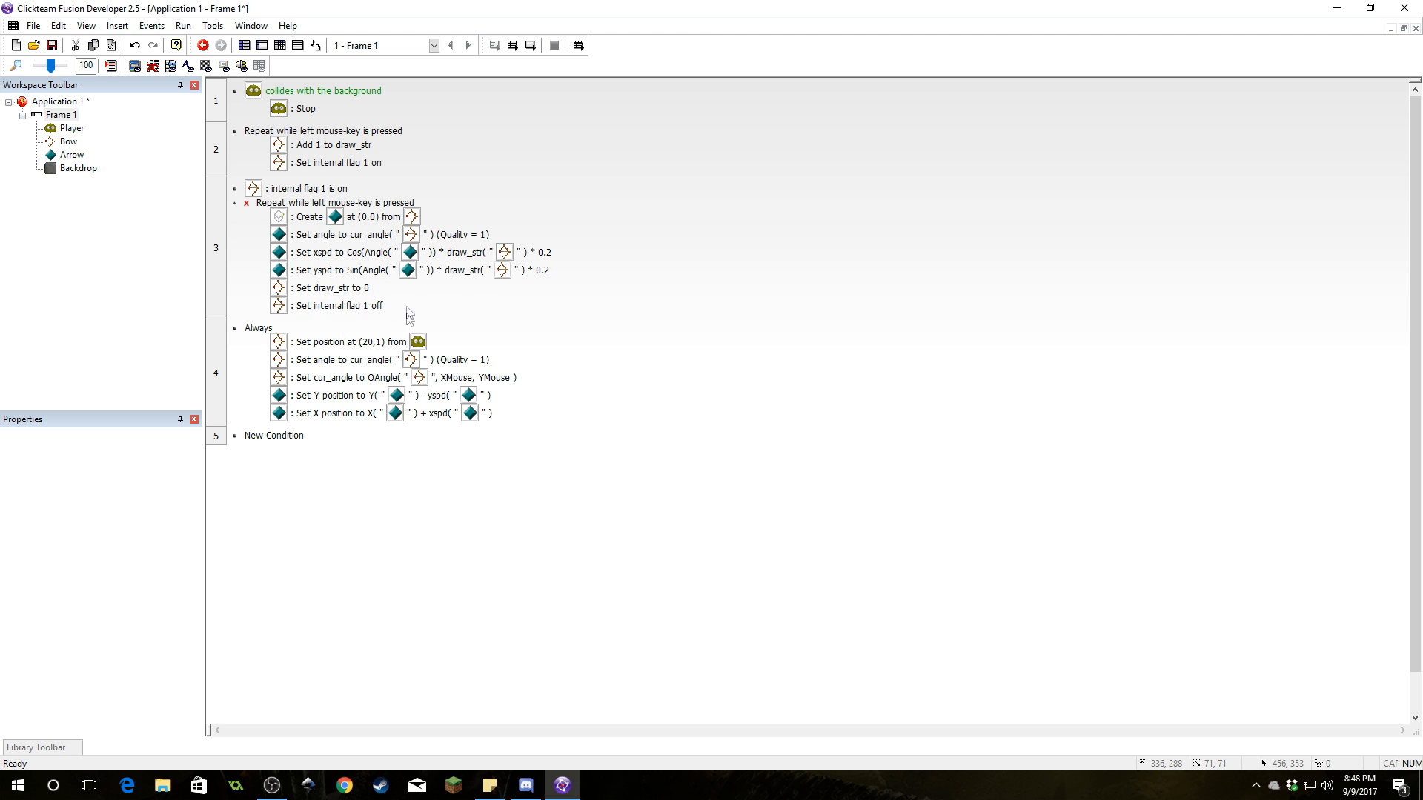
click(338, 306)
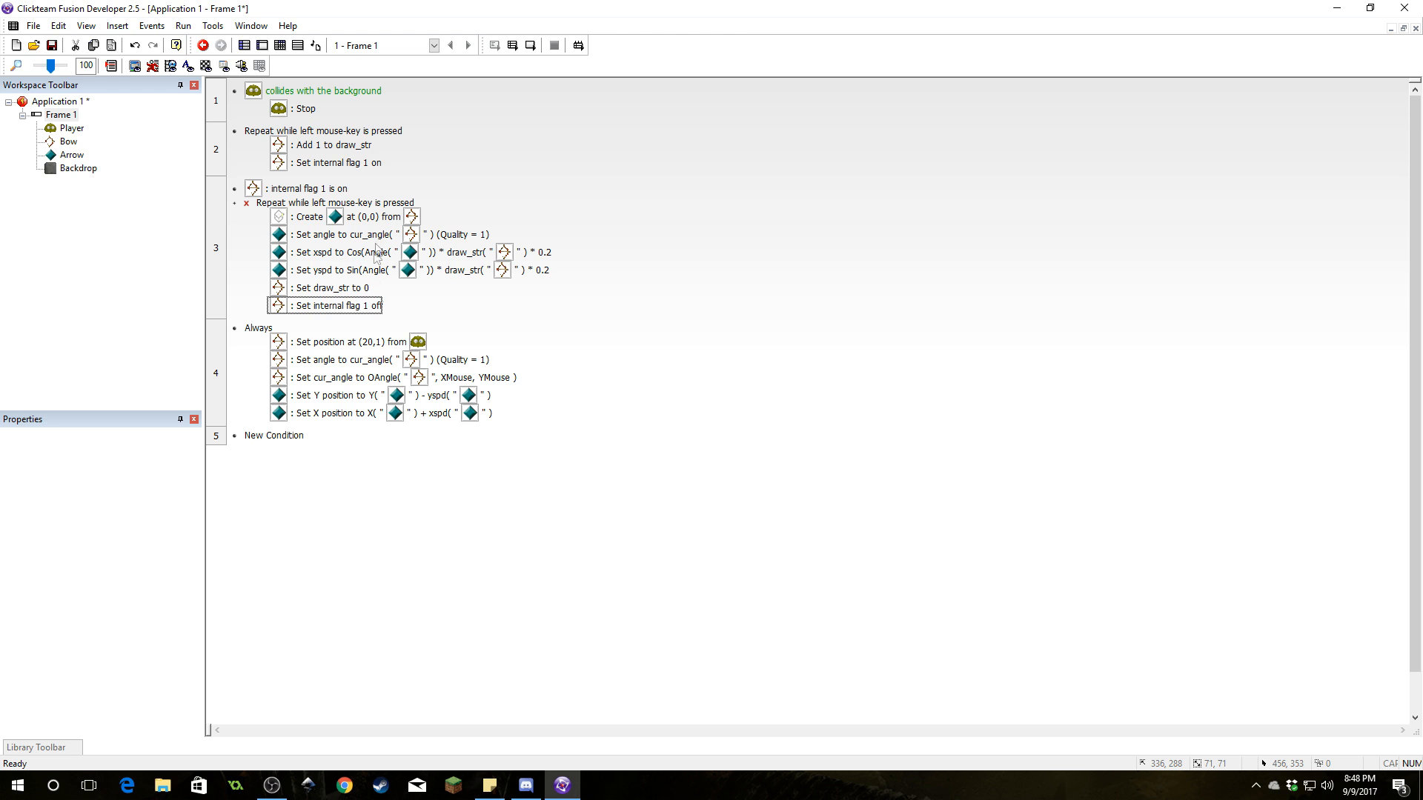
mouse_move(375, 257)
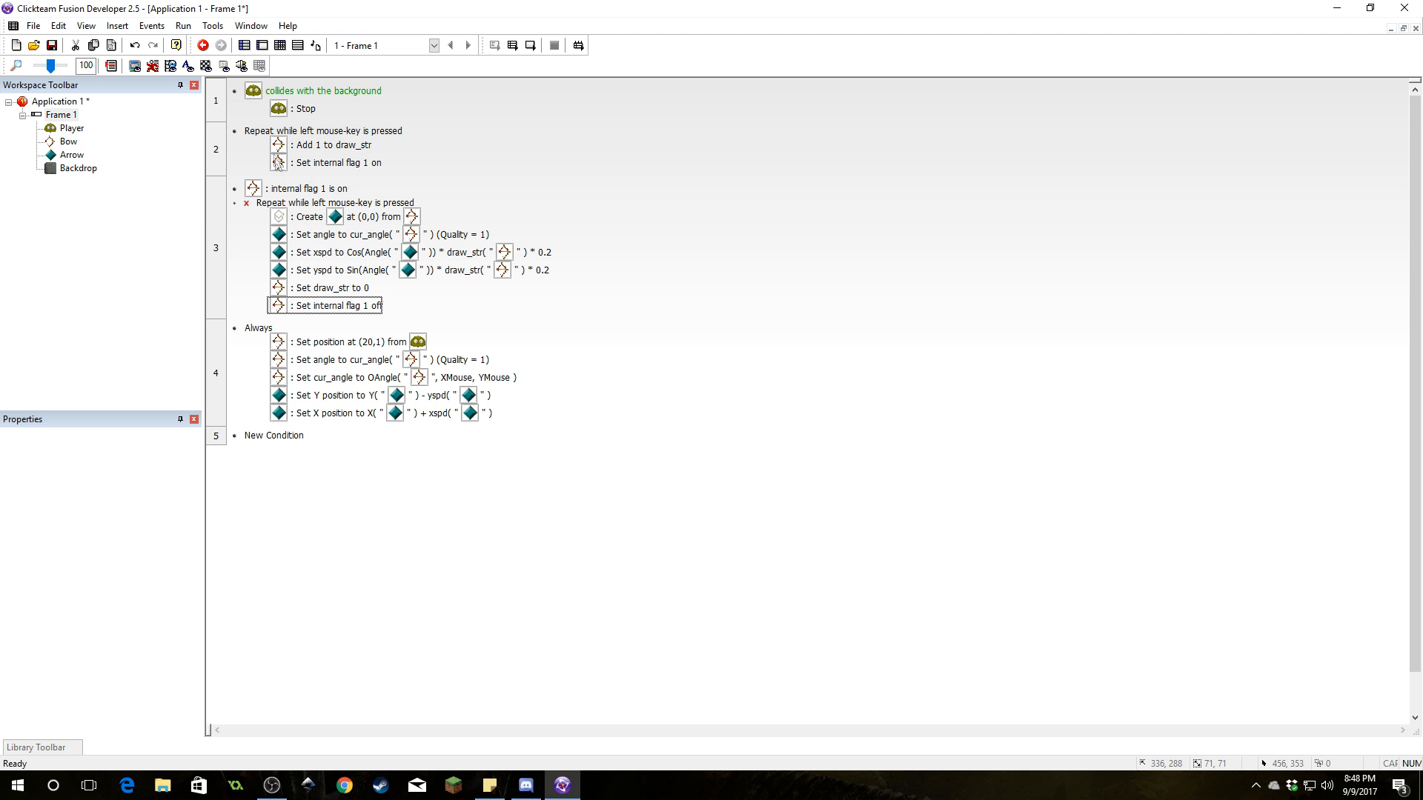
mouse_move(326, 162)
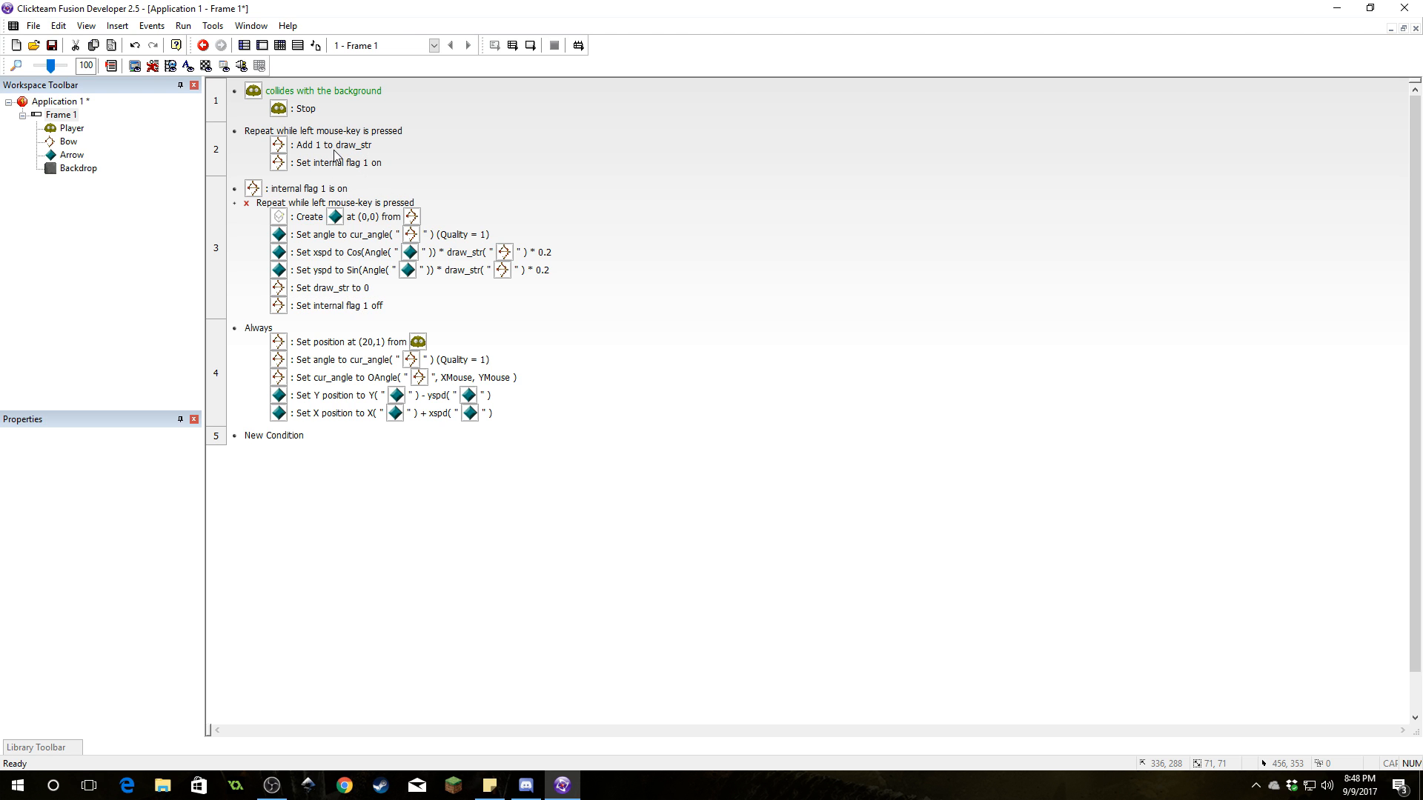
mouse_move(322, 306)
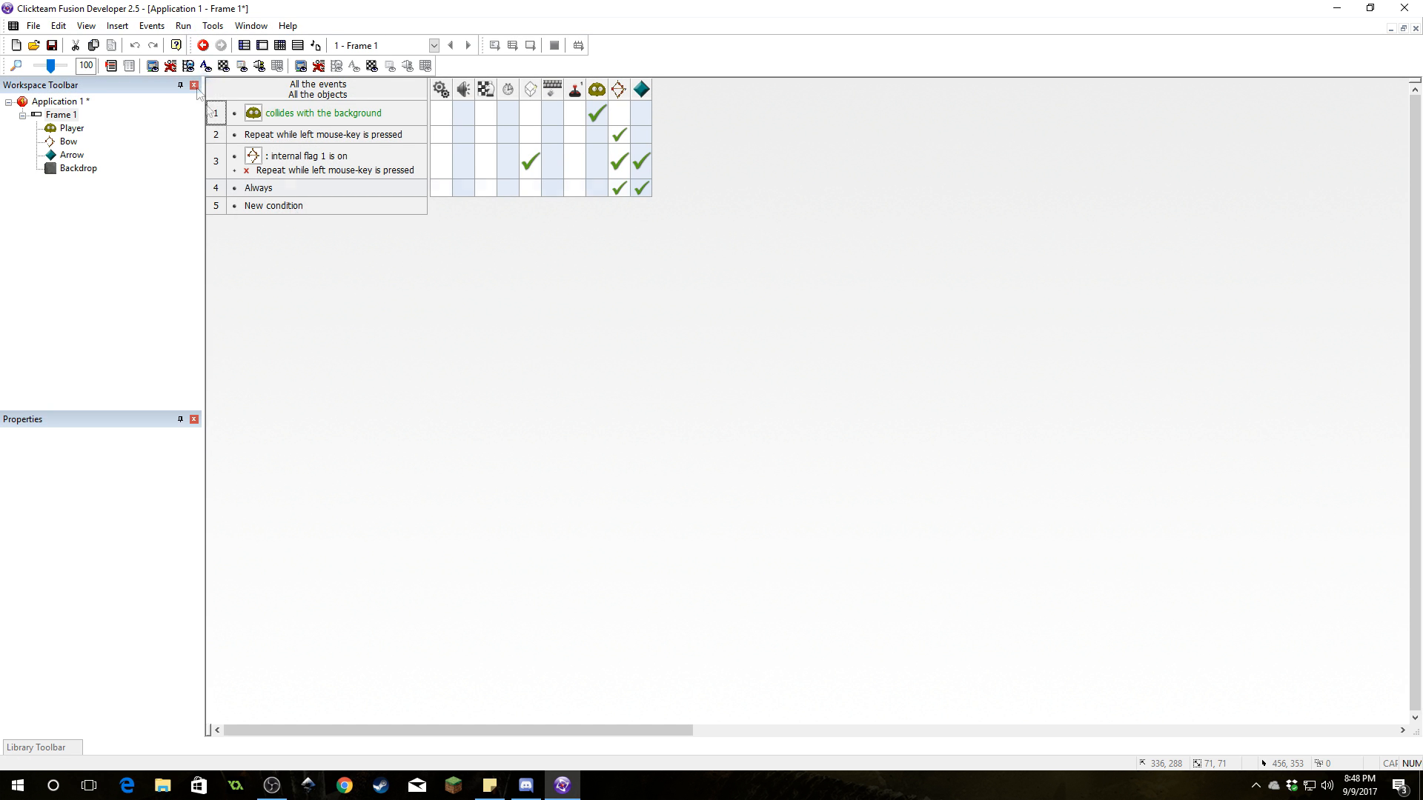
Switch the editor back to the detailed Event List view
click(203, 45)
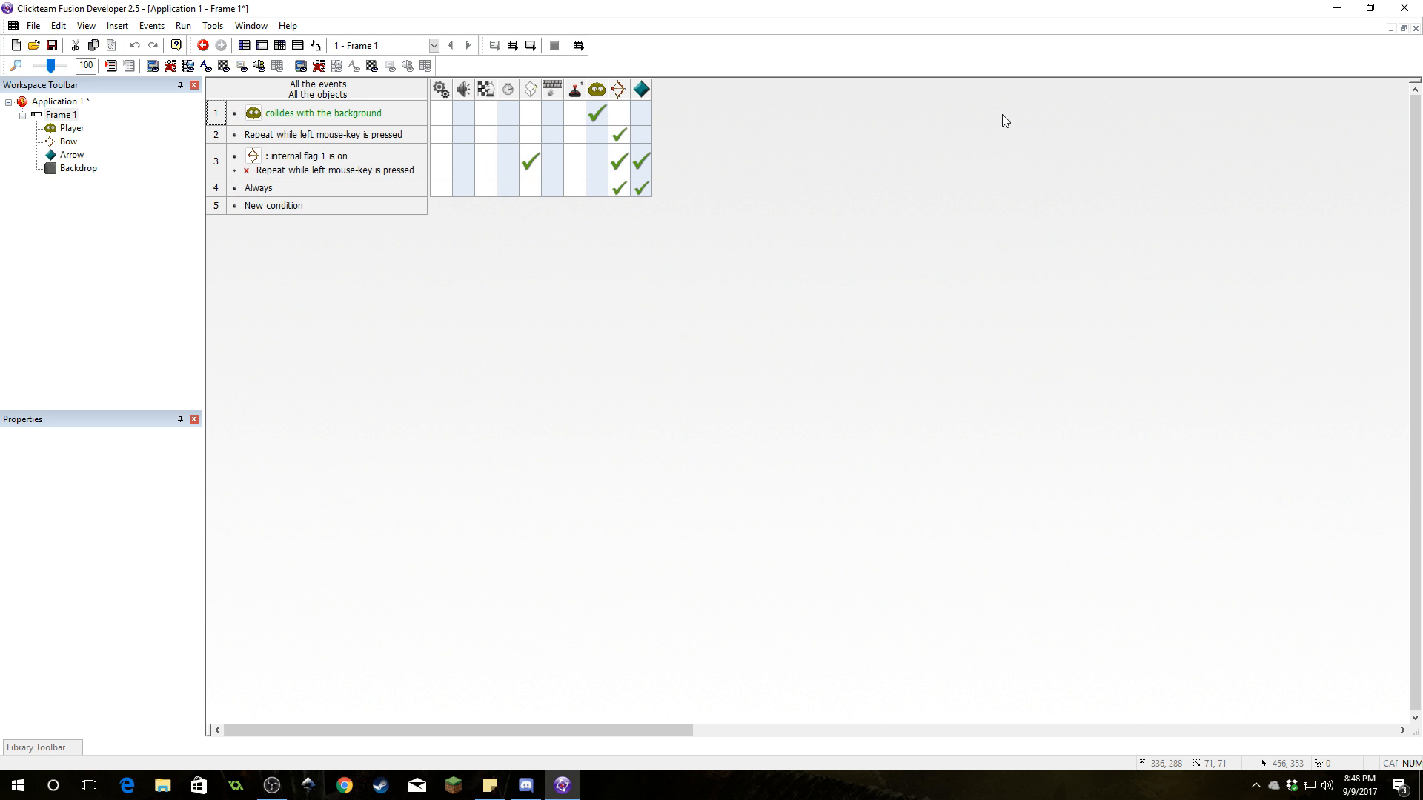
mouse_move(1003, 122)
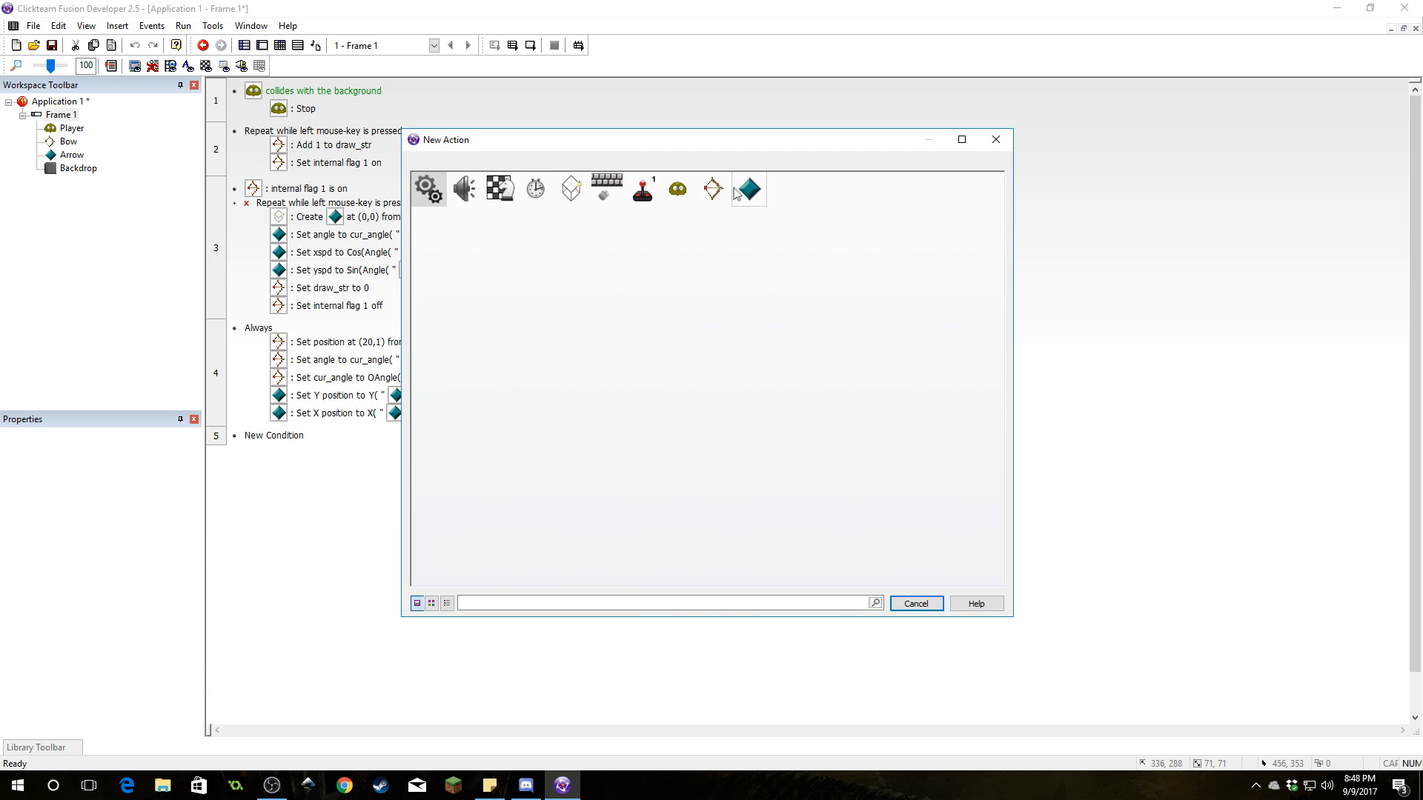
Add an Always action setting the Arrow's yspd to yspd("Arrow") plus a small amount
click(747, 189)
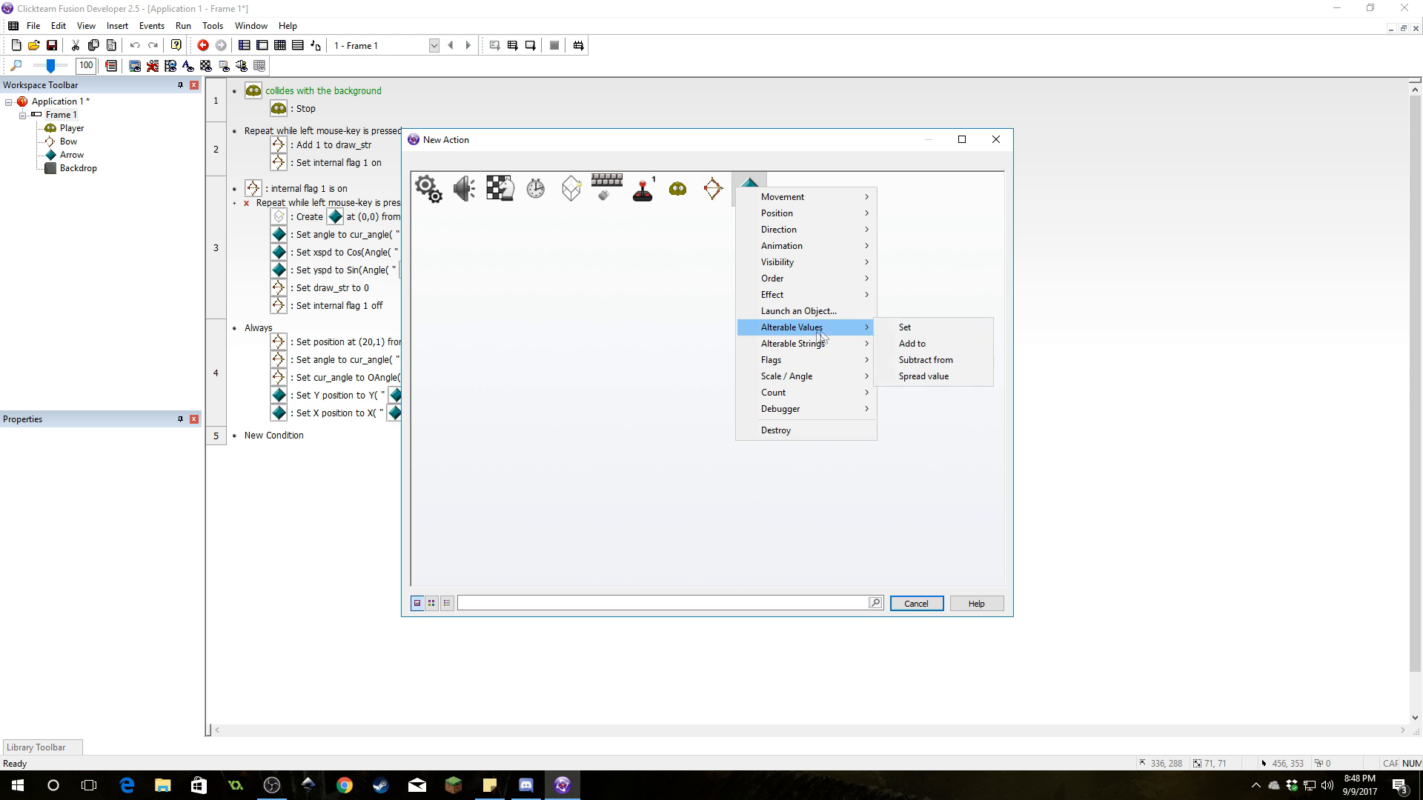
click(904, 328)
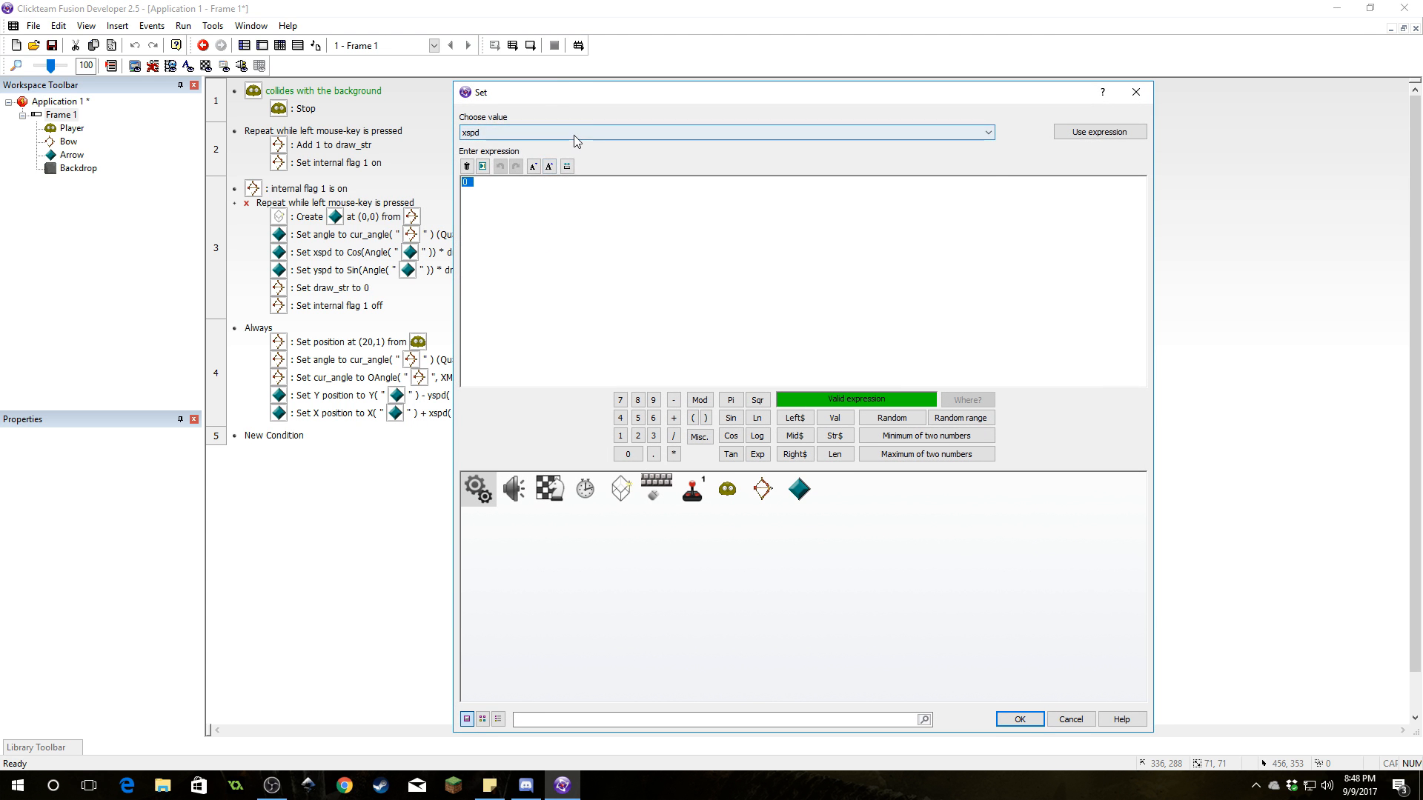
click(796, 489)
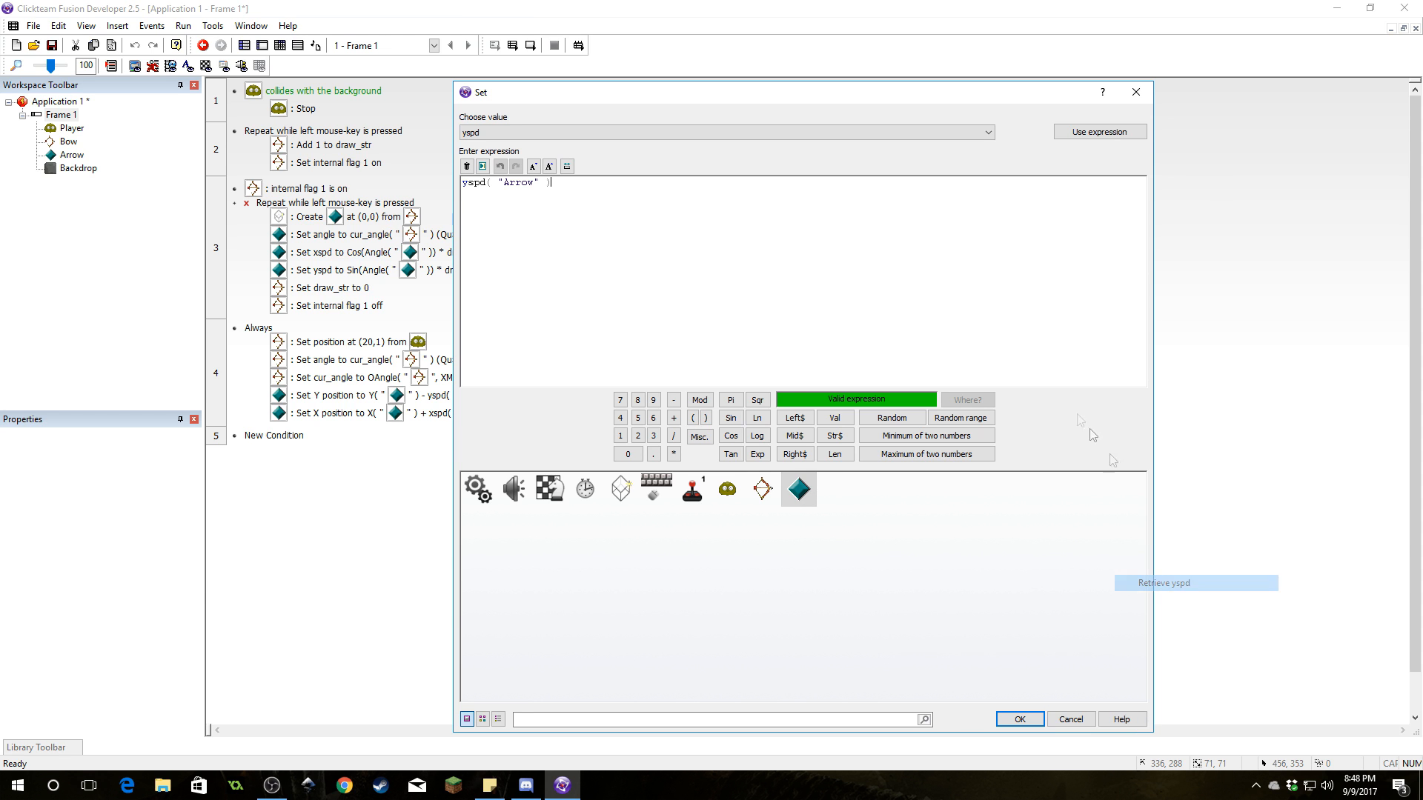
text(+0.)
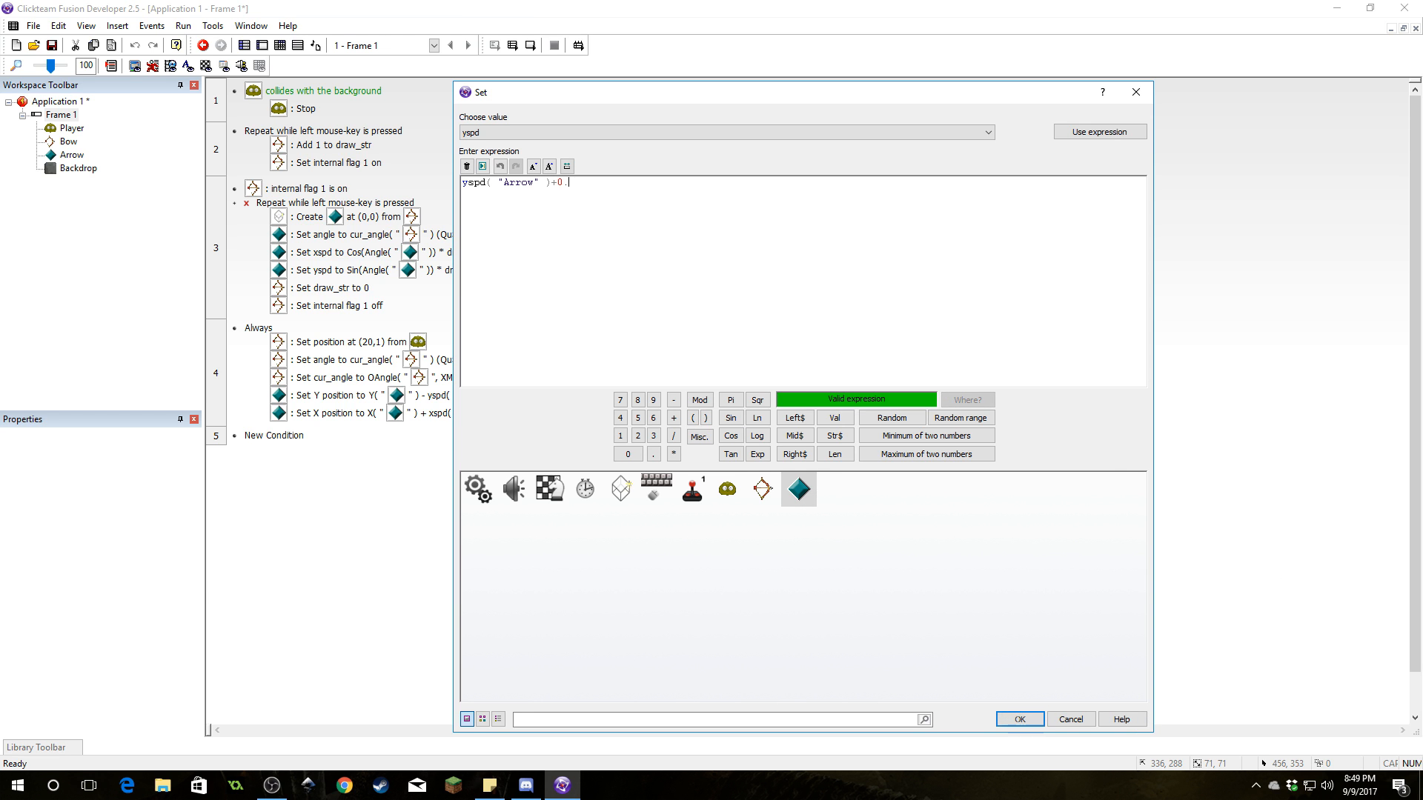
click(1017, 719)
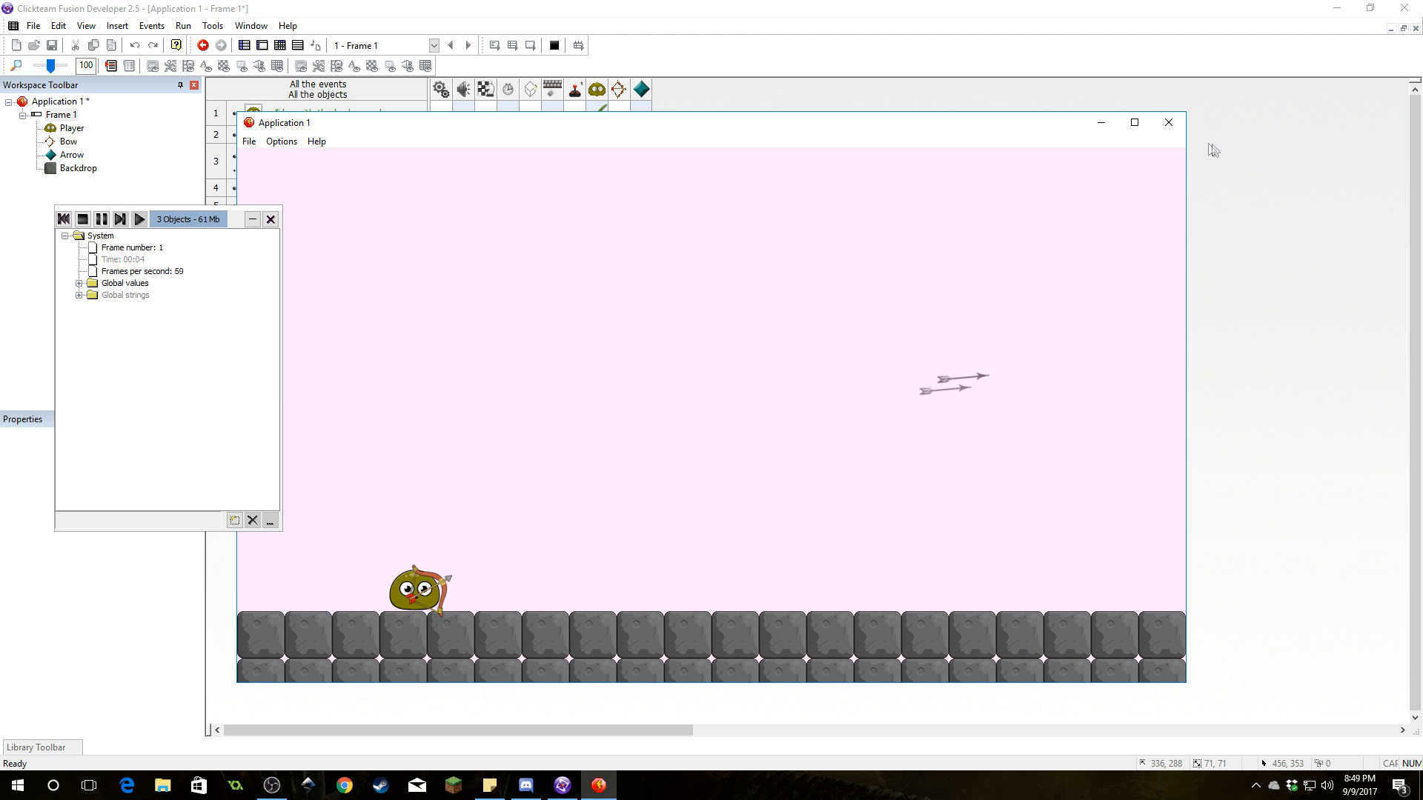
Close the test run and edit the Arrow's yspd action to yspd("Arrow") - 0.1
click(298, 45)
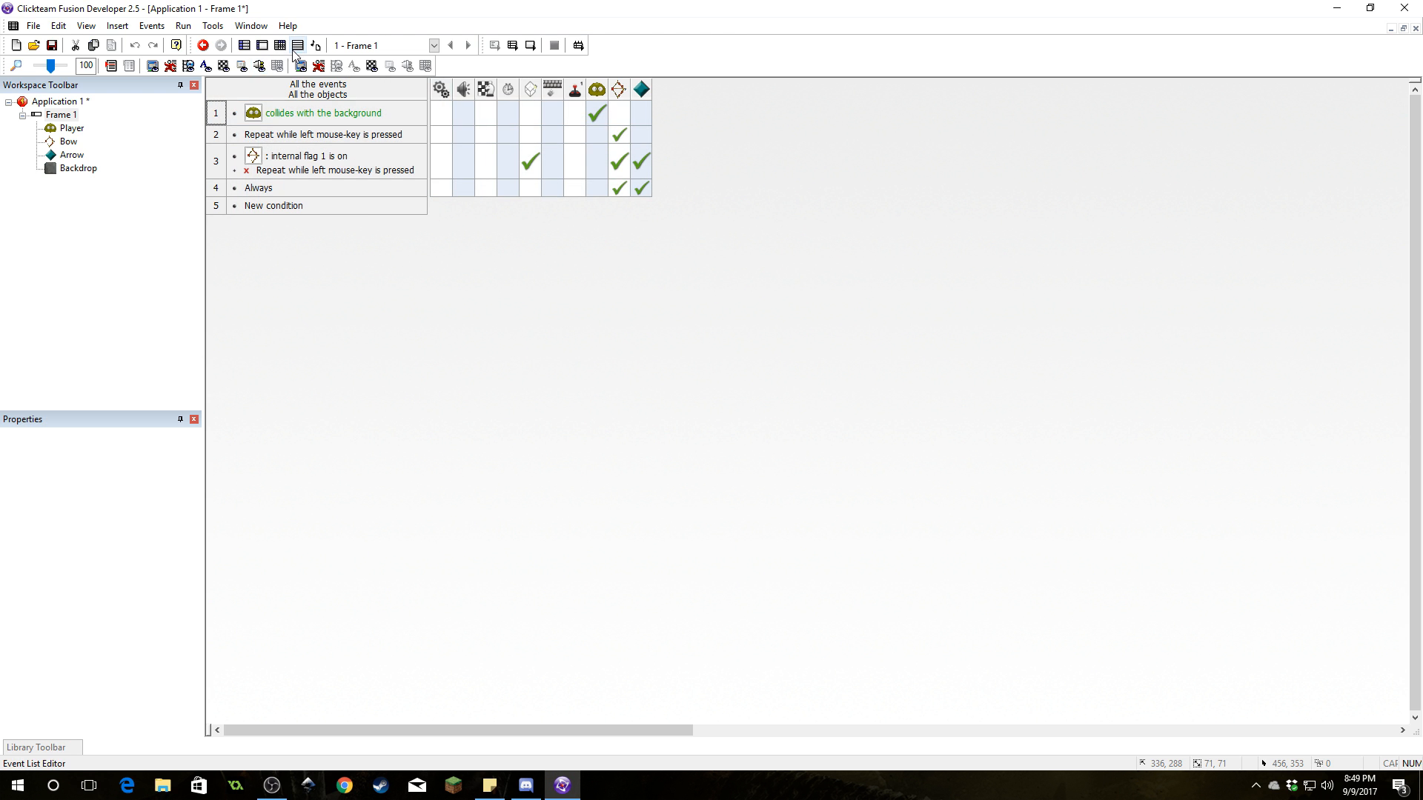
right_click(335, 430)
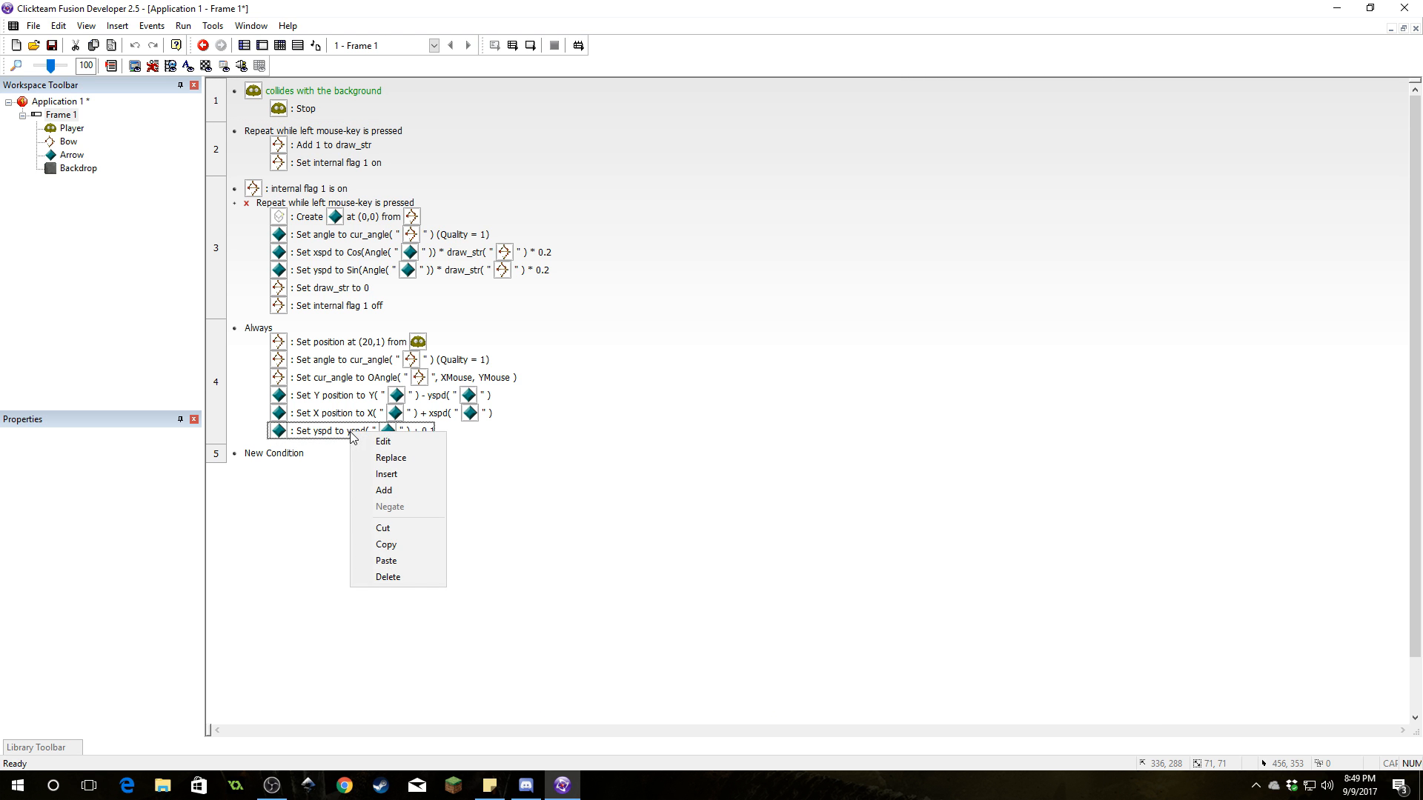
click(383, 441)
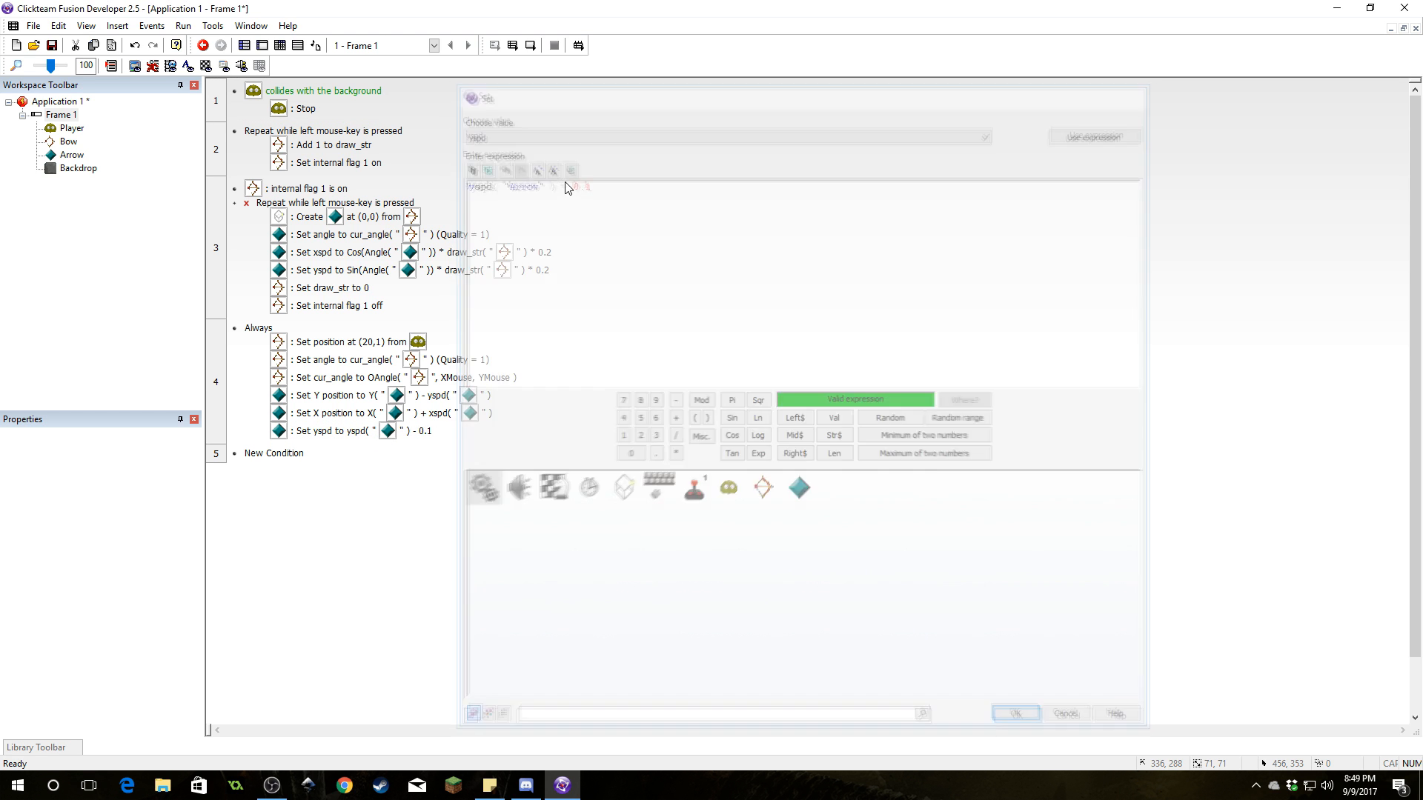
click(1015, 713)
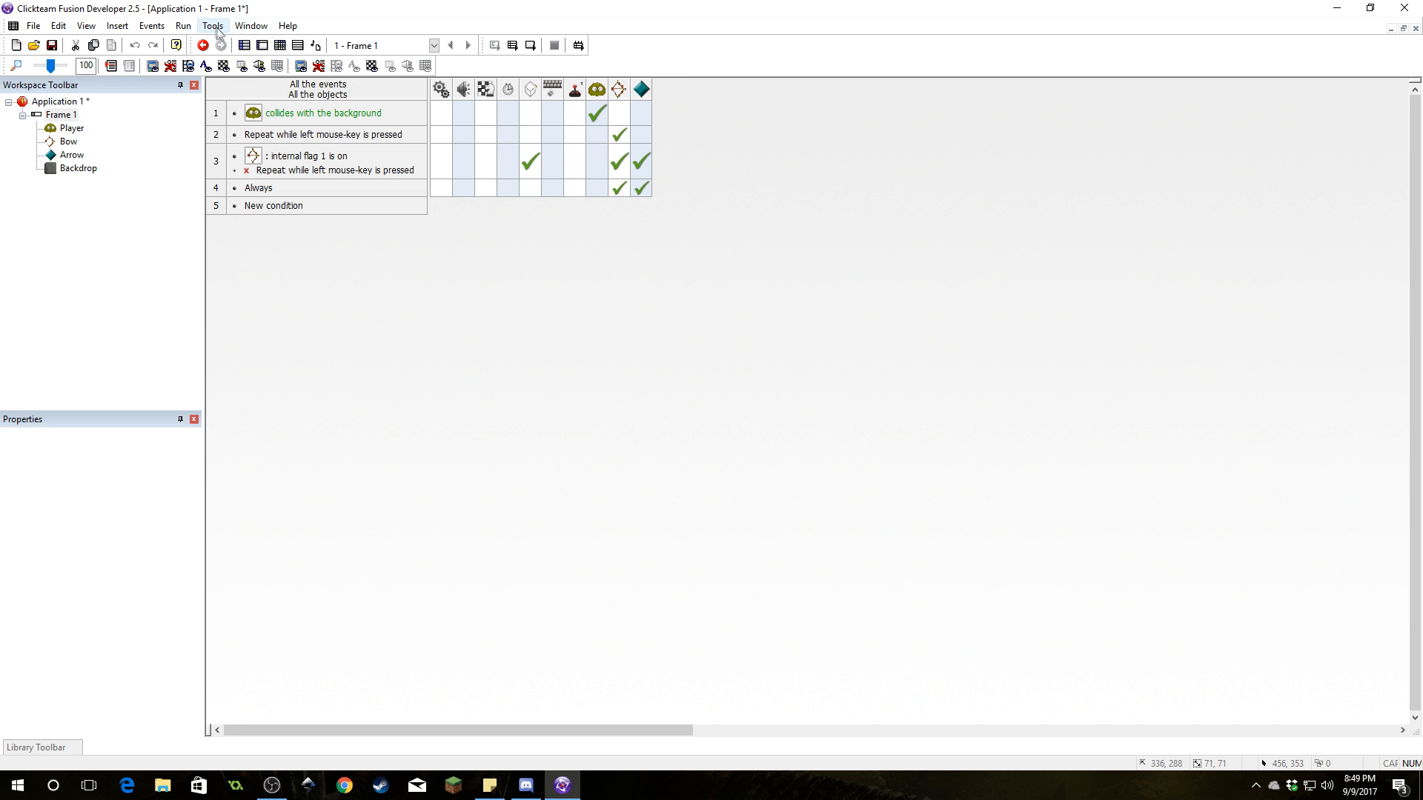
click(203, 45)
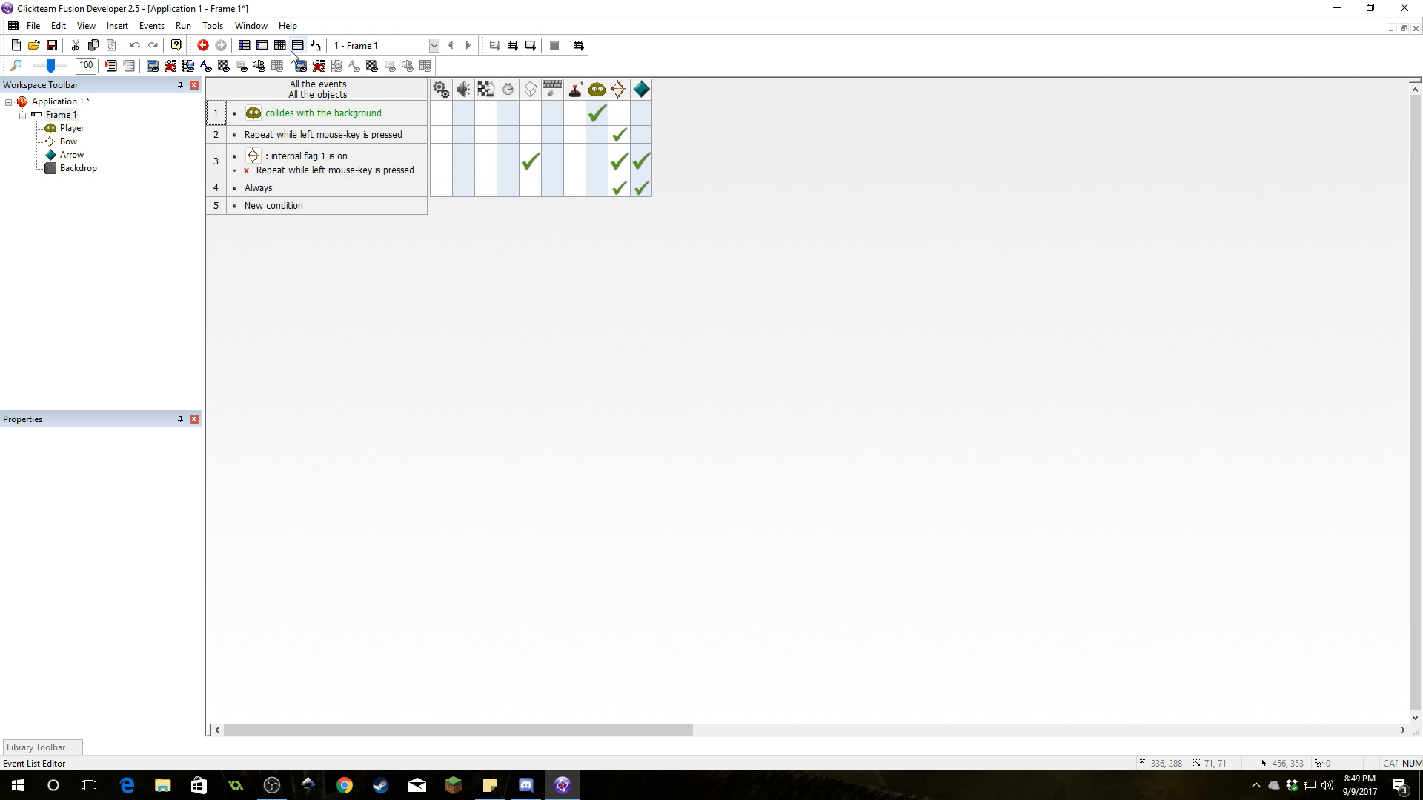
click(298, 45)
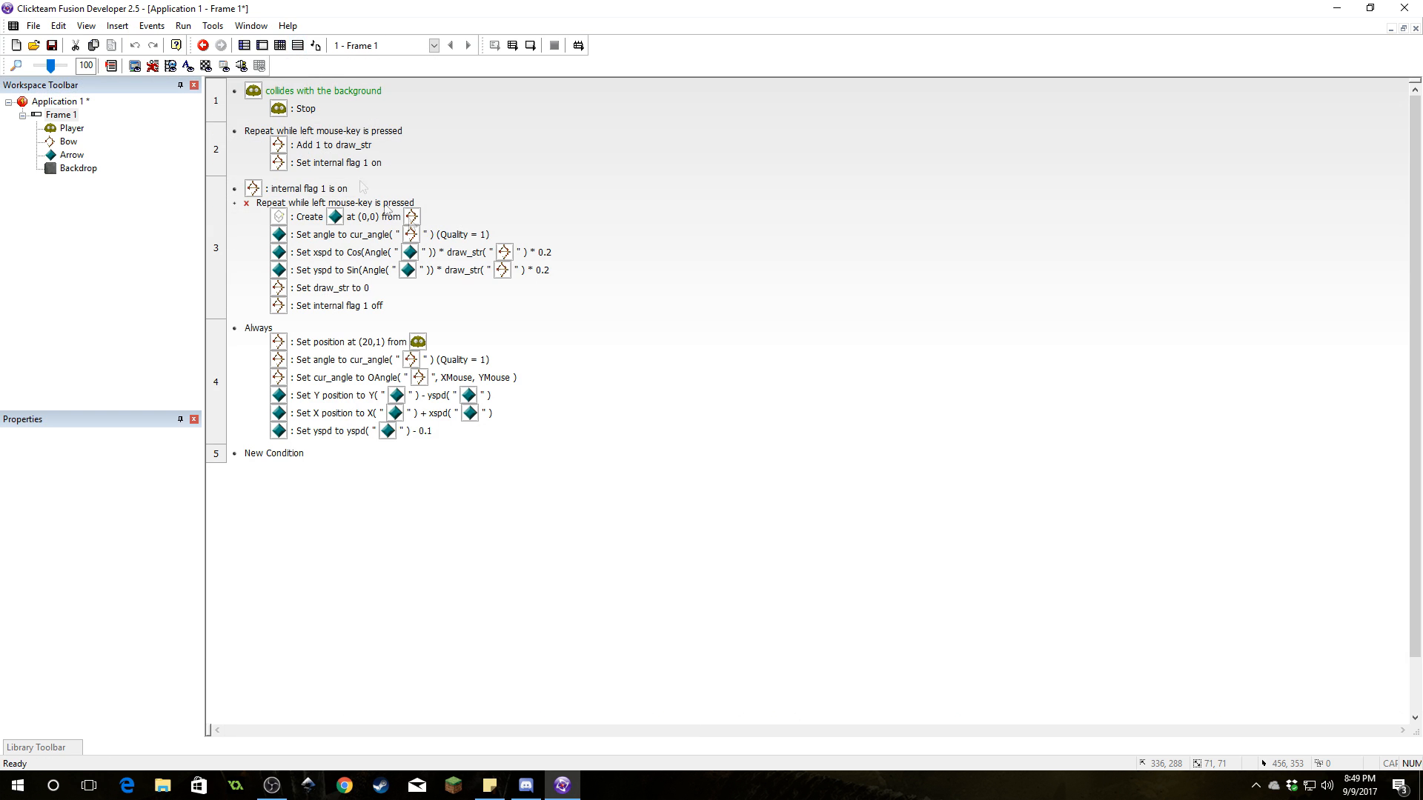
mouse_move(472, 293)
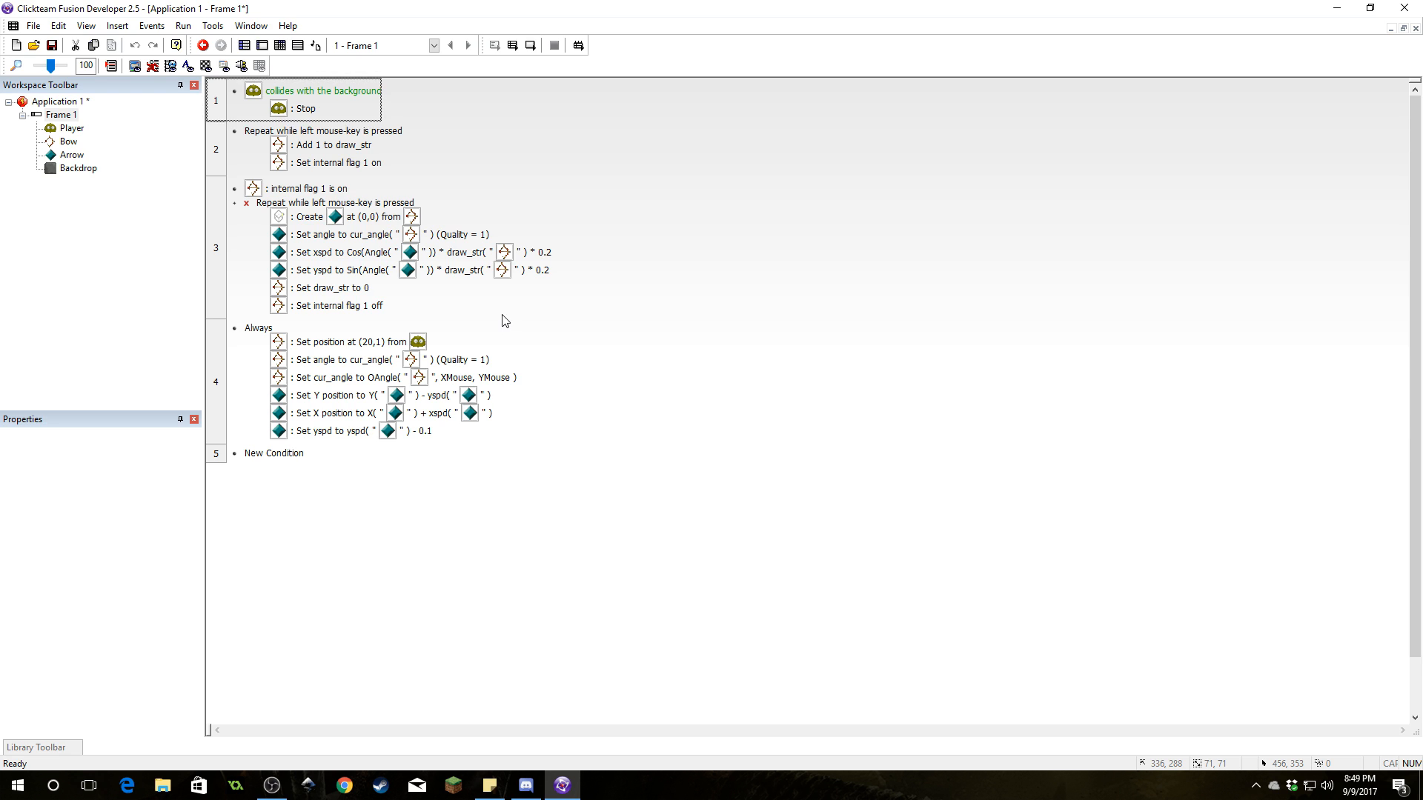
mouse_move(453, 392)
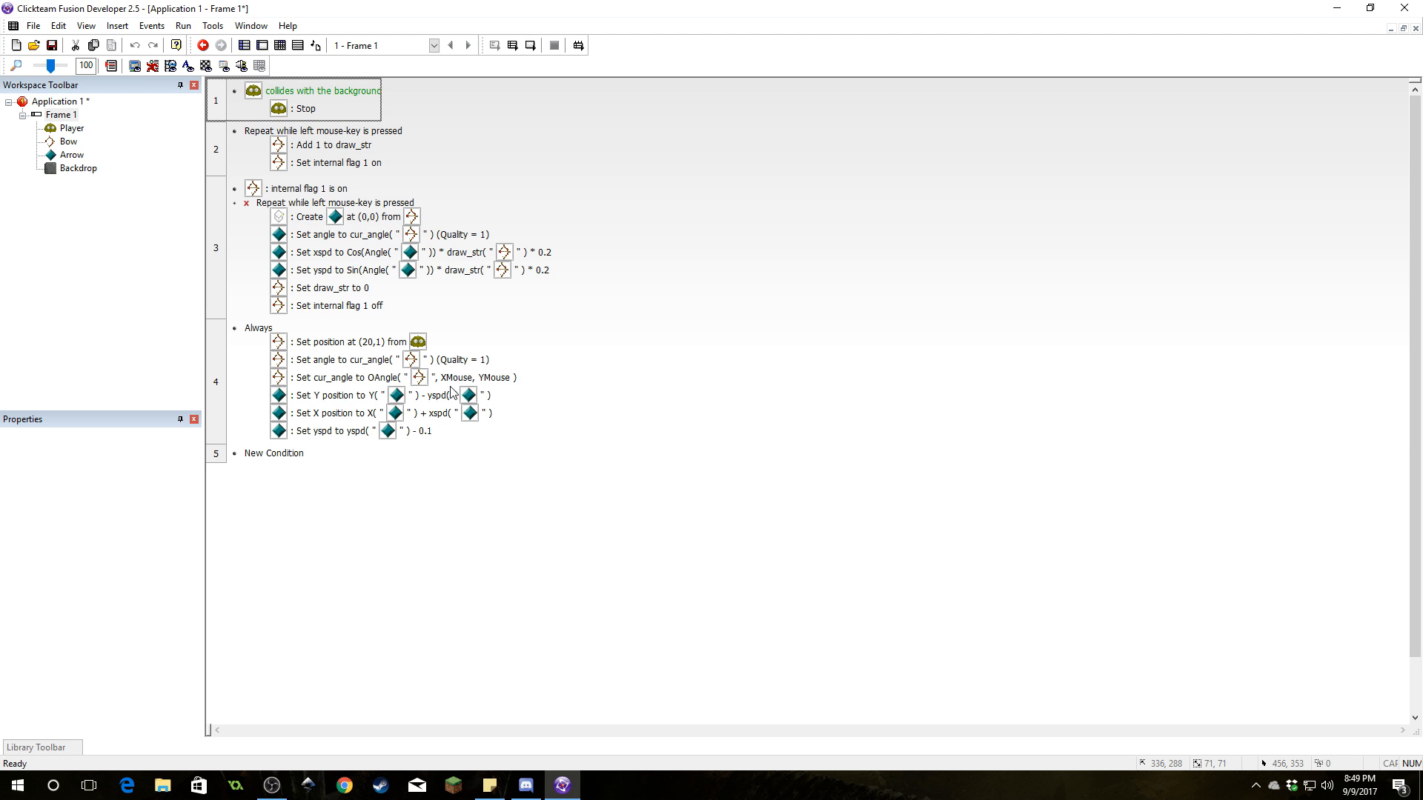
mouse_move(348, 452)
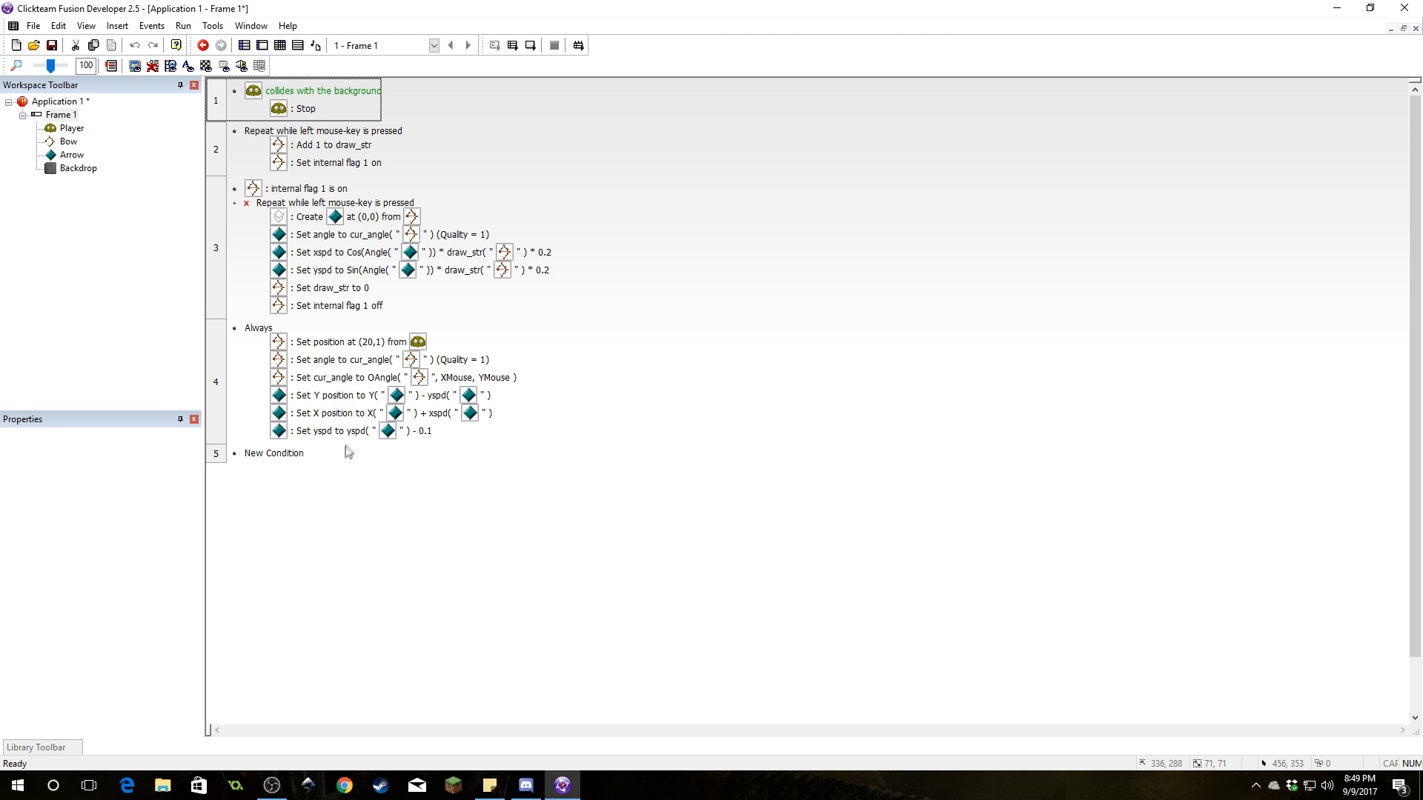
mouse_move(323, 437)
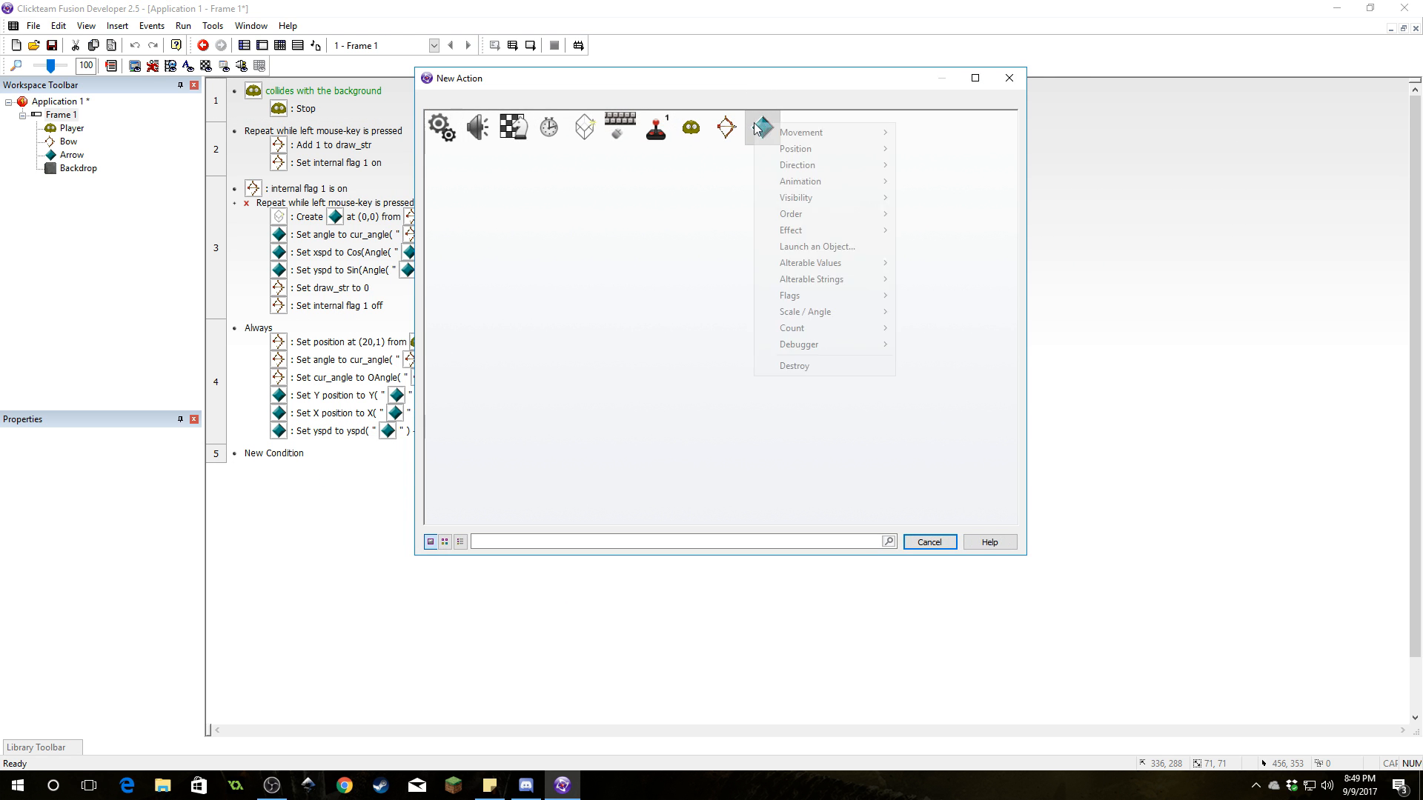
mouse_move(806, 311)
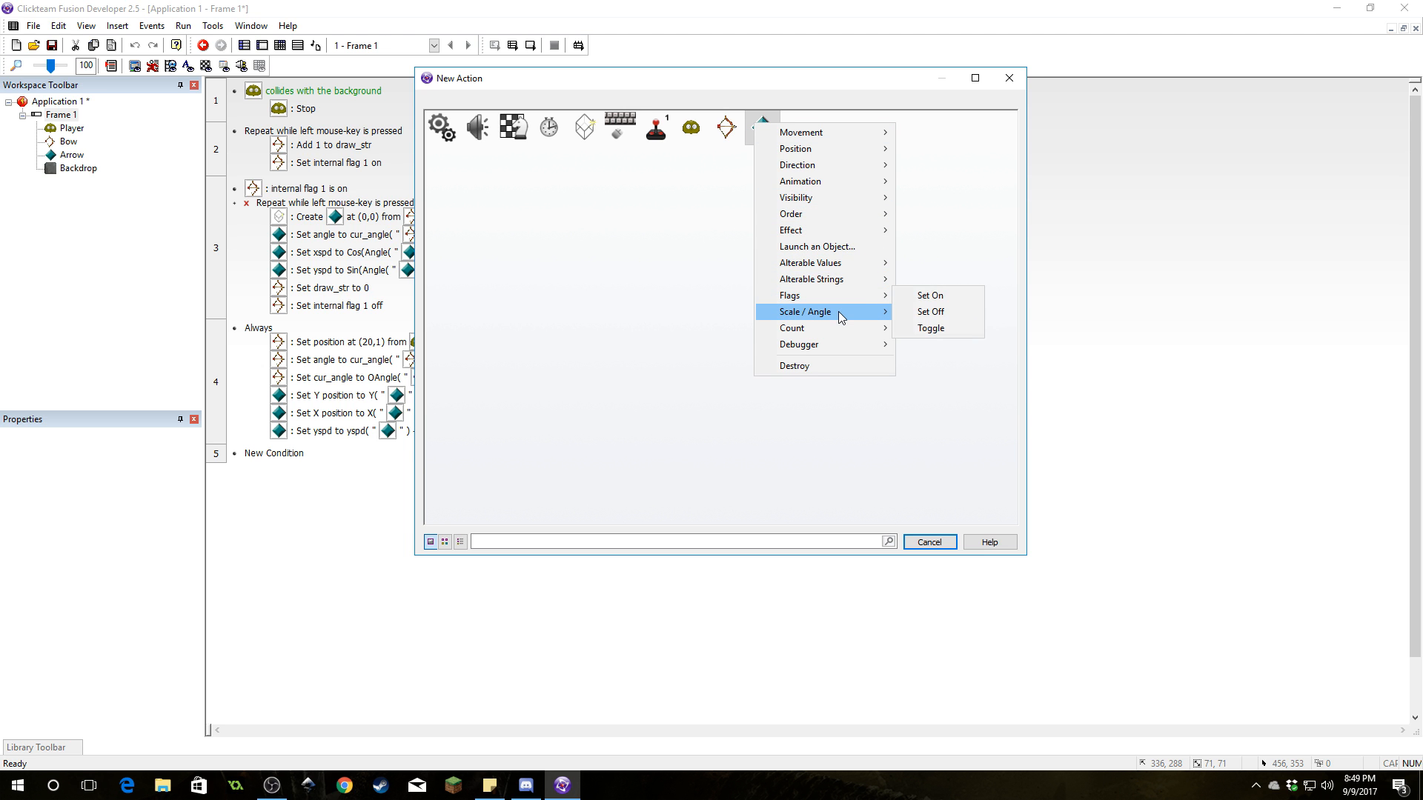
Set the Arrow's angle to atan2(yspd("Arrow"), xspd("Arrow")) in the Always event
click(931, 360)
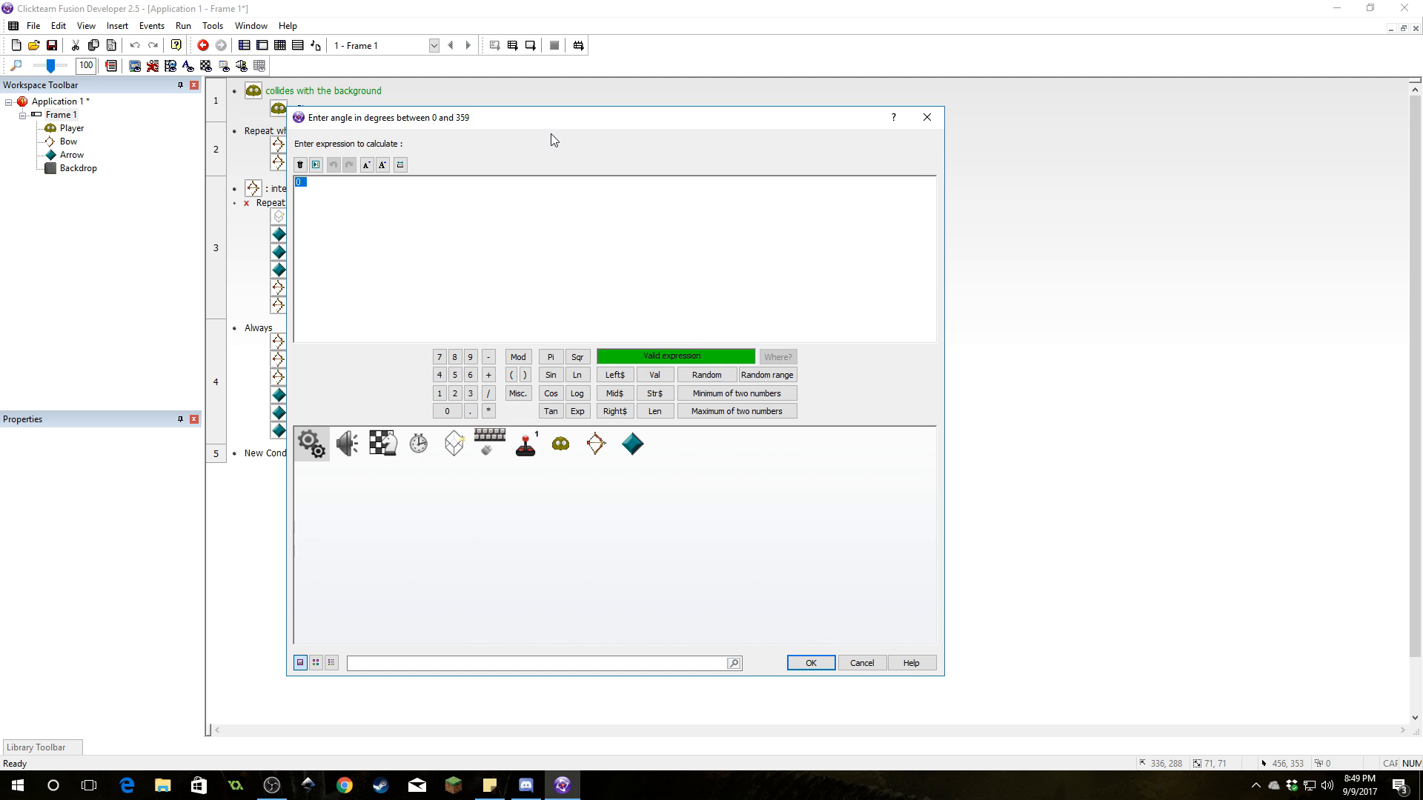
text(atan)
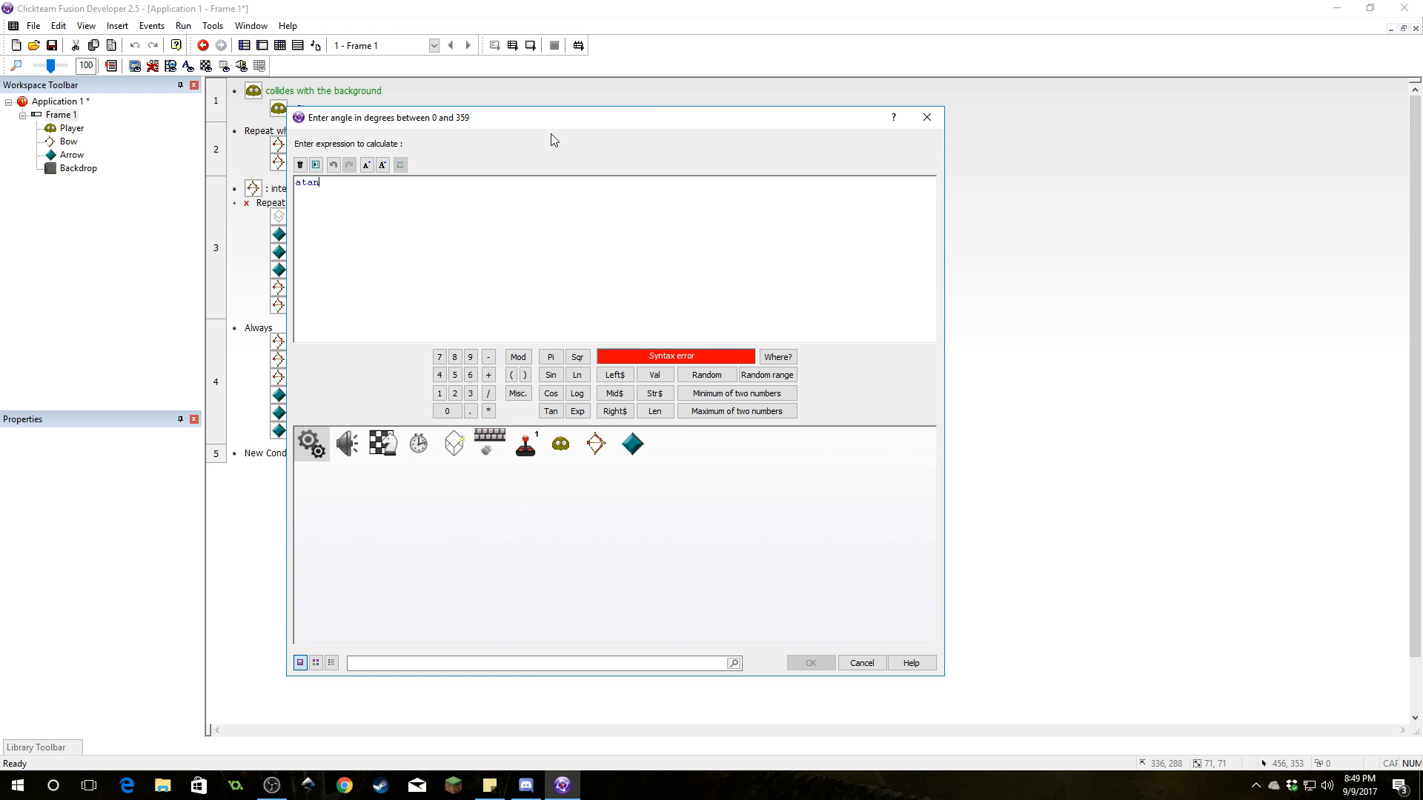
text(2()
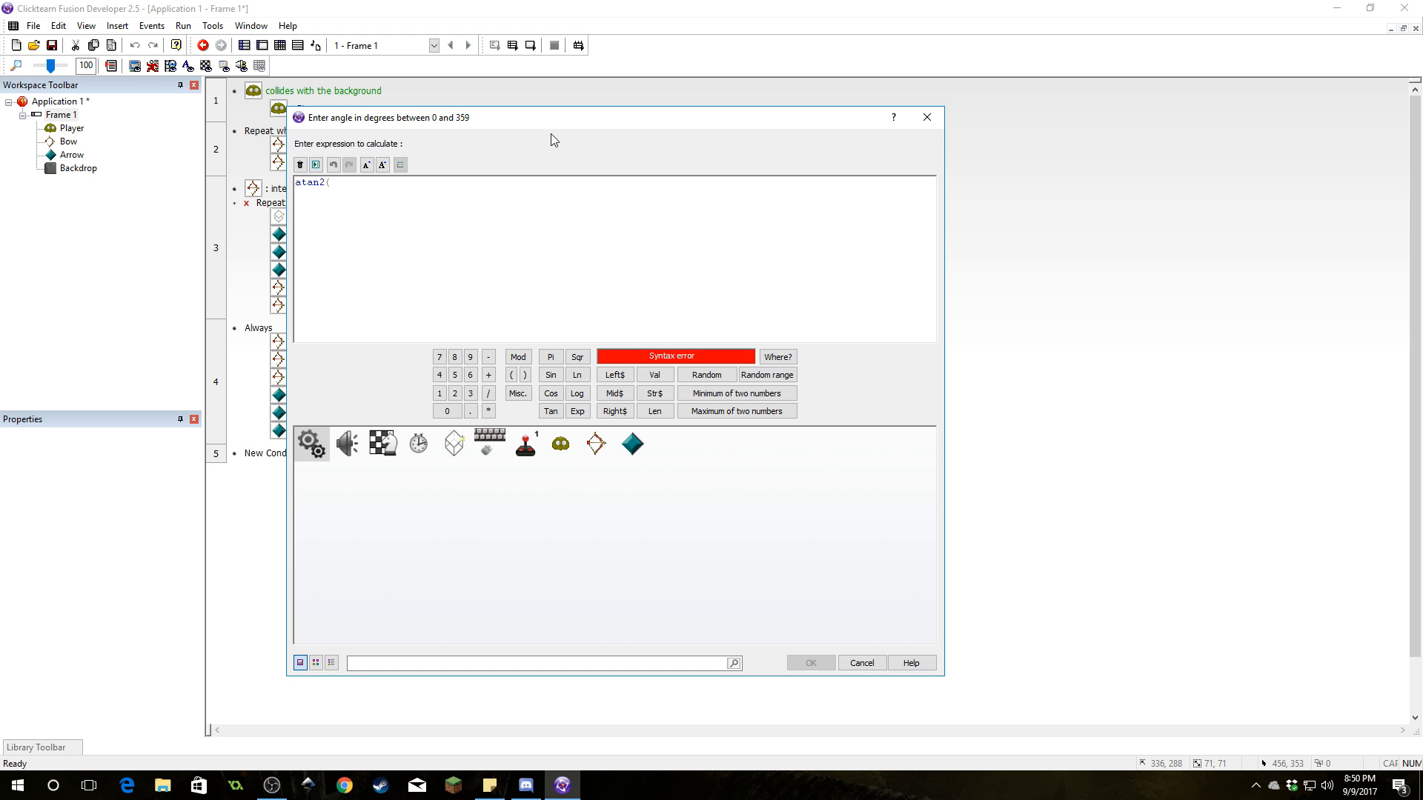
click(632, 443)
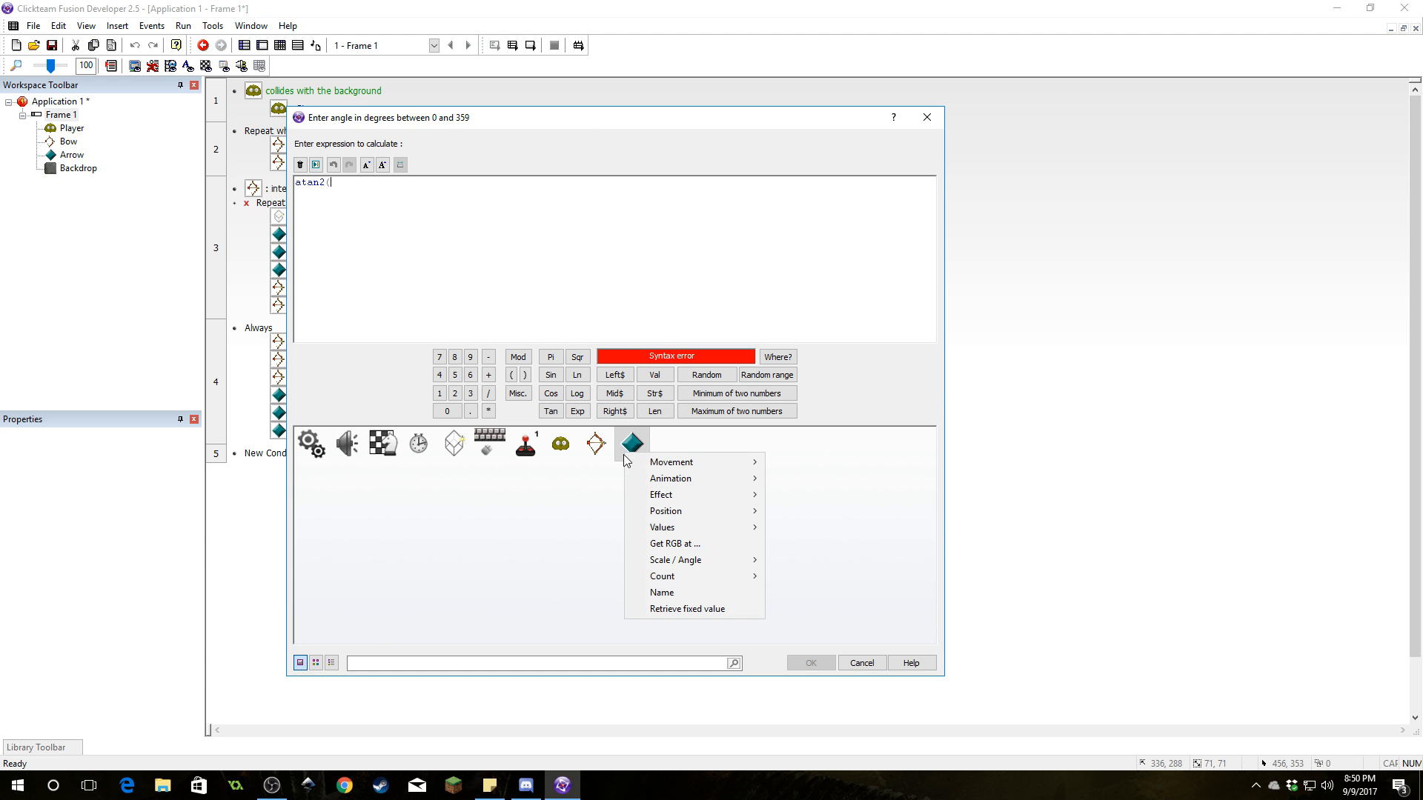
mouse_move(812, 527)
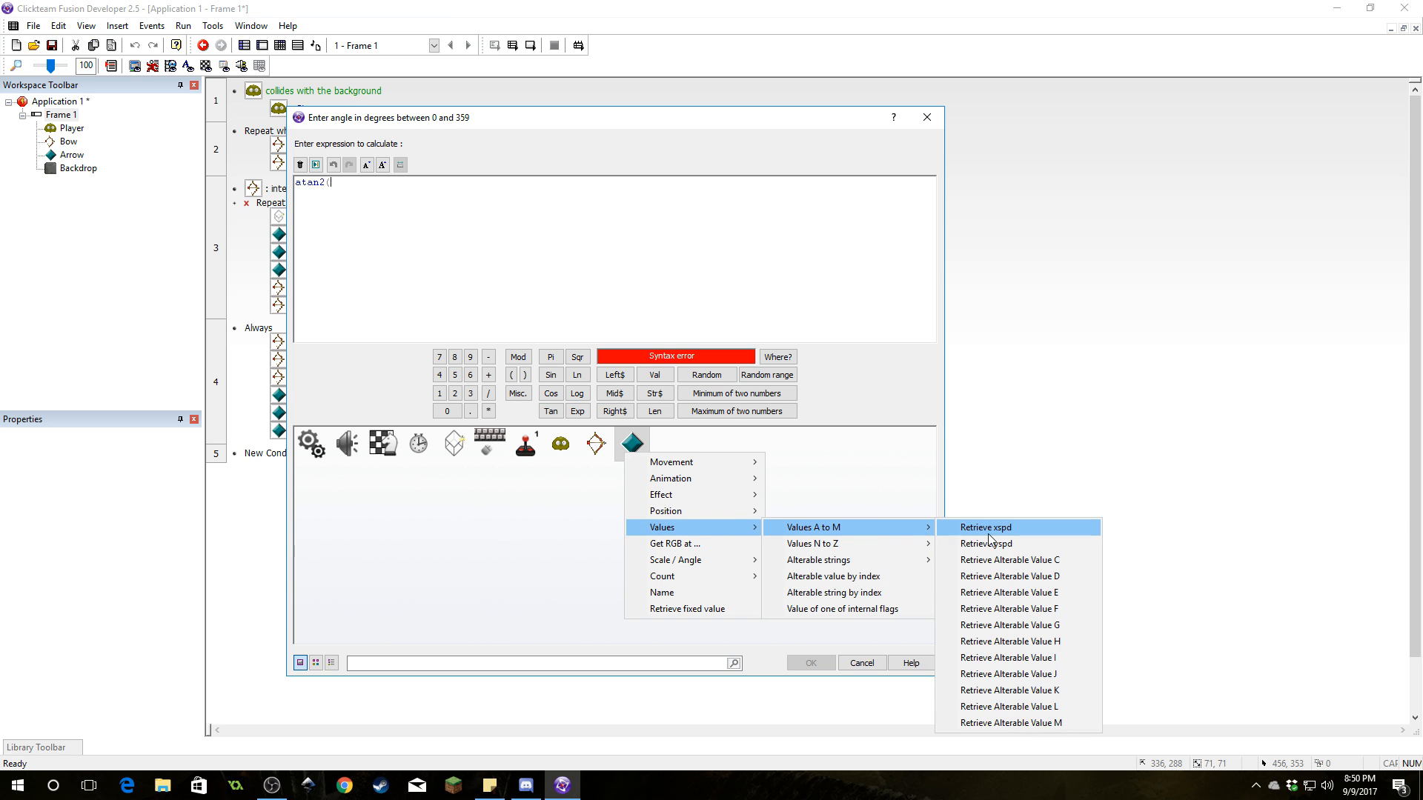
click(987, 542)
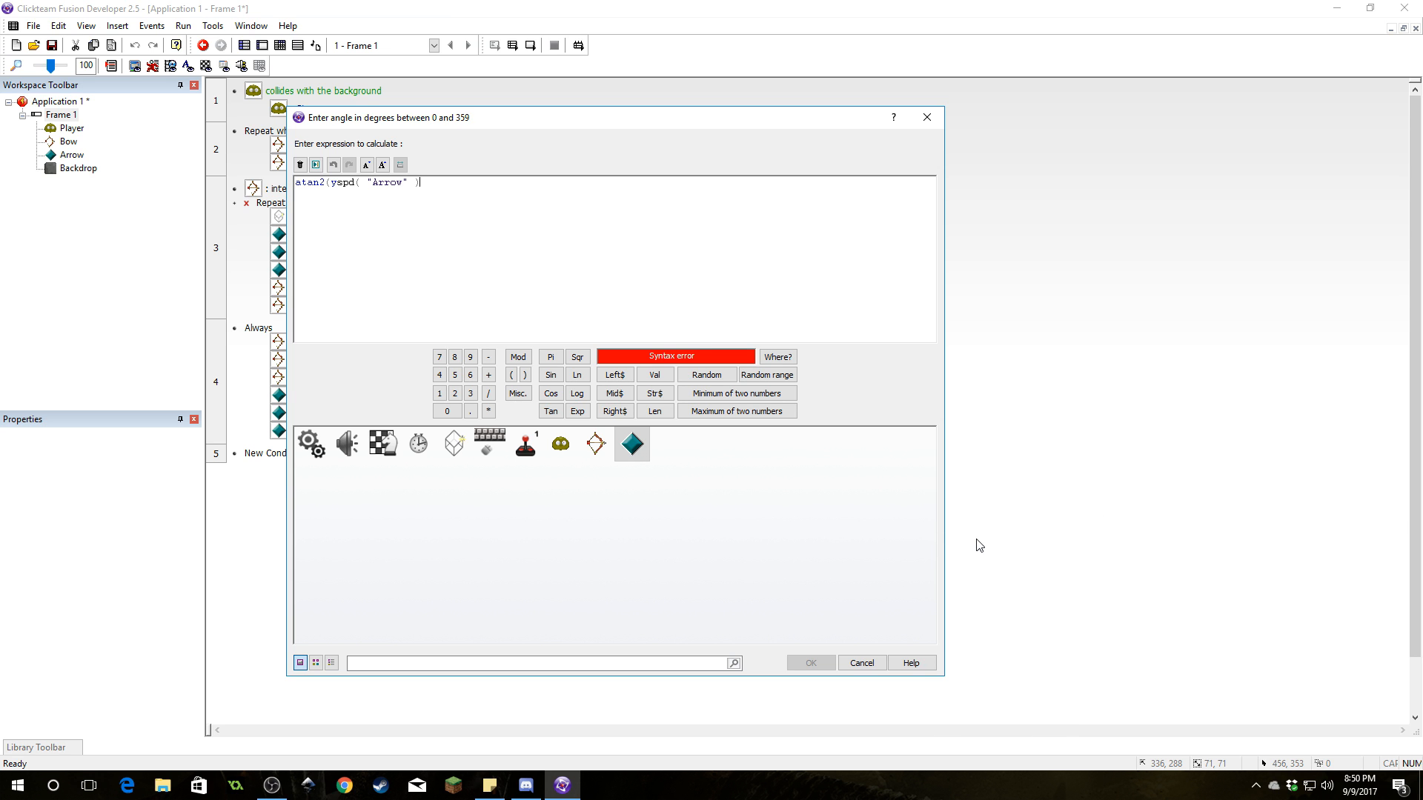
click(631, 444)
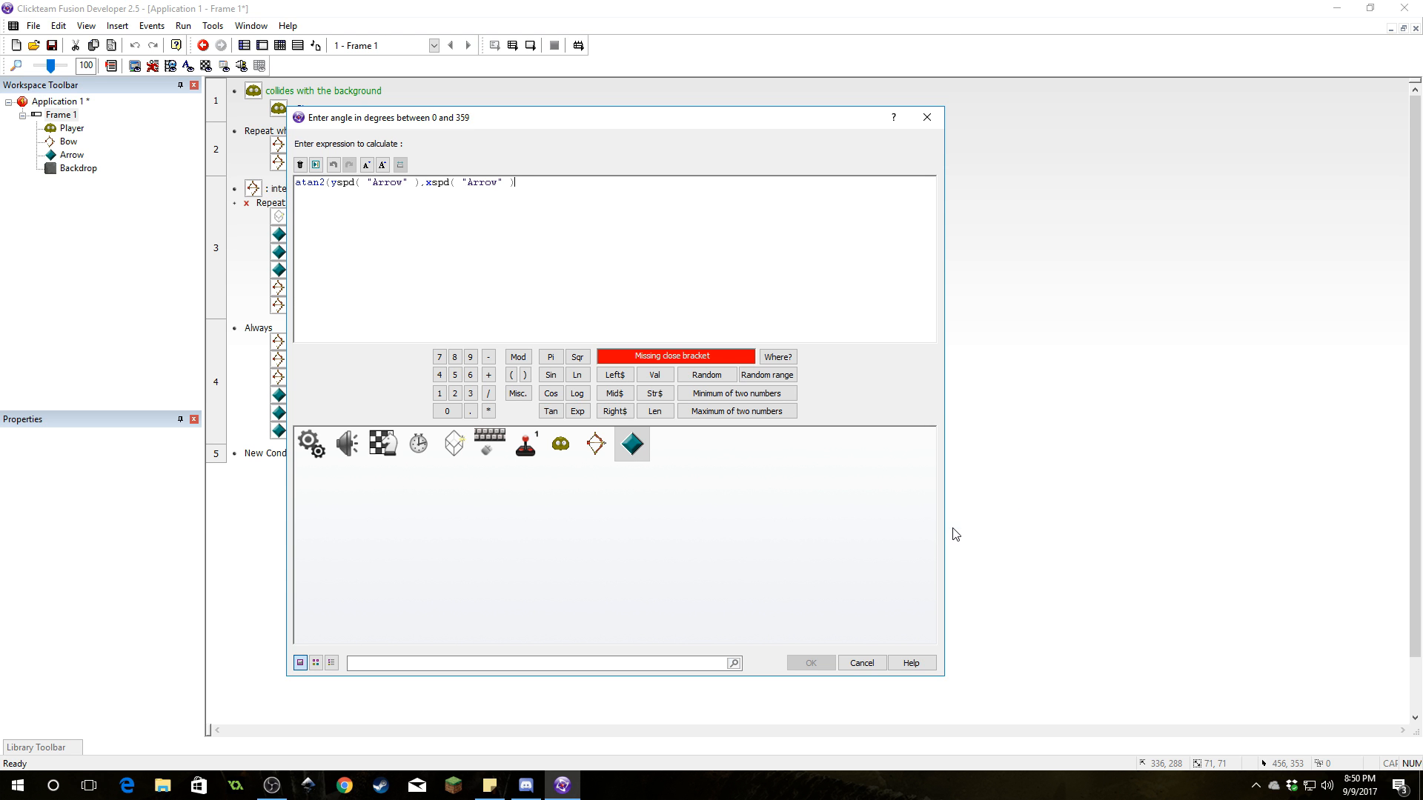
text())
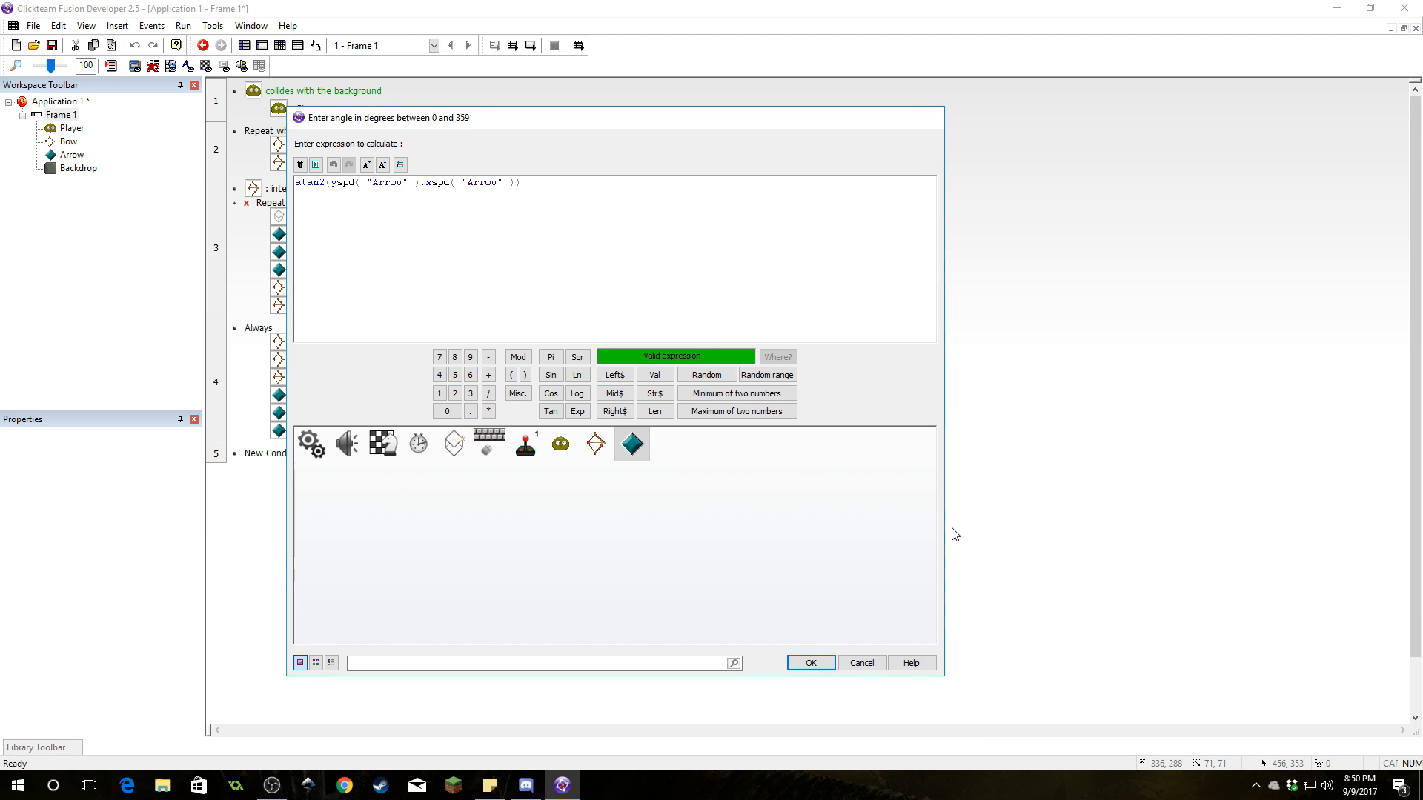
click(808, 663)
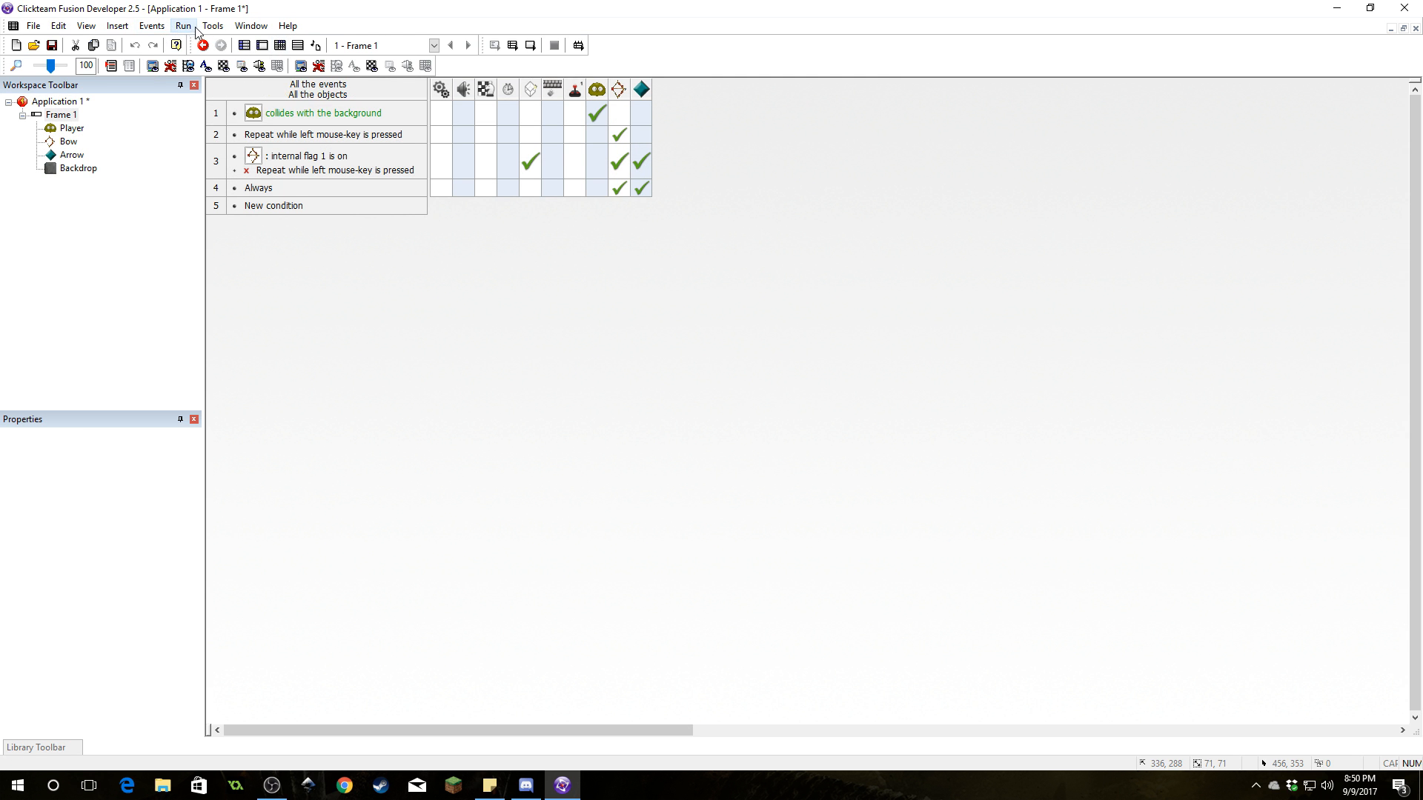
Test-run the frame to watch a fired arrow fly, then close the preview
click(201, 45)
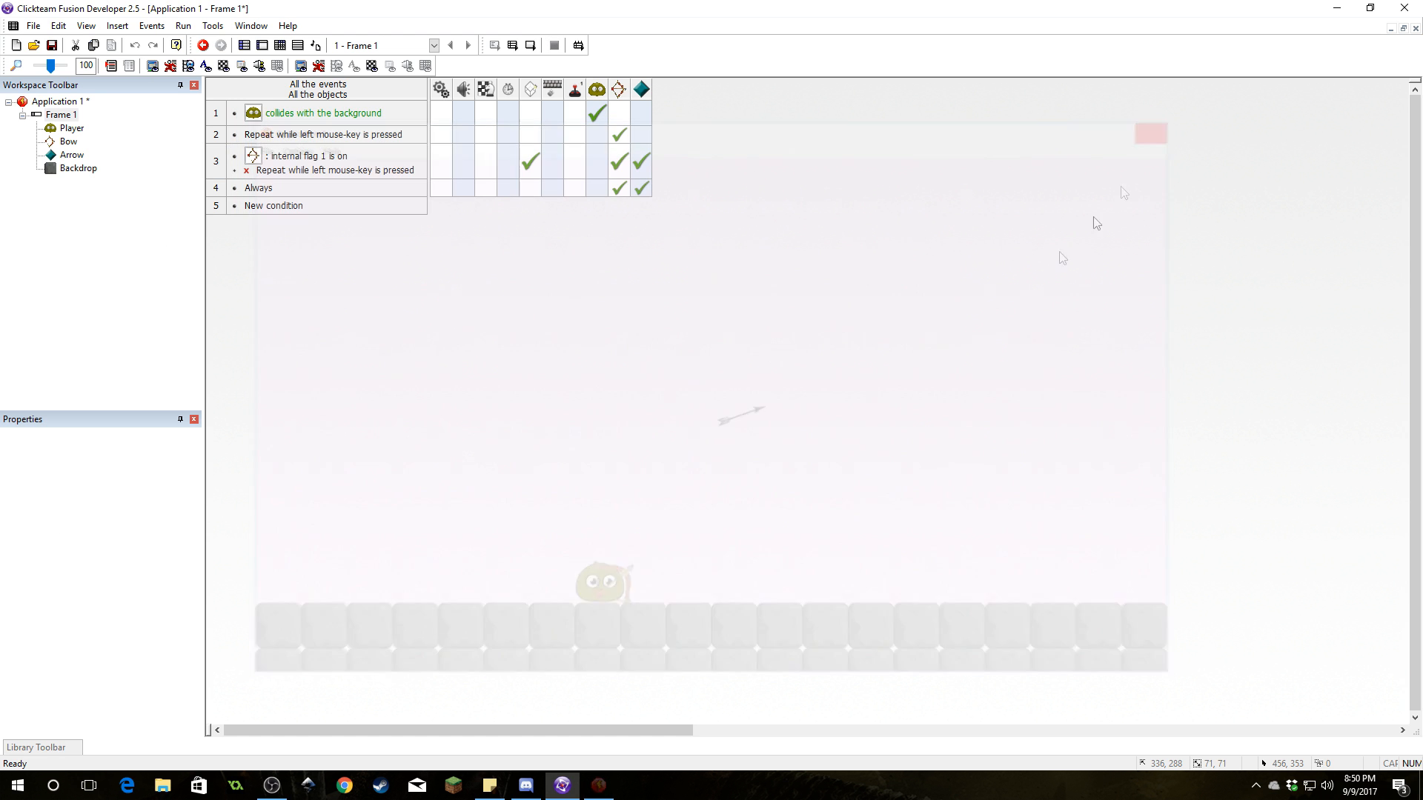
click(296, 45)
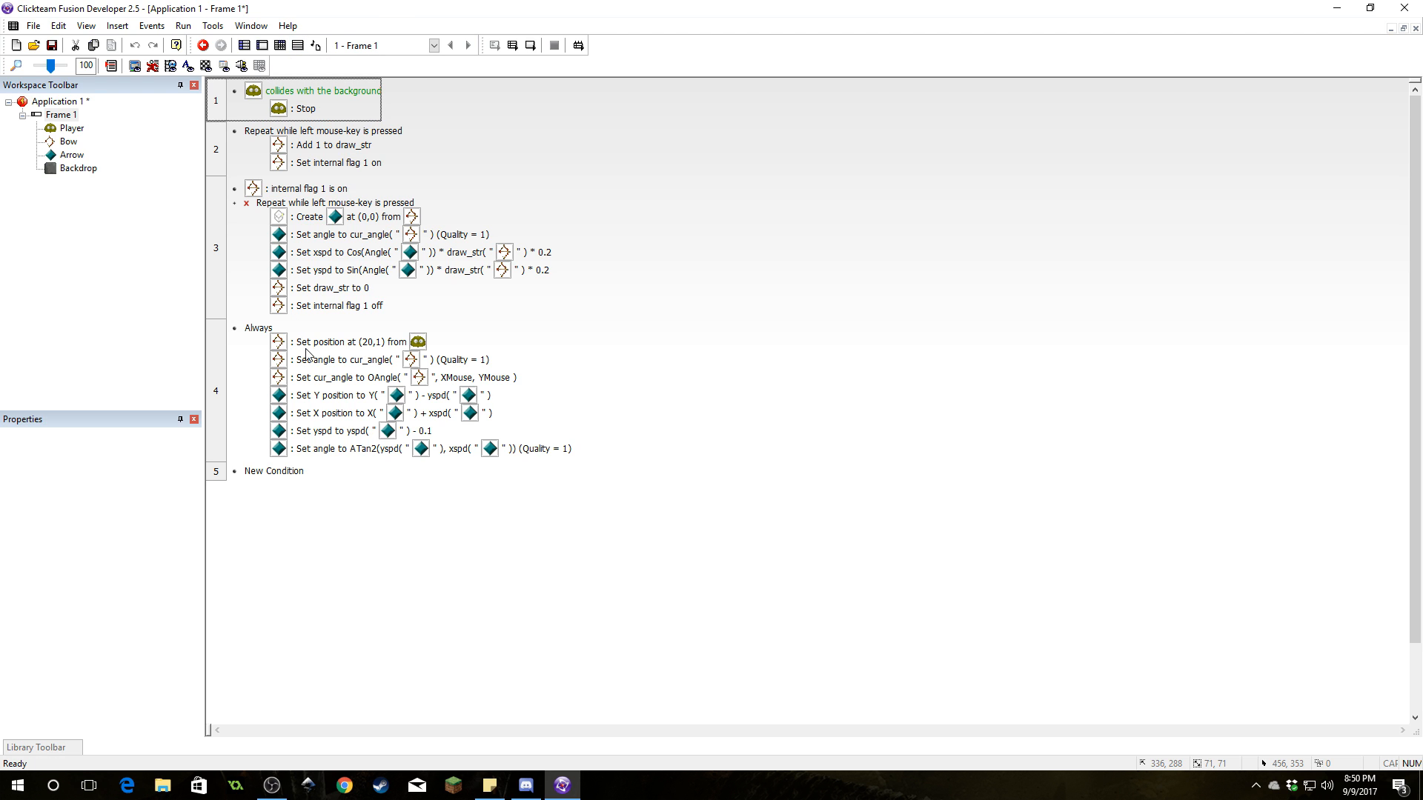
mouse_move(433, 443)
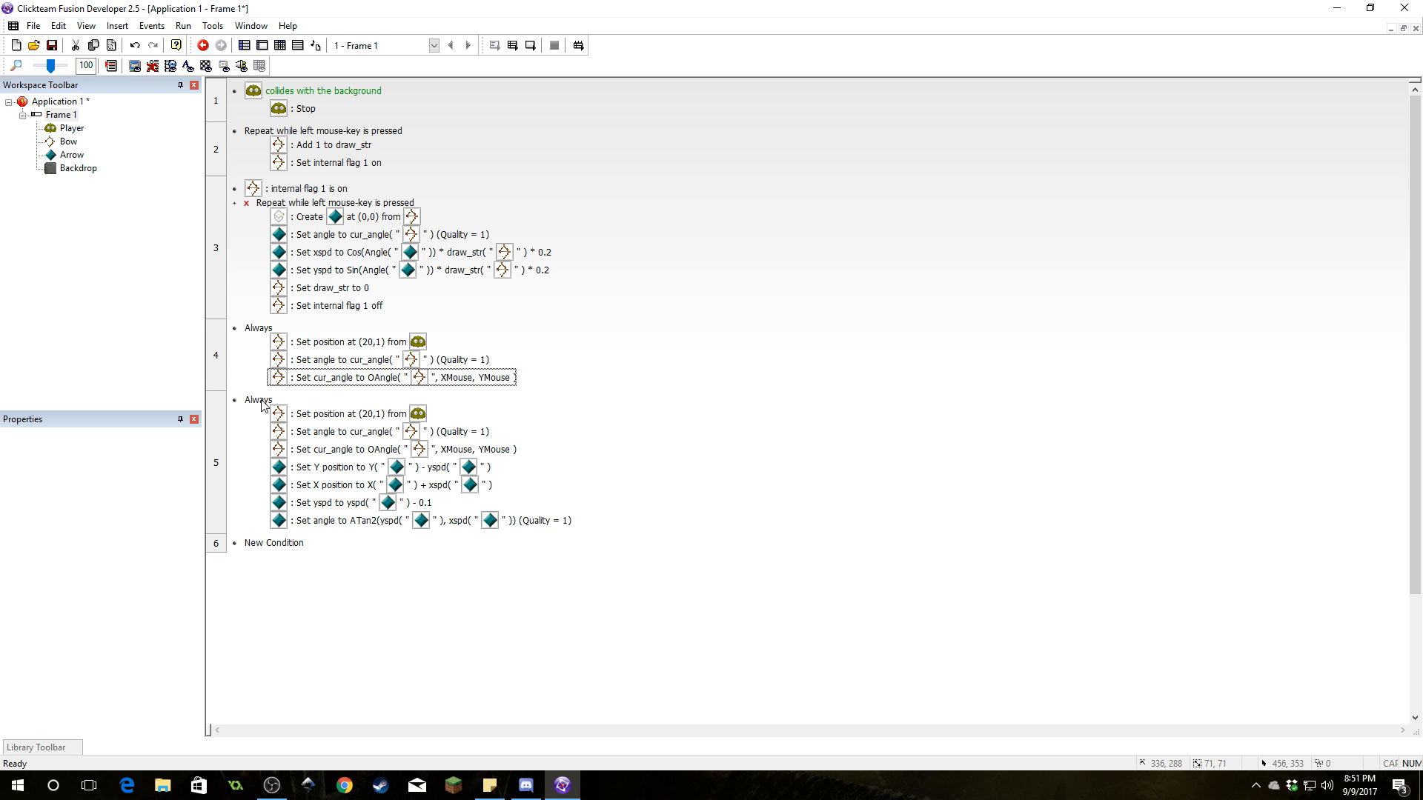
Bring up the options menu for event 5's Always condition
right_click(263, 407)
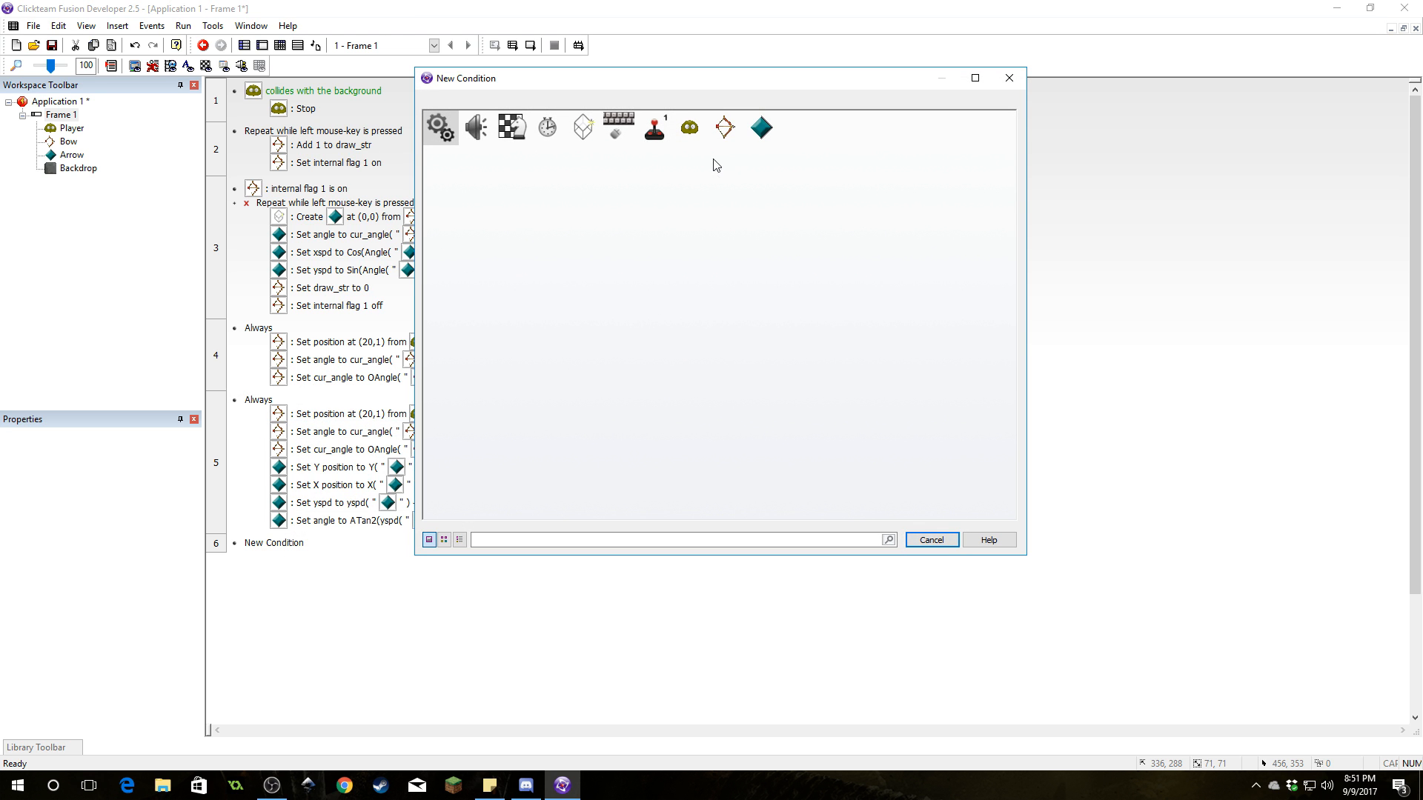
Replace event 5's condition with the Arrow's 'flag 1 is off' check
click(760, 126)
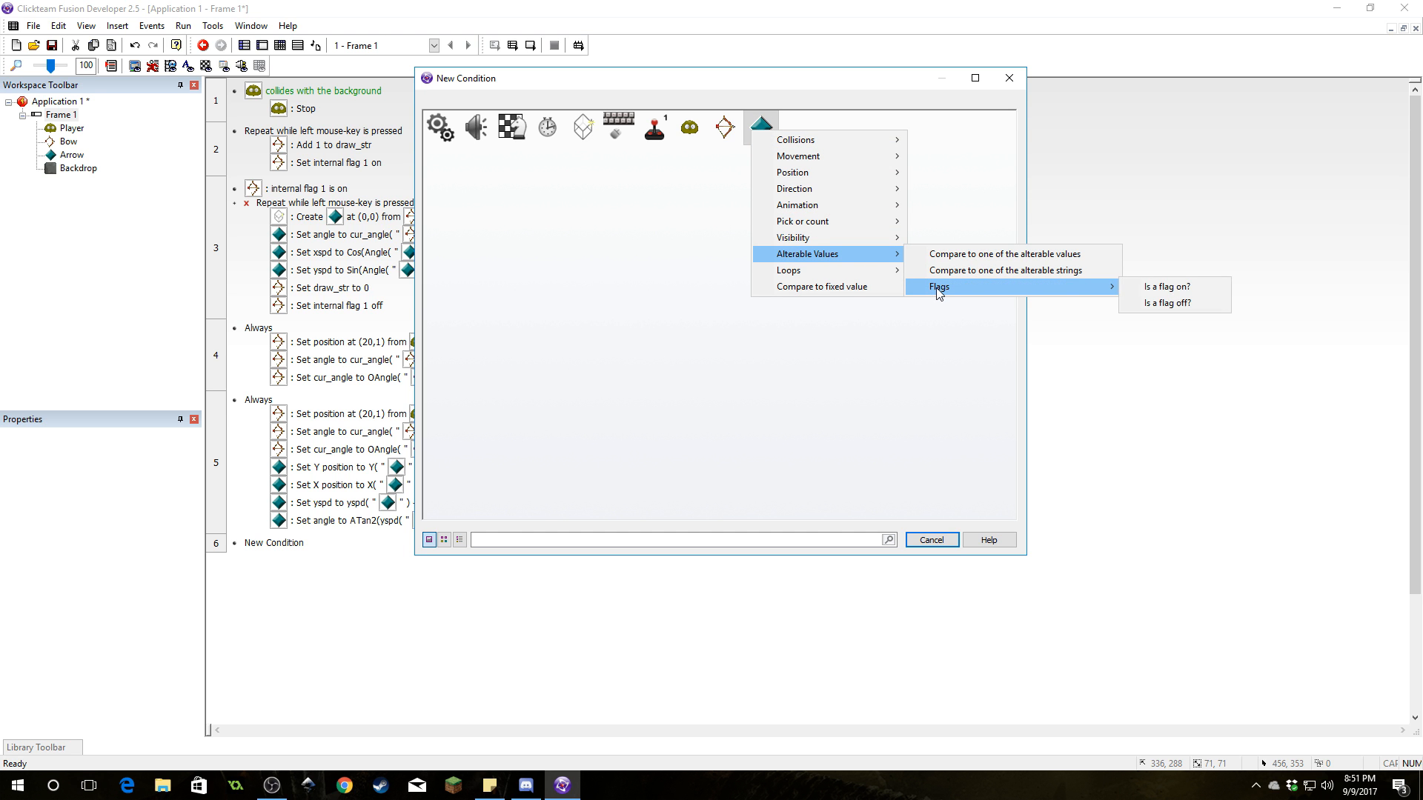
click(1165, 287)
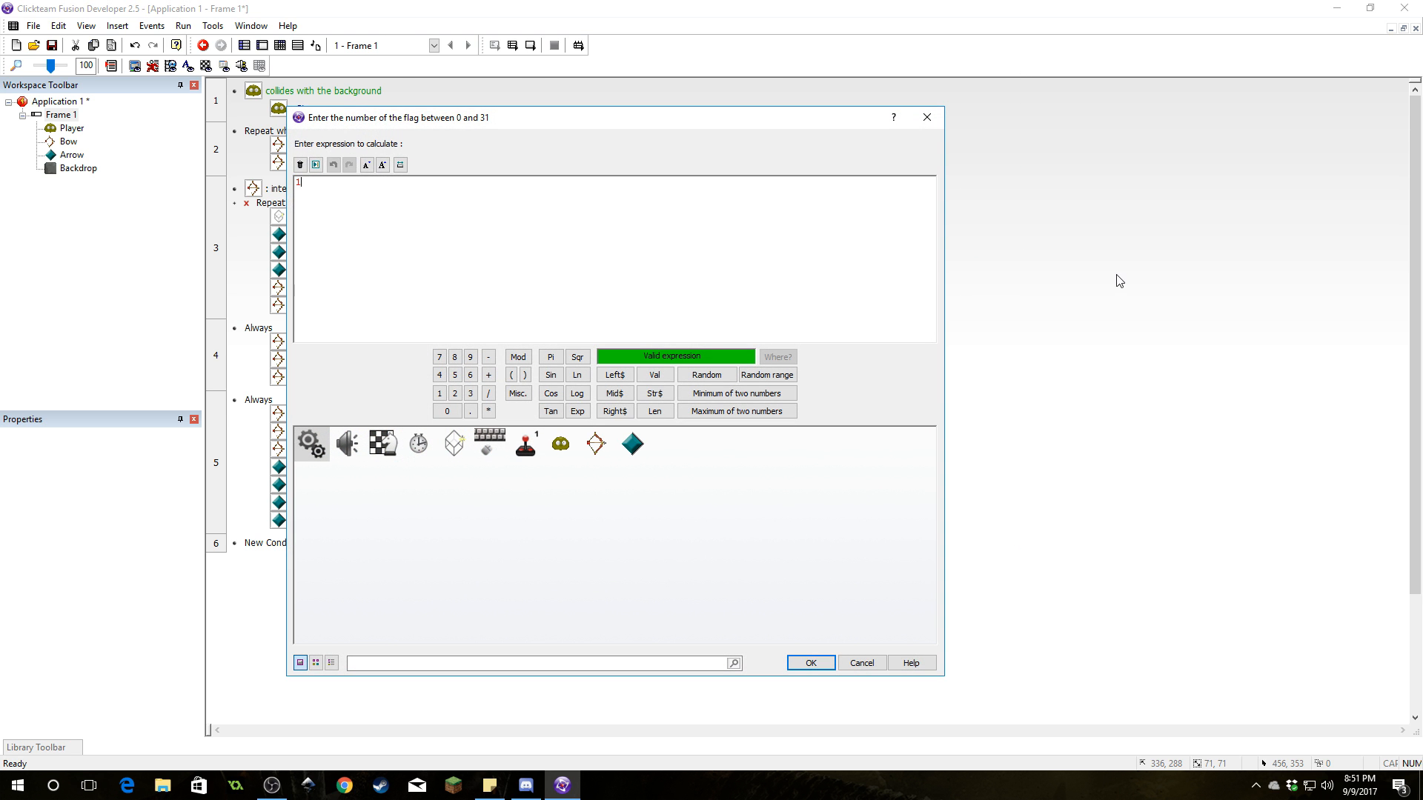
click(808, 662)
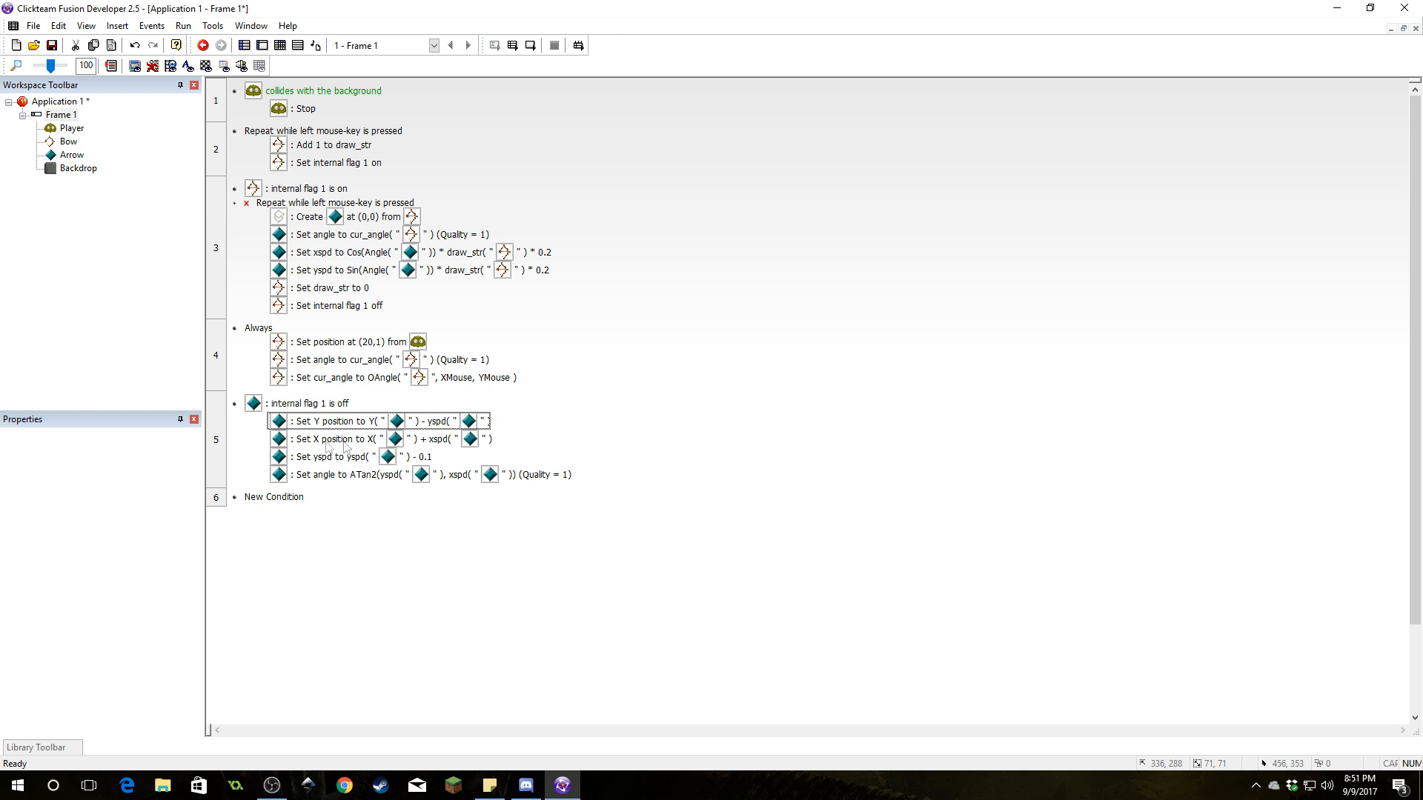
mouse_move(456, 469)
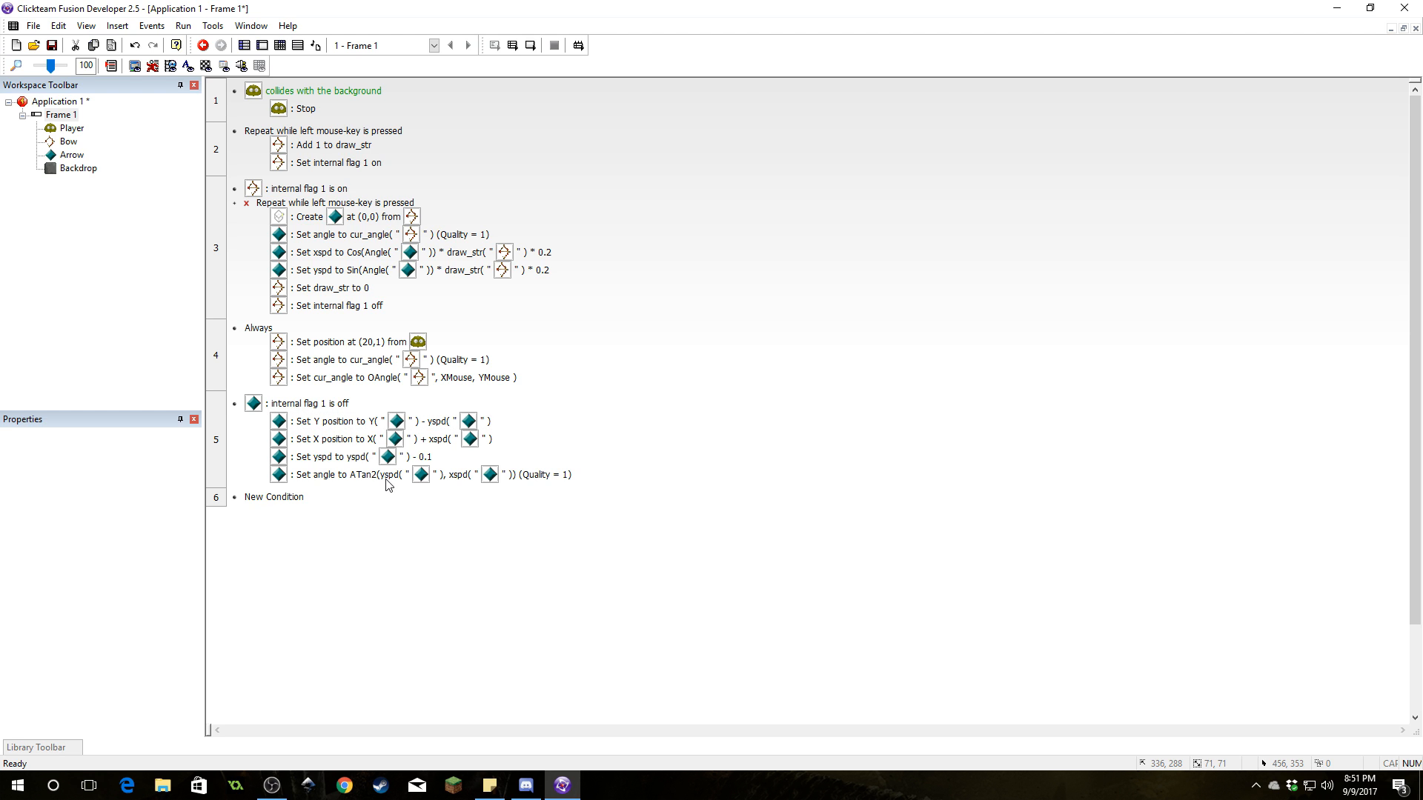
mouse_move(335, 415)
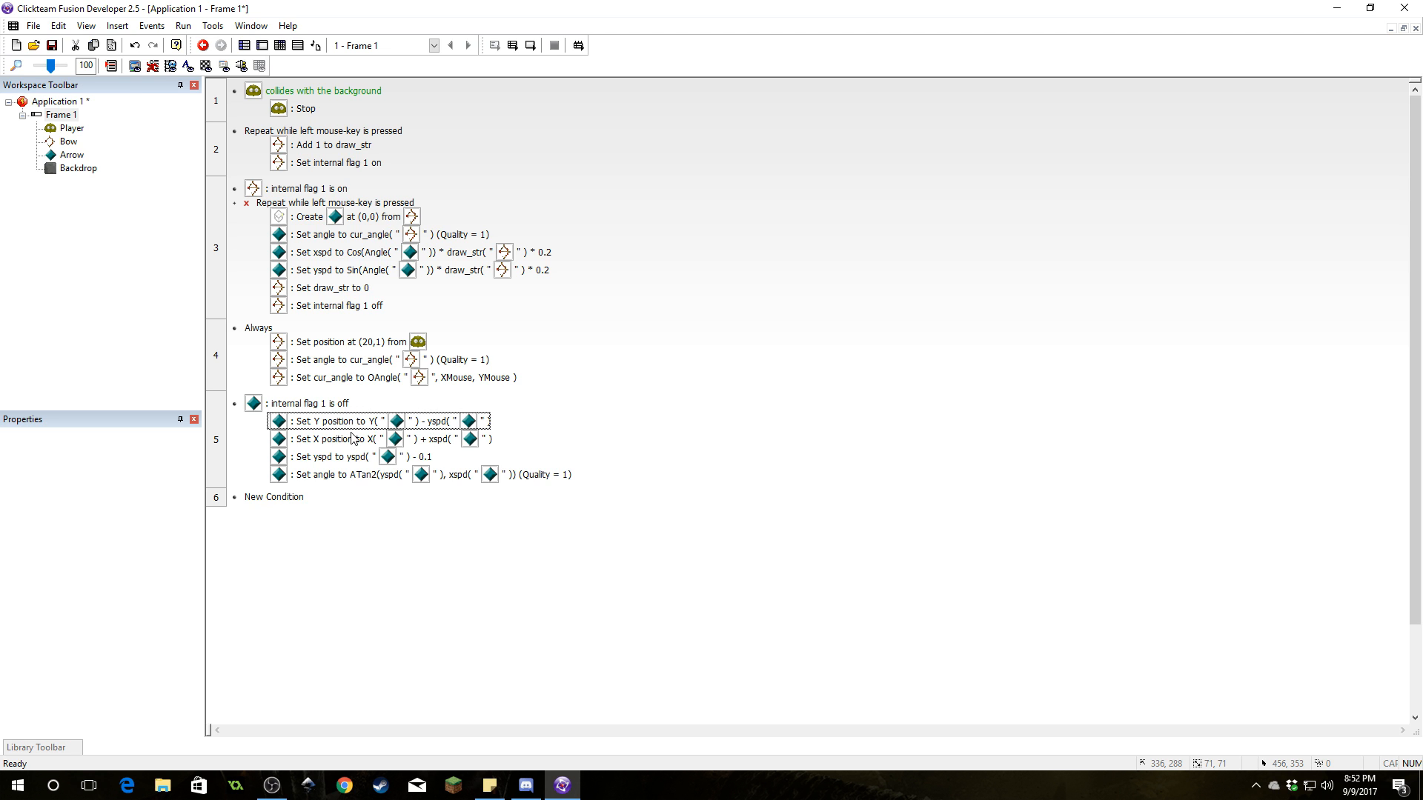
mouse_move(355, 438)
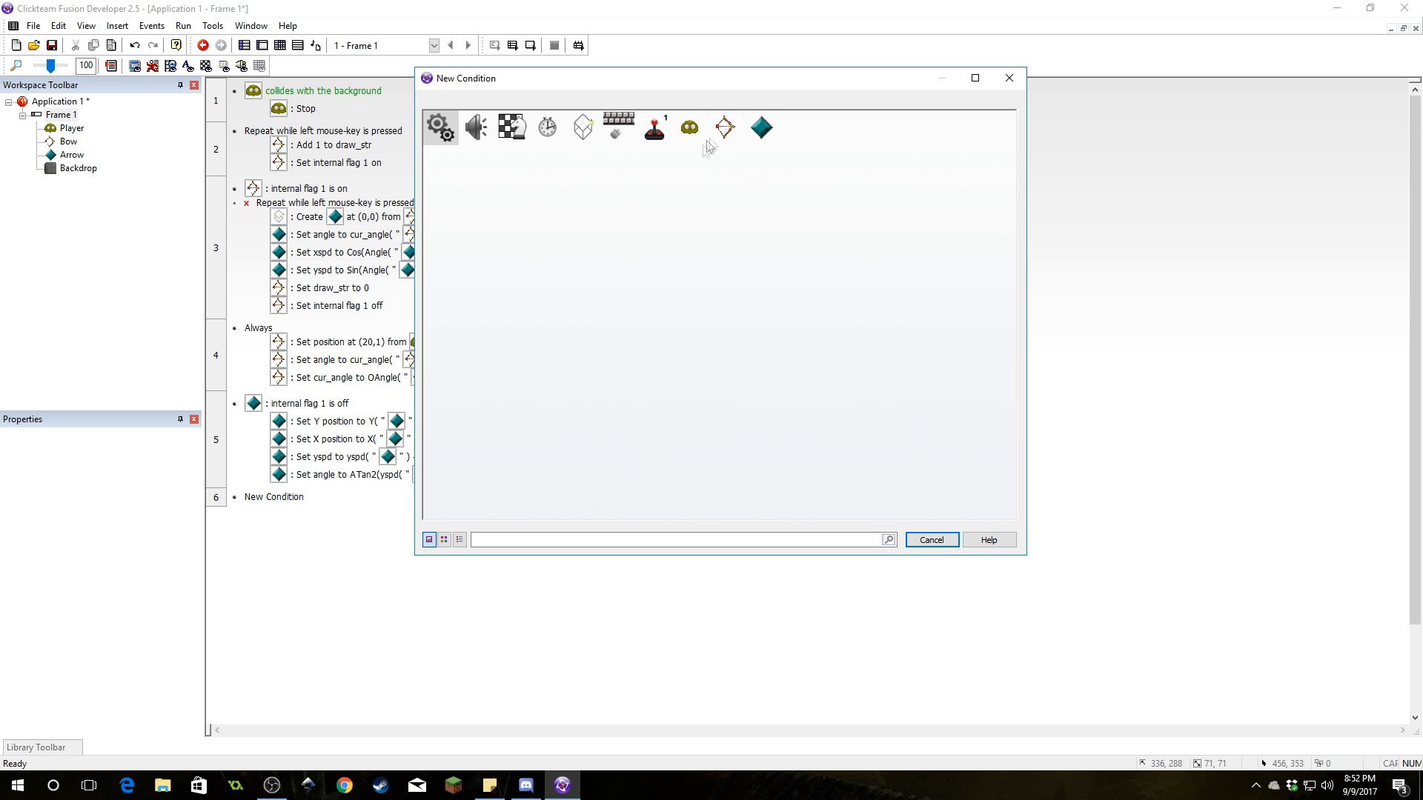
Add event 6: when the Arrow overlaps a backdrop, set its flag 1 on
click(760, 127)
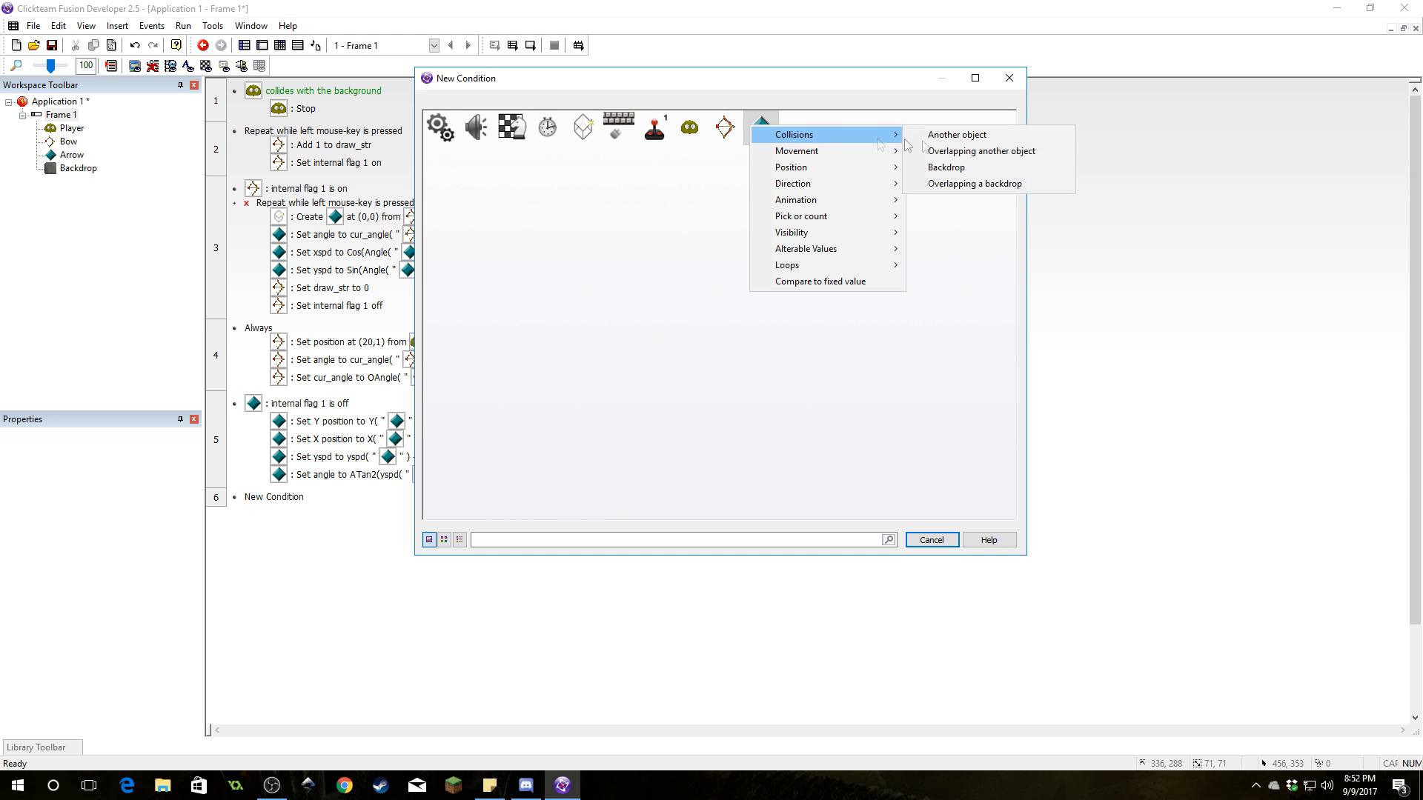
click(975, 183)
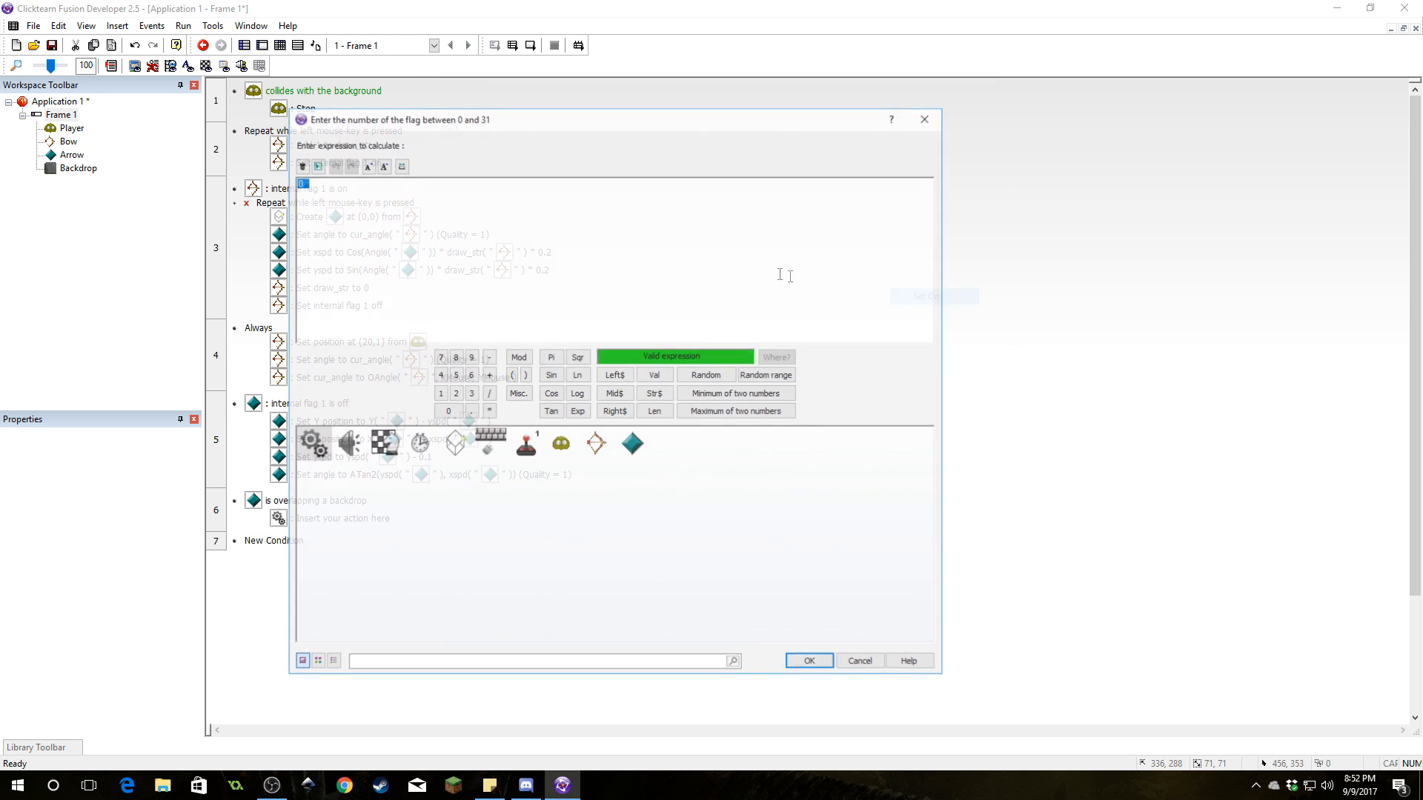
click(807, 660)
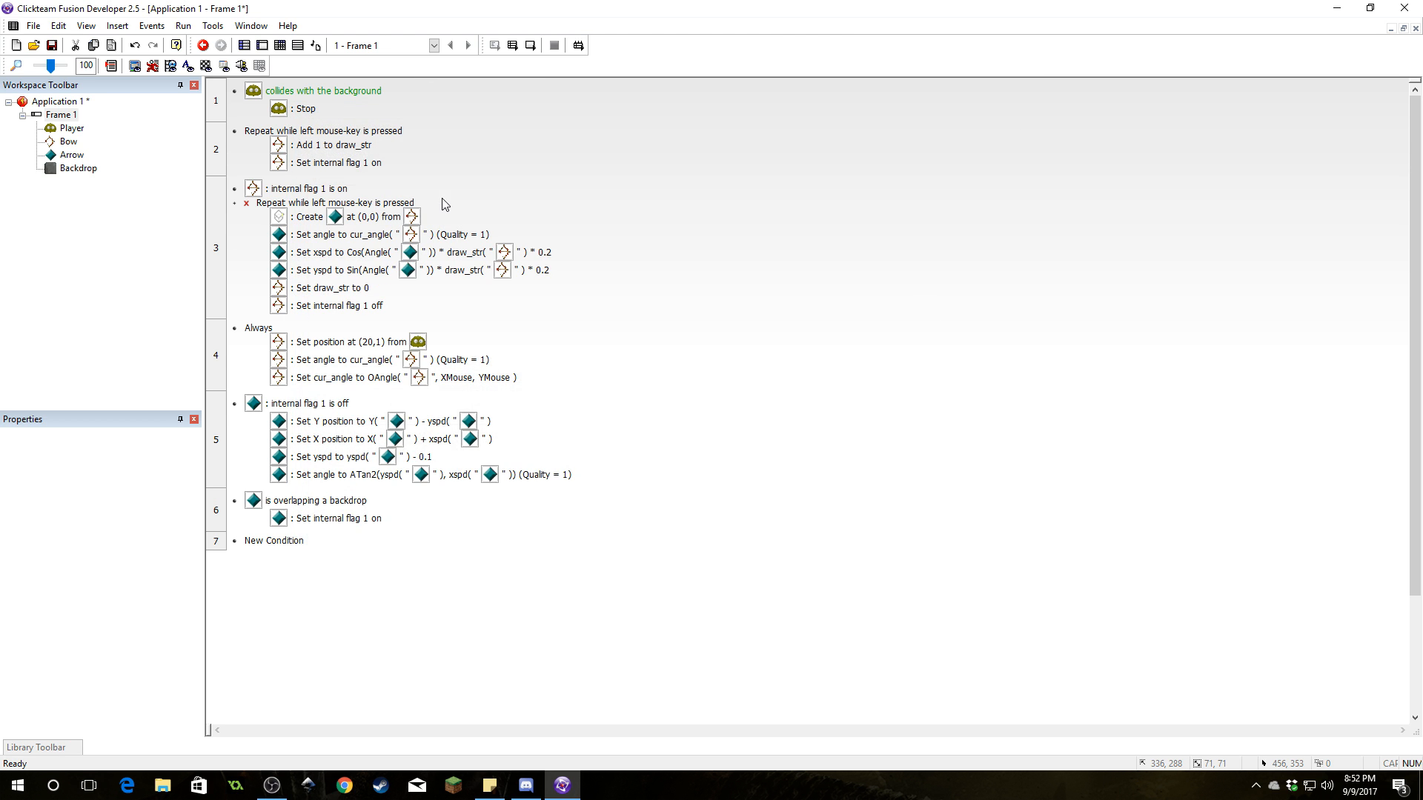
click(336, 518)
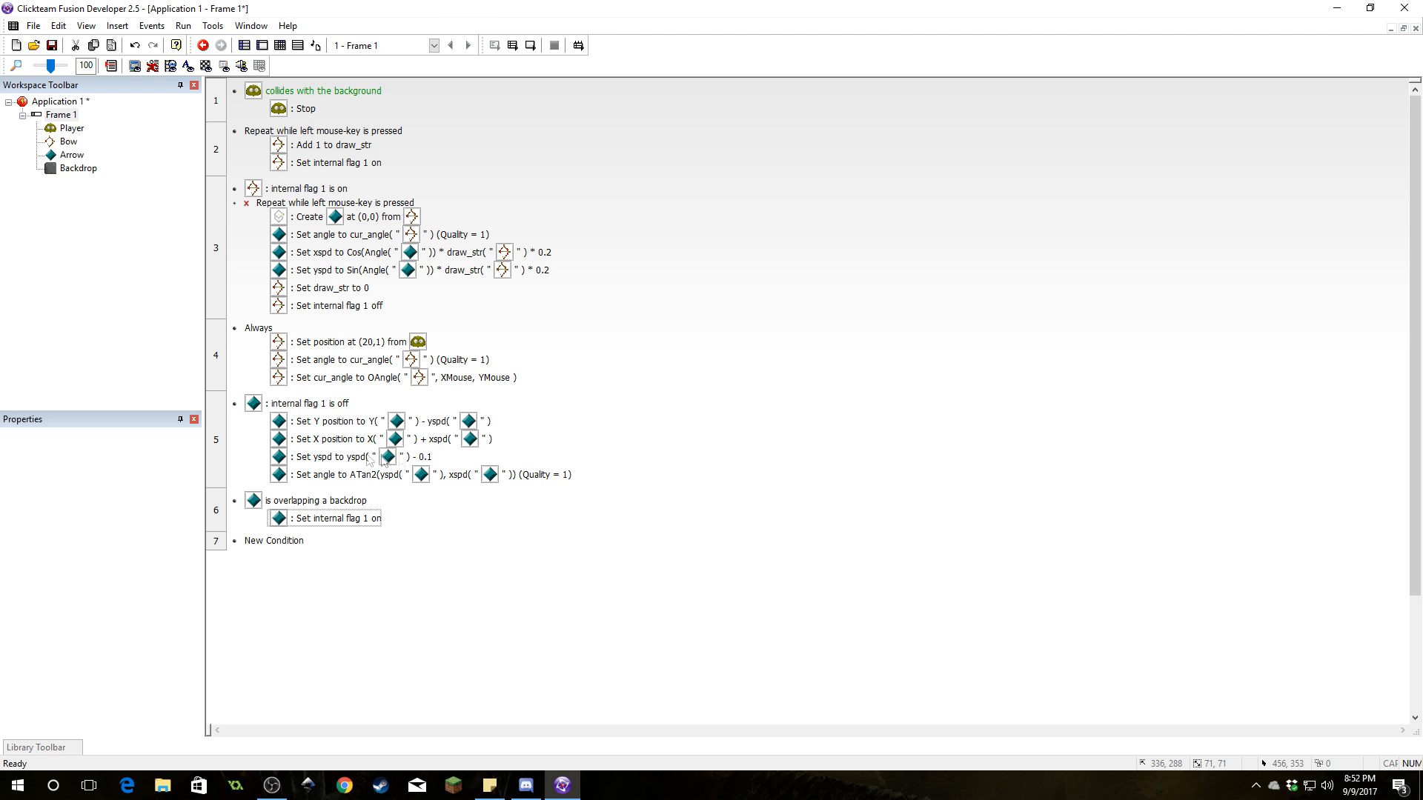
click(324, 518)
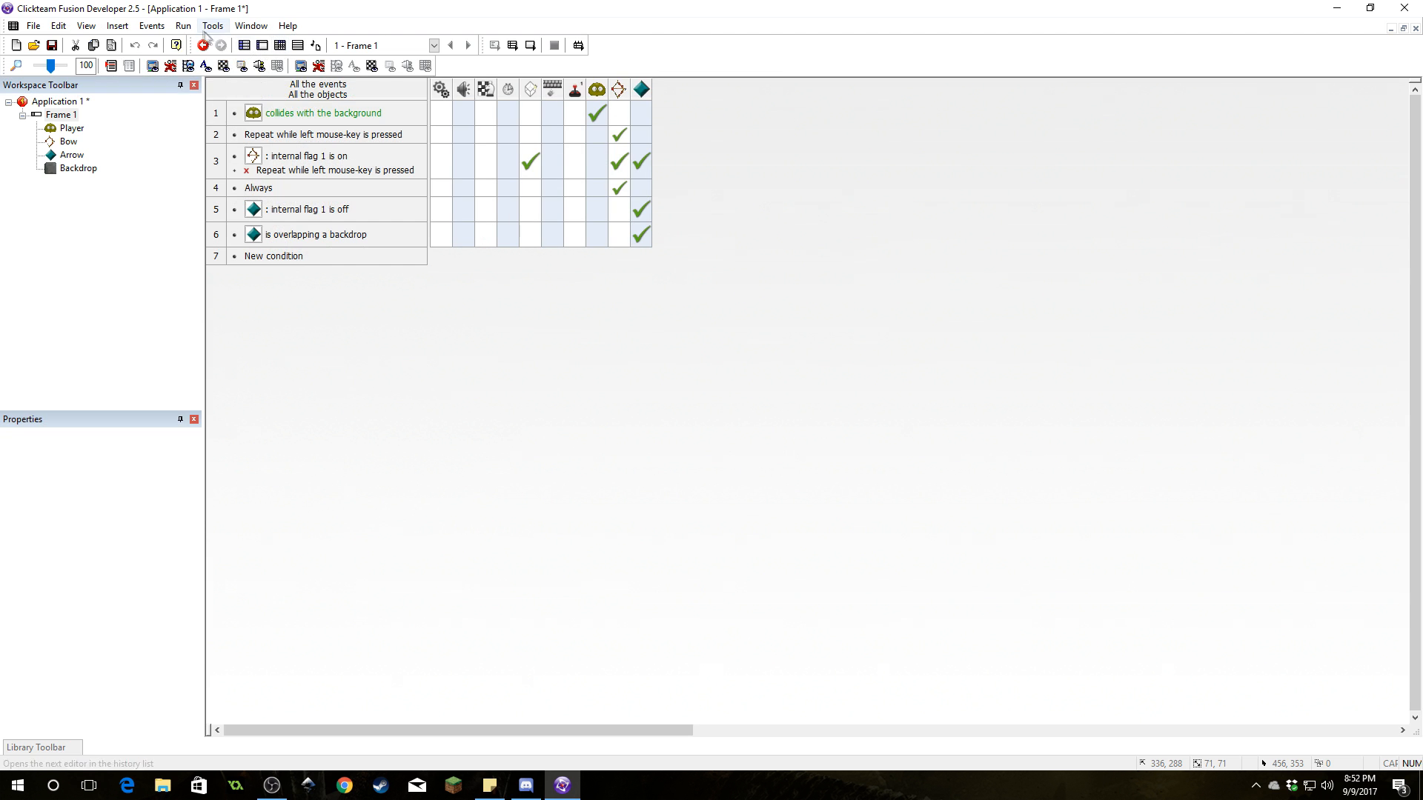
Switch to the event grid view and close the event editor
click(202, 44)
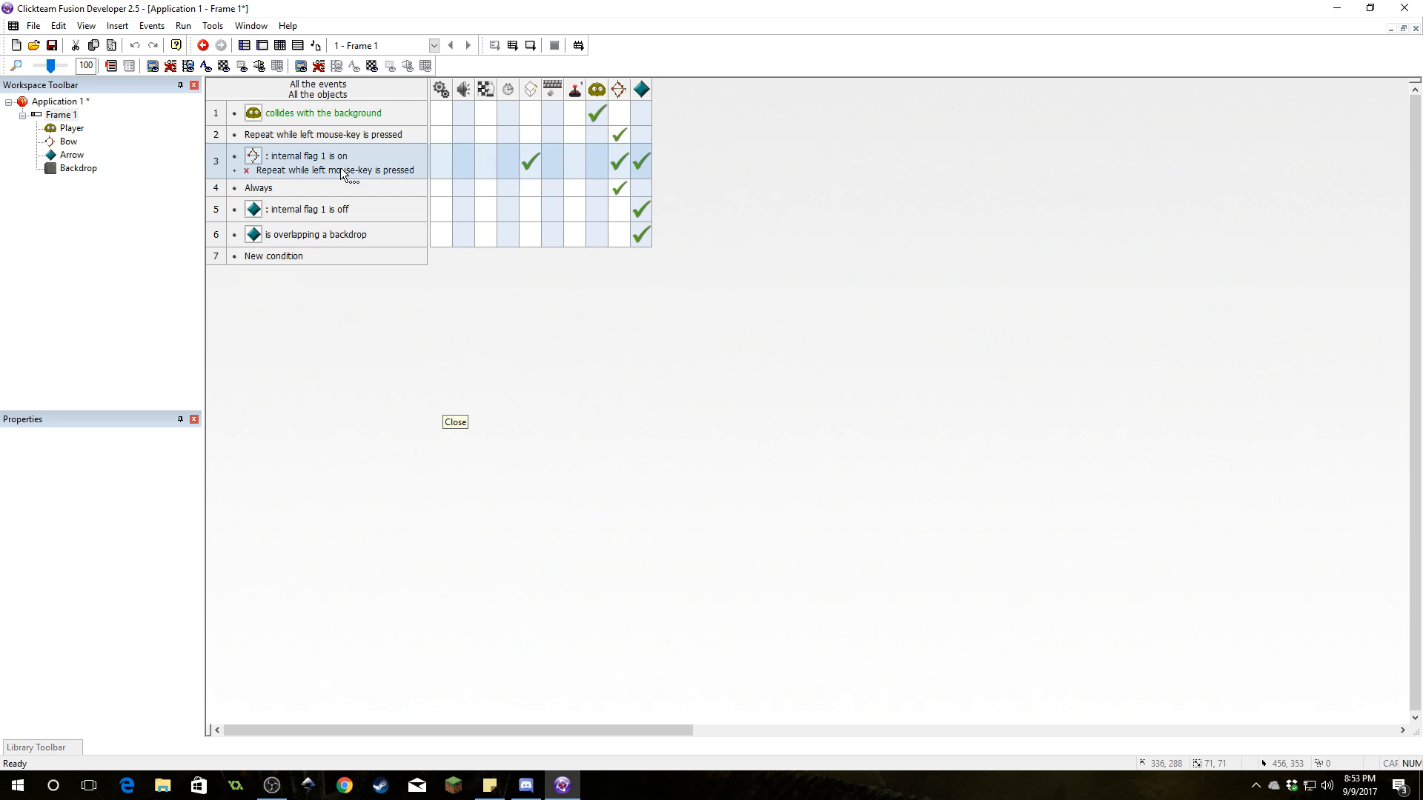
click(245, 46)
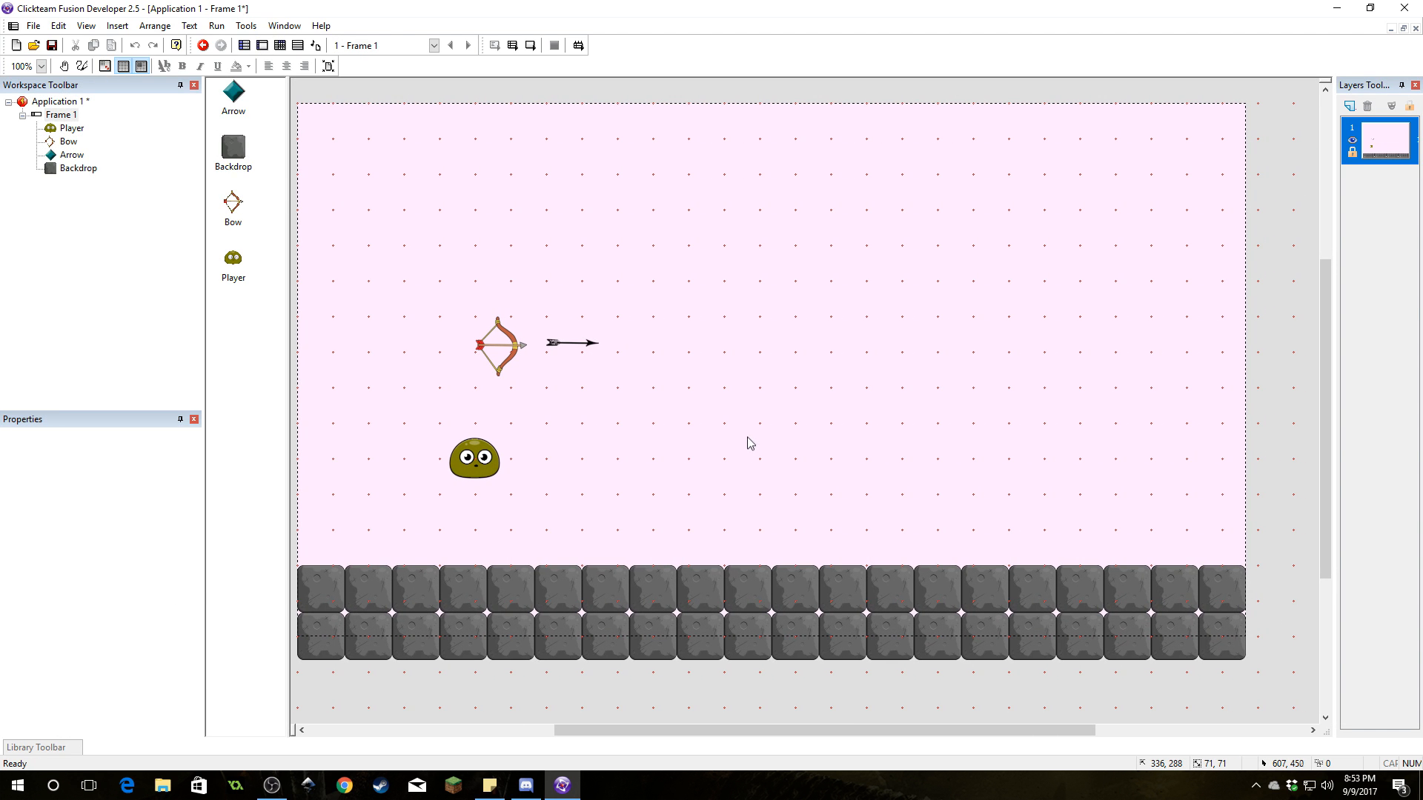
mouse_move(744, 428)
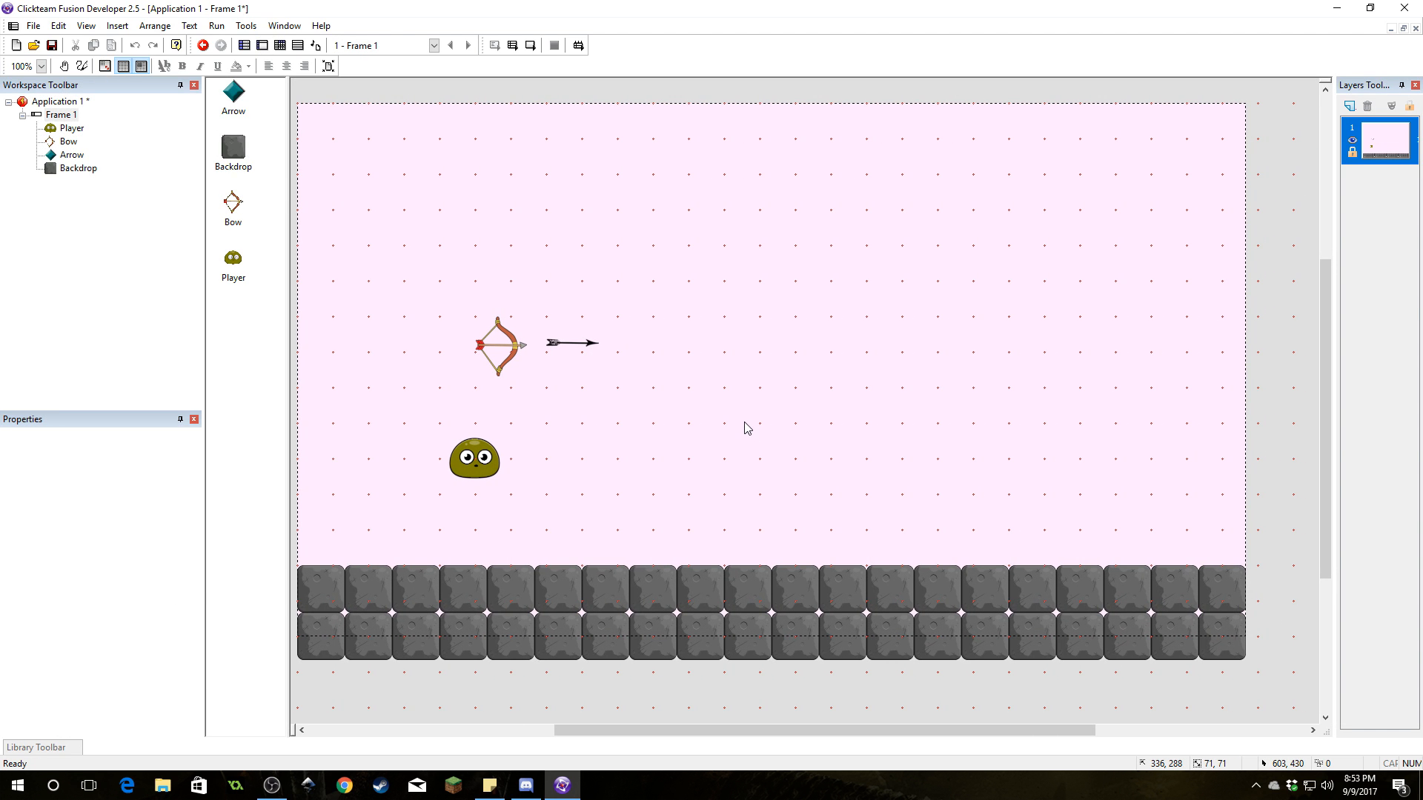
mouse_move(687, 348)
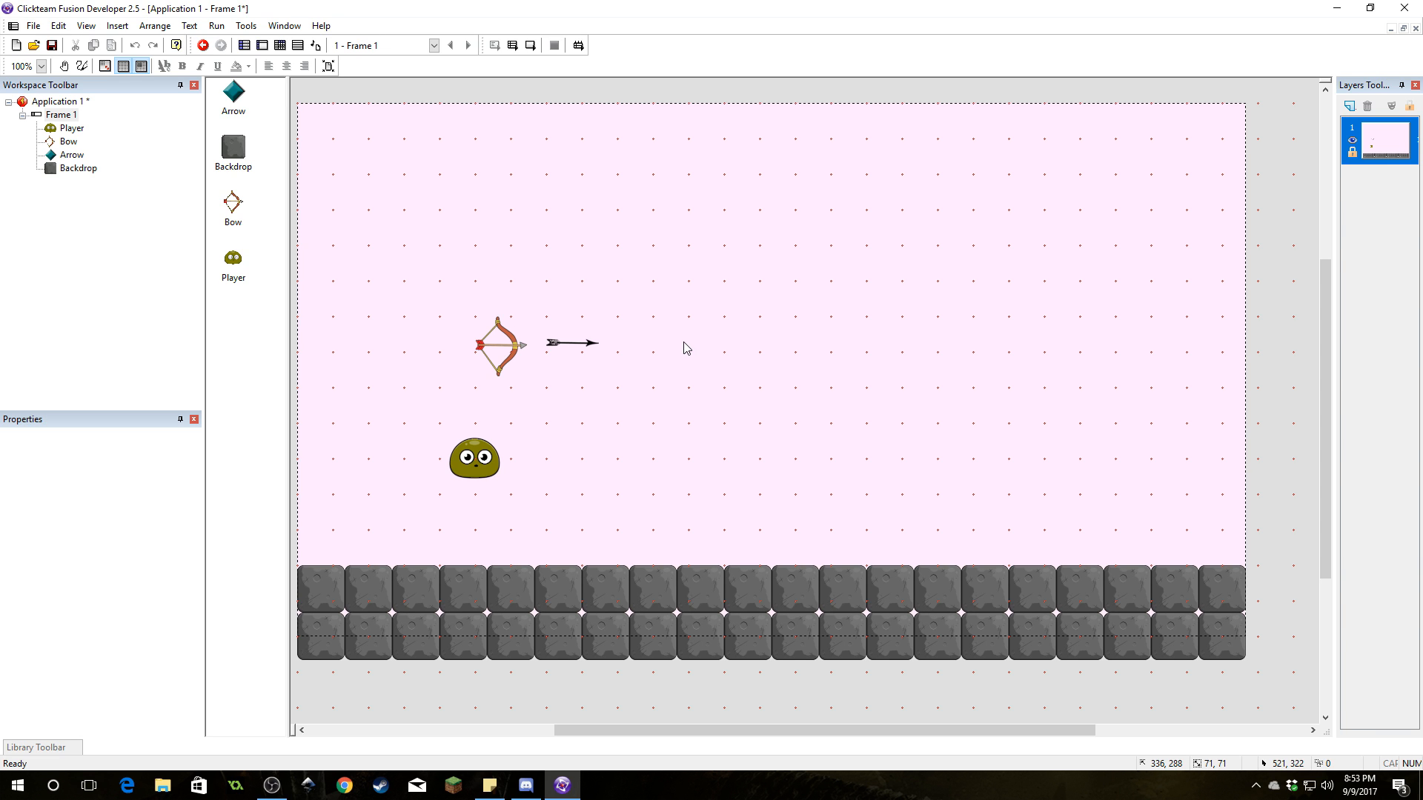
mouse_move(782, 393)
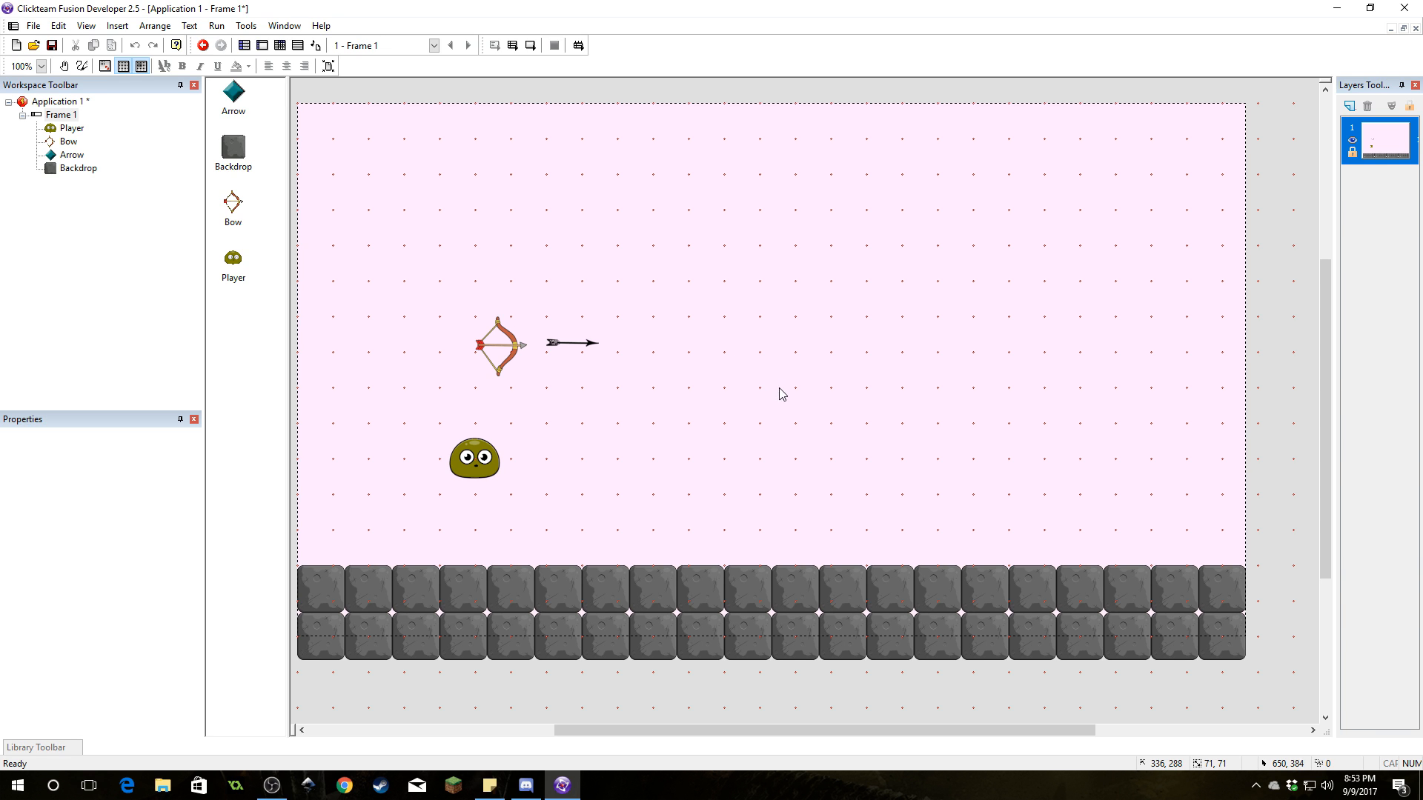
mouse_move(703, 244)
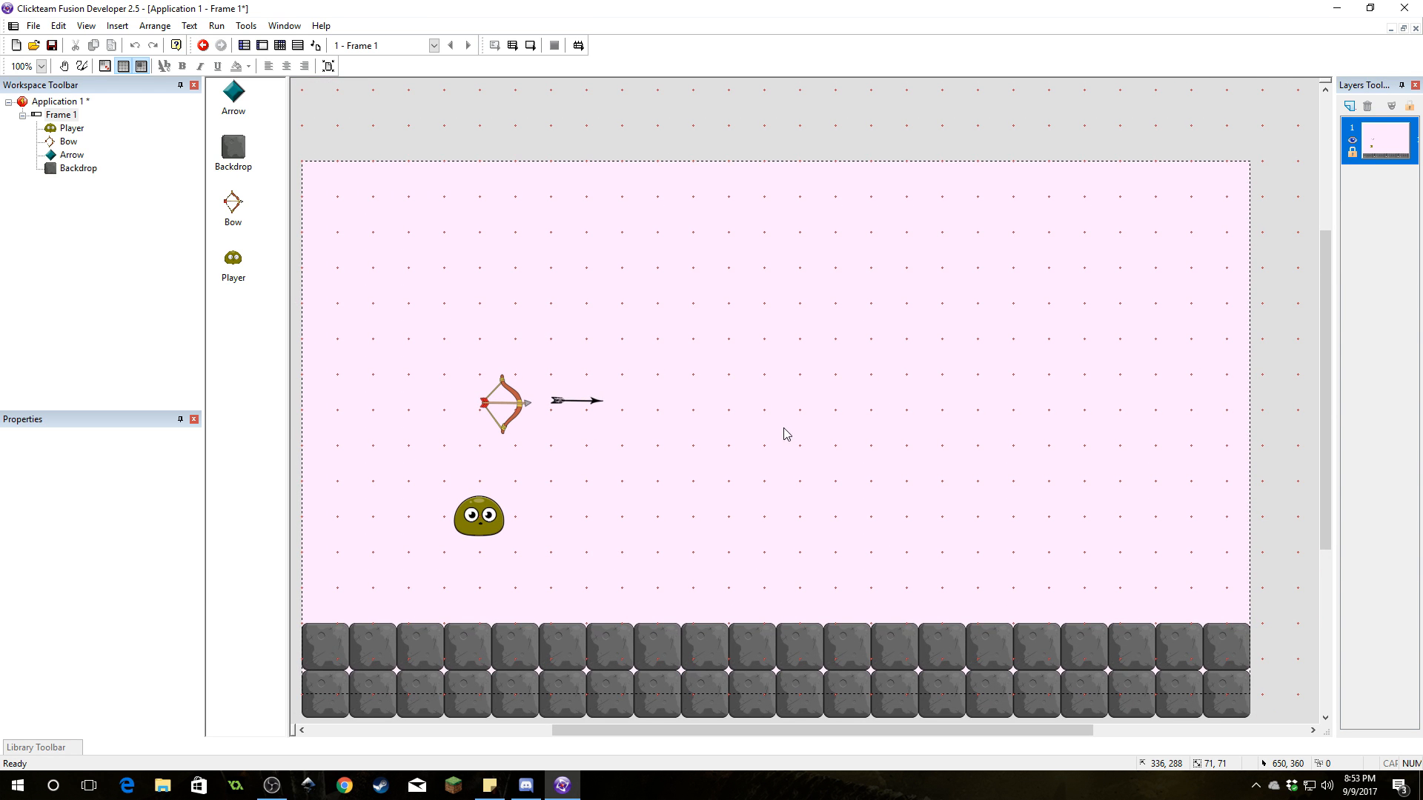
mouse_move(777, 403)
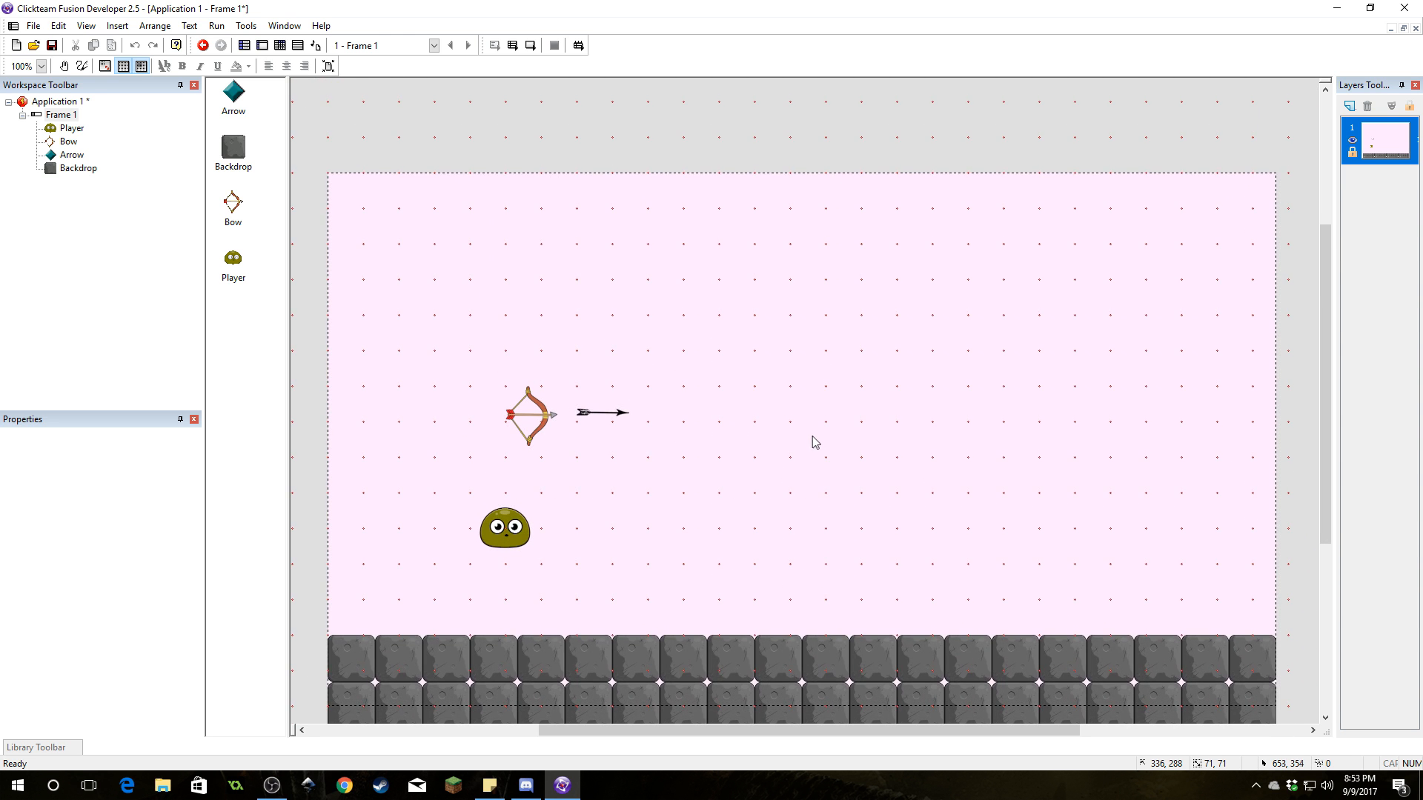
mouse_move(817, 434)
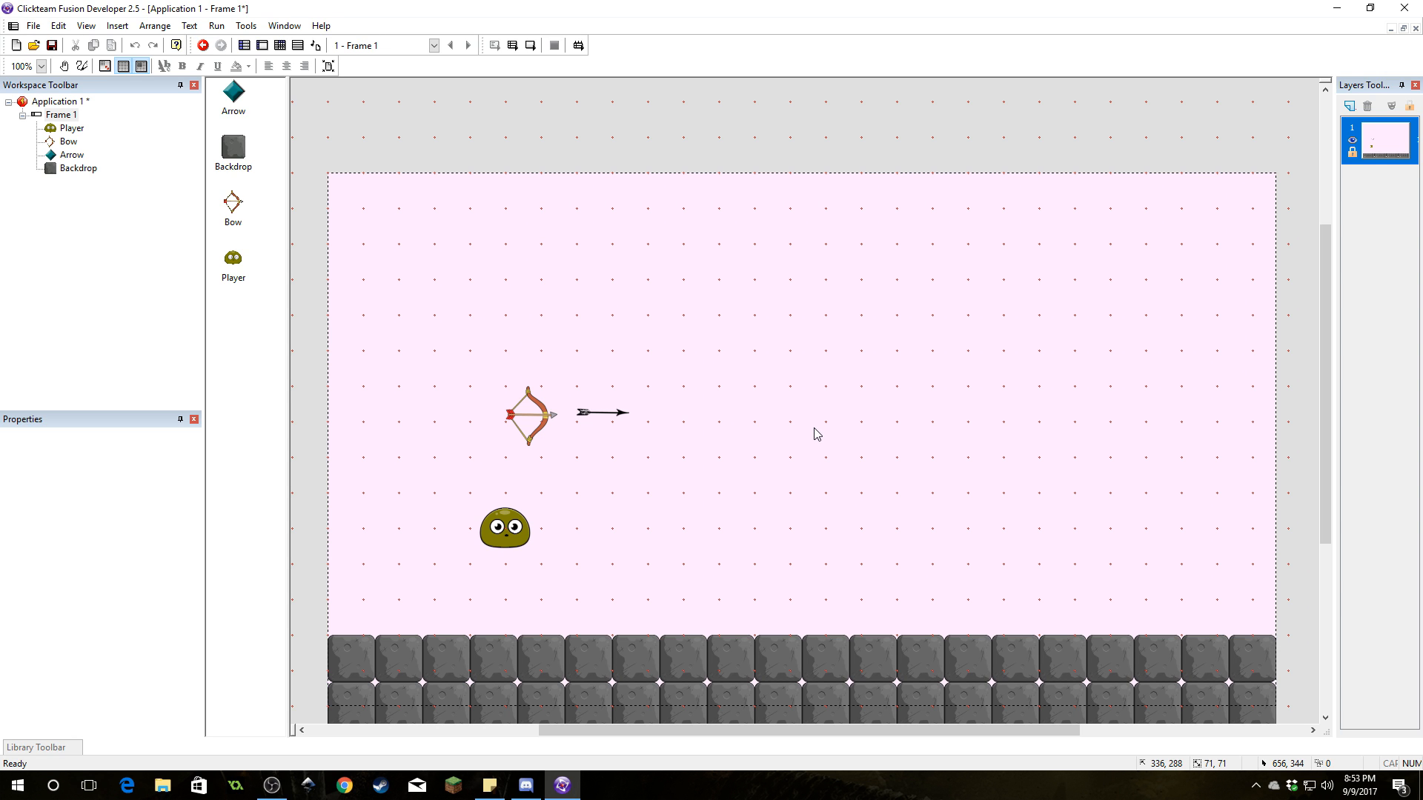
mouse_move(817, 444)
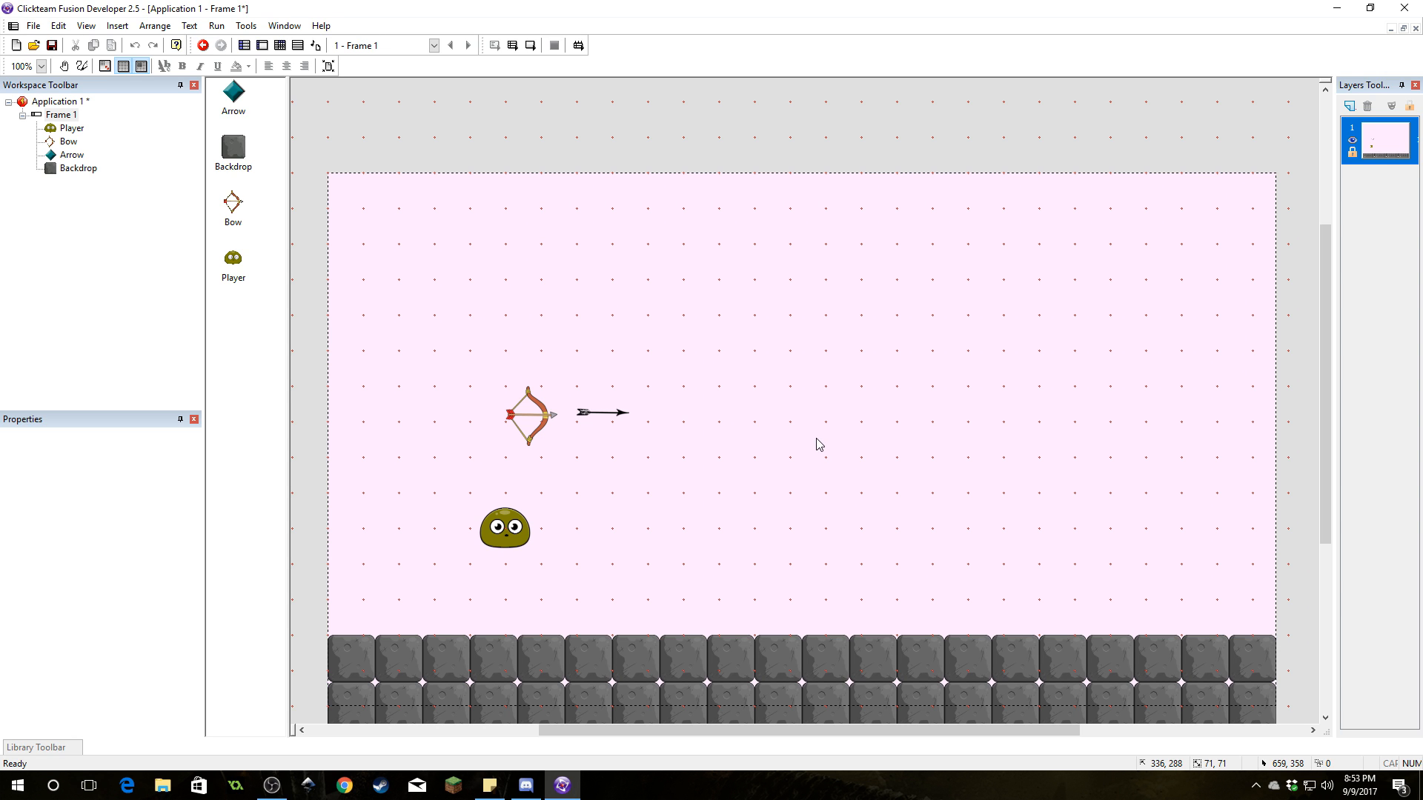
mouse_move(813, 444)
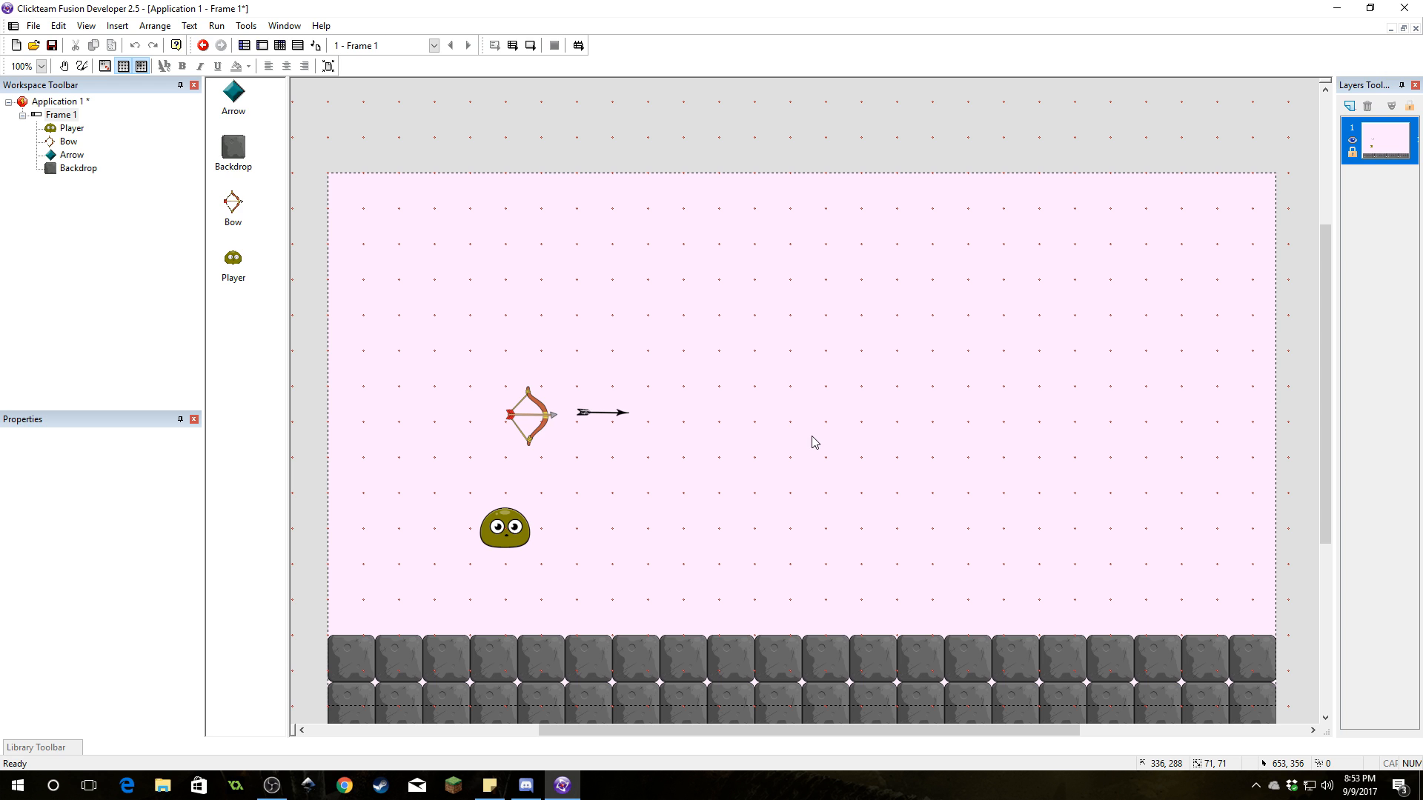
mouse_move(807, 444)
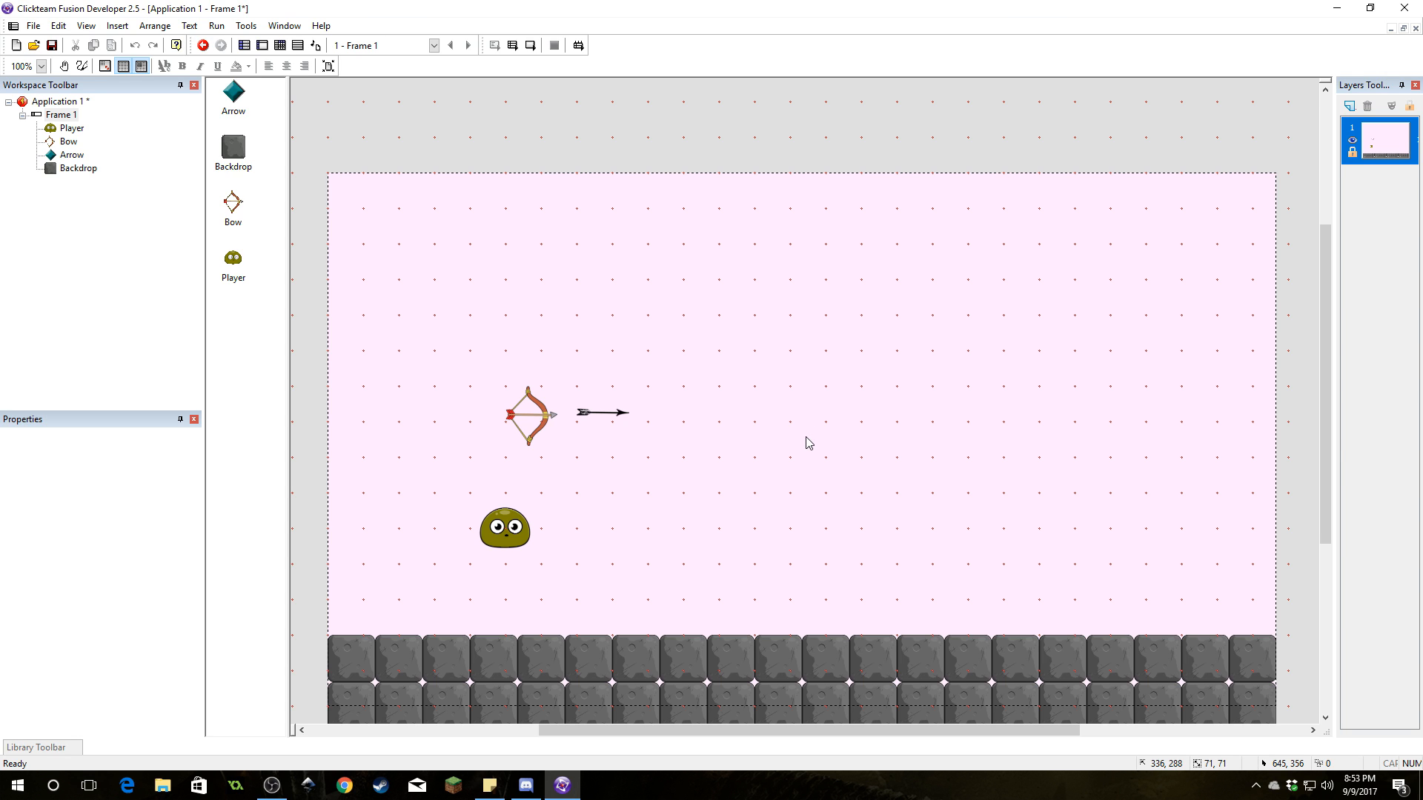